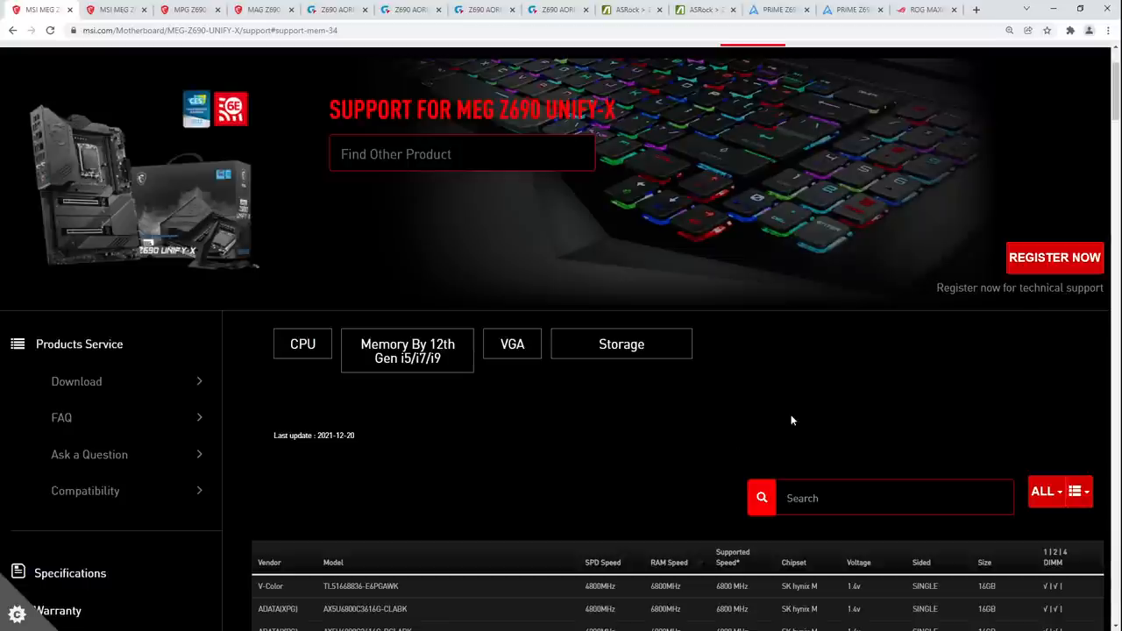
pyautogui.moveTo(726, 384)
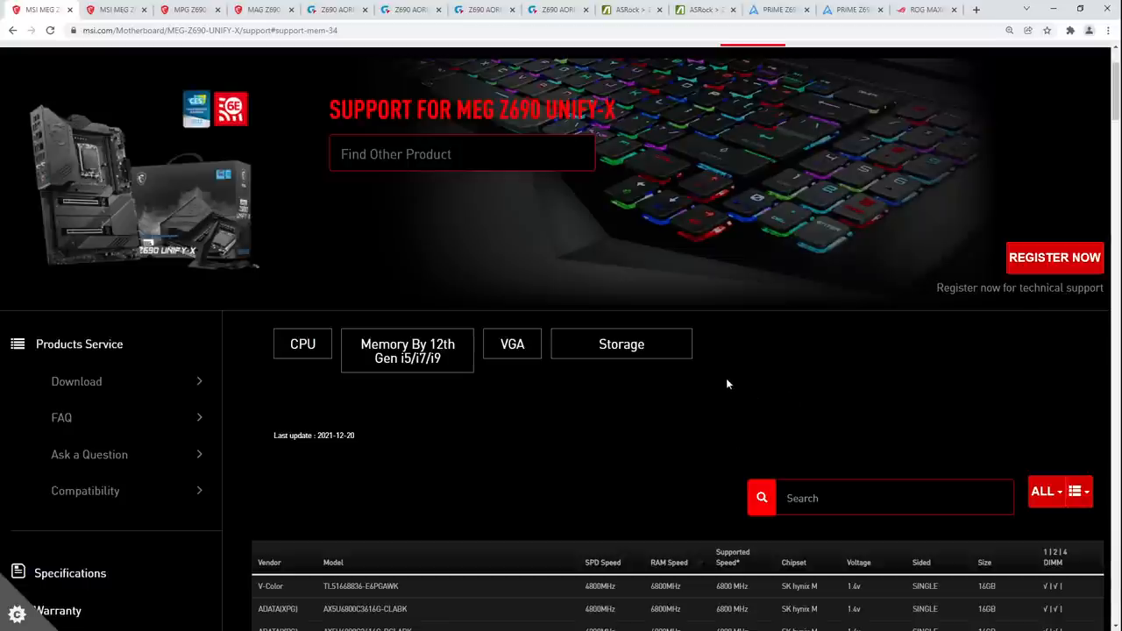
pyautogui.moveTo(719, 385)
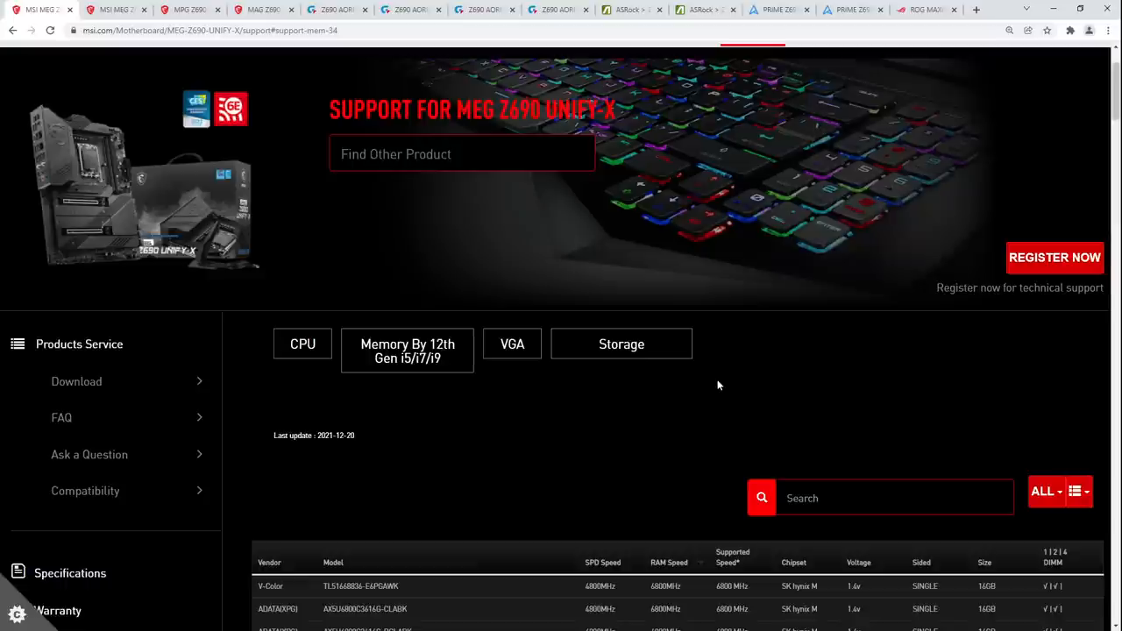
pyautogui.moveTo(491, 277)
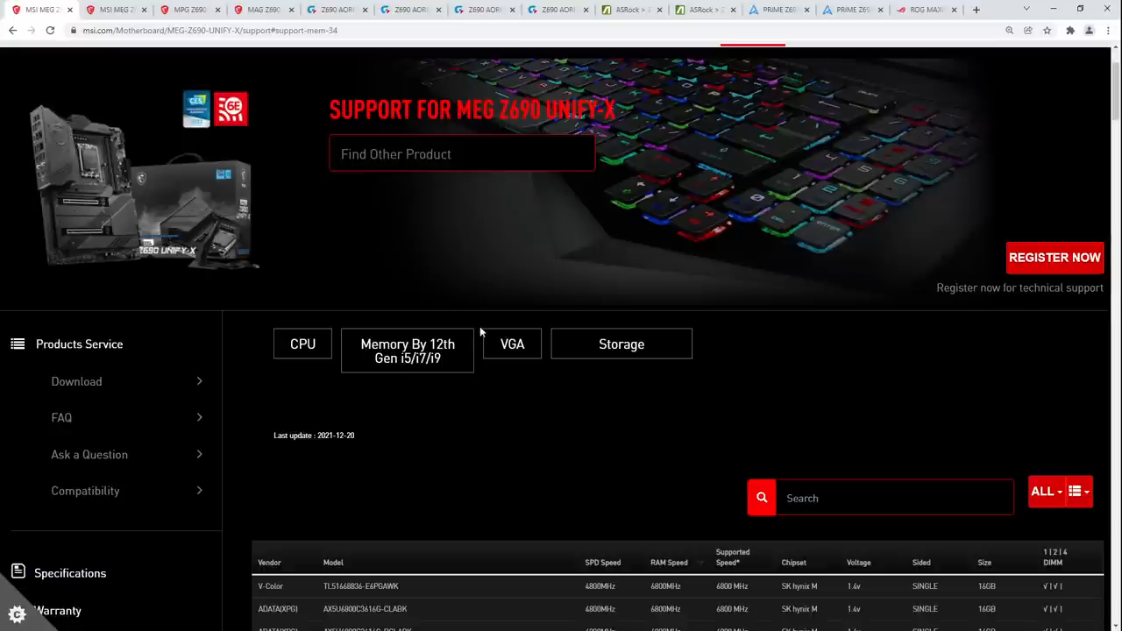
pyautogui.moveTo(508, 426)
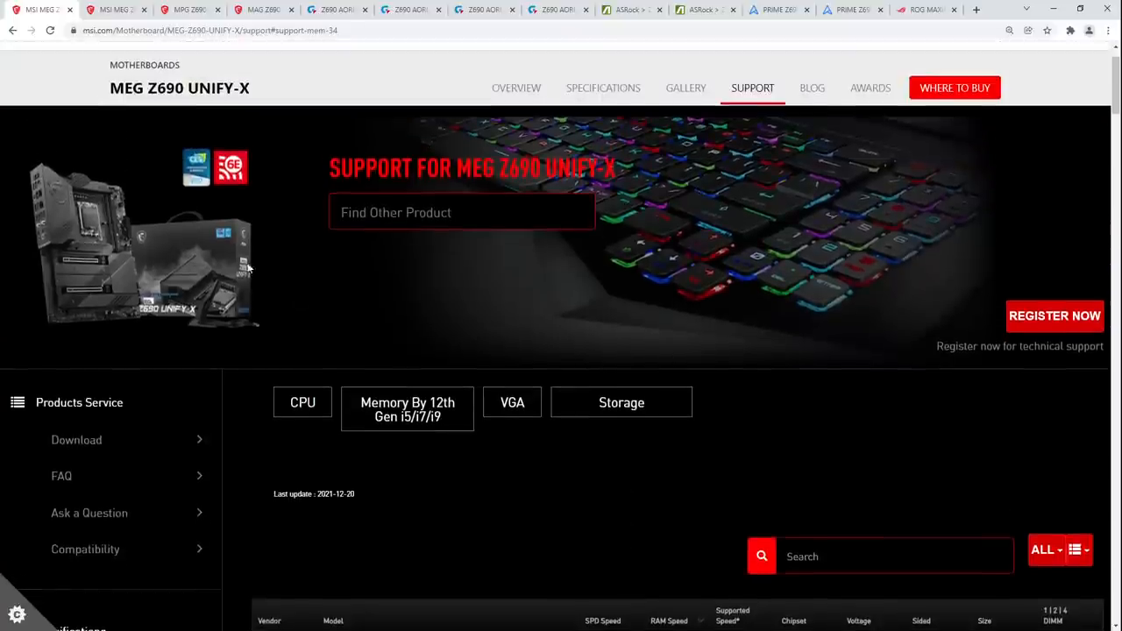
pyautogui.moveTo(203, 123)
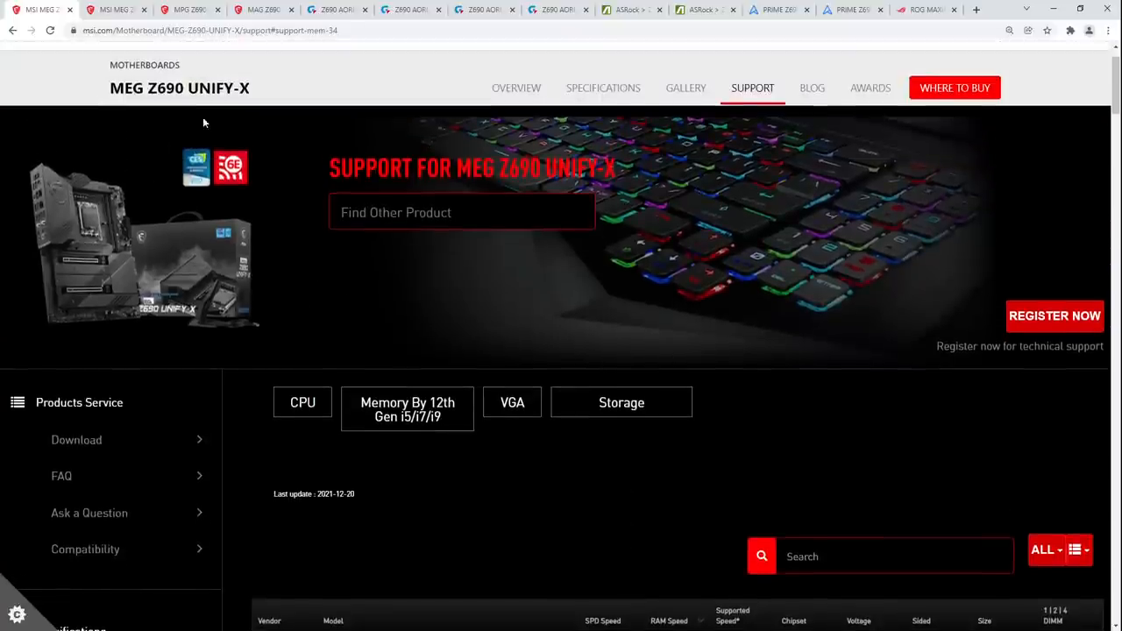
# Step: View the Gigabyte Z690 AORUS TACHYON memory support list down to its DDR5-7000 and 6800 entries
pyautogui.click(336, 10)
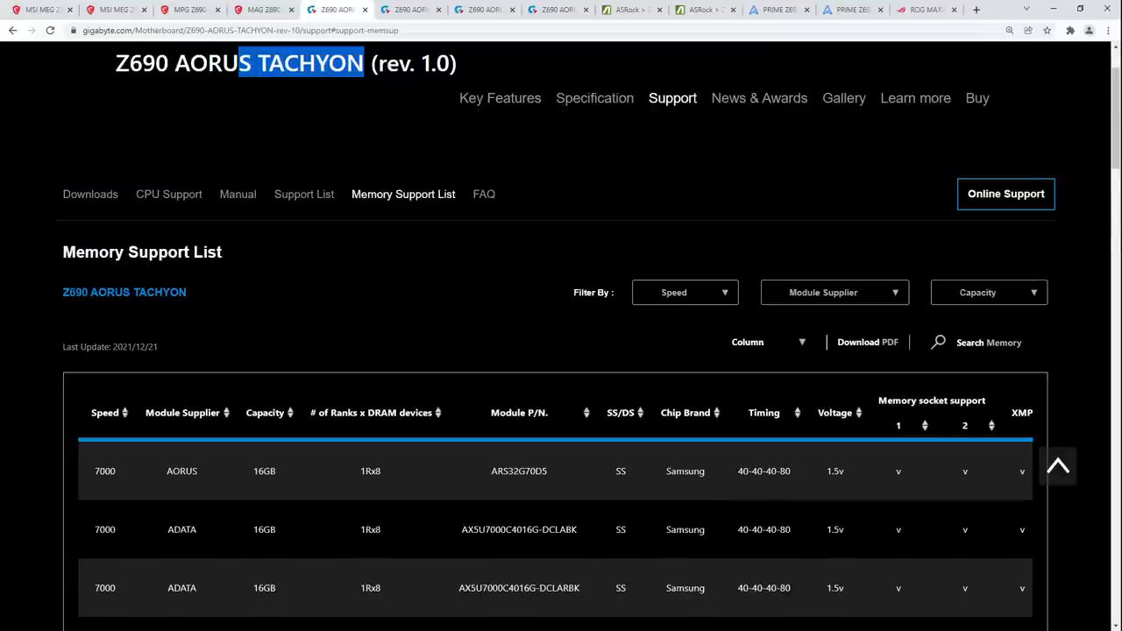
pyautogui.scroll(-3)
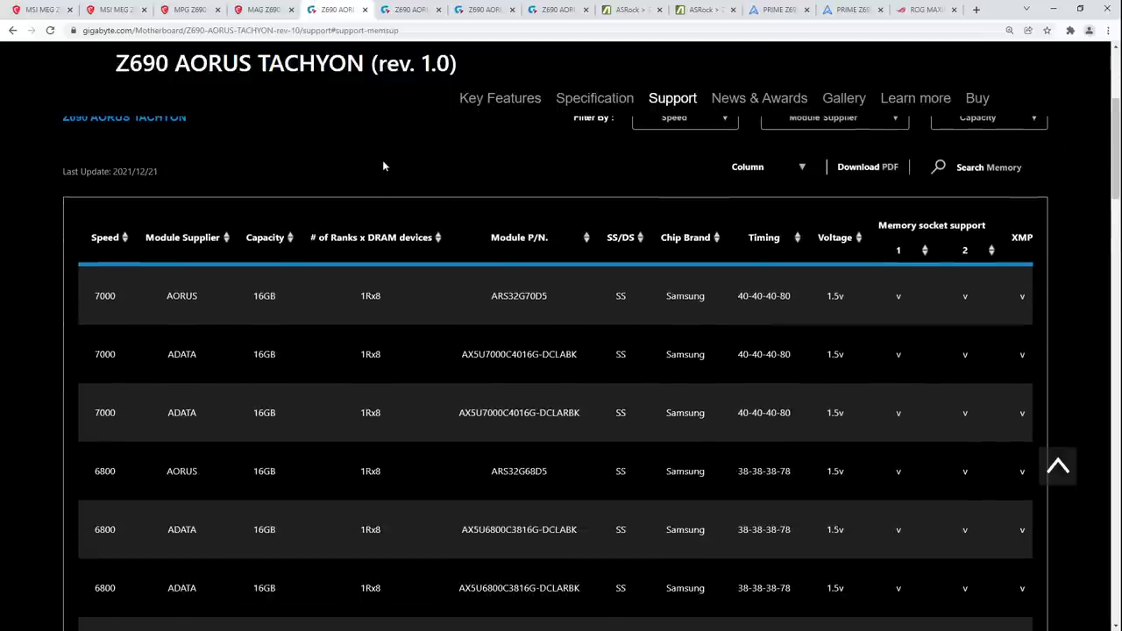
pyautogui.moveTo(103, 498)
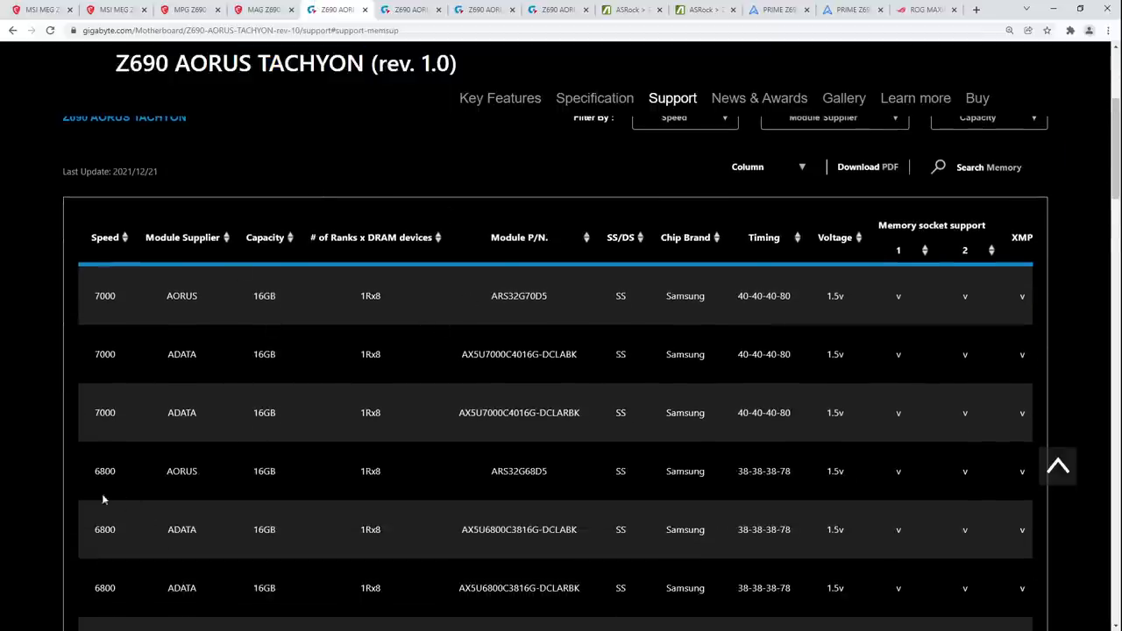
pyautogui.moveTo(218, 422)
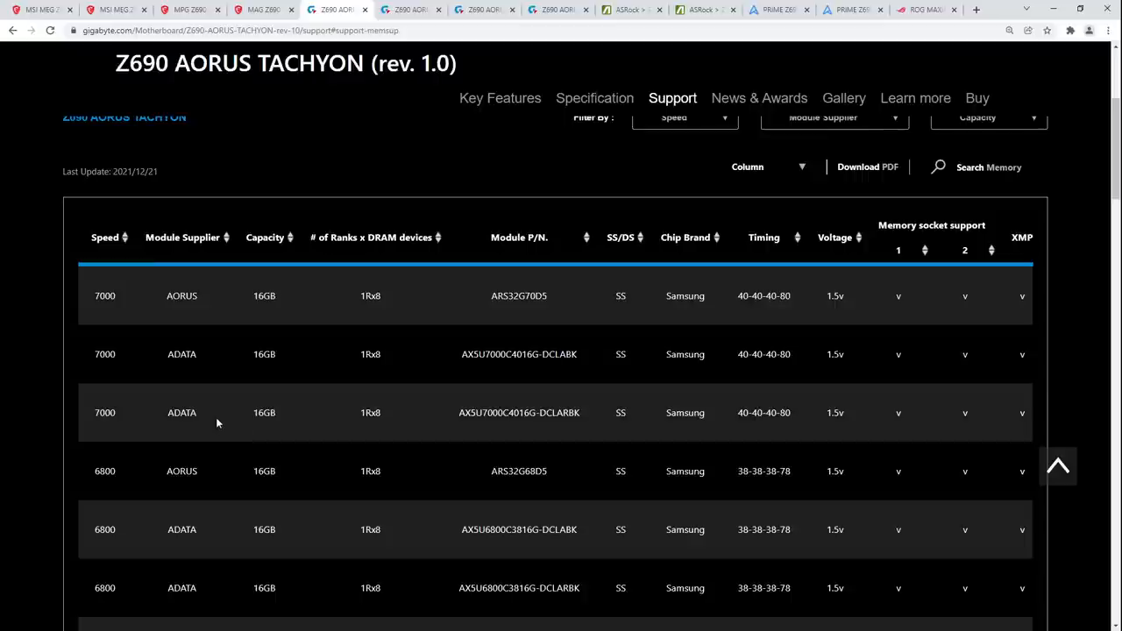
pyautogui.moveTo(121, 489)
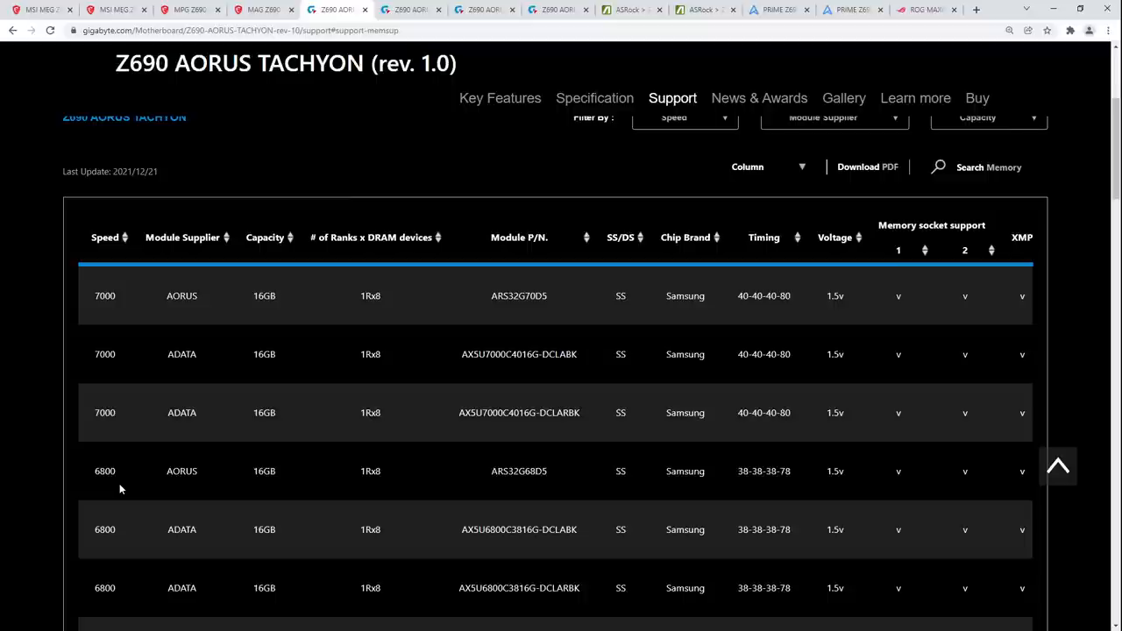
pyautogui.moveTo(14, 354)
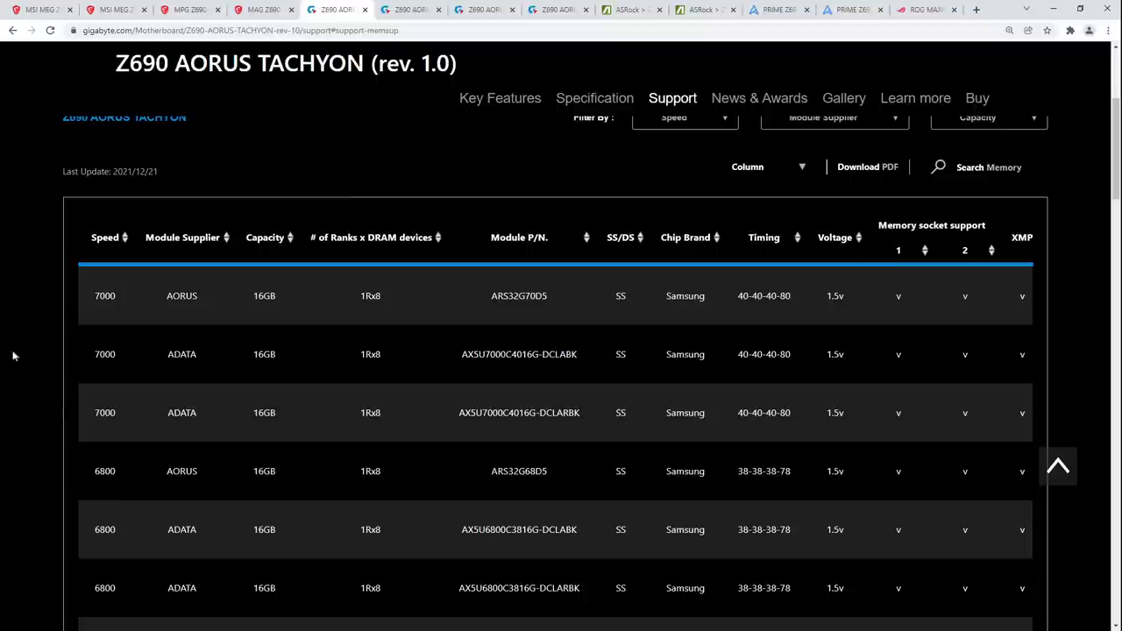
pyautogui.moveTo(234, 501)
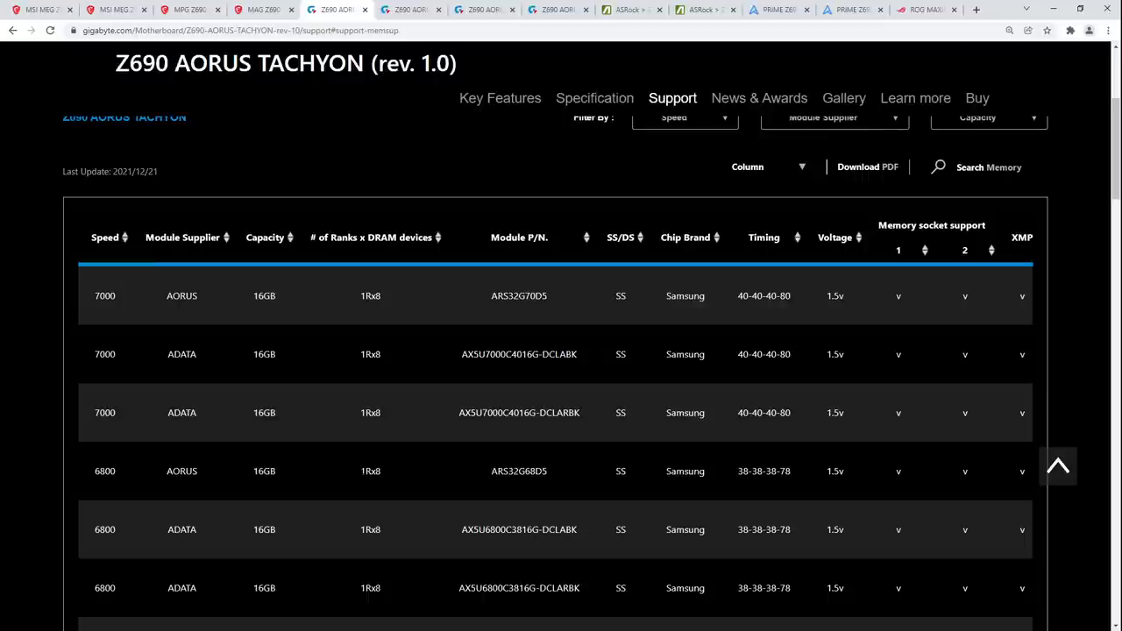
pyautogui.moveTo(365, 350)
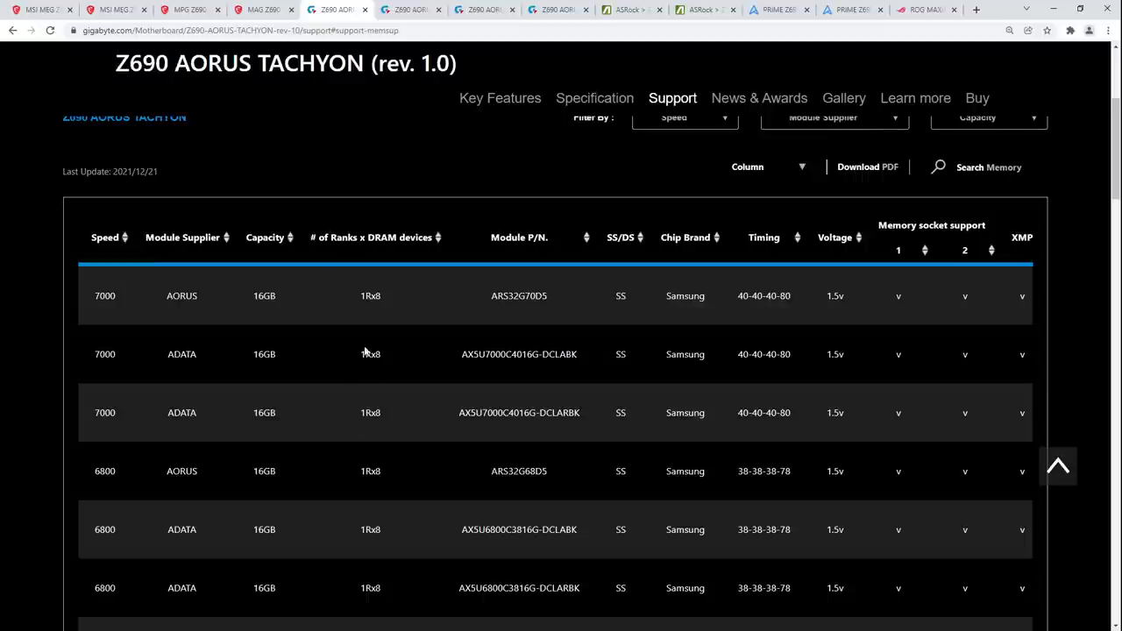
pyautogui.moveTo(638, 112)
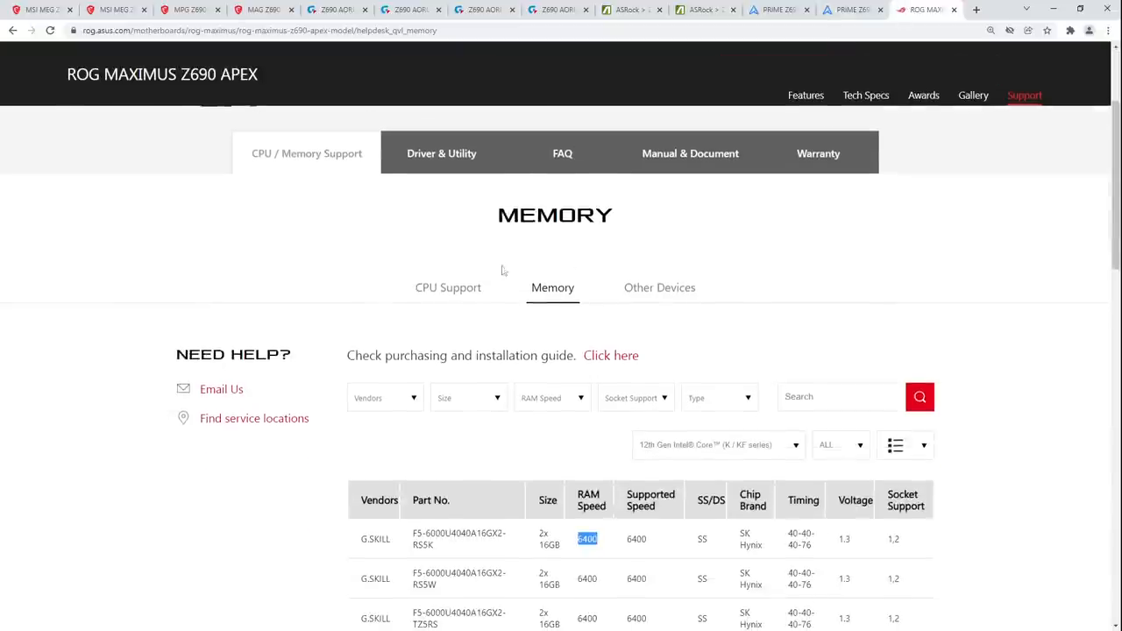
# Step: Return to the MSI MEG Z690 UNIFY-X support page and scroll to its memory table
pyautogui.scroll(-3)
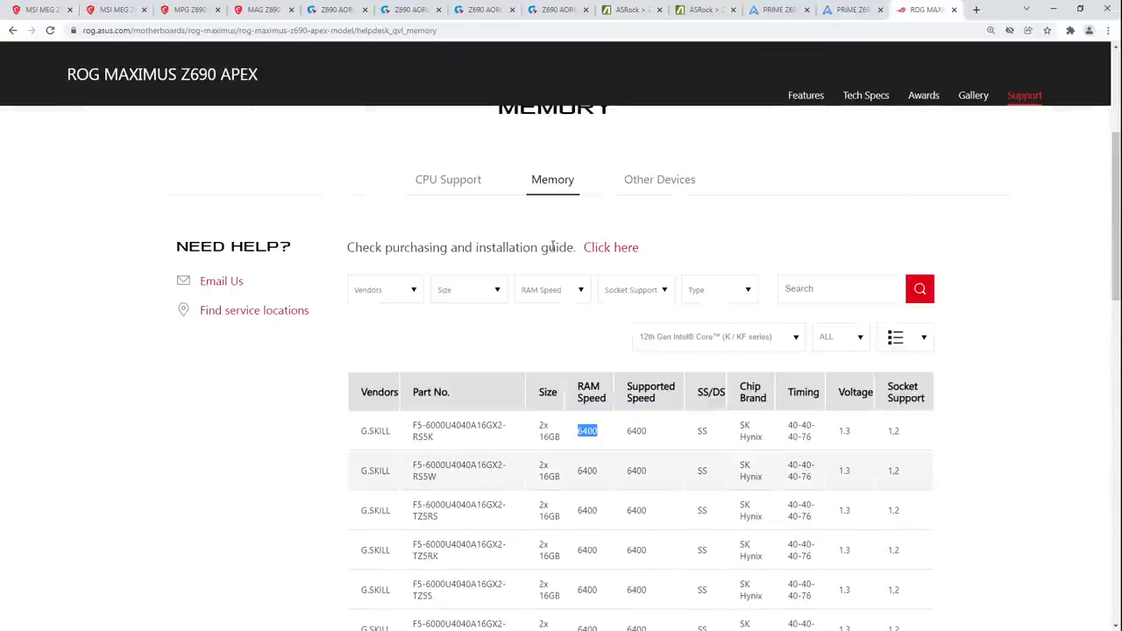
pyautogui.click(337, 10)
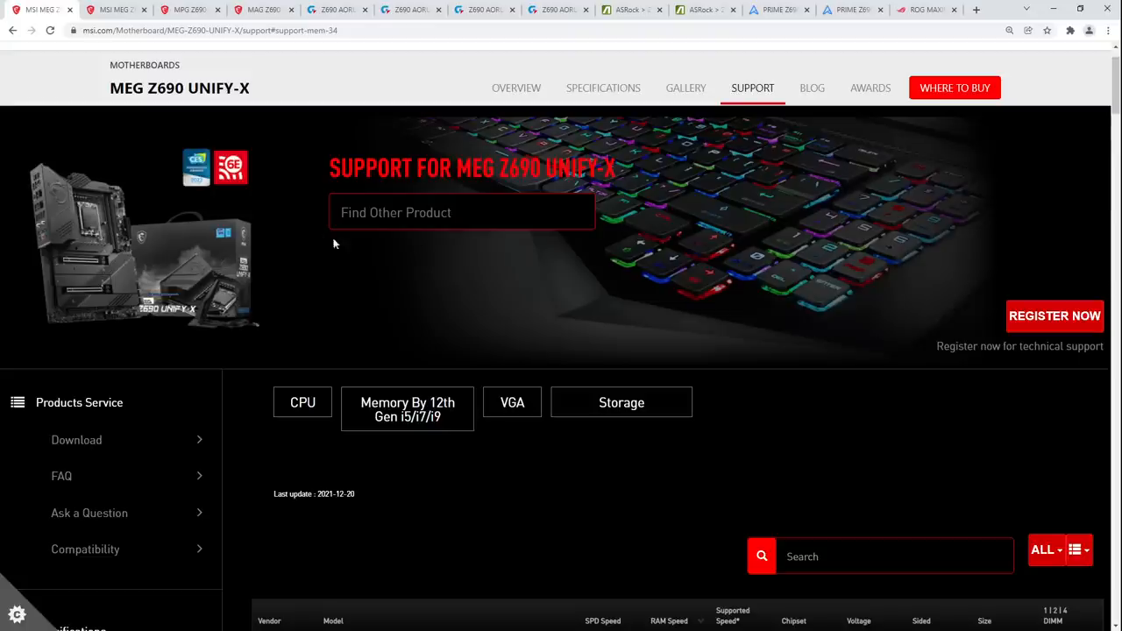
pyautogui.moveTo(393, 242)
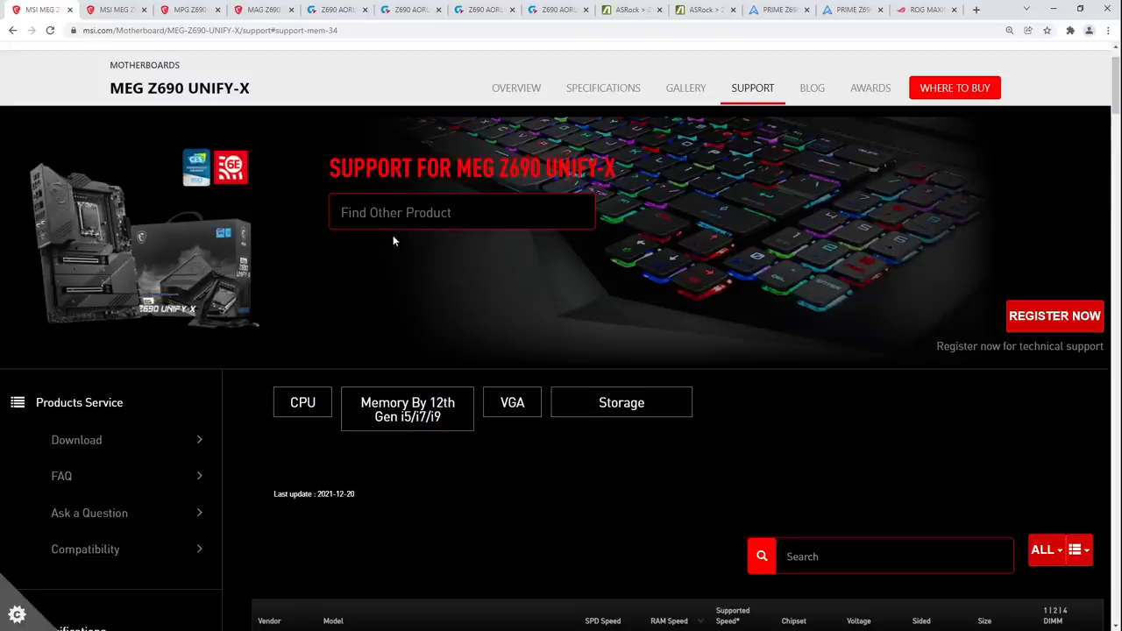
pyautogui.scroll(-3)
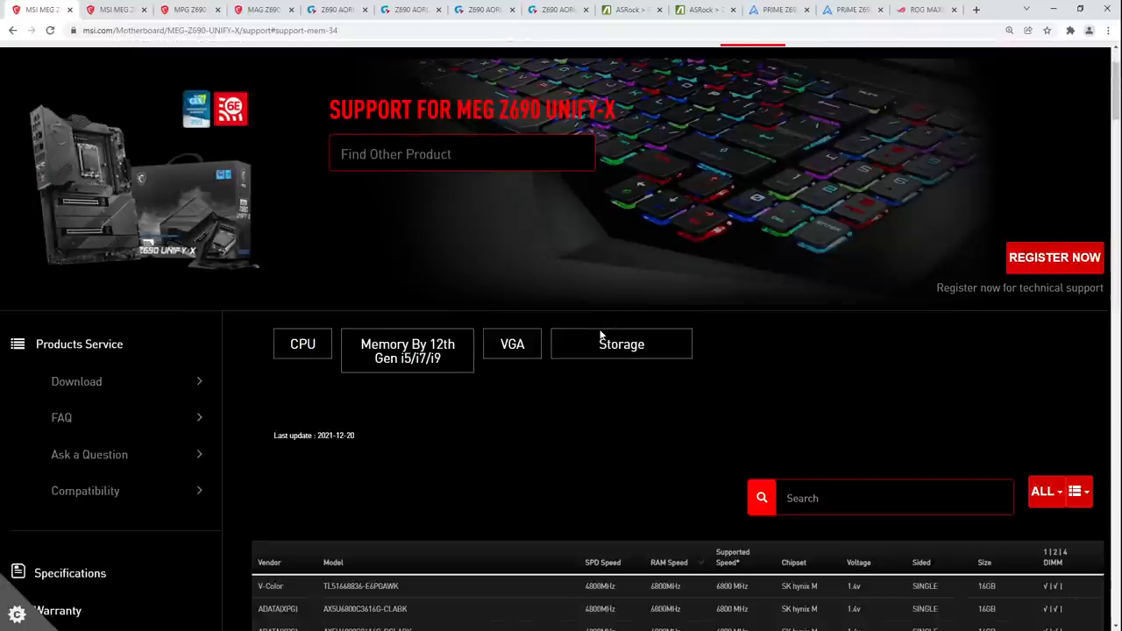
pyautogui.moveTo(621, 344)
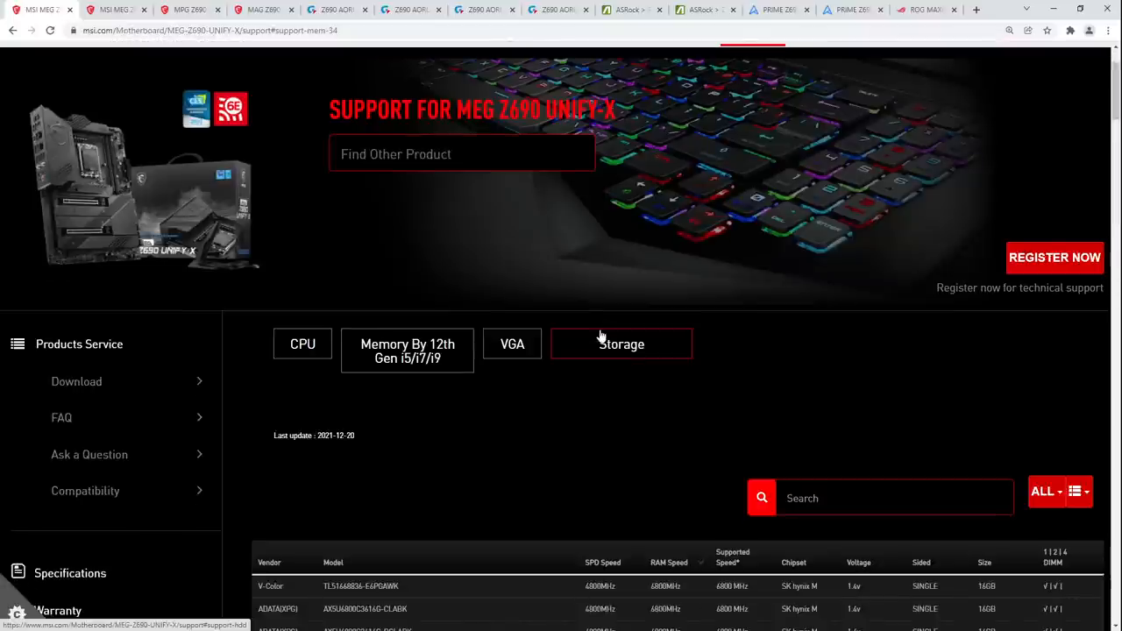
pyautogui.moveTo(867, 96)
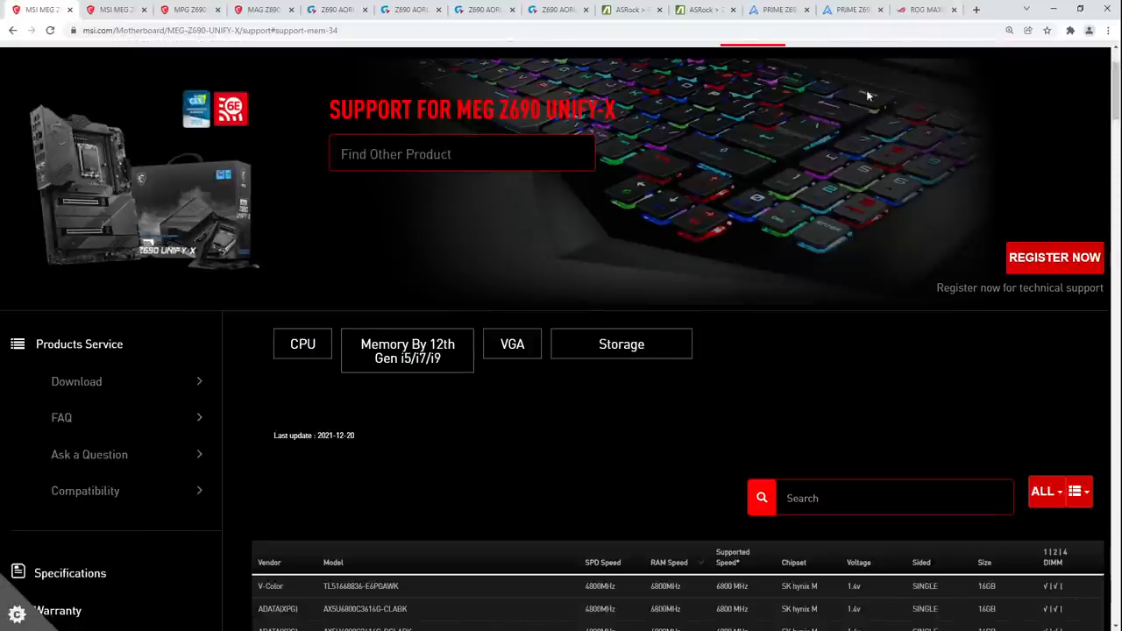
pyautogui.moveTo(787, 144)
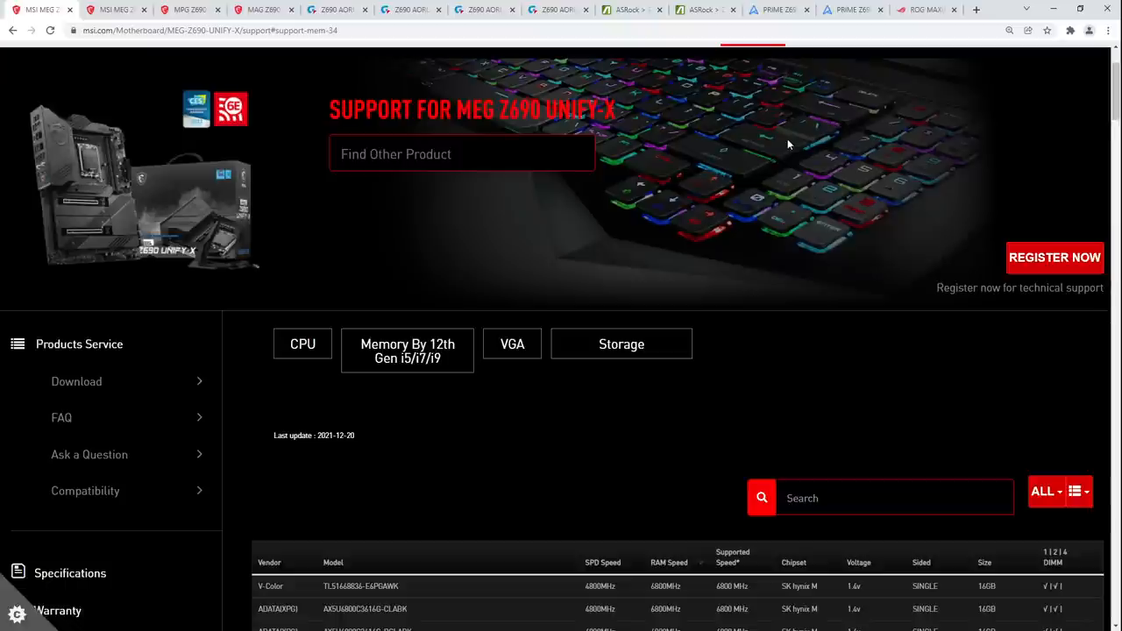
pyautogui.moveTo(719, 233)
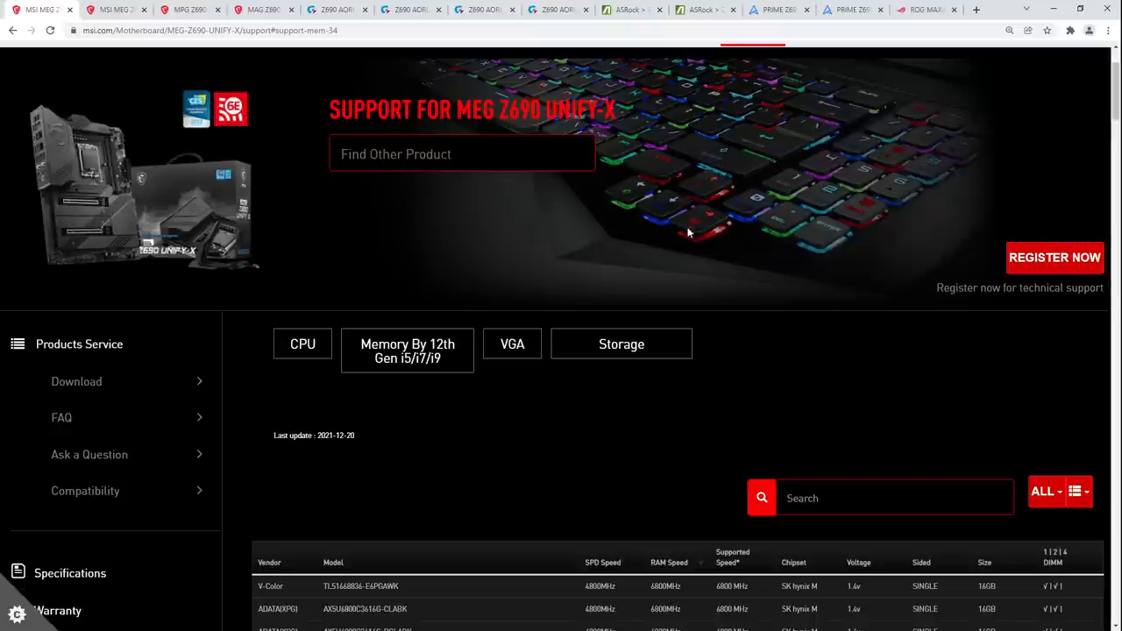
# Step: View the ASUS ROG MAXIMUS Z690 APEX memory QVL with its G.SKILL, Team and V-Color DDR5 kits
pyautogui.click(920, 11)
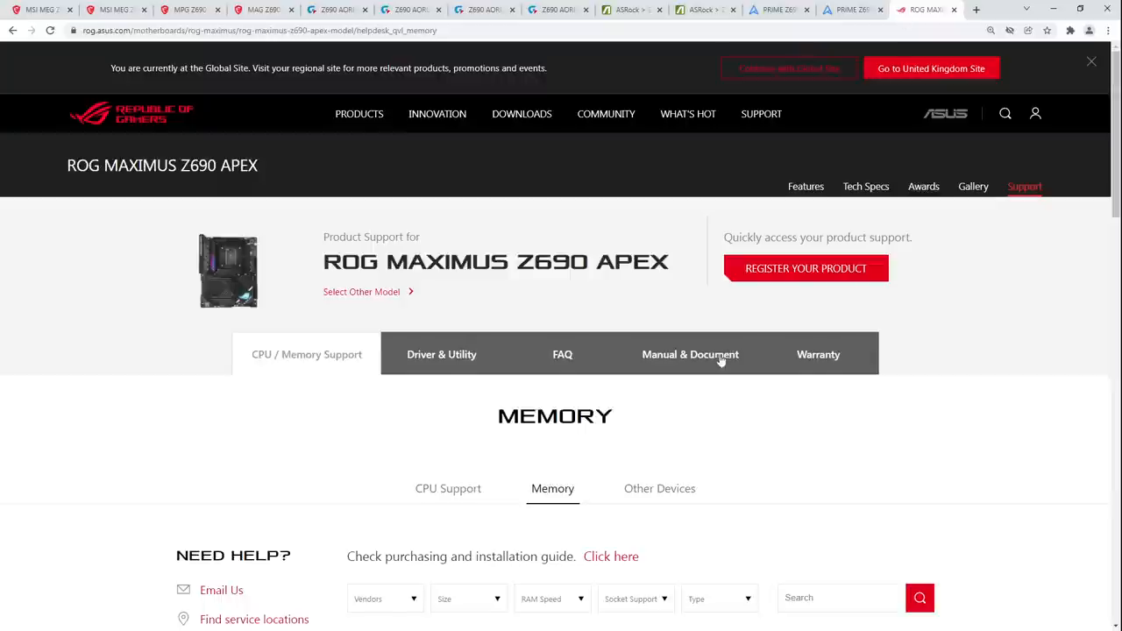
pyautogui.scroll(-3)
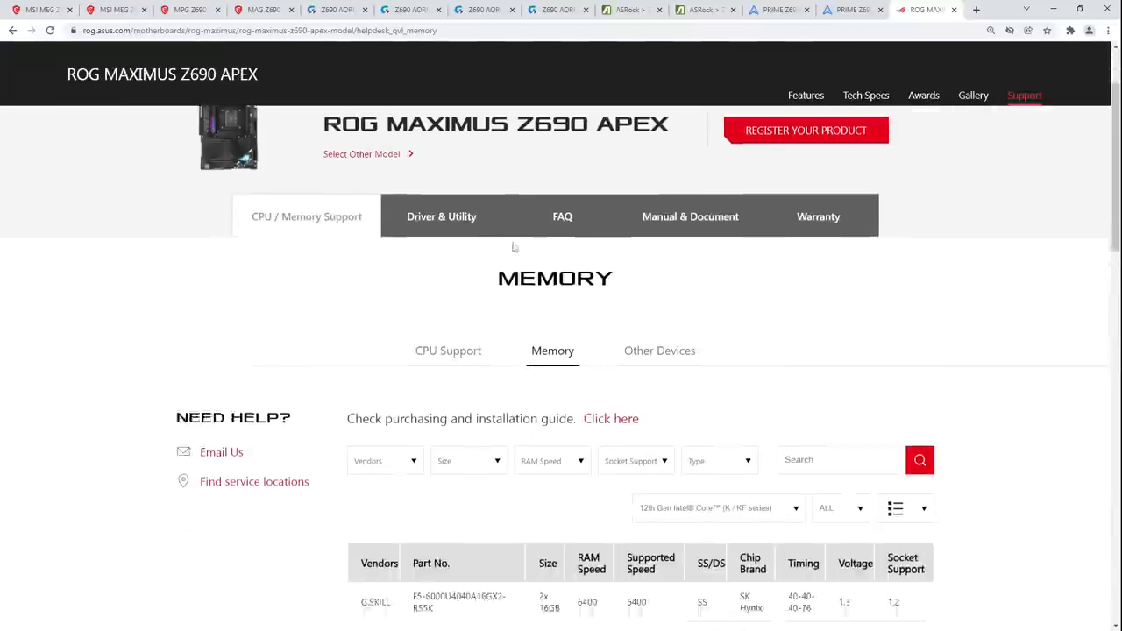
pyautogui.scroll(-3)
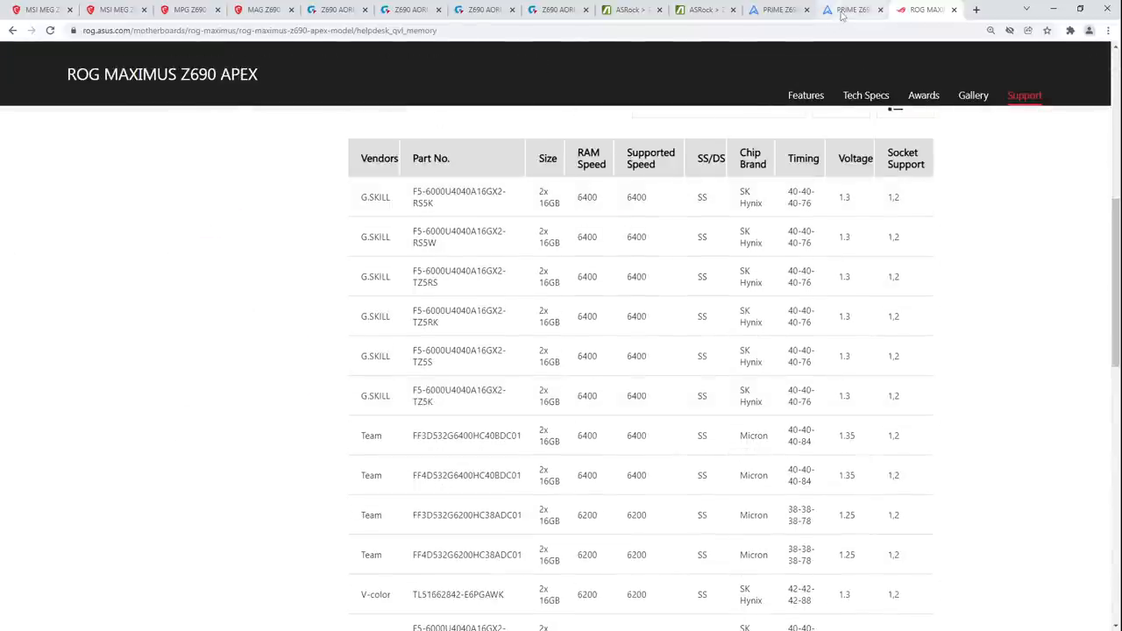
# Step: Look through the ASUS PRIME Z690 memory QVL's G.SKILL DDR5-6000 kits, then move to the Gigabyte Z690 AORUS PRO list
pyautogui.click(848, 10)
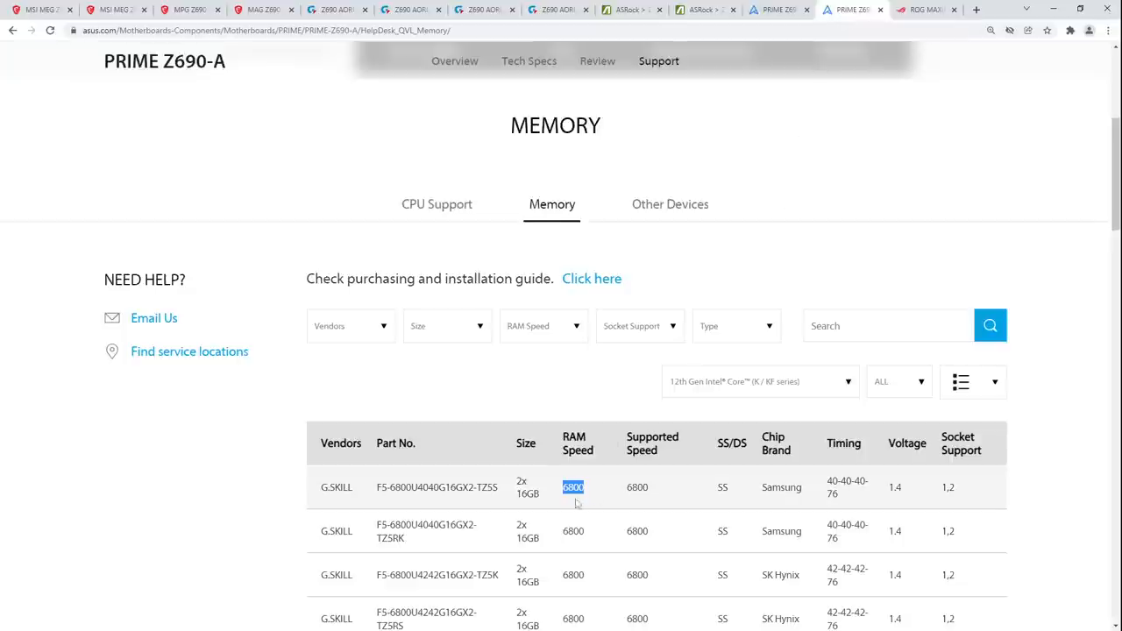
pyautogui.scroll(-3)
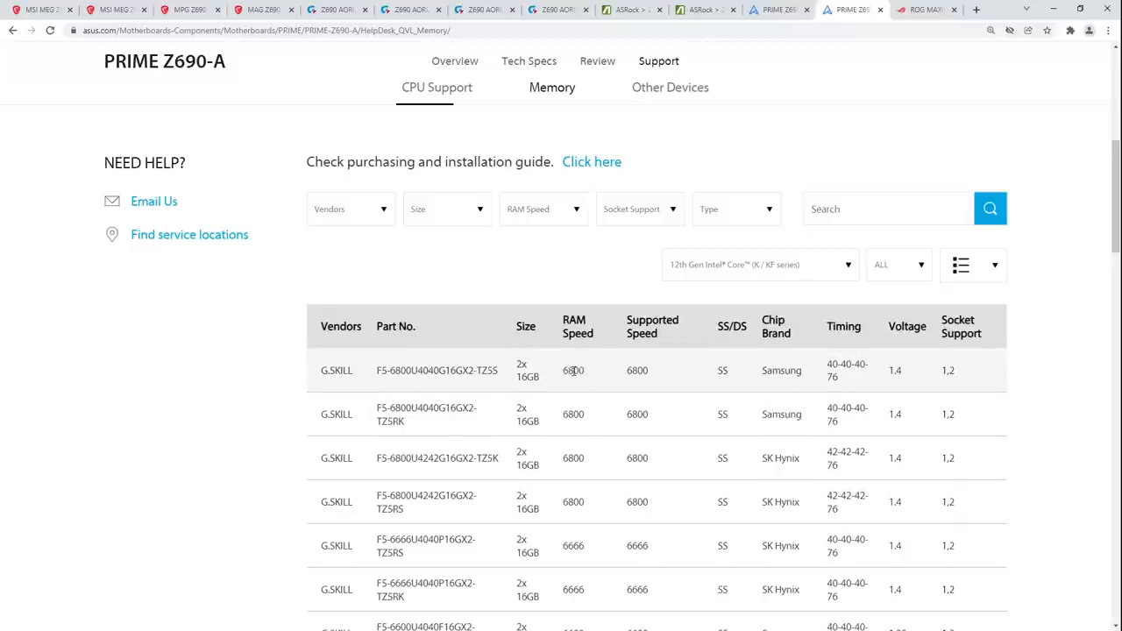
pyautogui.scroll(-3)
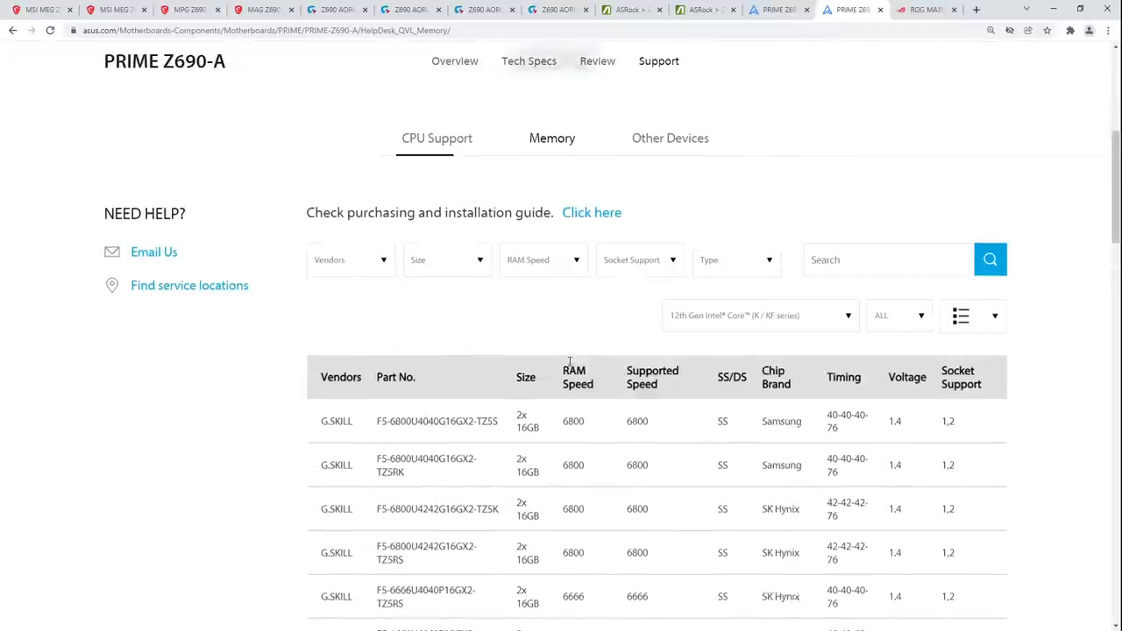
pyautogui.scroll(-3)
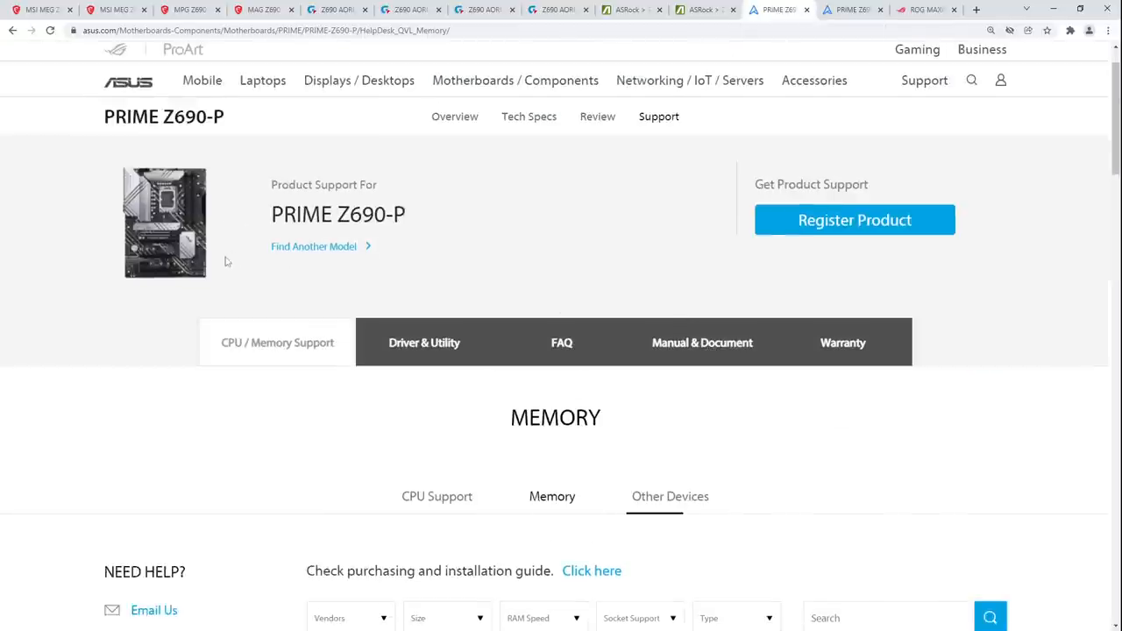
pyautogui.scroll(-3)
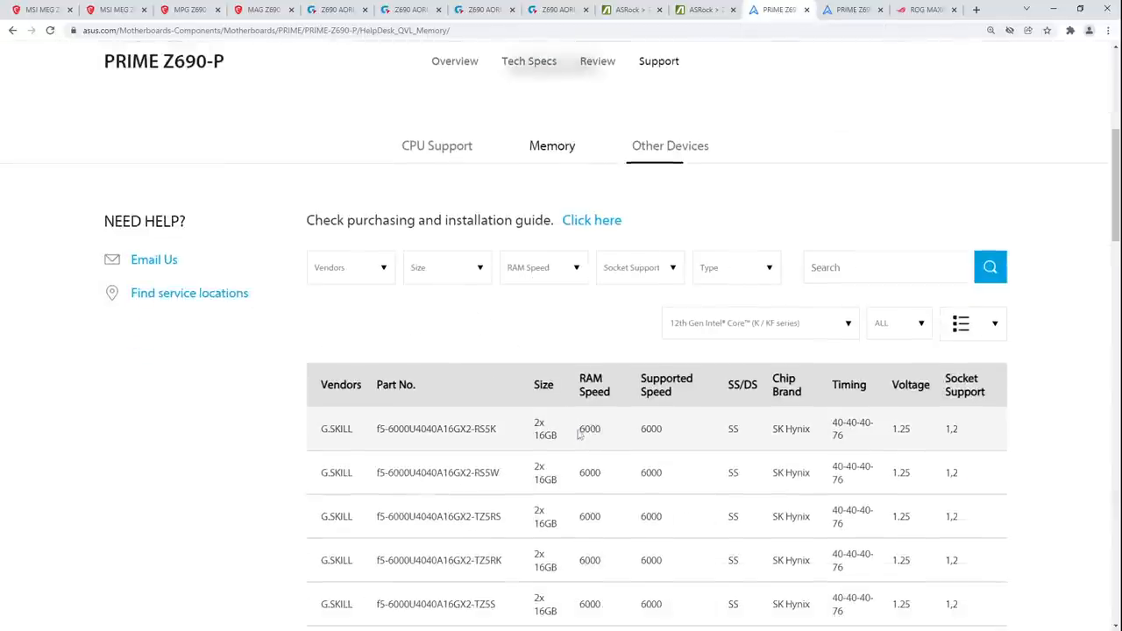
pyautogui.moveTo(586, 421)
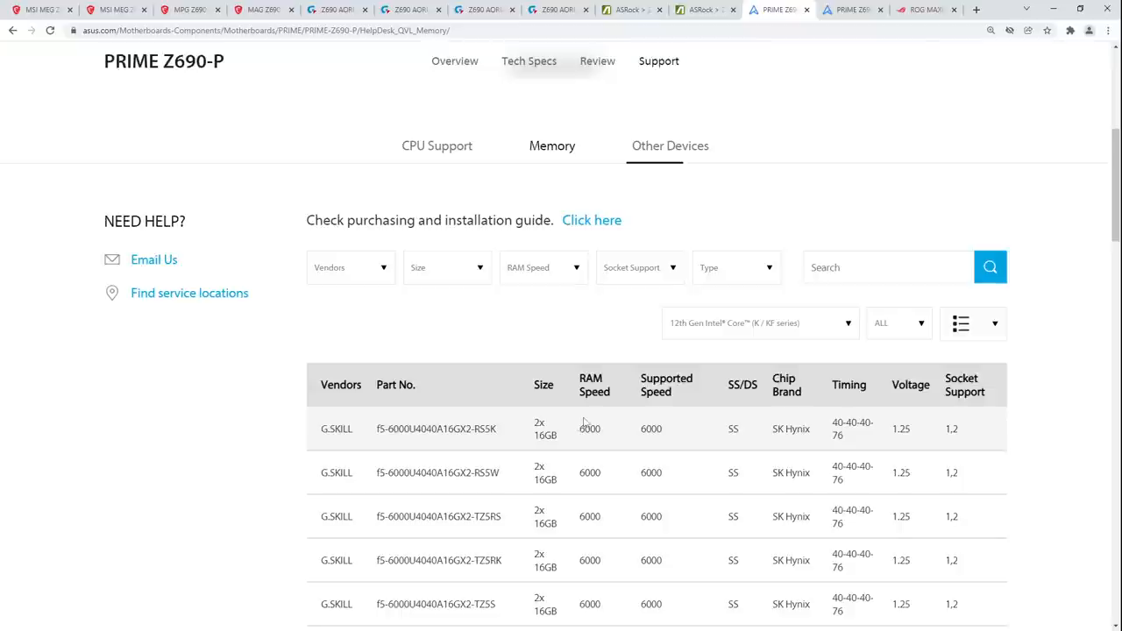
pyautogui.moveTo(541, 338)
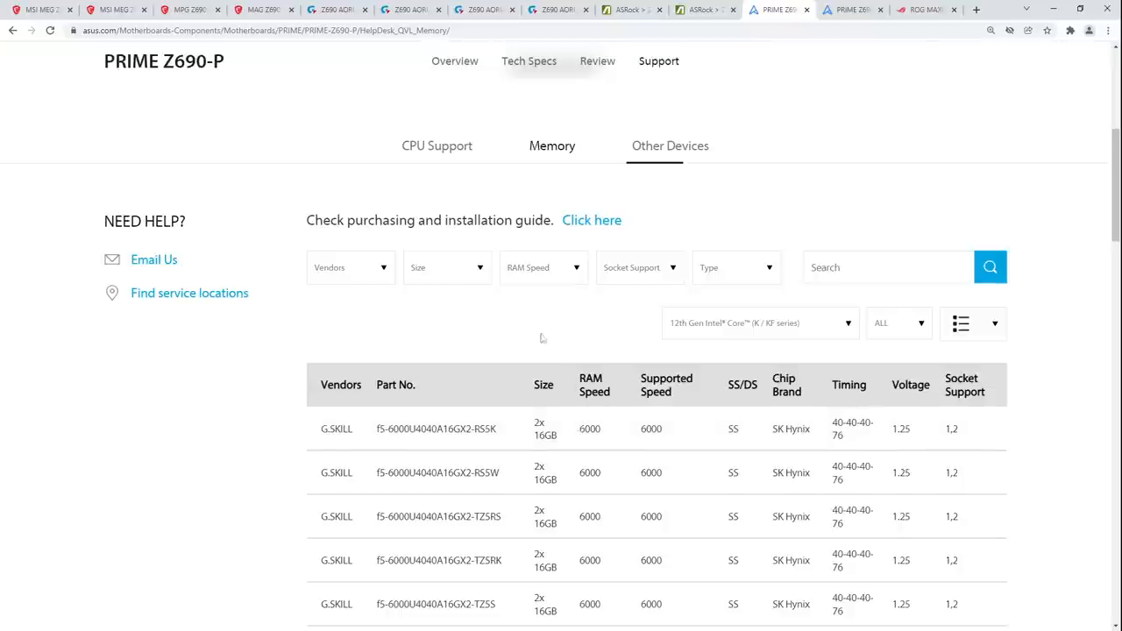
pyautogui.click(701, 10)
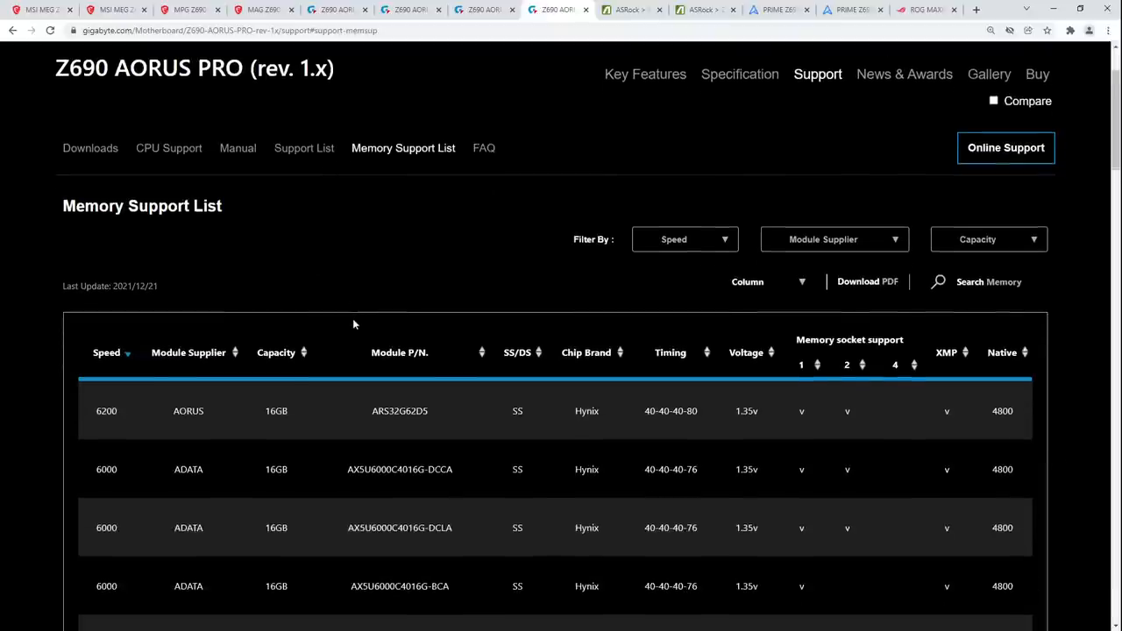
# Step: Mark the 6200 speed entries at the top of the Z690 AORUS PRO memory support list
pyautogui.doubleClick(105, 410)
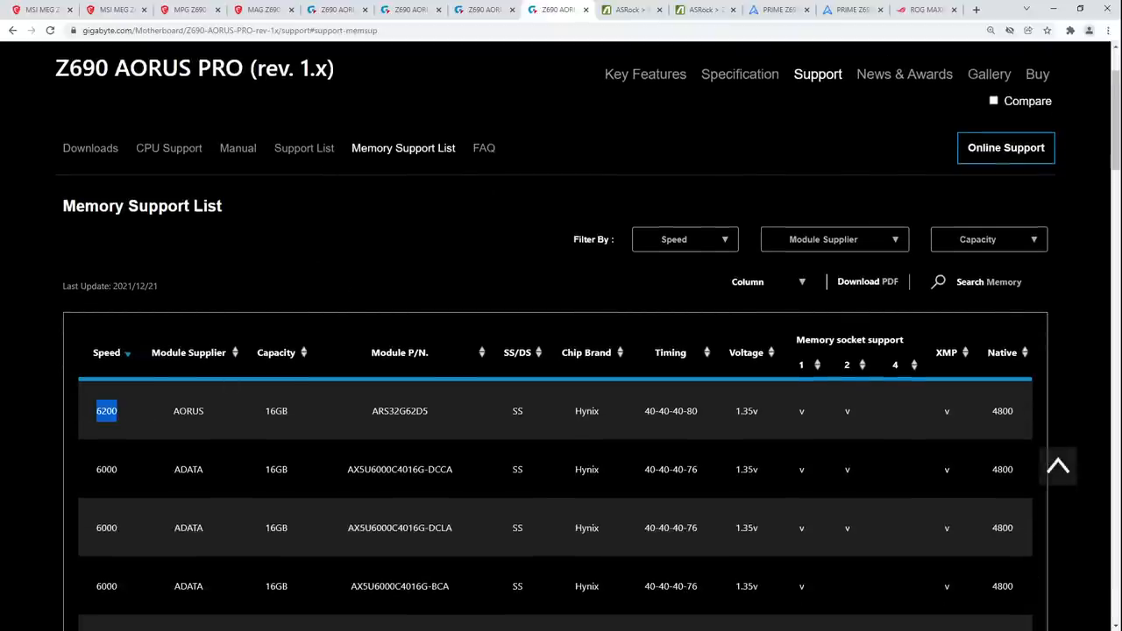
pyautogui.moveTo(159, 417)
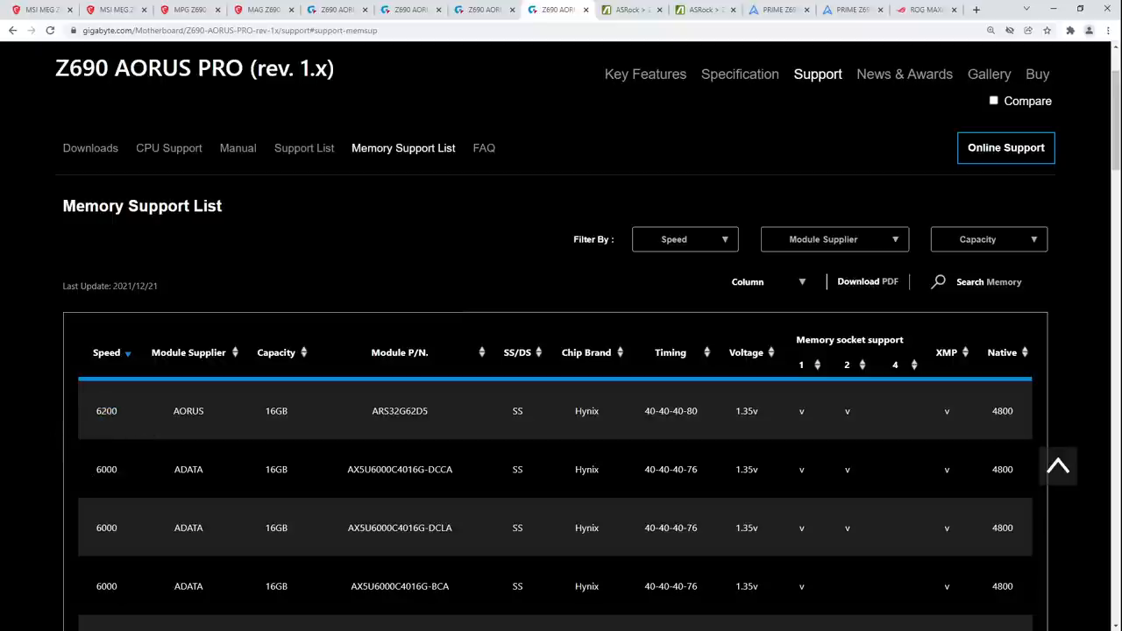
pyautogui.doubleClick(106, 470)
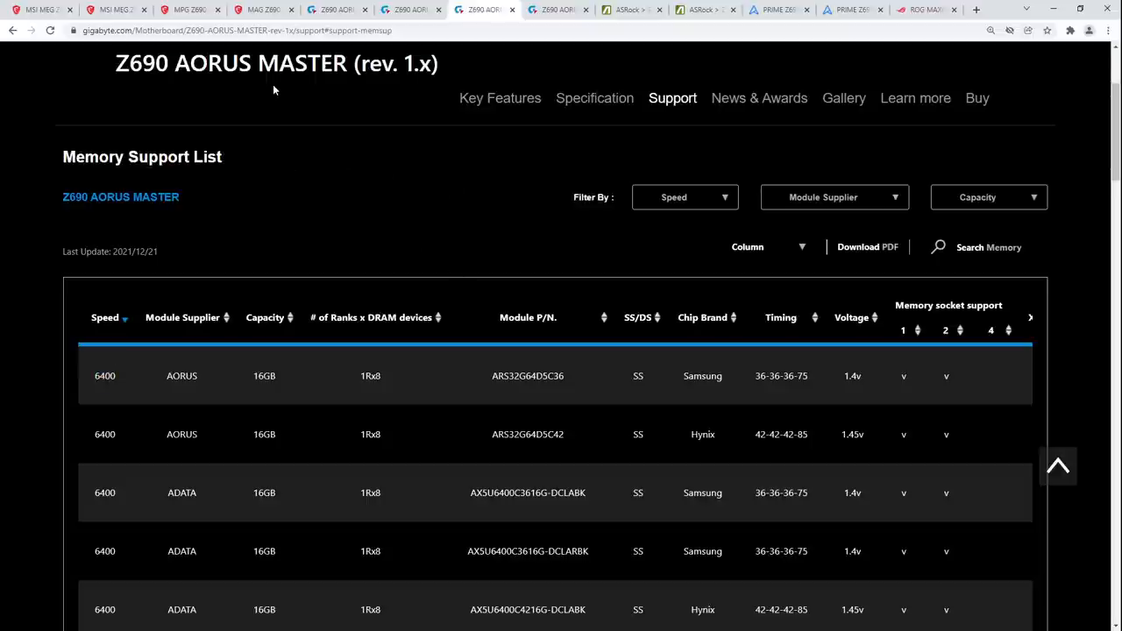
pyautogui.moveTo(201, 49)
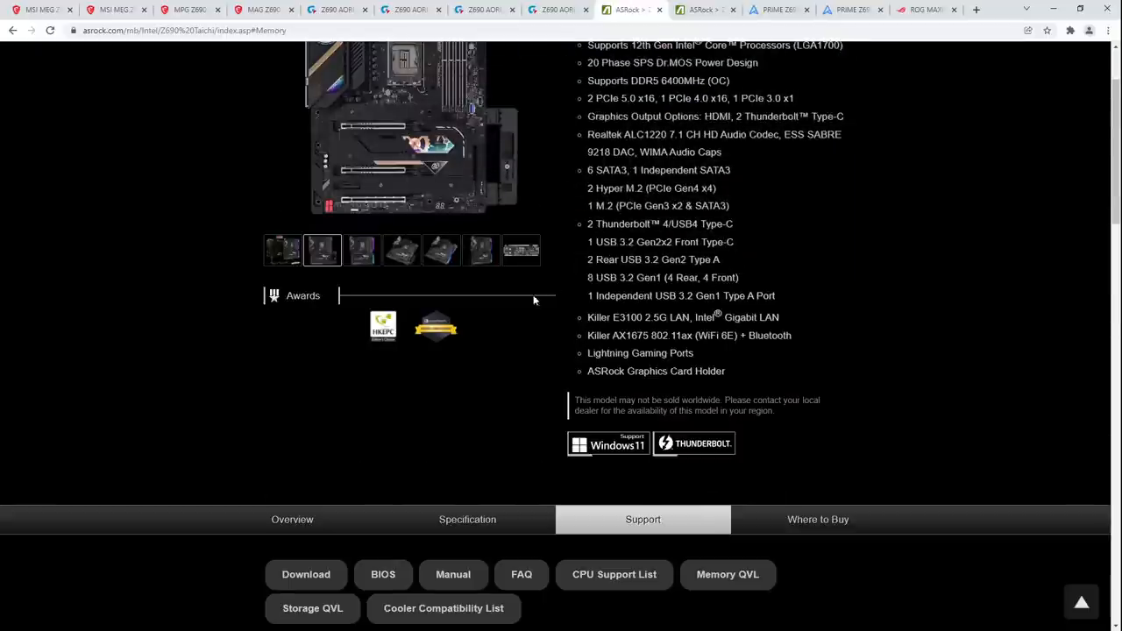
# Step: Show the ASRock Z690 Memory QVL sorted by RAM speed with DDR5-6400 Team kits first
pyautogui.click(725, 575)
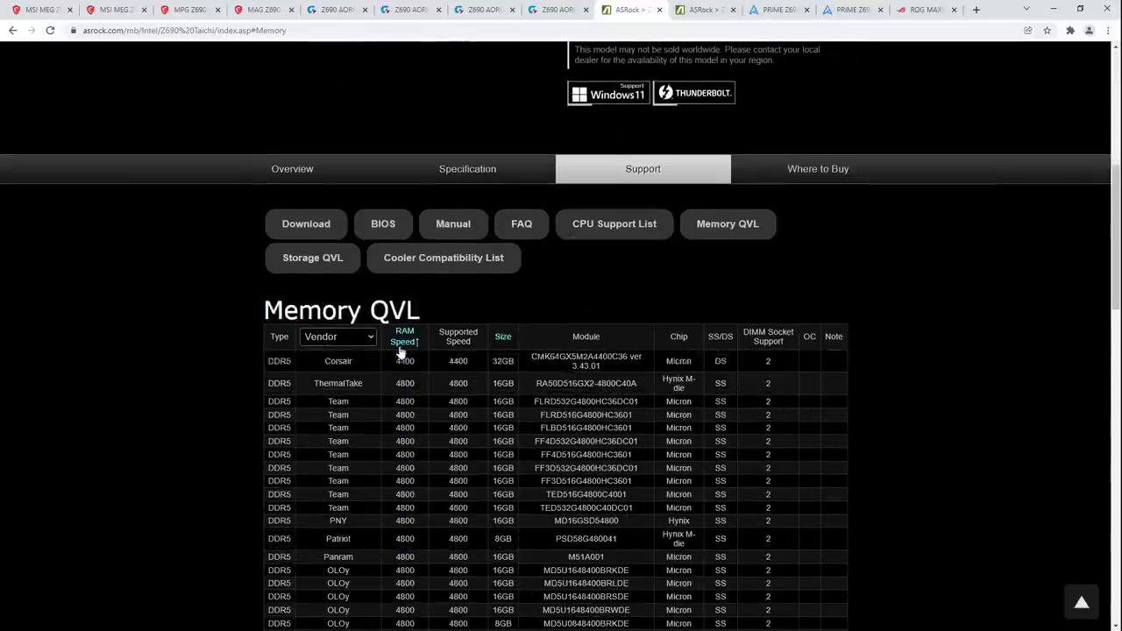
pyautogui.click(403, 337)
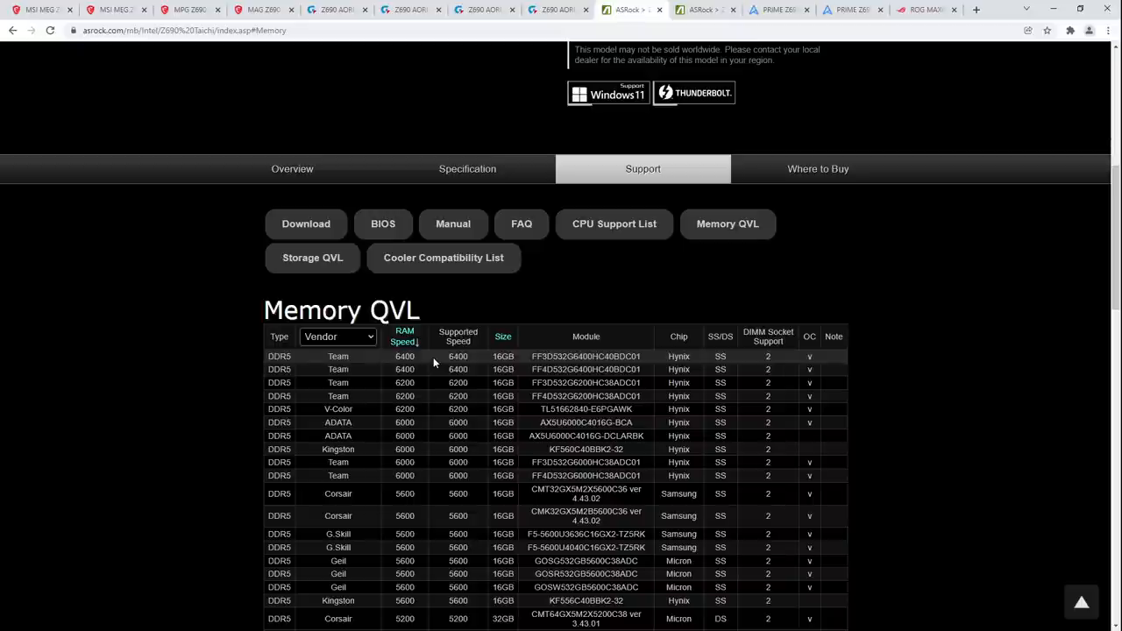
pyautogui.moveTo(465, 84)
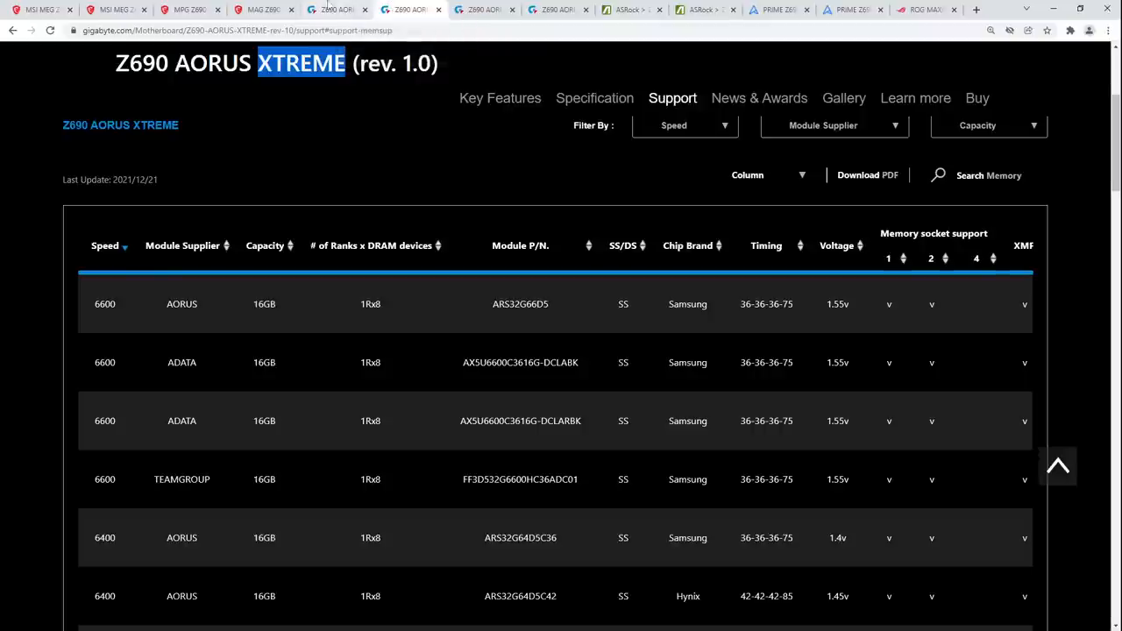
# Step: Compare the Z690 AORUS MASTER and XTREME lists, ending on the XTREME's DDR5-6600 kits
pyautogui.click(483, 11)
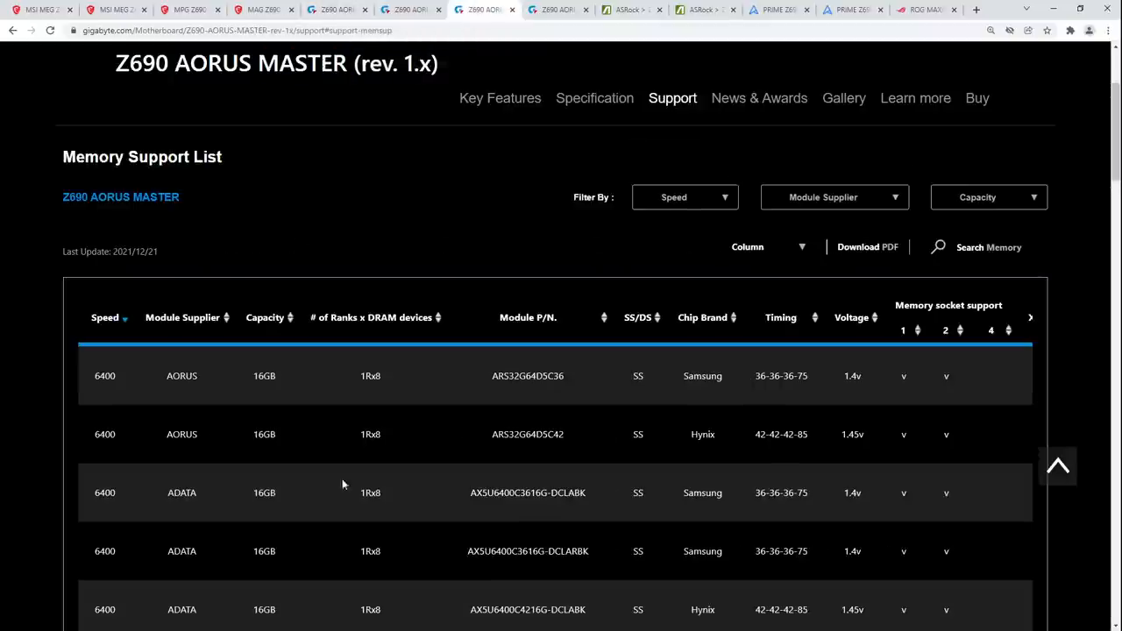
pyautogui.doubleClick(105, 375)
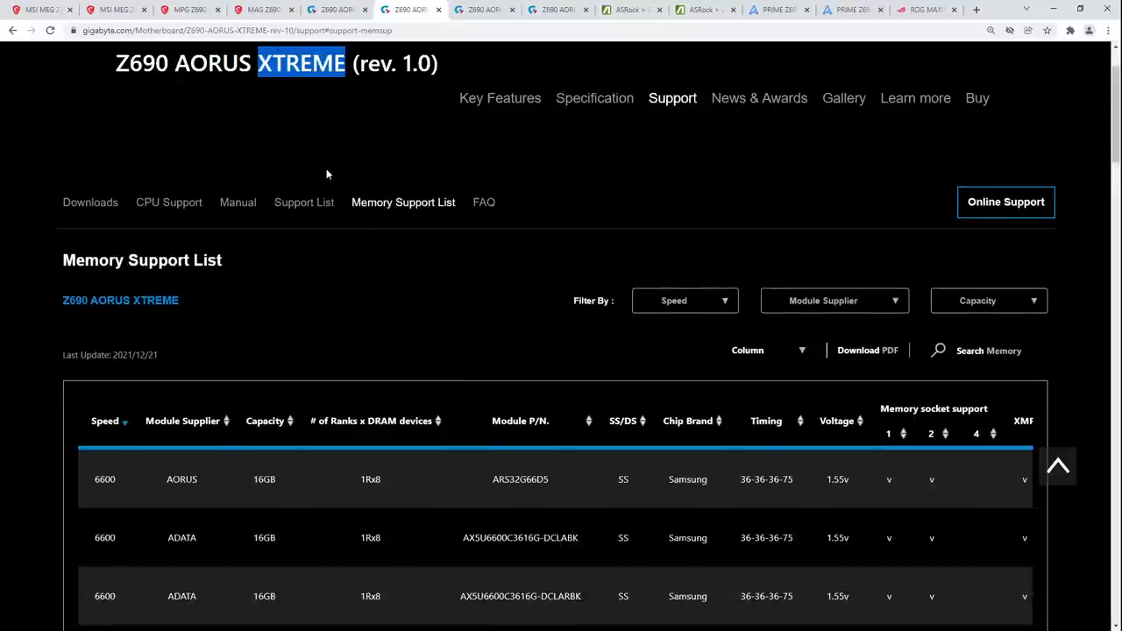
pyautogui.scroll(-3)
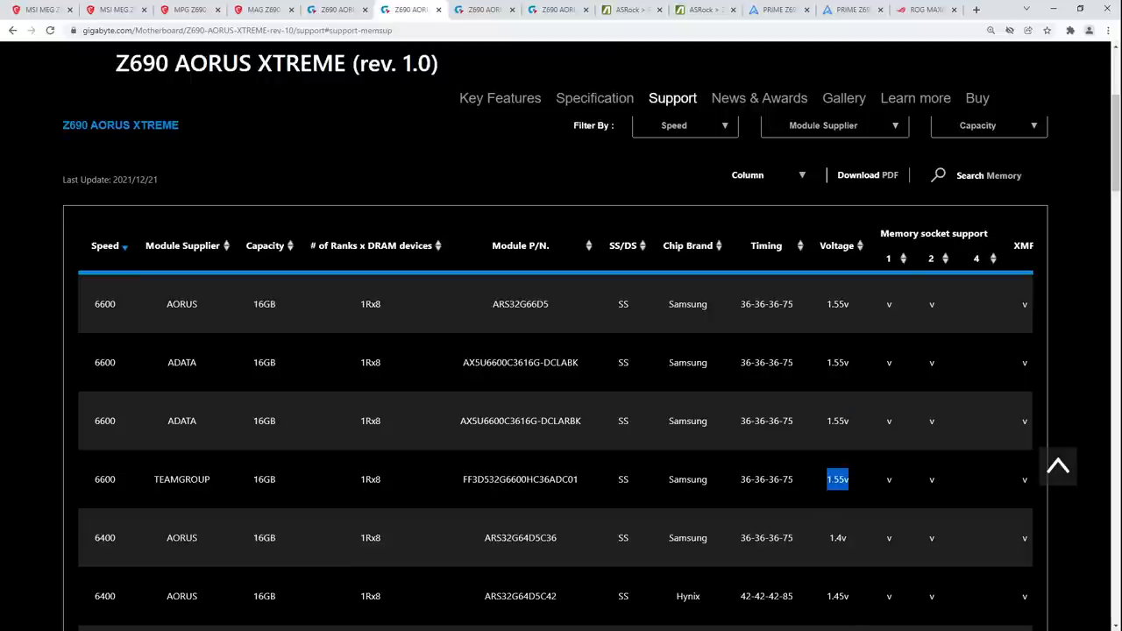
pyautogui.moveTo(856, 392)
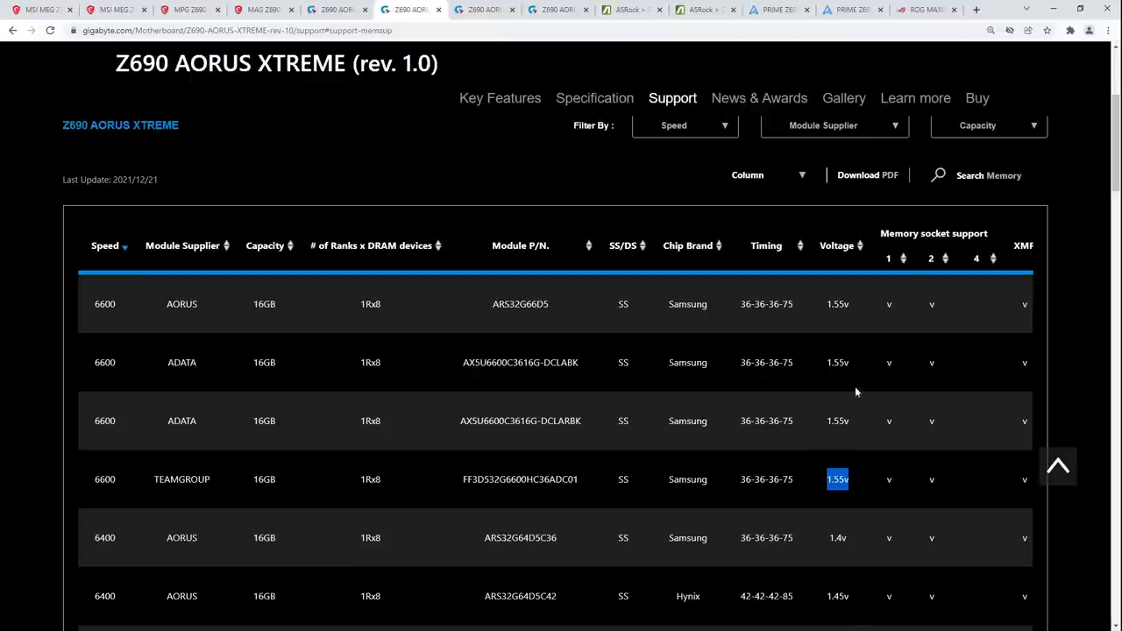
pyautogui.moveTo(98, 455)
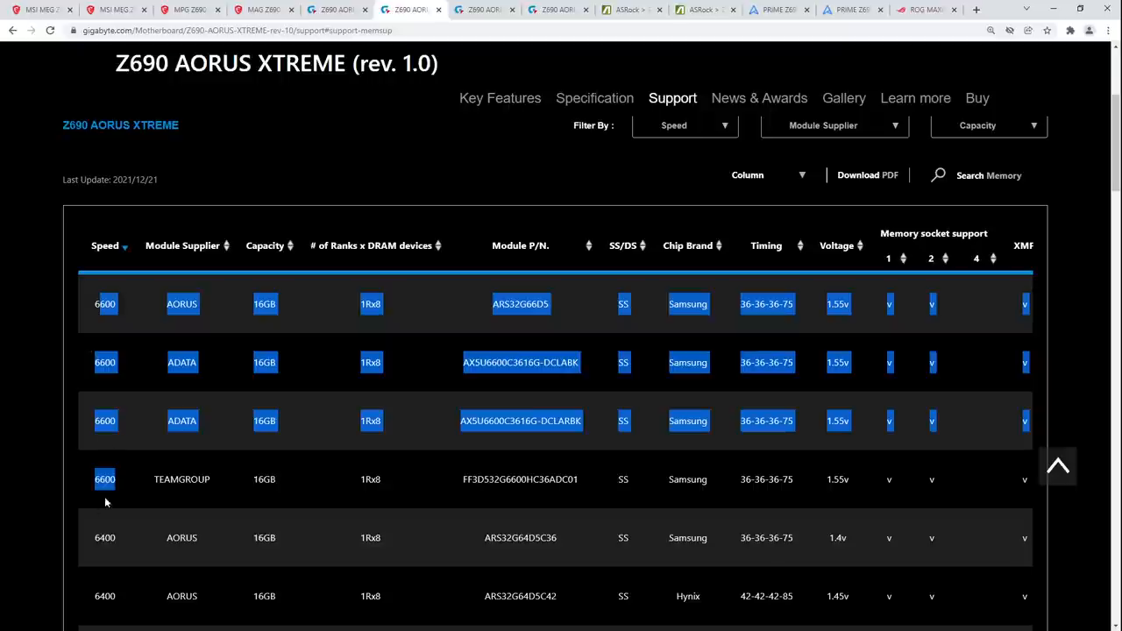
pyautogui.moveTo(177, 409)
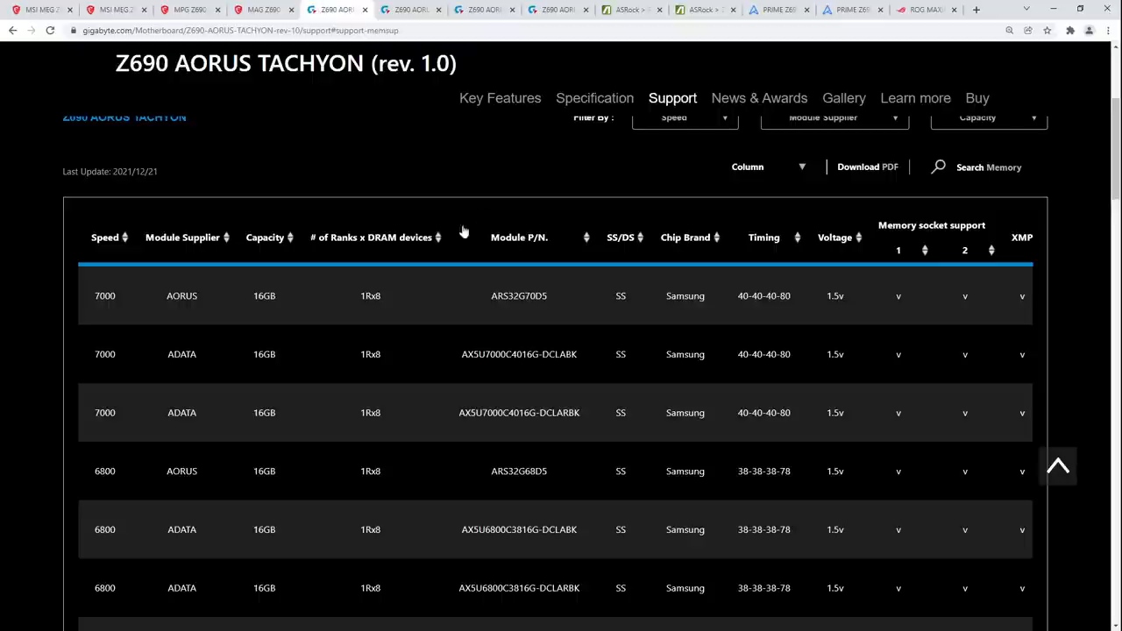
pyautogui.moveTo(109, 484)
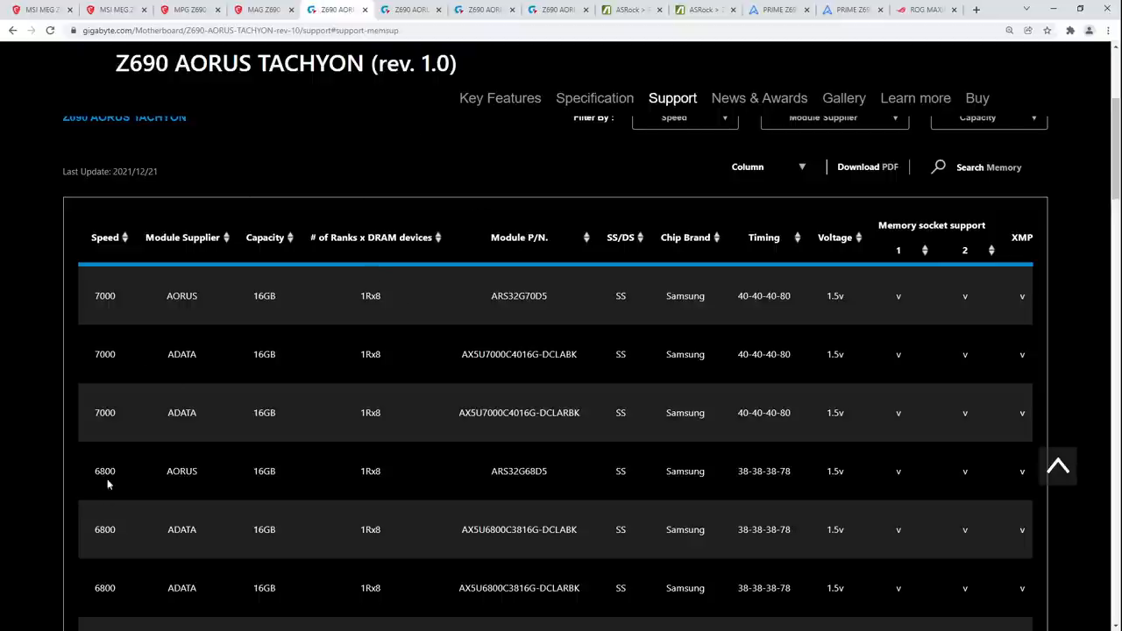
# Step: Look through the MSI MAG Z690 TOMAHAWK WIFI memory support list
pyautogui.click(259, 10)
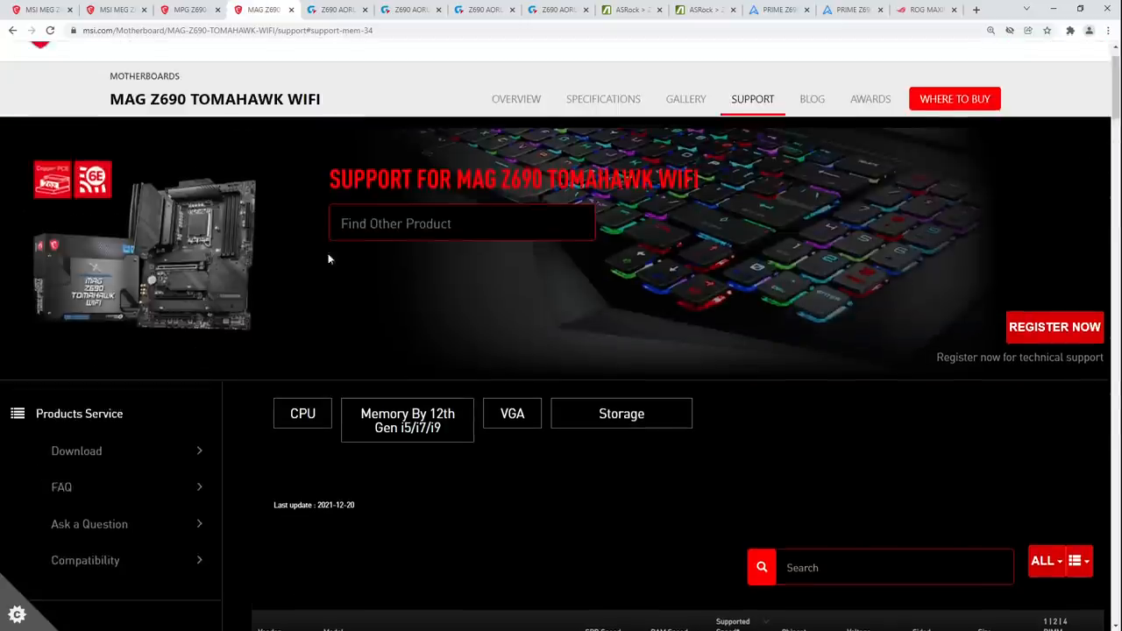
pyautogui.scroll(-3)
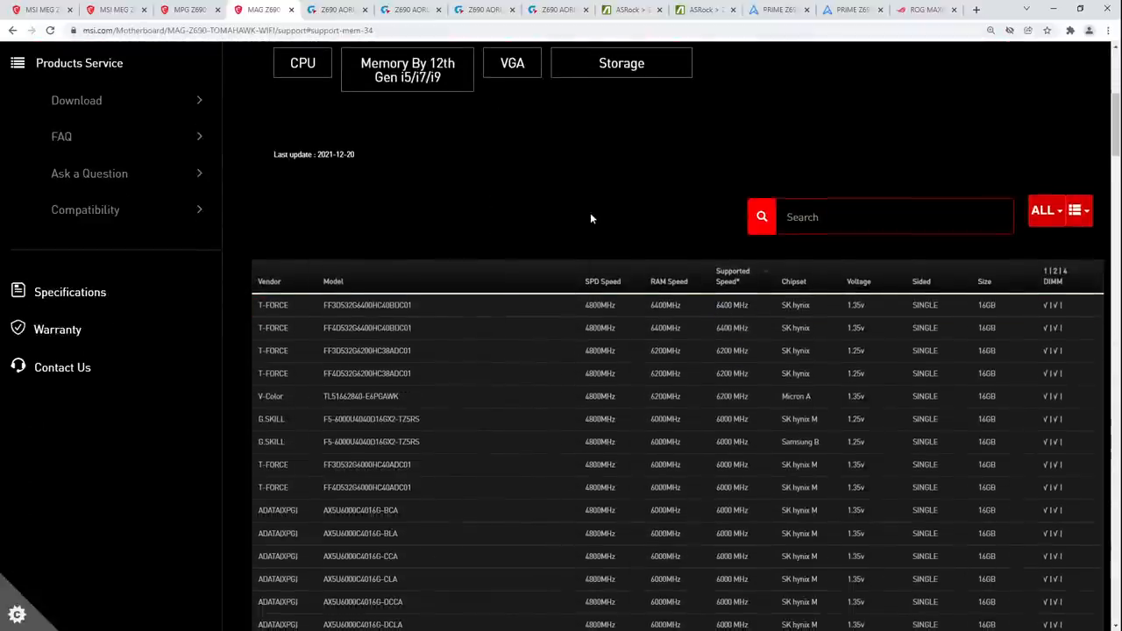
pyautogui.scroll(3)
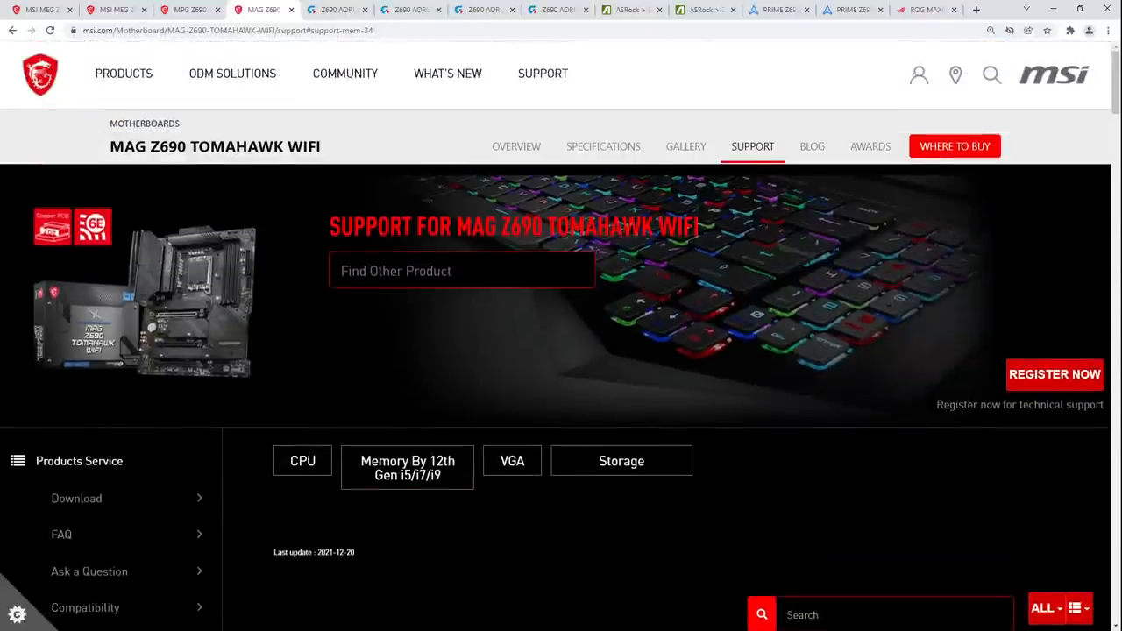
pyautogui.scroll(-3)
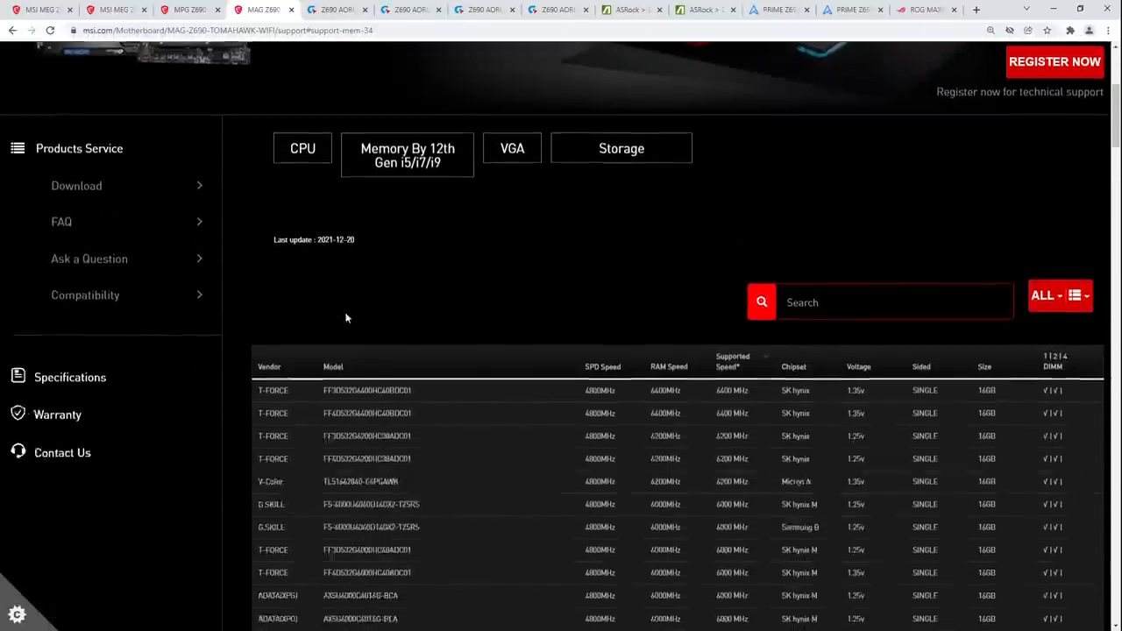
pyautogui.scroll(-3)
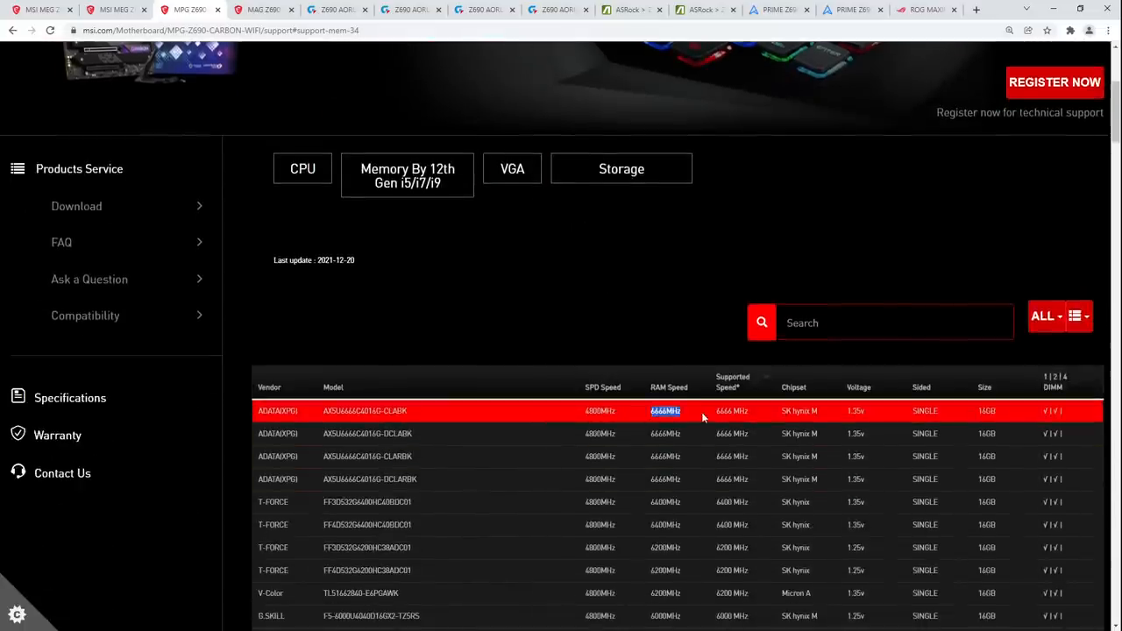
# Step: View the MEG Z690 ACE and MPG Z690 CARBON WIFI memory lists topped by ADATA DDR5-6666 kits
pyautogui.click(114, 10)
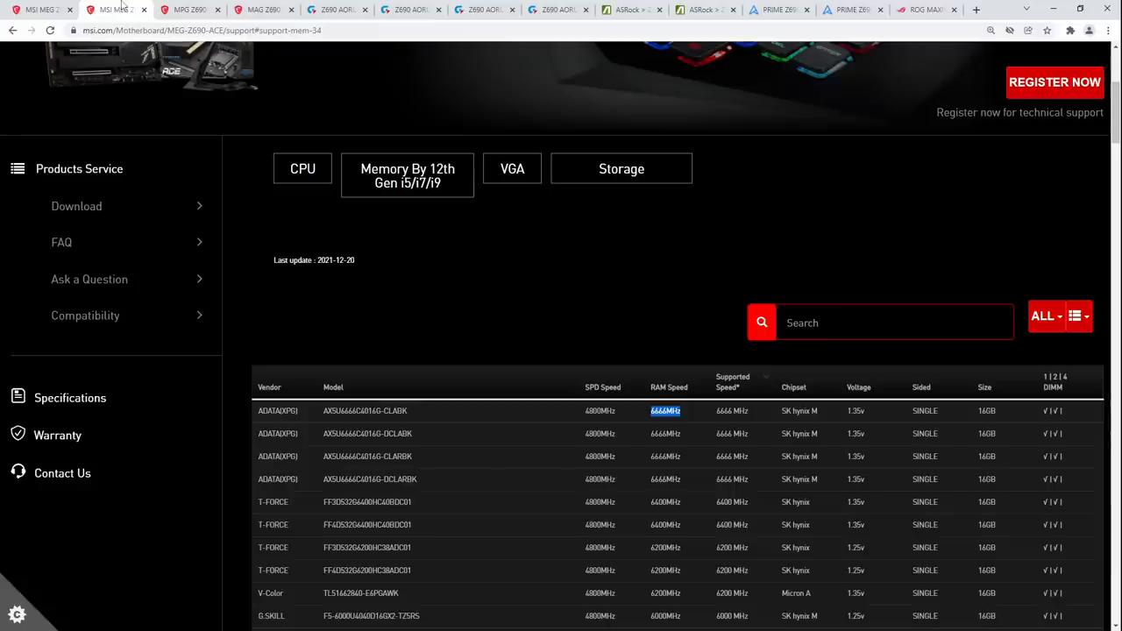
pyautogui.scroll(3)
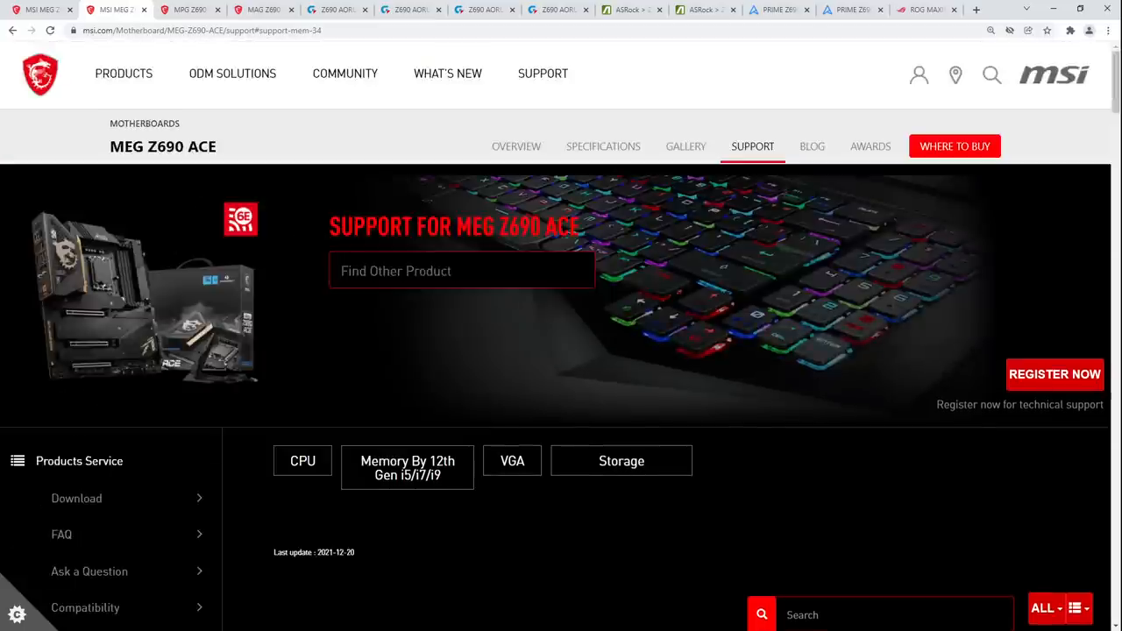
pyautogui.moveTo(207, 323)
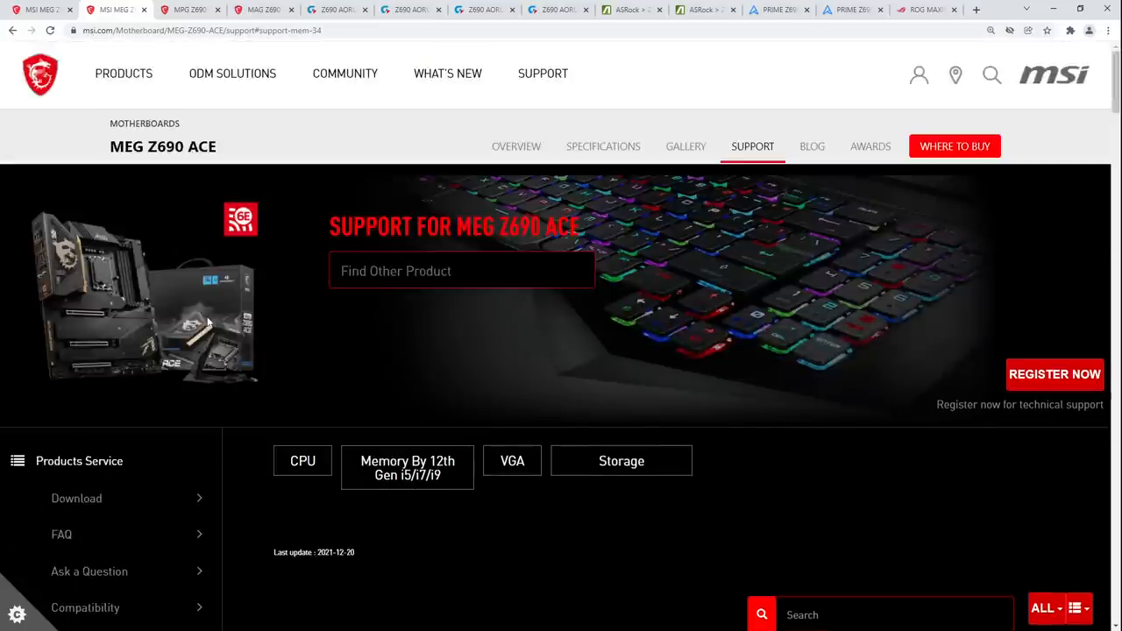
pyautogui.scroll(-3)
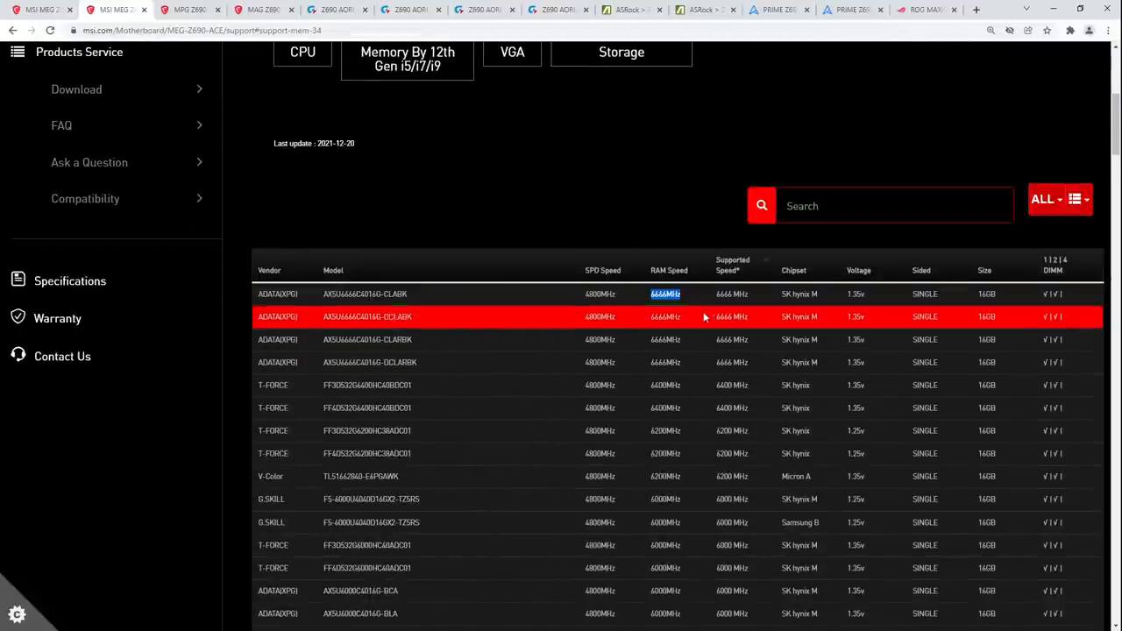
pyautogui.click(190, 10)
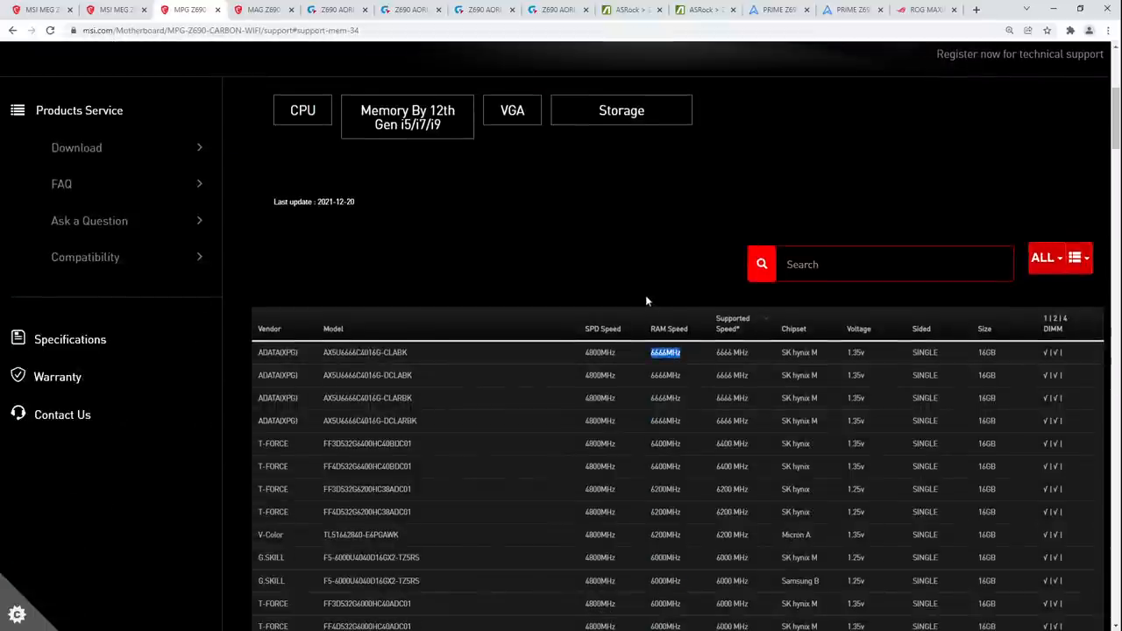
pyautogui.scroll(-3)
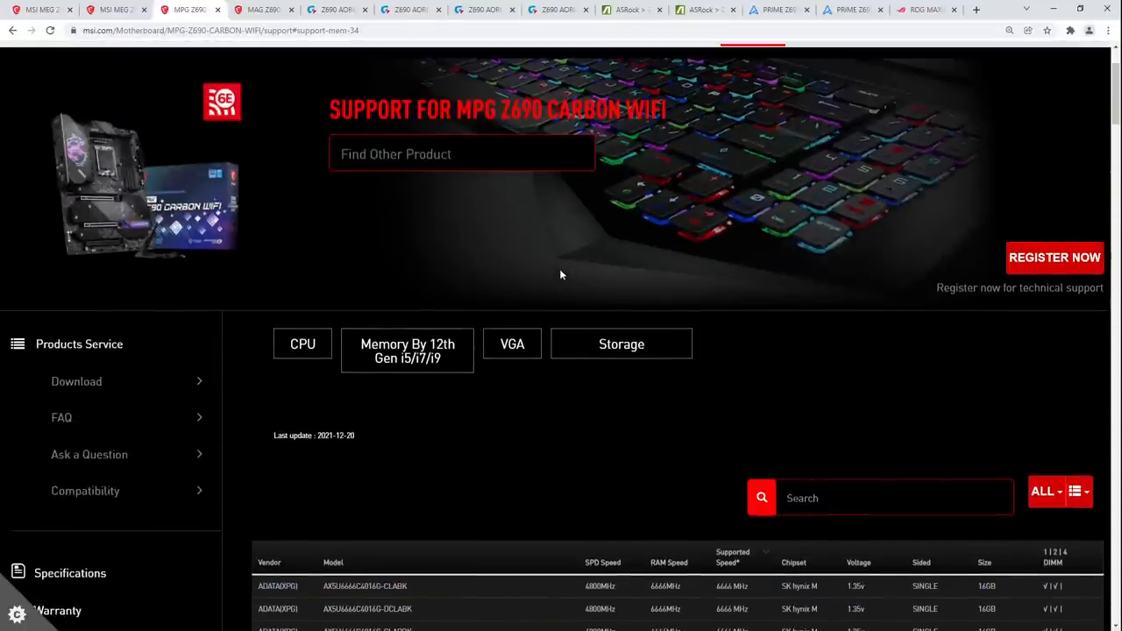
# Step: Scroll further down the MPG Z690 CARBON WIFI memory support section
pyautogui.scroll(-3)
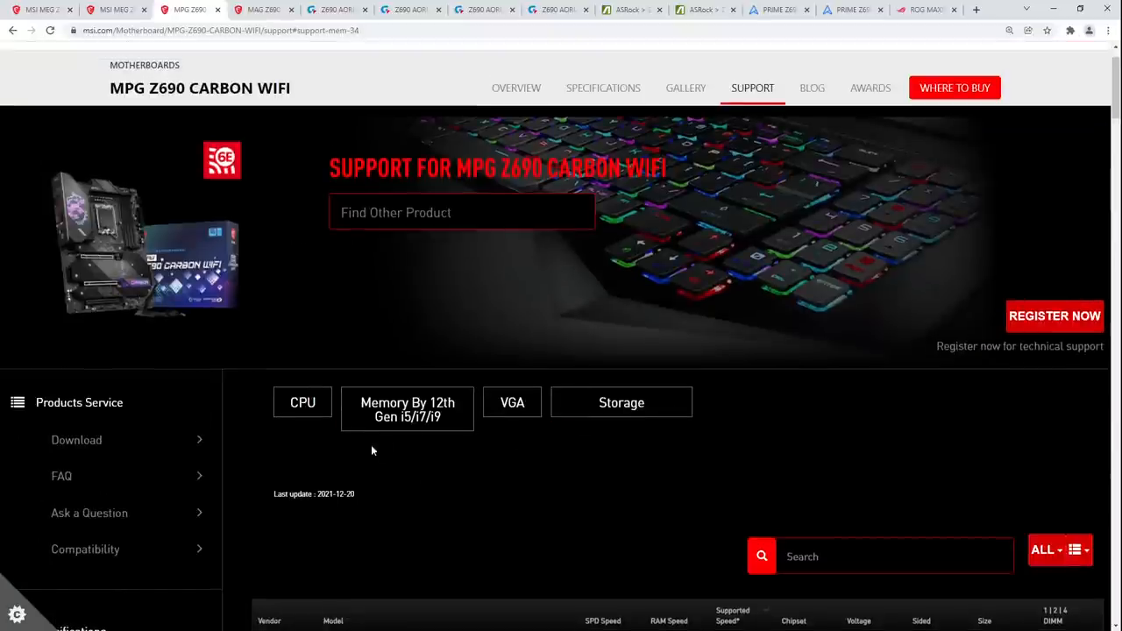
pyautogui.moveTo(420, 445)
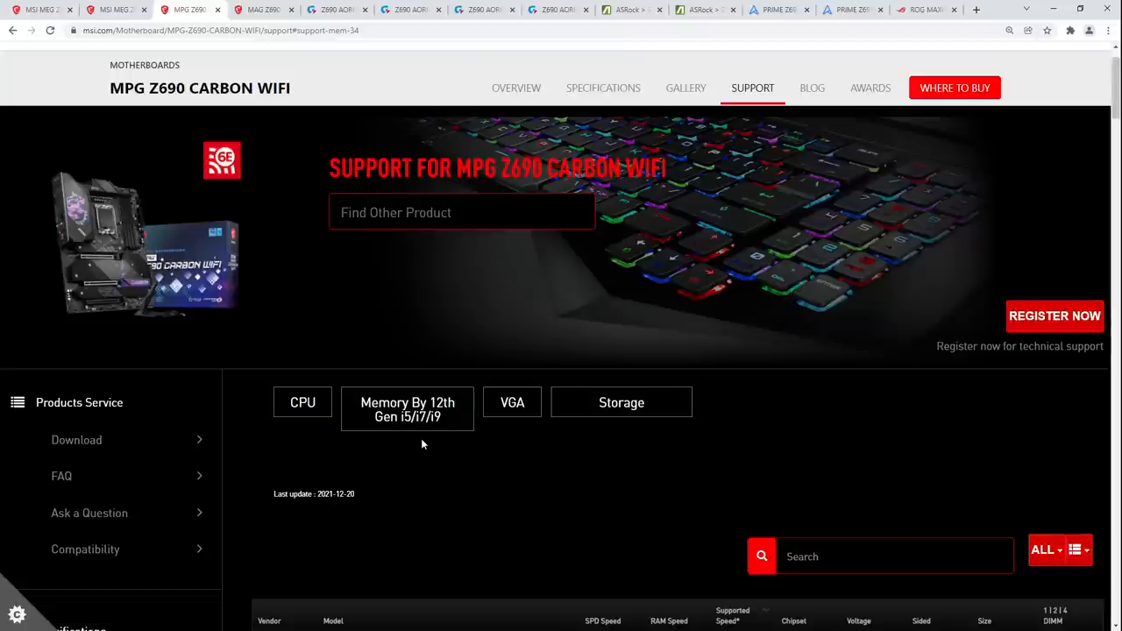
pyautogui.moveTo(440, 342)
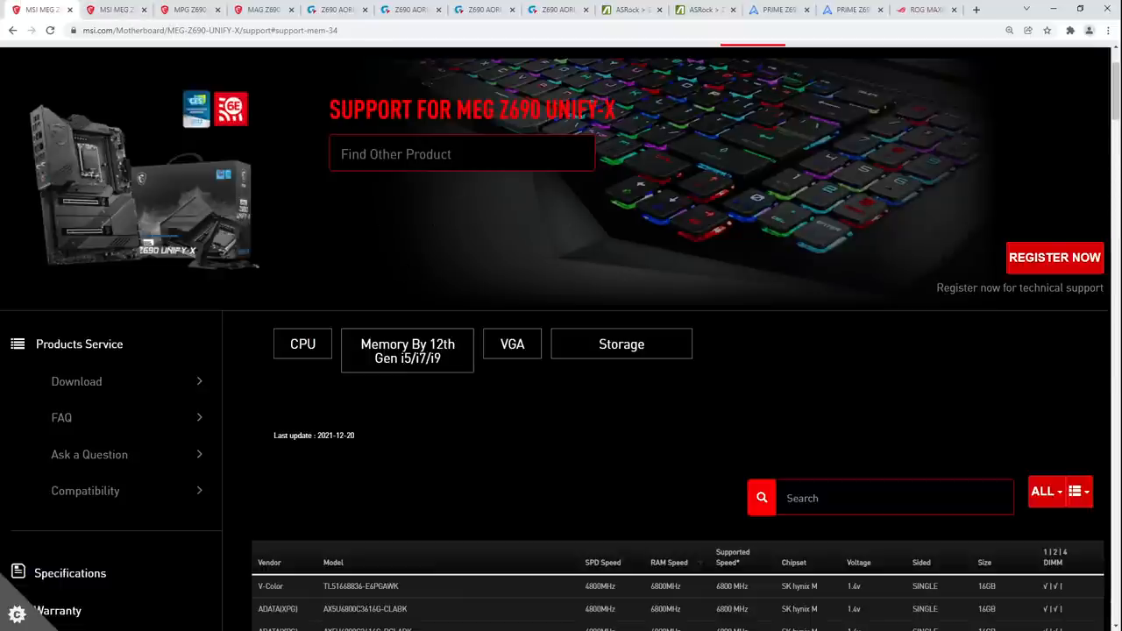
pyautogui.moveTo(659, 128)
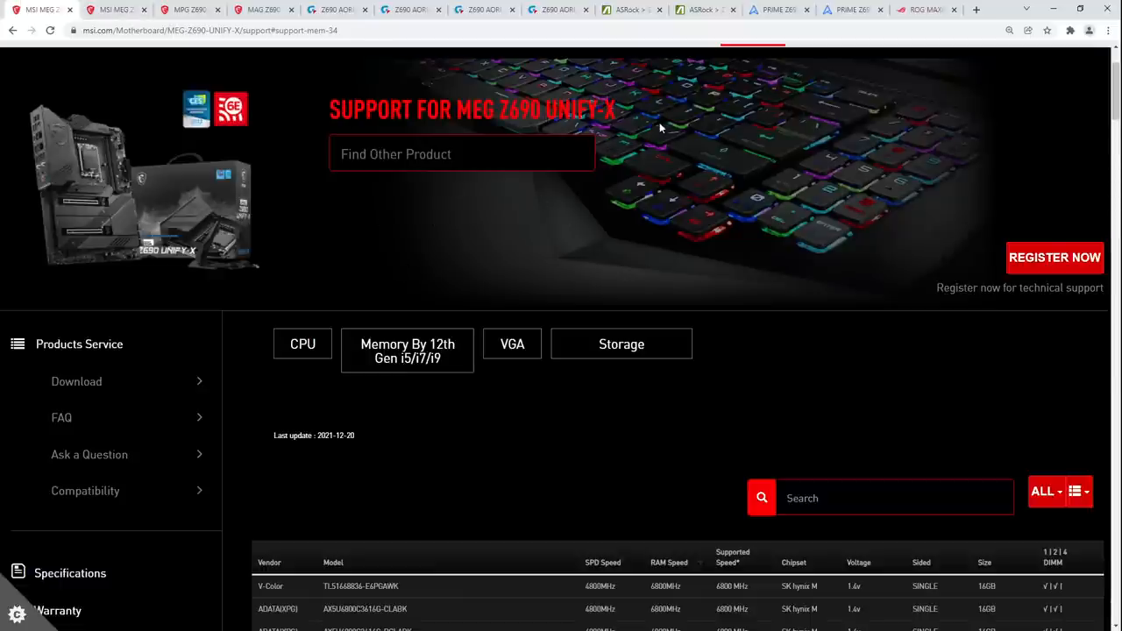
pyautogui.moveTo(480, 207)
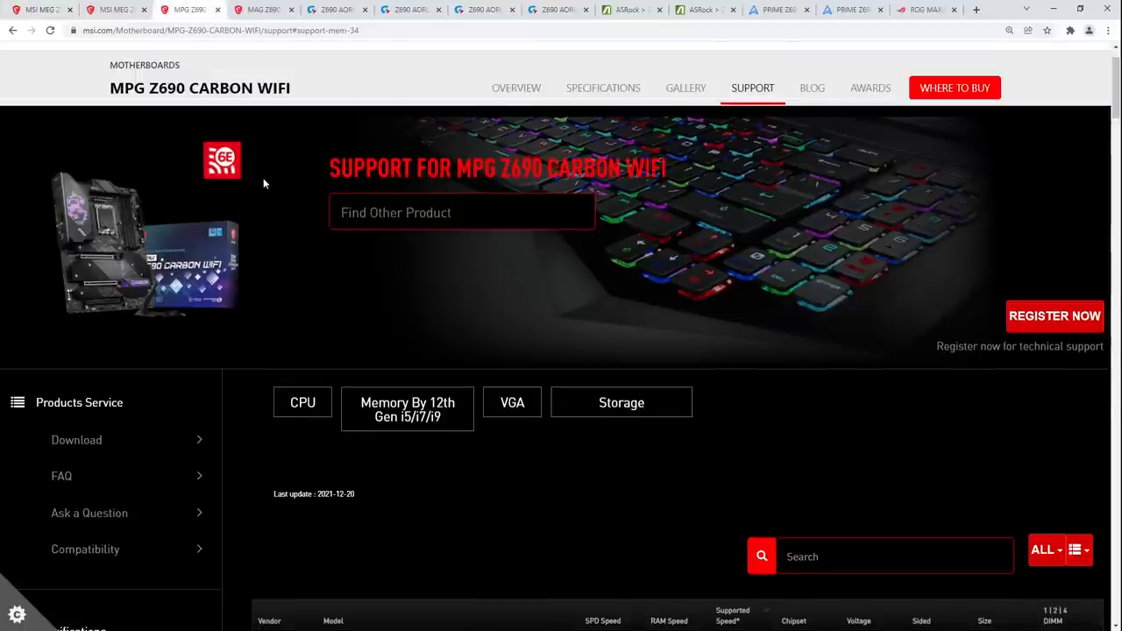
pyautogui.scroll(-3)
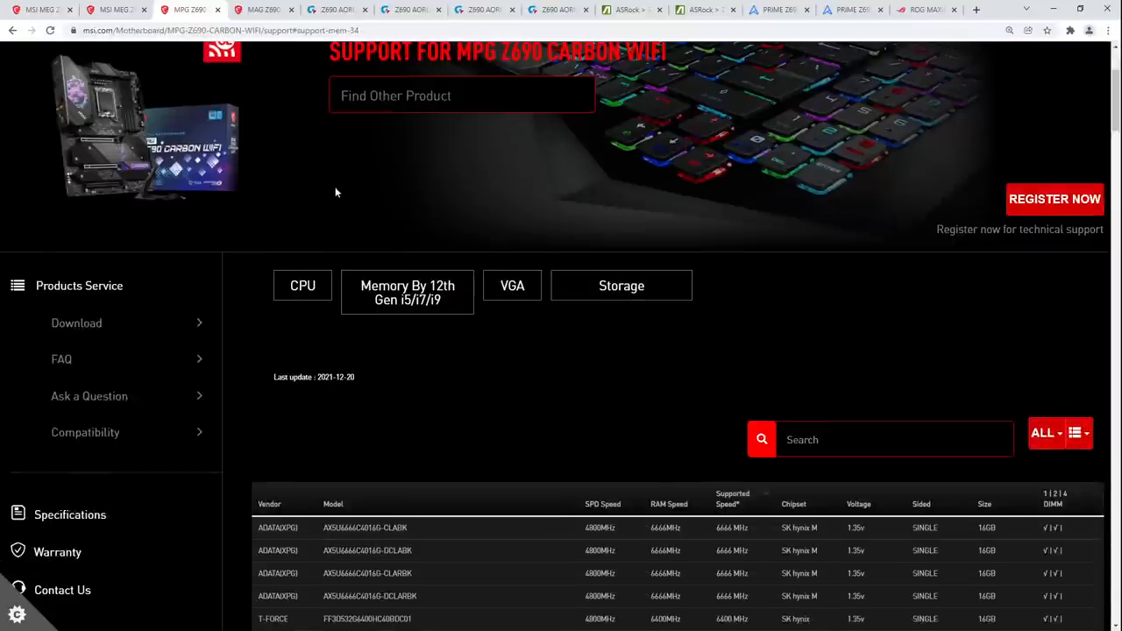
pyautogui.scroll(3)
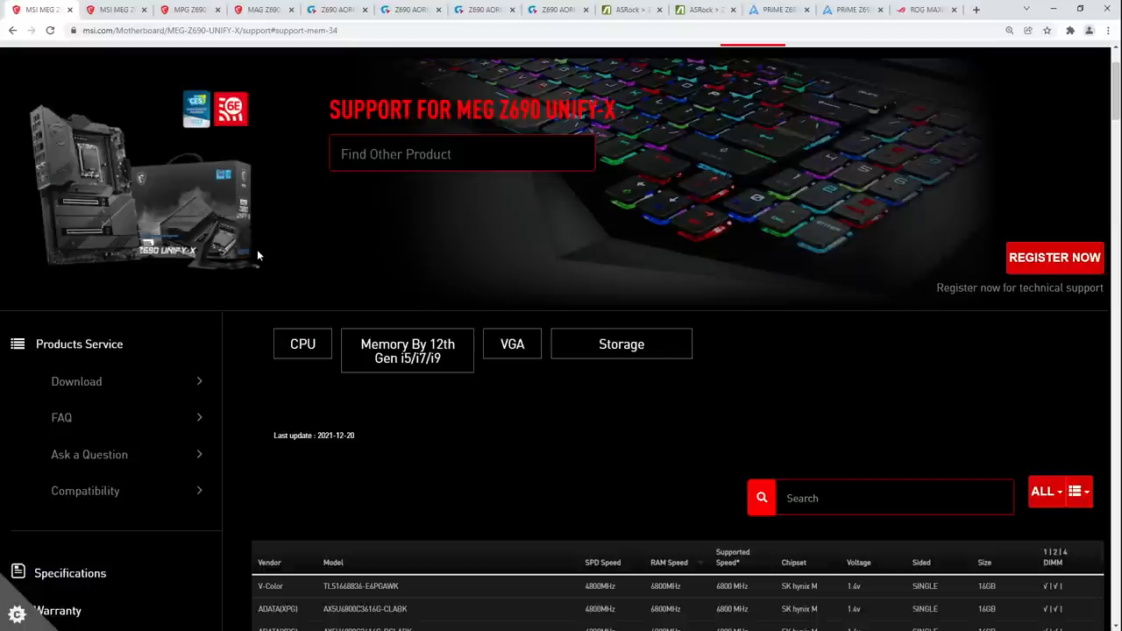
pyautogui.moveTo(154, 302)
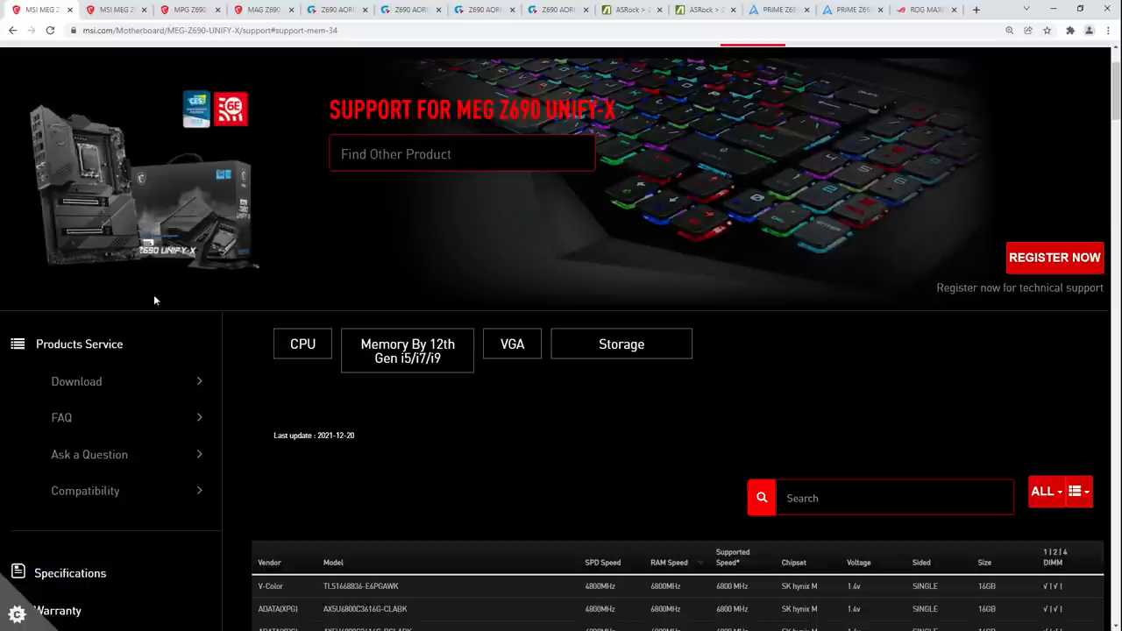
pyautogui.scroll(-3)
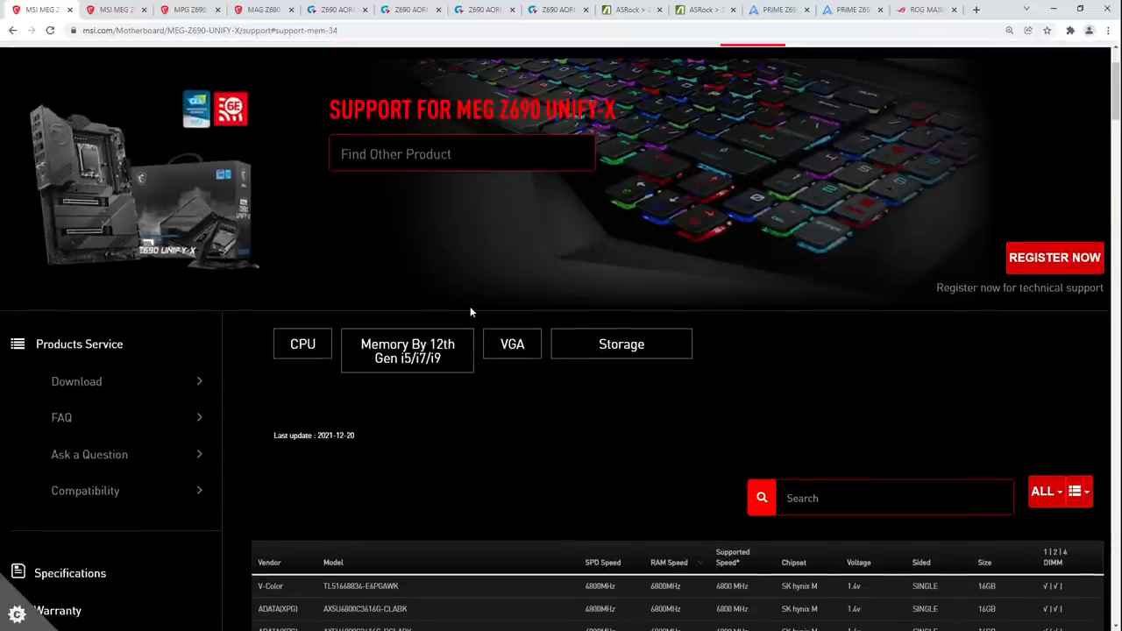
pyautogui.moveTo(469, 288)
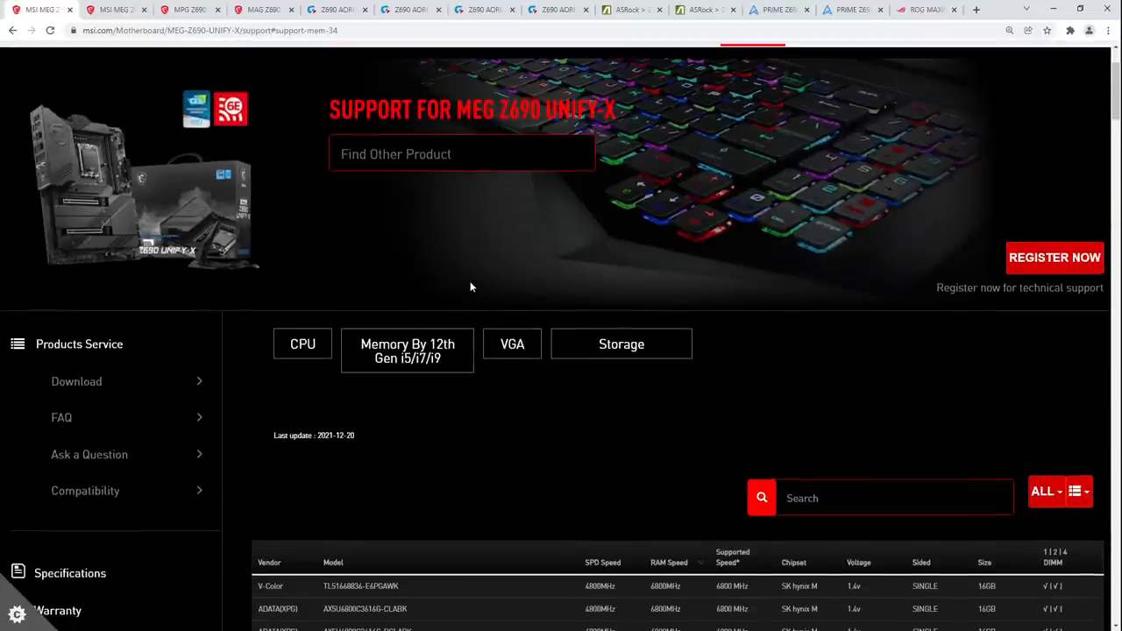
pyautogui.moveTo(472, 281)
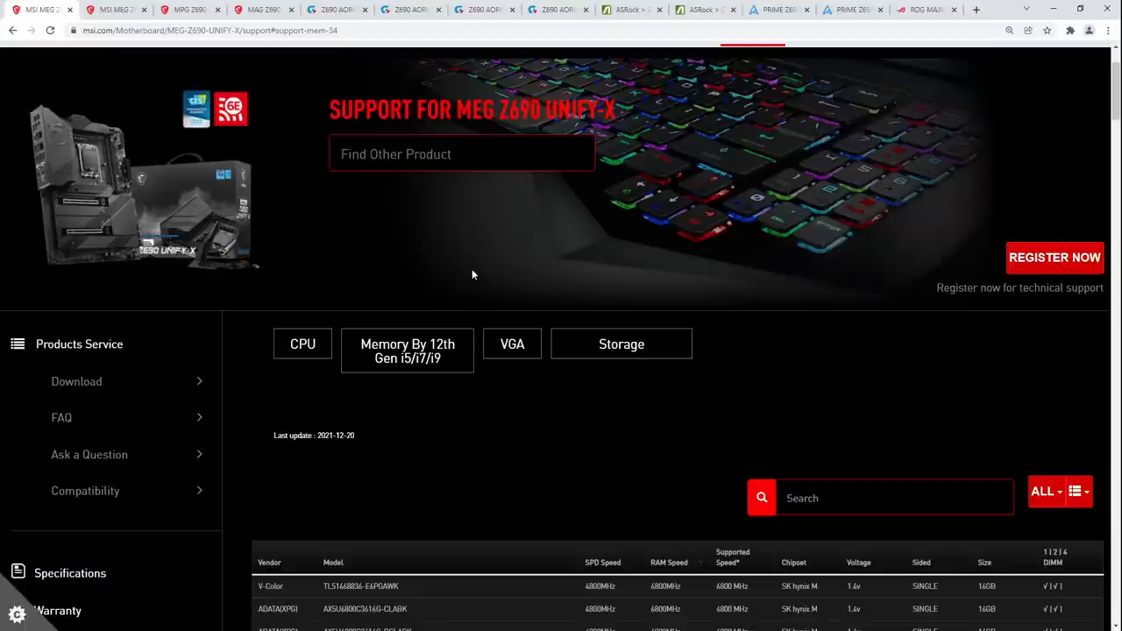
pyautogui.scroll(-3)
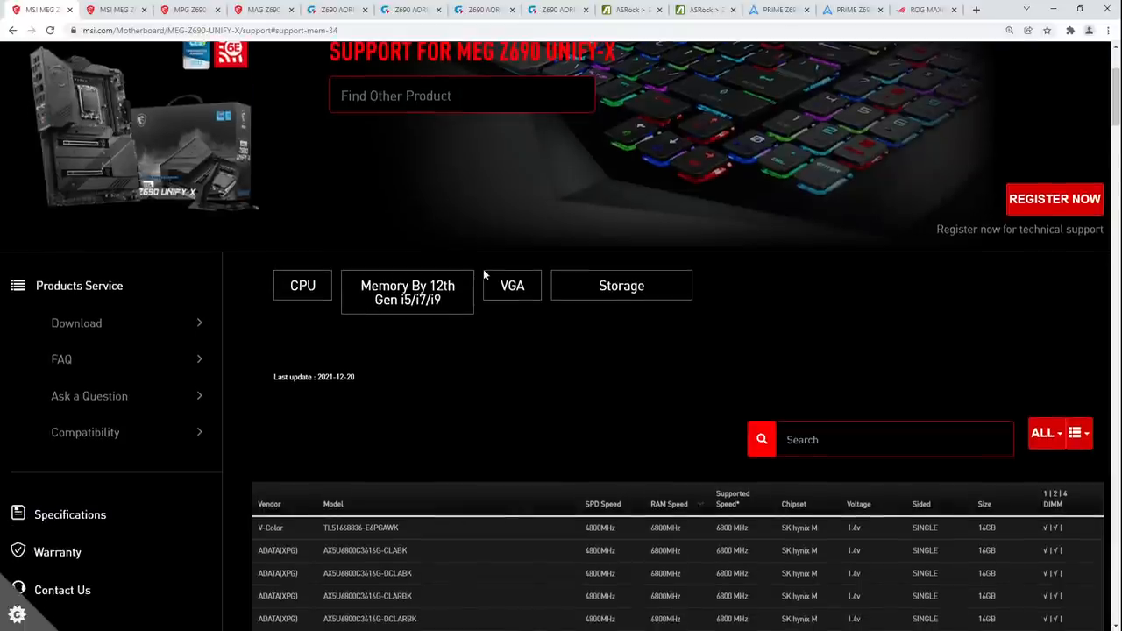
pyautogui.moveTo(599, 336)
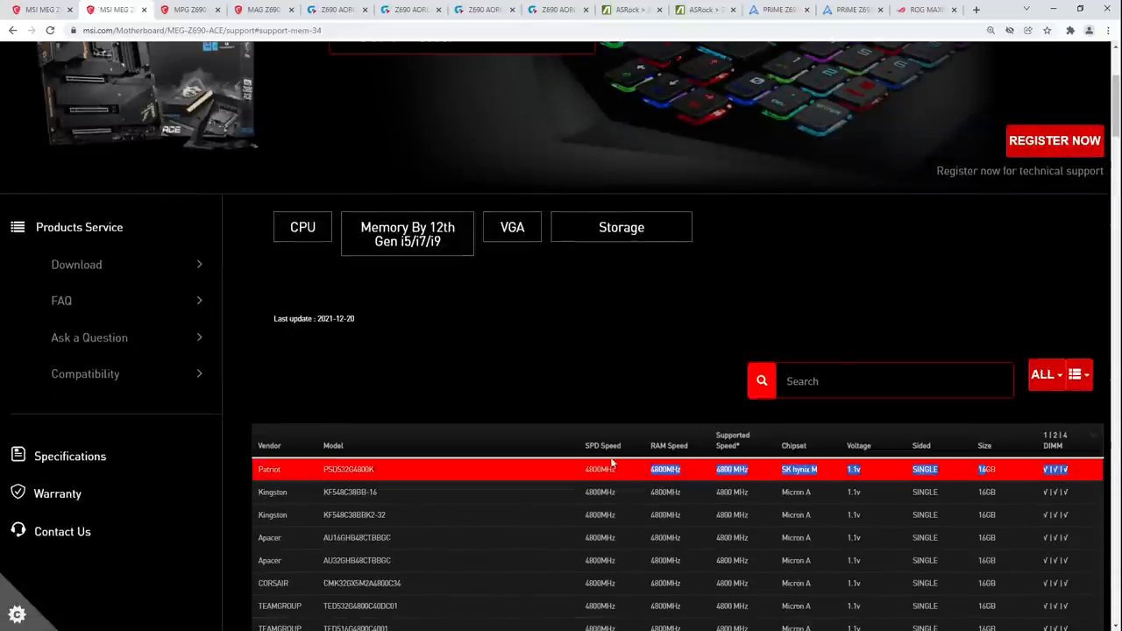
pyautogui.scroll(-3)
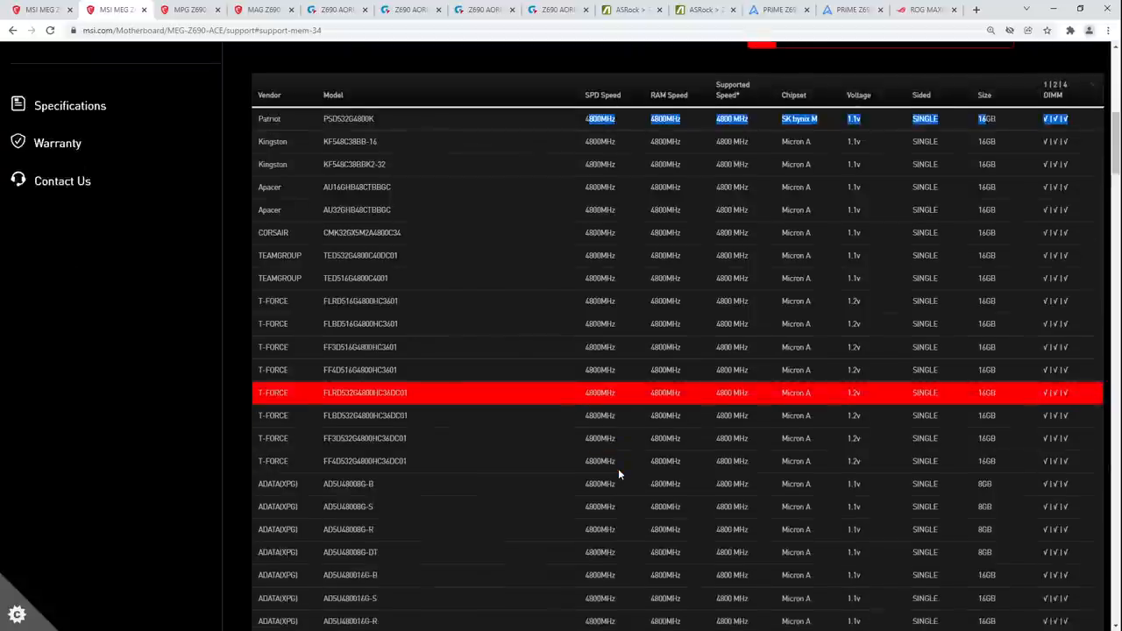
pyautogui.scroll(-3)
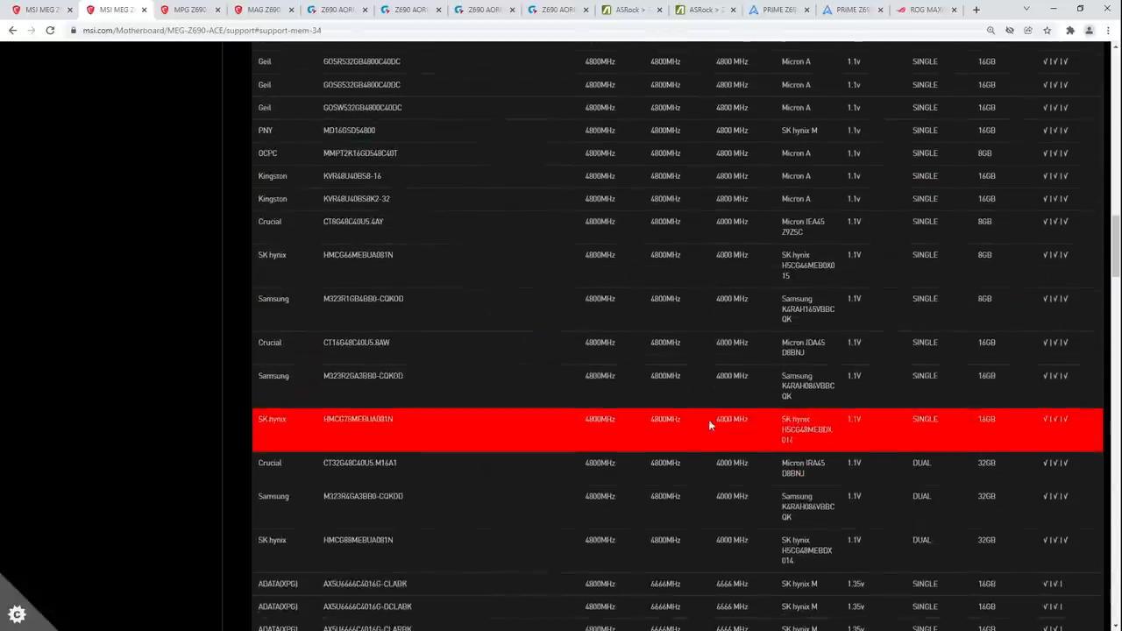
pyautogui.scroll(-3)
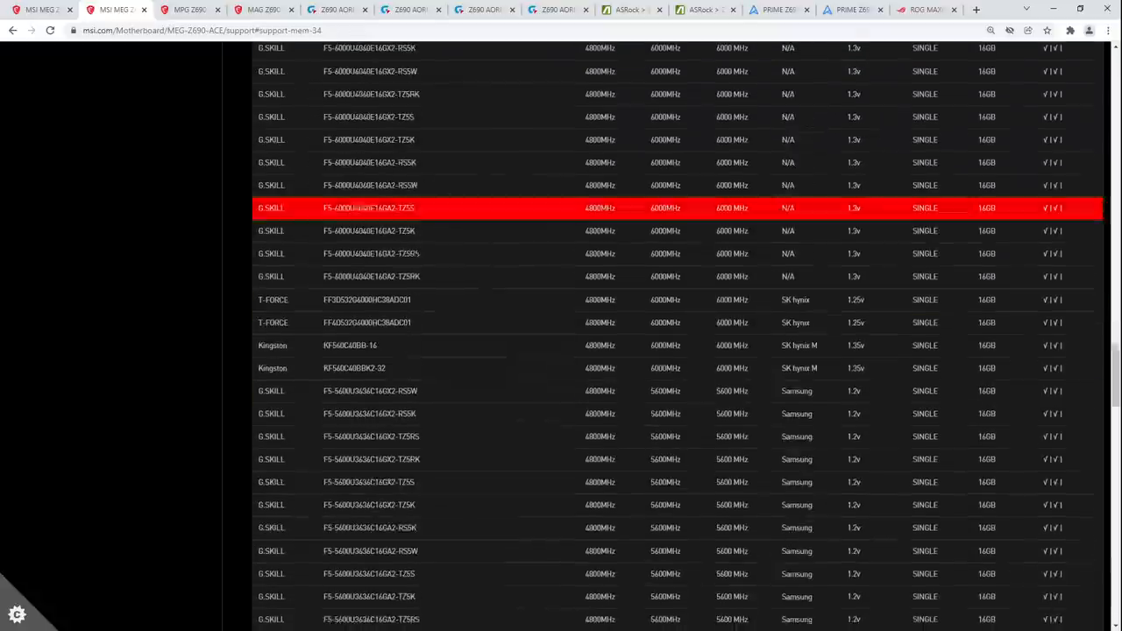
pyautogui.scroll(-3)
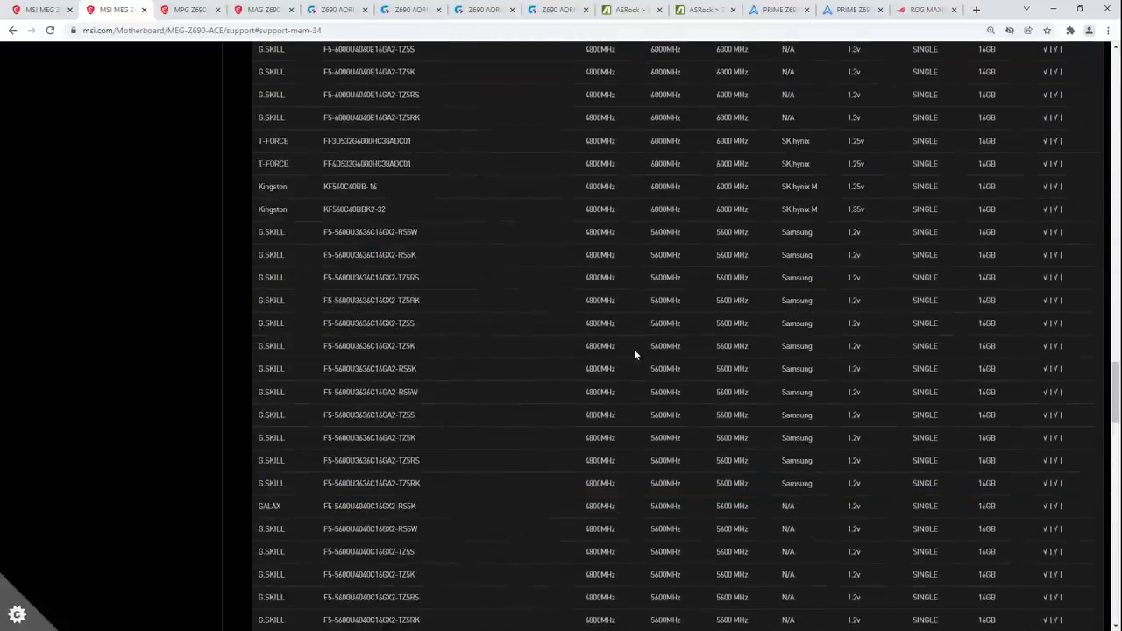
pyautogui.scroll(-3)
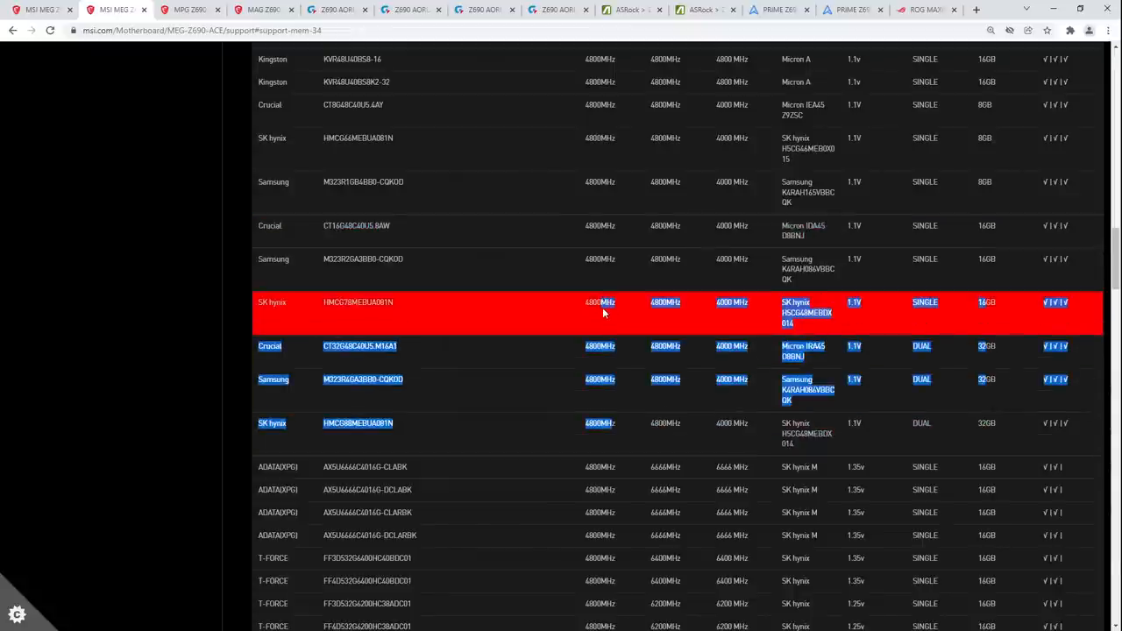
pyautogui.scroll(-3)
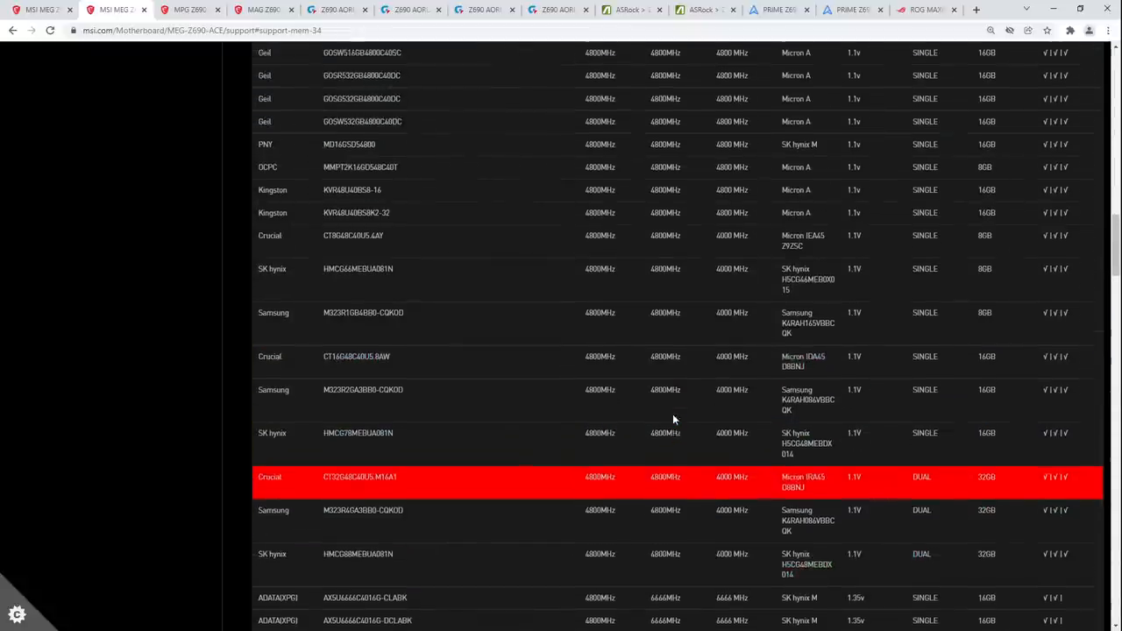
pyautogui.scroll(3)
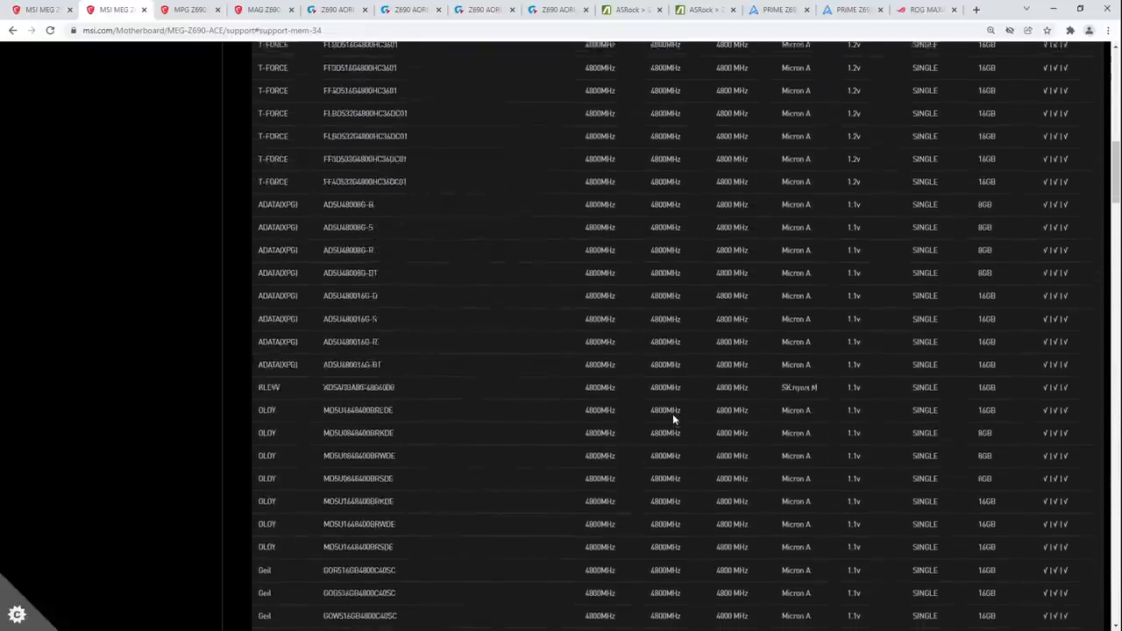
pyautogui.scroll(-3)
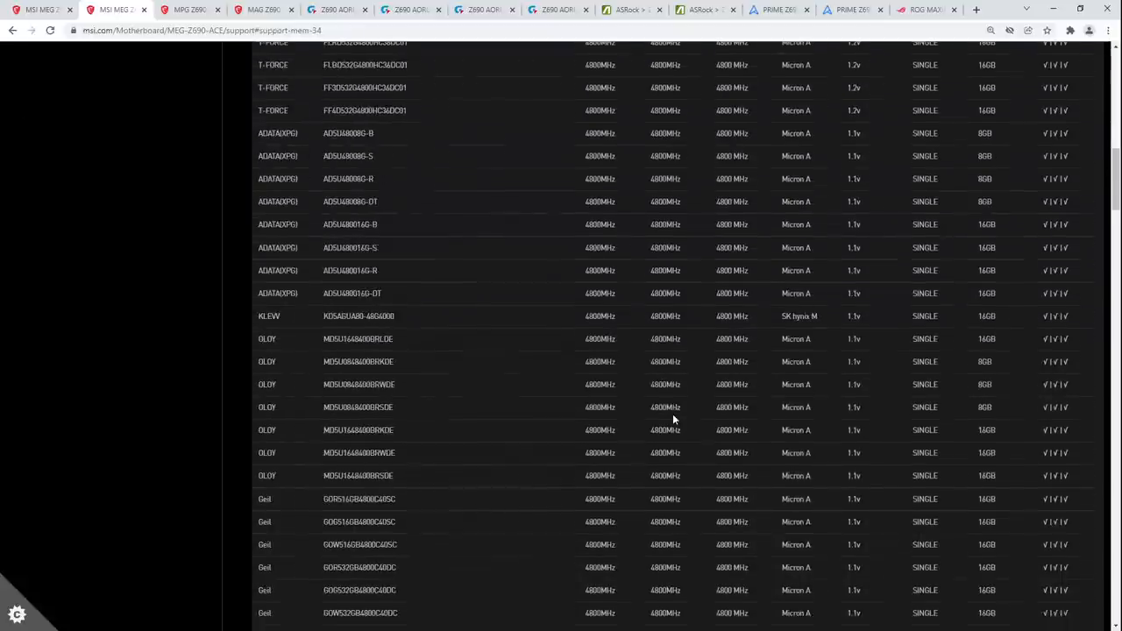
pyautogui.scroll(-3)
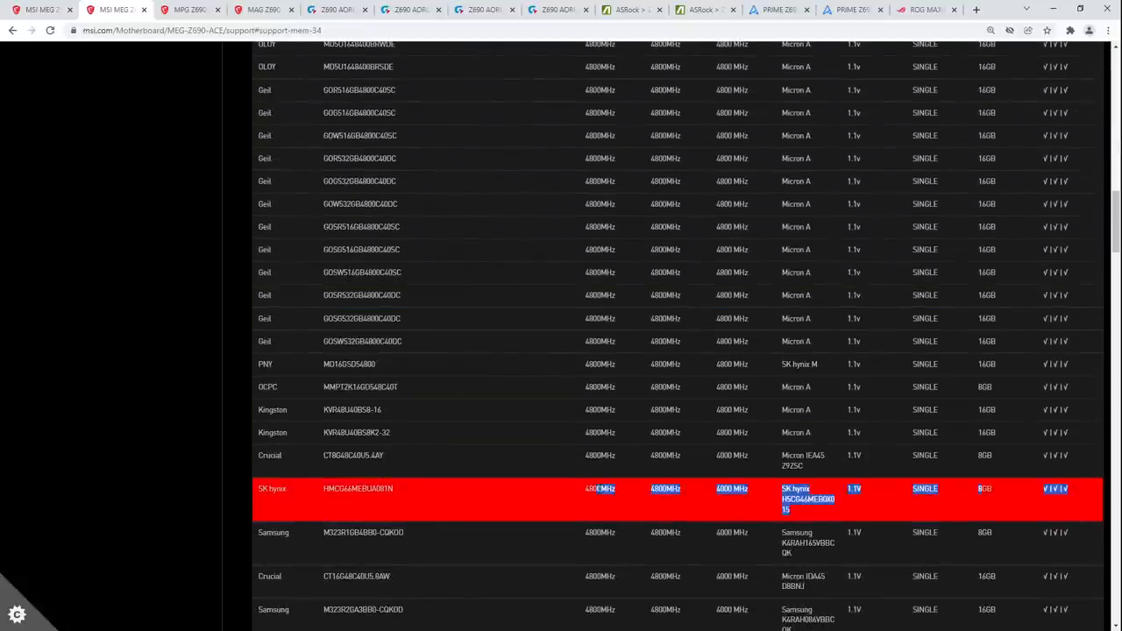
pyautogui.scroll(-3)
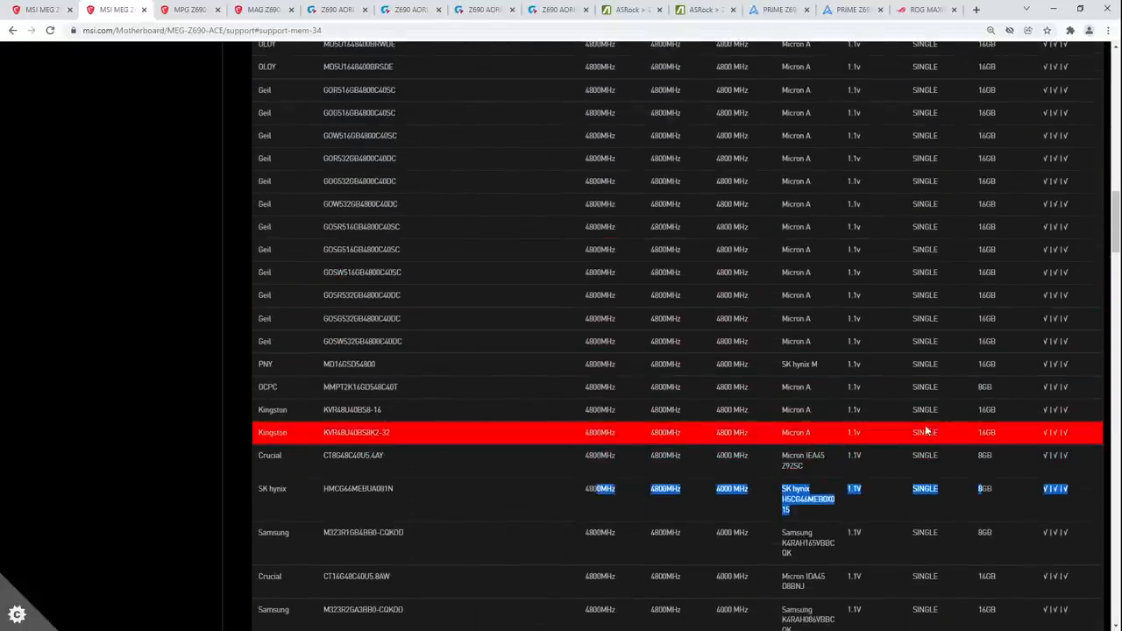
pyautogui.scroll(3)
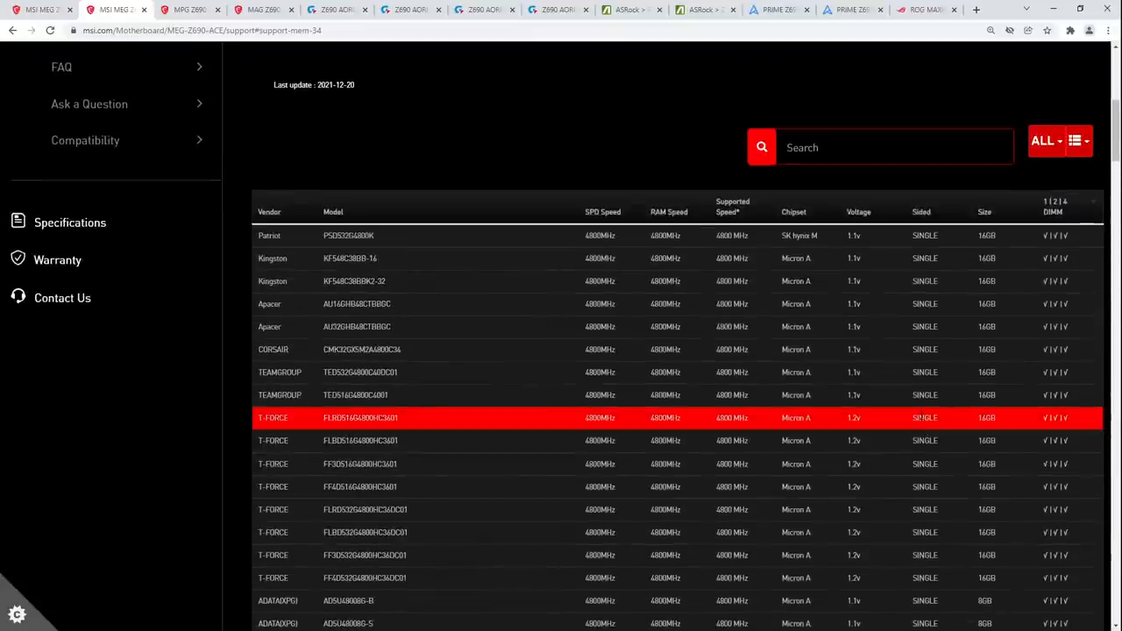
pyautogui.moveTo(922, 395)
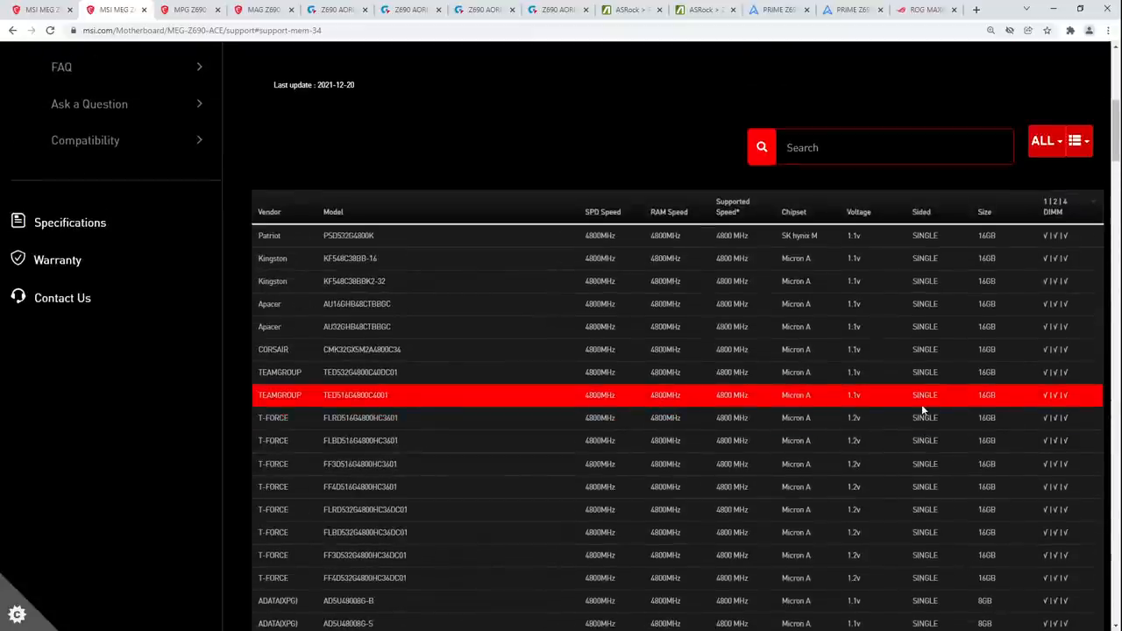
pyautogui.moveTo(956, 417)
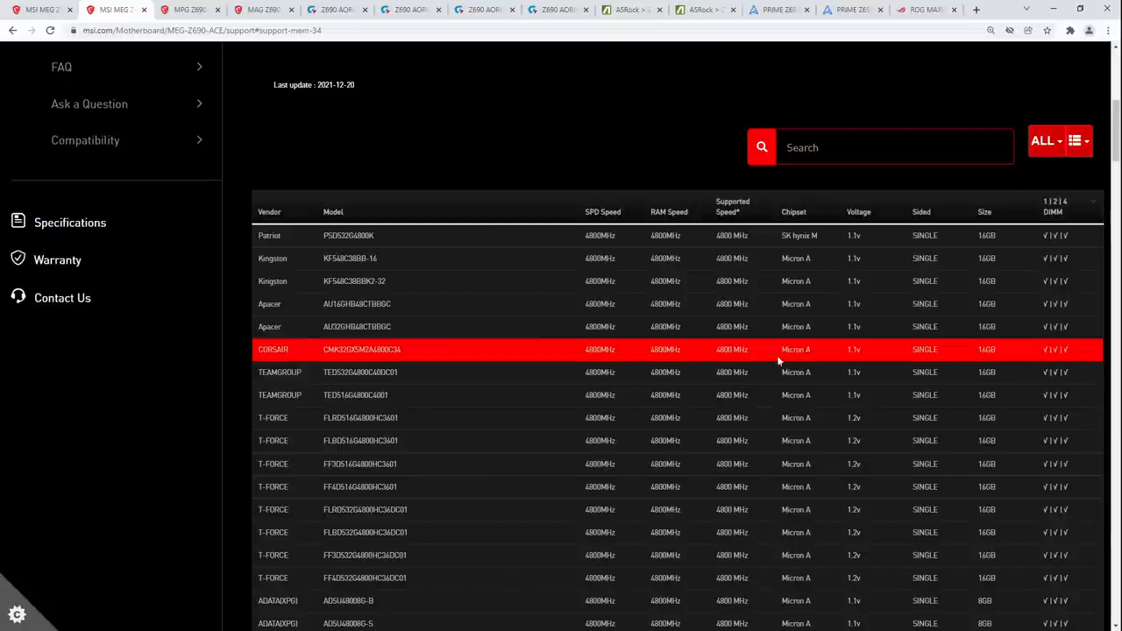
pyautogui.moveTo(793, 326)
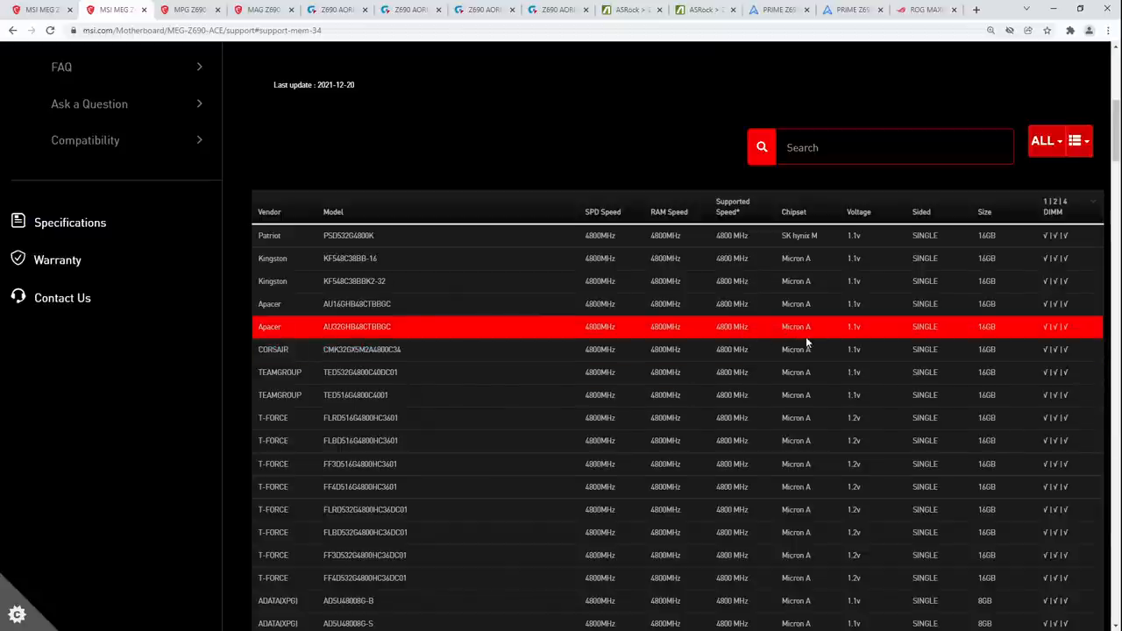
pyautogui.scroll(-3)
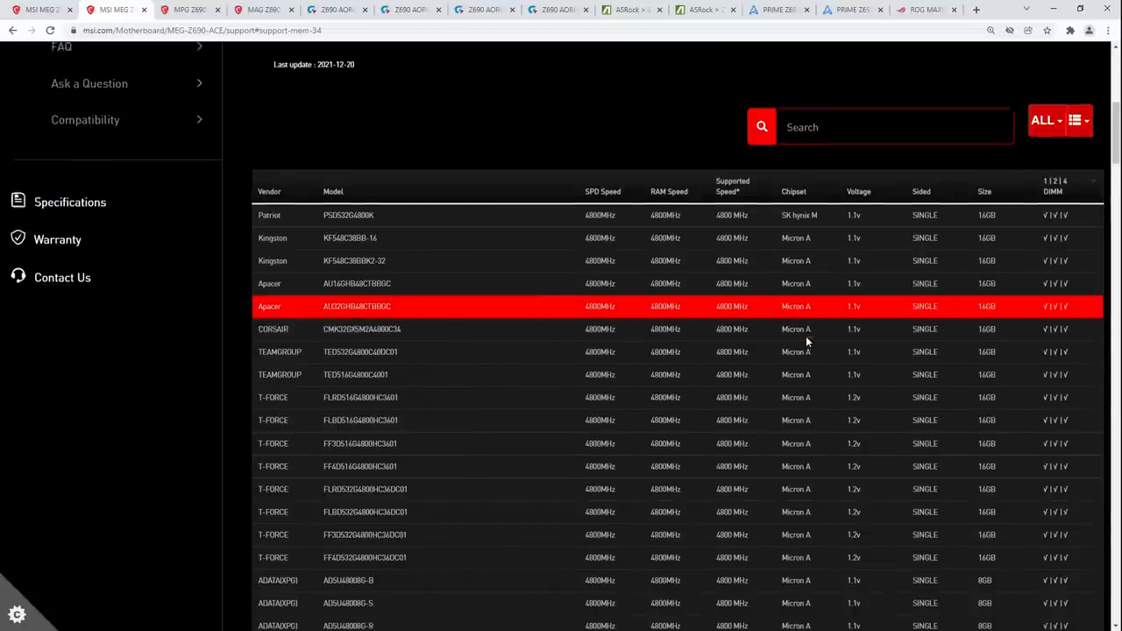
pyautogui.scroll(-3)
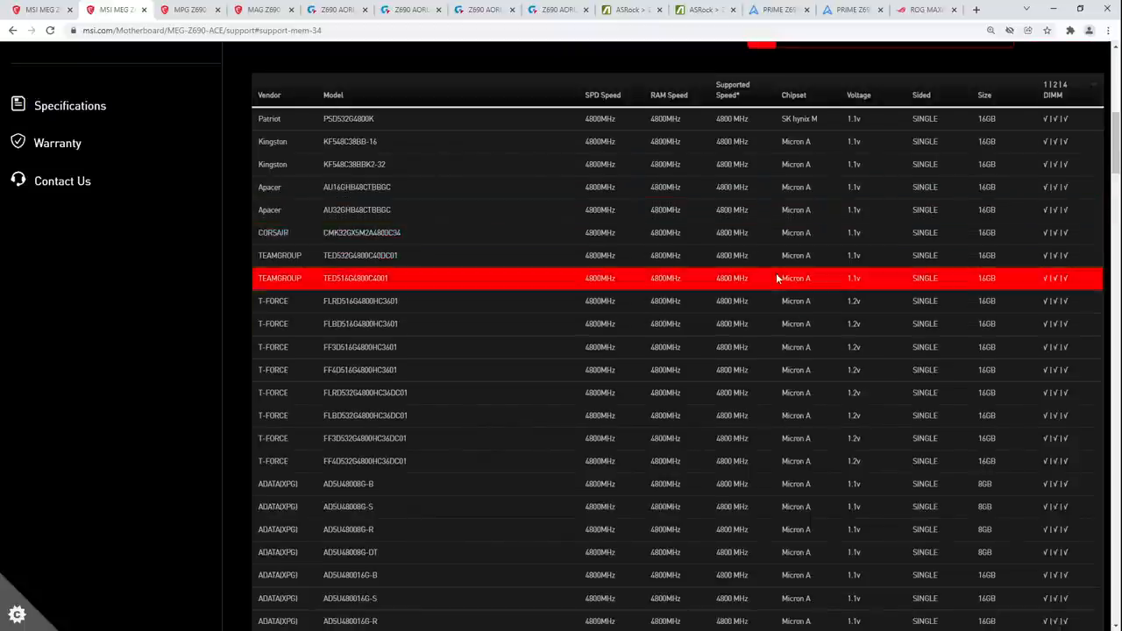
pyautogui.scroll(-3)
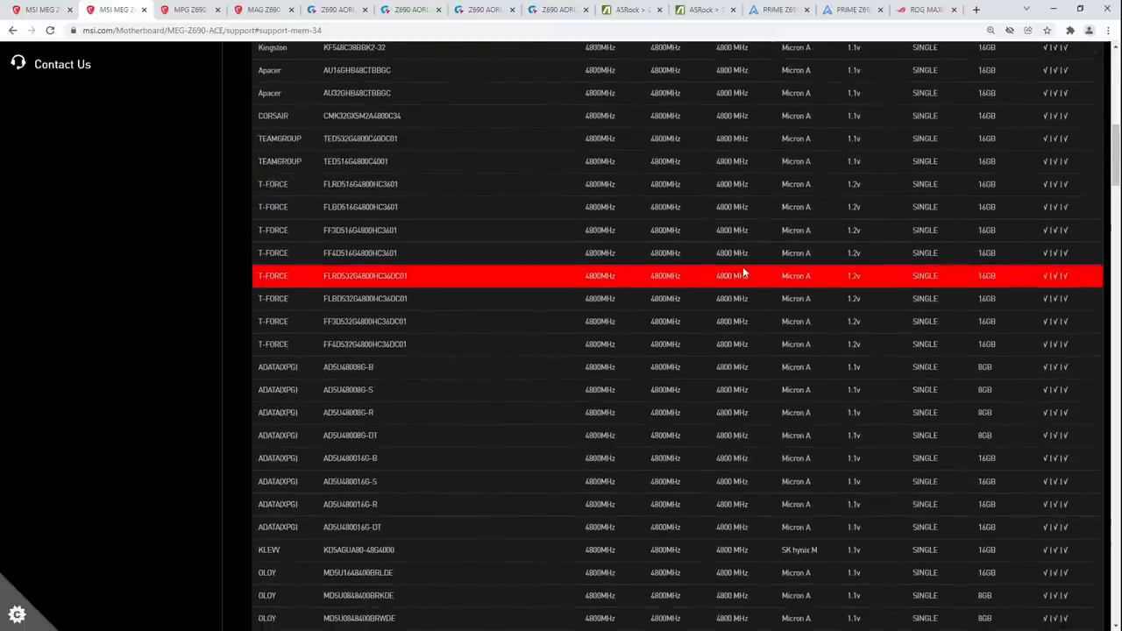
pyautogui.moveTo(740, 273)
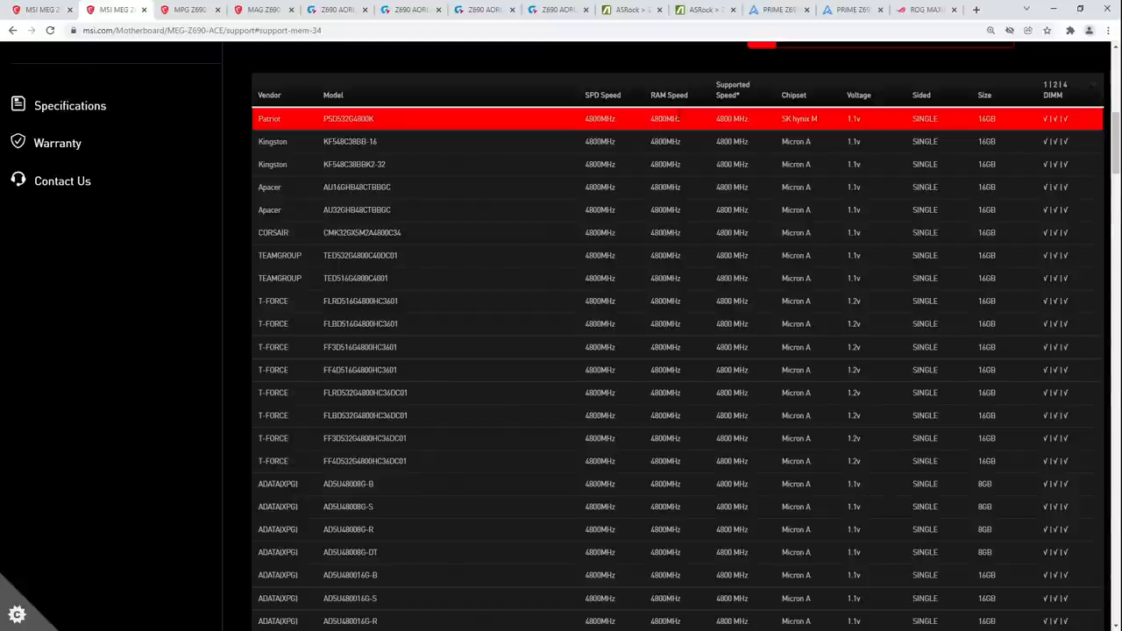
pyautogui.moveTo(634, 140)
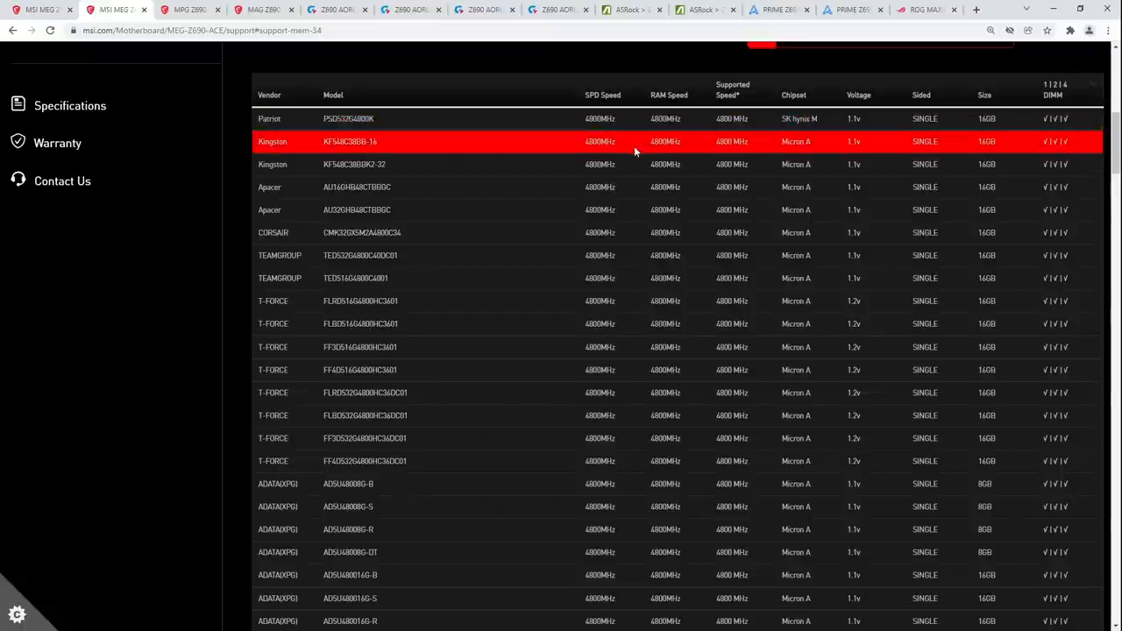
pyautogui.scroll(-3)
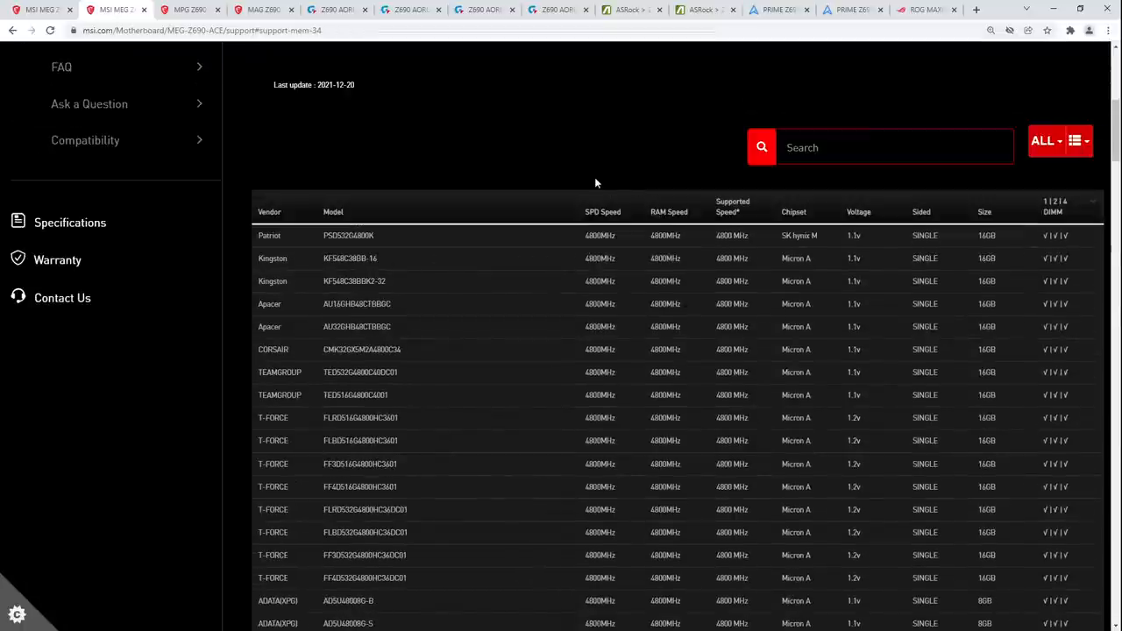
pyautogui.moveTo(571, 166)
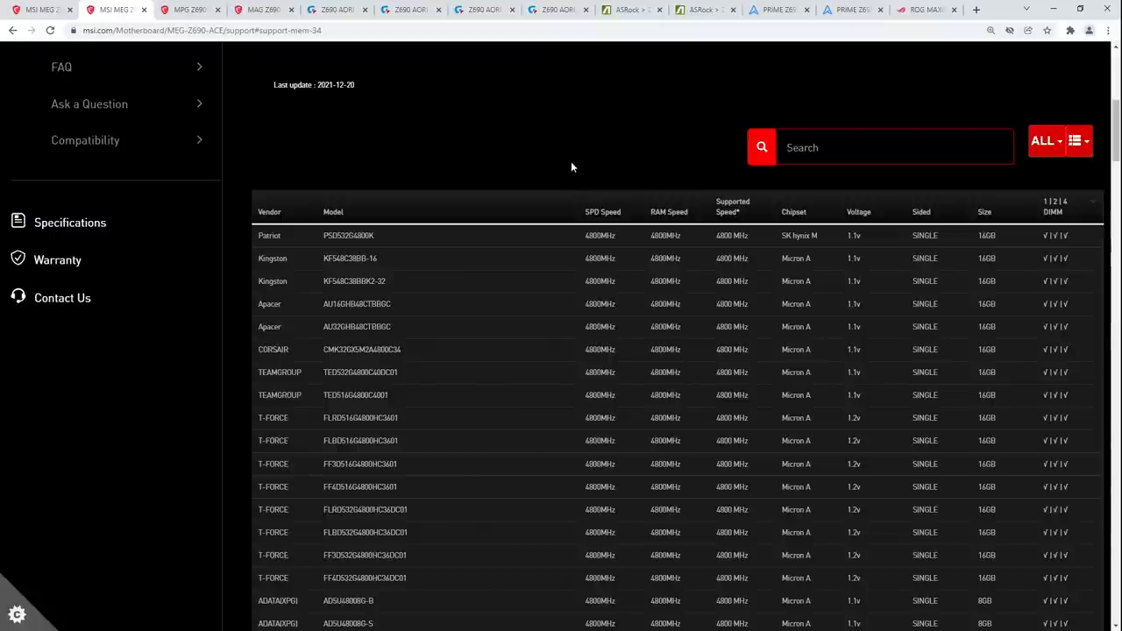
pyautogui.moveTo(519, 214)
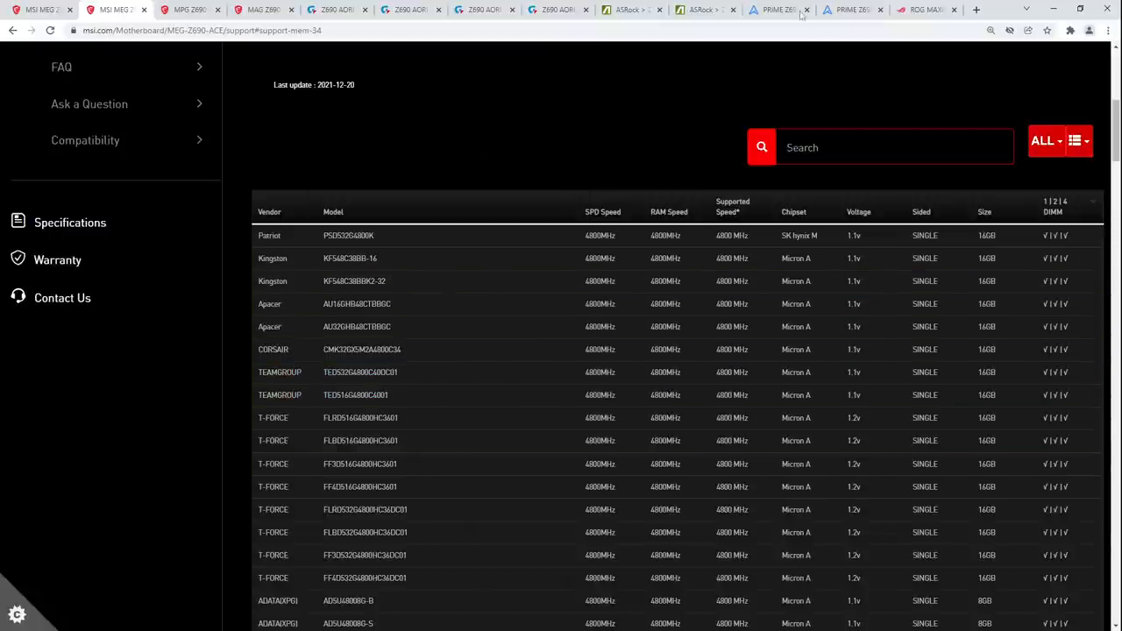
# Step: Look through the ASRock Z690 Memory QVL's DDR5 modules, ending on a Crucial DDR5-4800 16GB kit
pyautogui.click(701, 10)
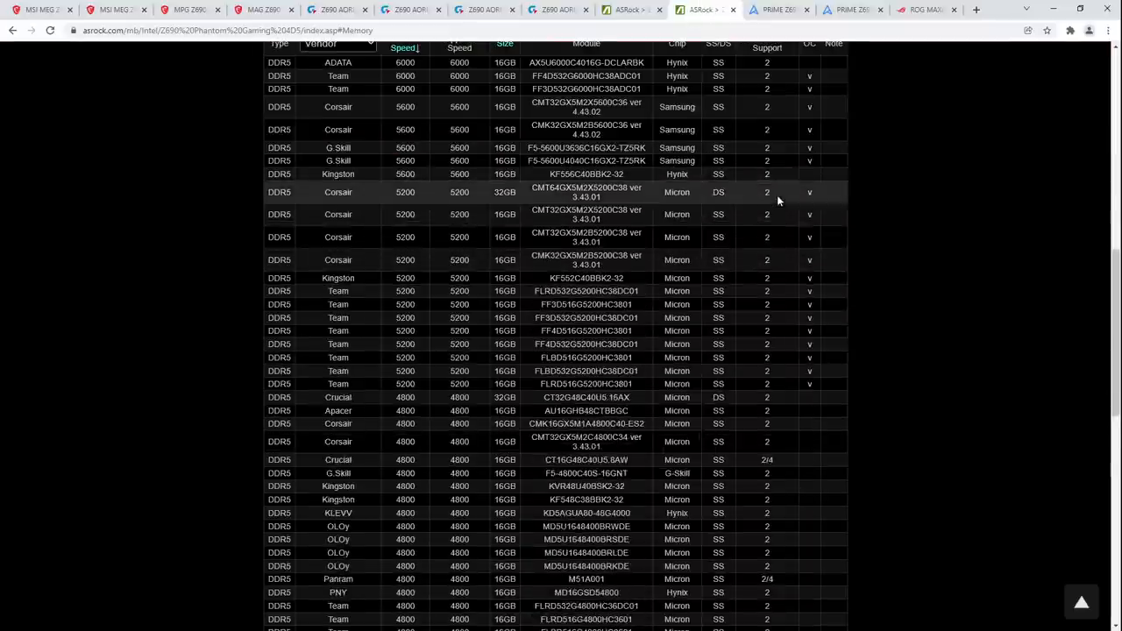
pyautogui.scroll(-3)
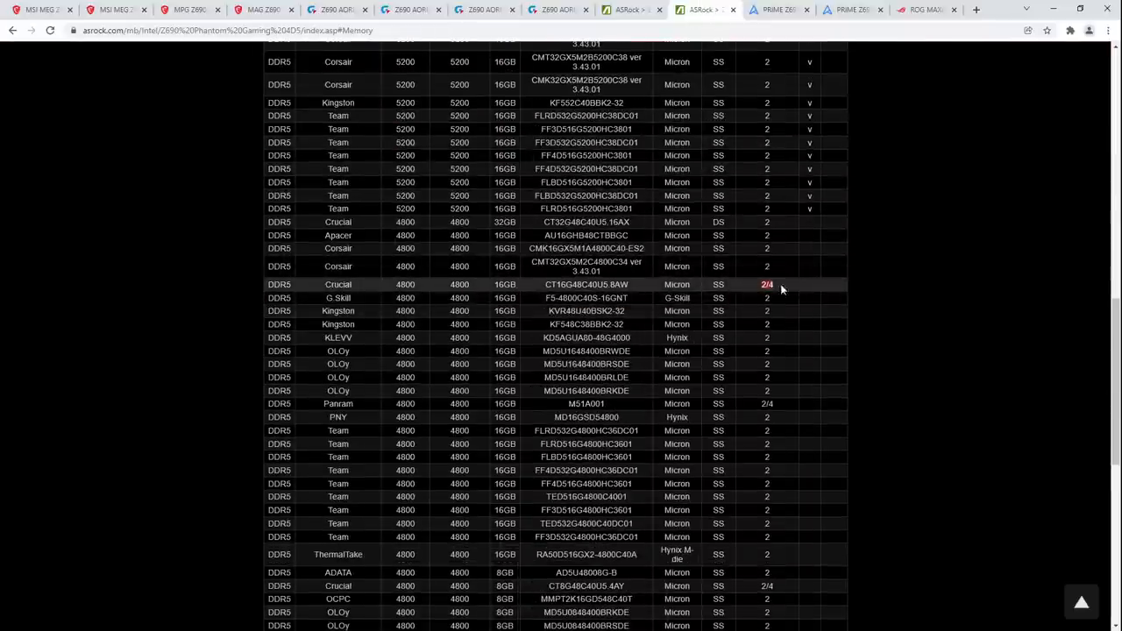
pyautogui.scroll(3)
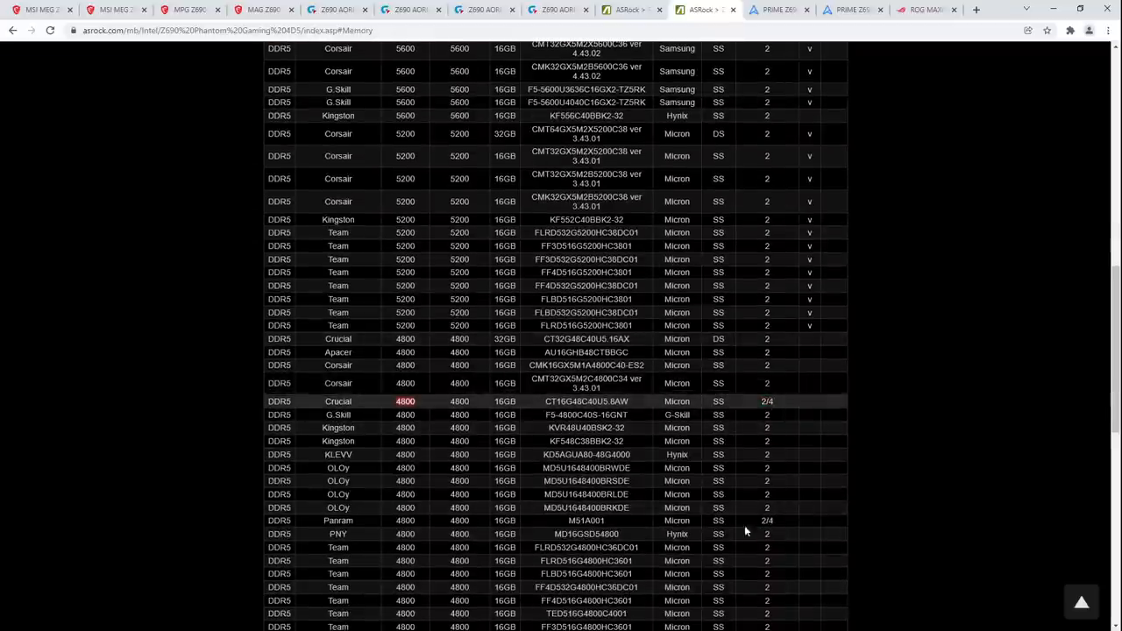
pyautogui.scroll(-3)
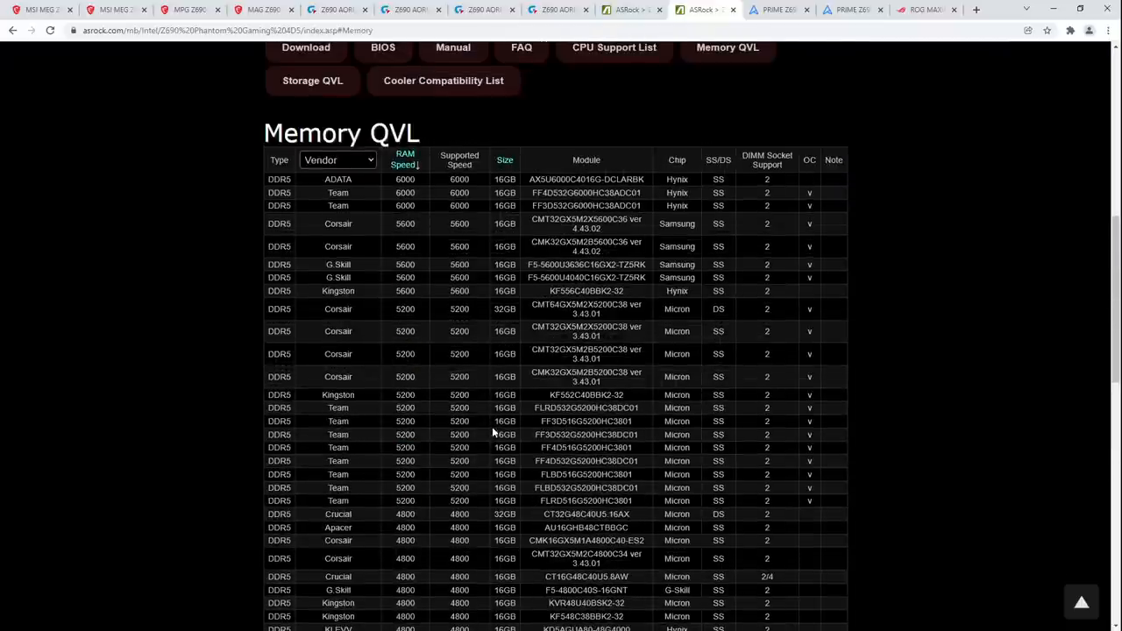
pyautogui.scroll(-3)
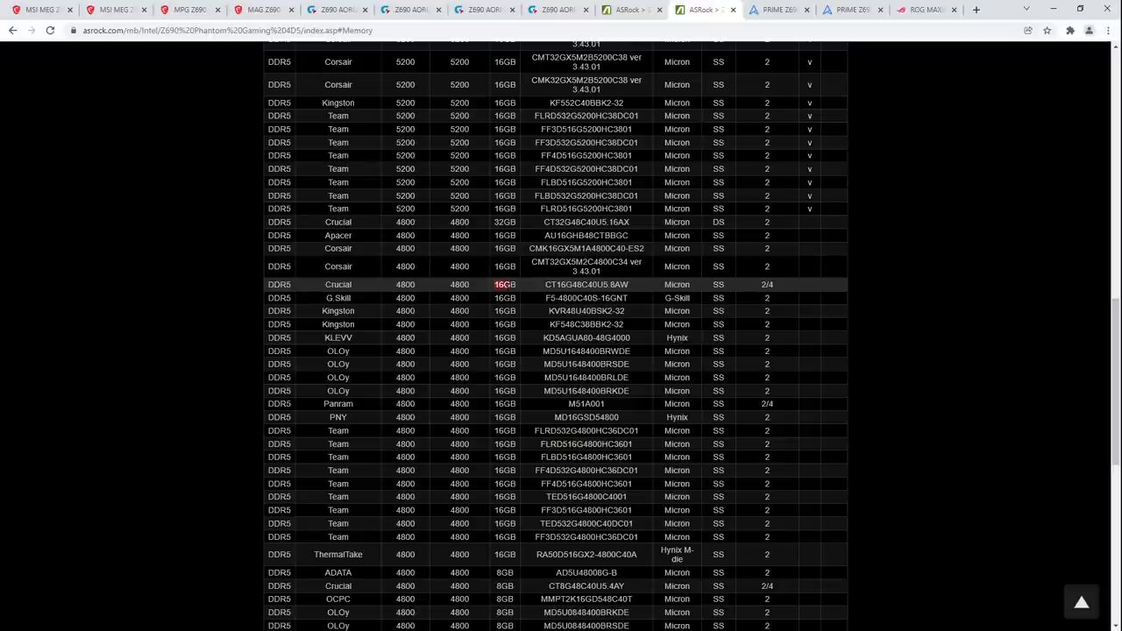
pyautogui.scroll(3)
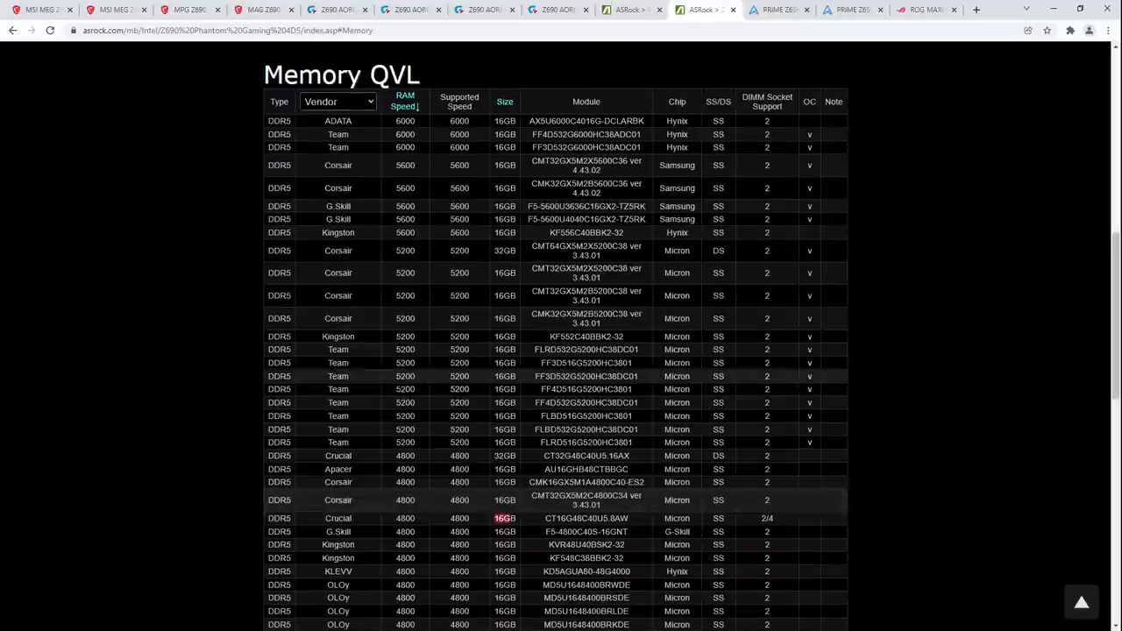
pyautogui.moveTo(687, 291)
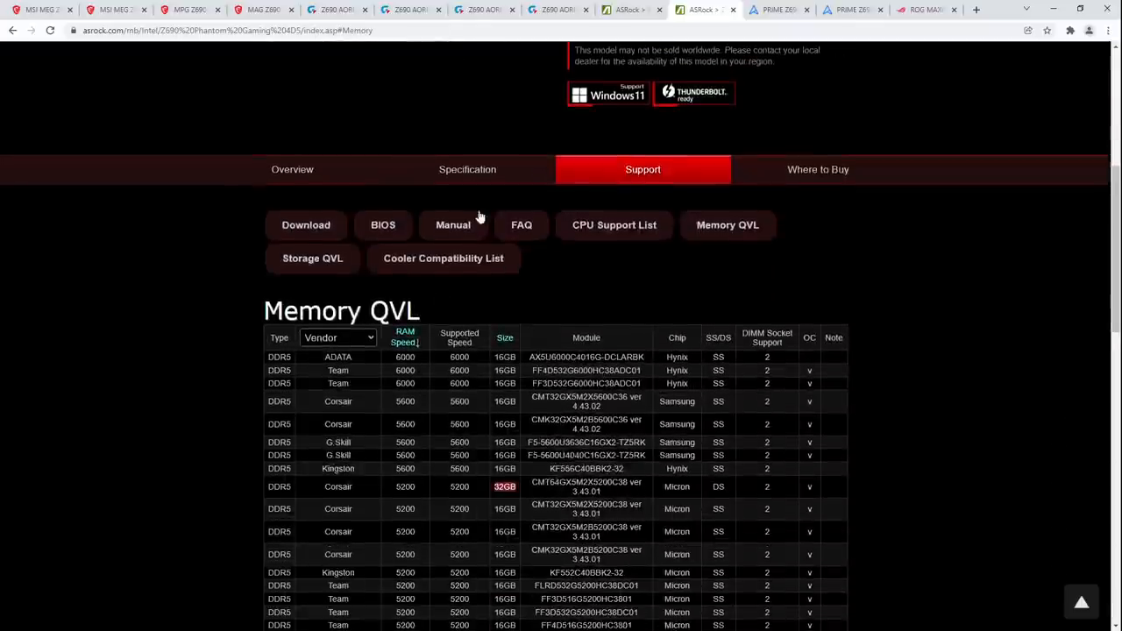
pyautogui.scroll(-3)
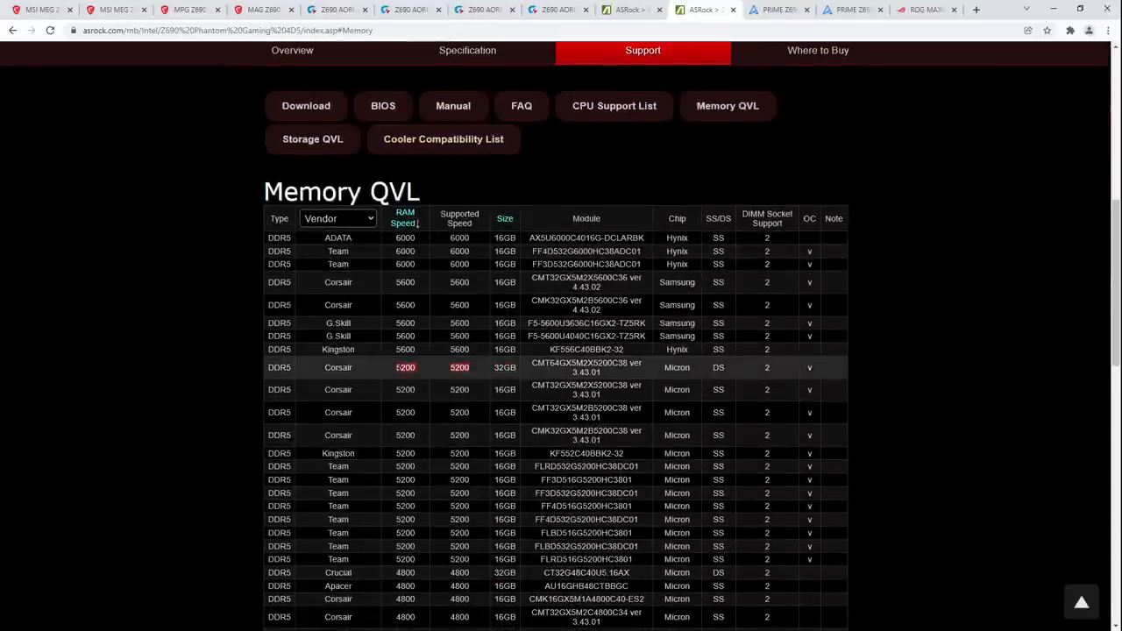
pyautogui.moveTo(487, 379)
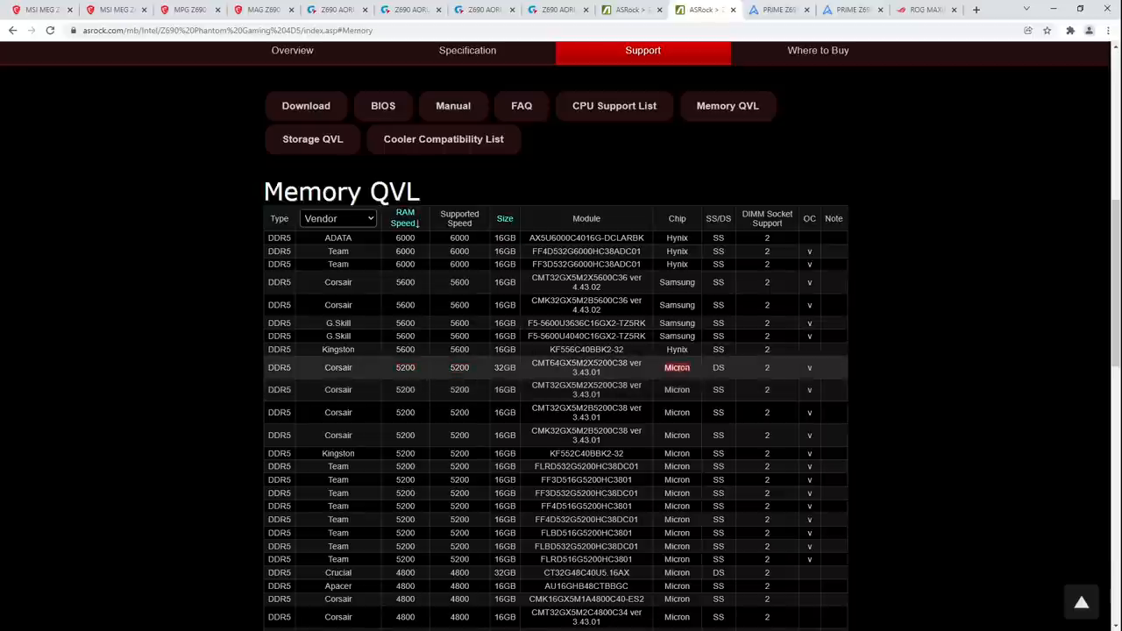
pyautogui.moveTo(652, 372)
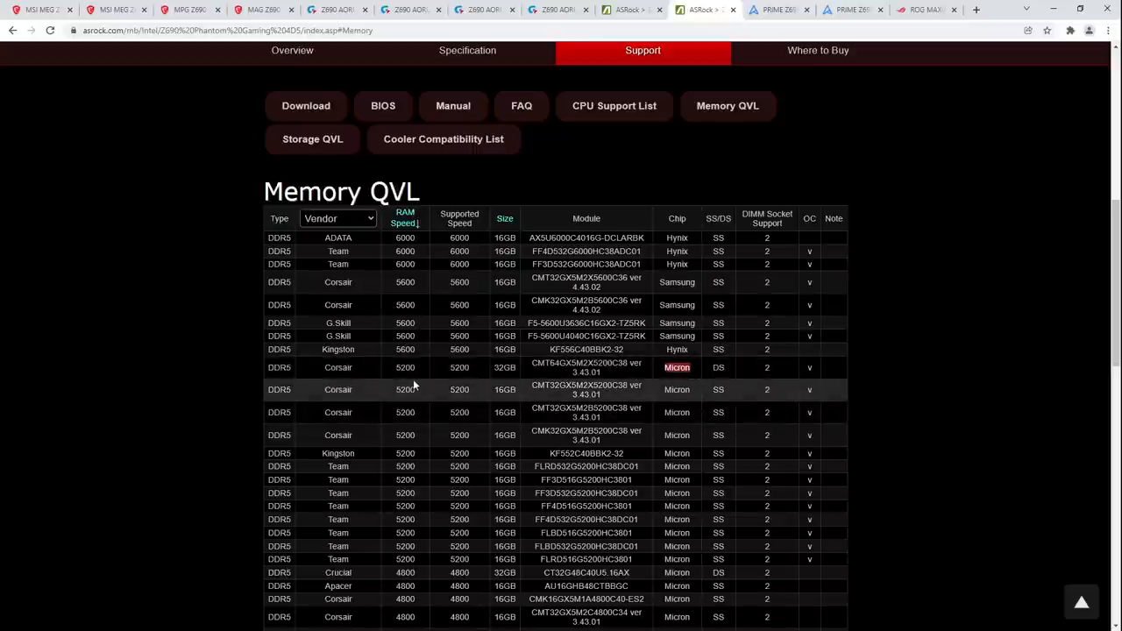
pyautogui.moveTo(470, 331)
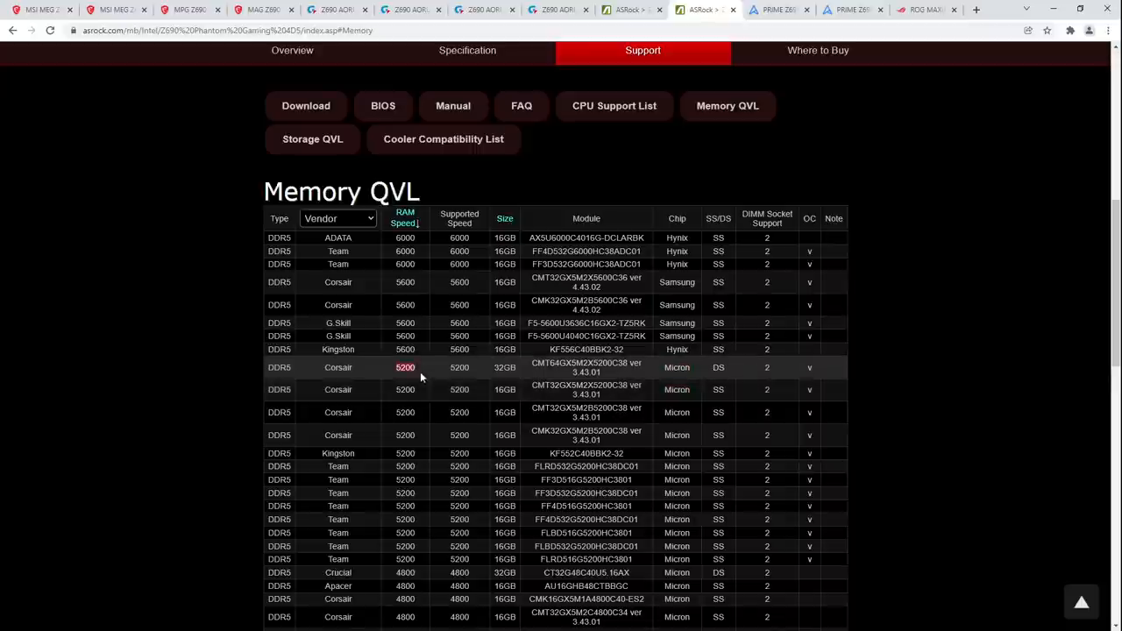
pyautogui.moveTo(459, 389)
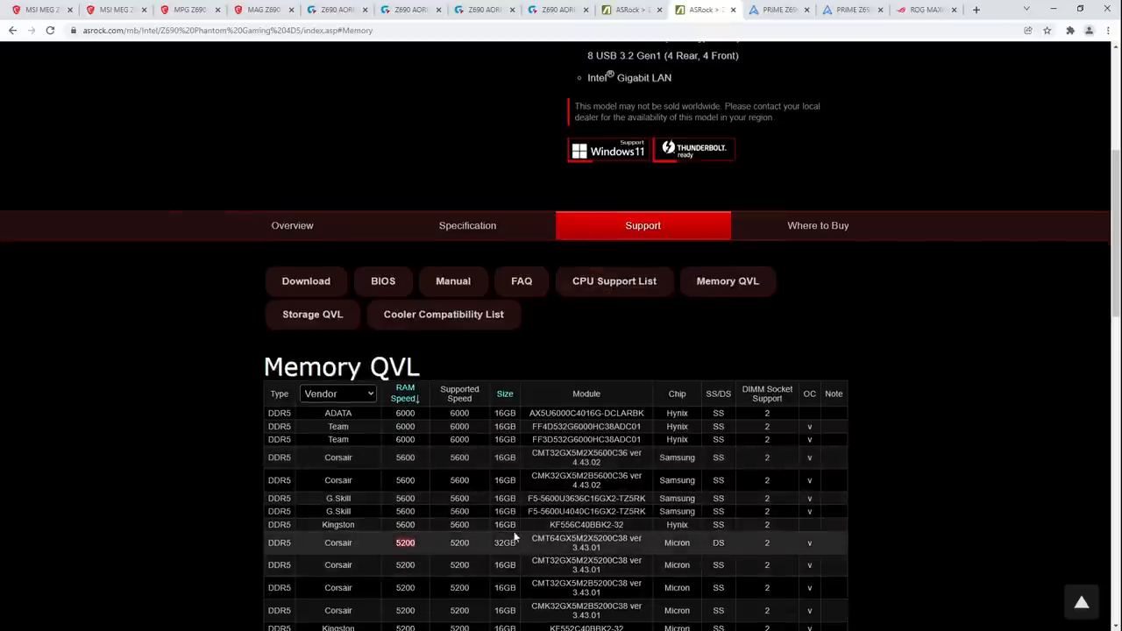
pyautogui.scroll(-3)
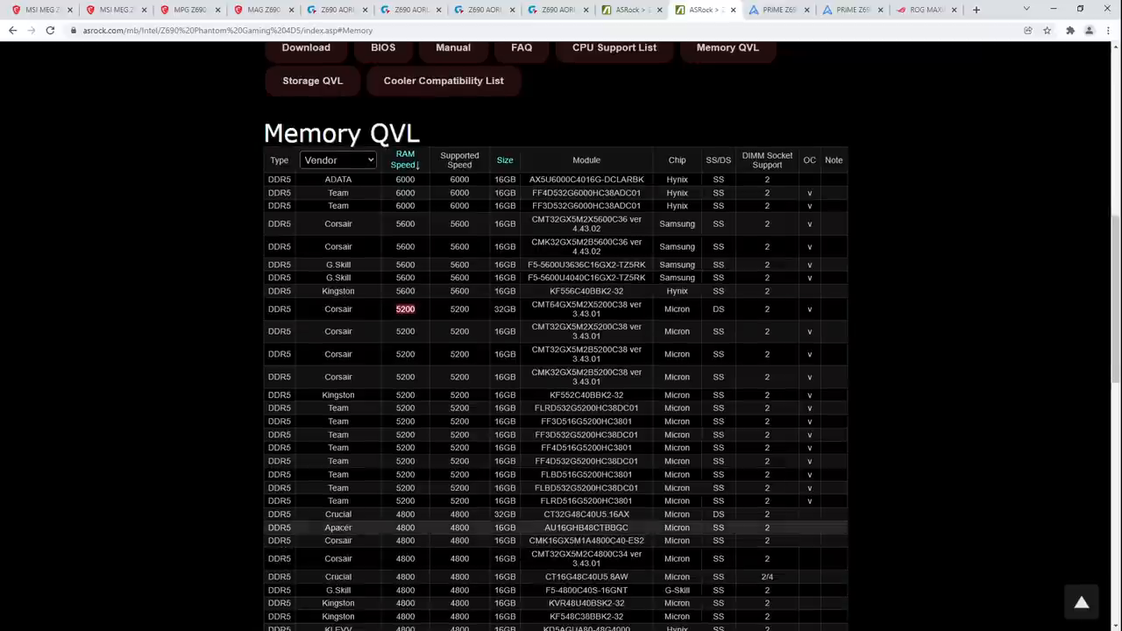
pyautogui.scroll(-3)
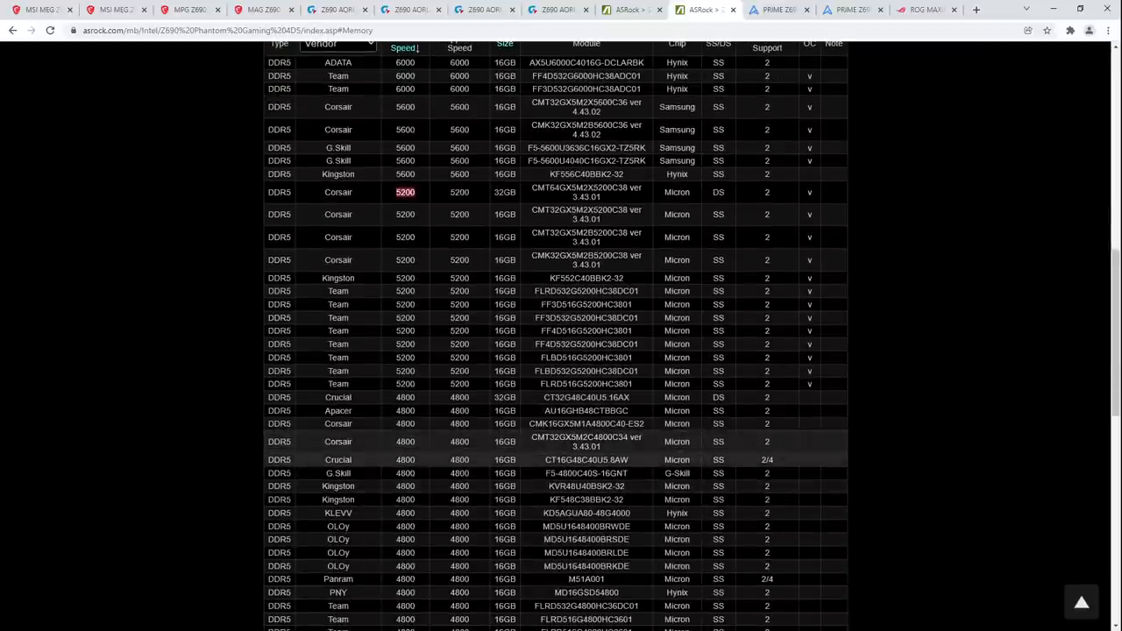
pyautogui.moveTo(736, 474)
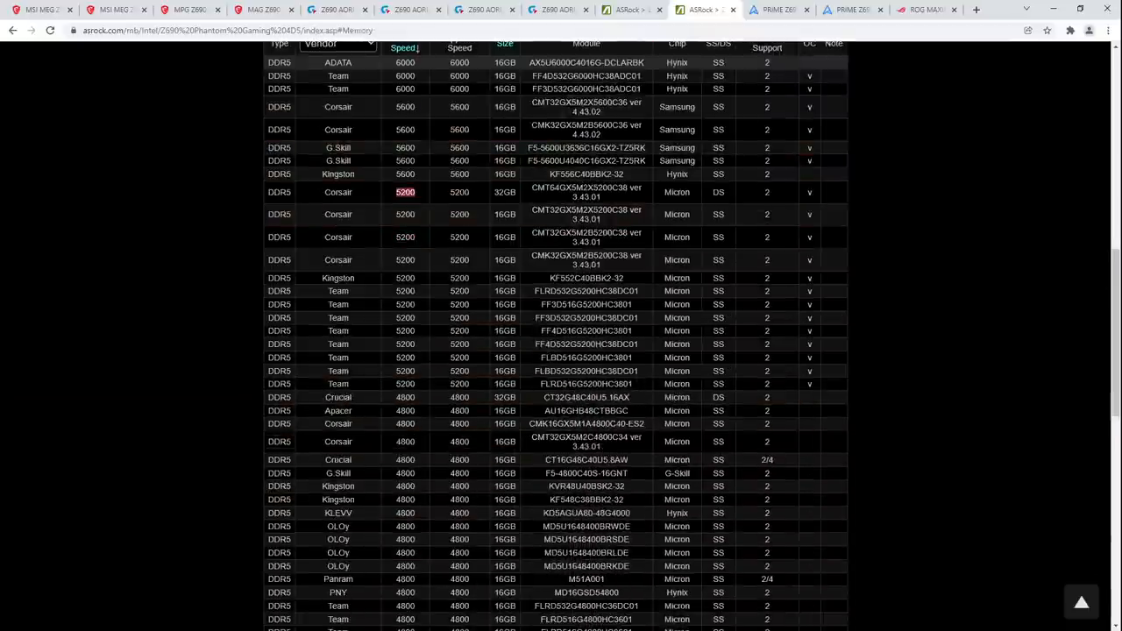
pyautogui.scroll(-3)
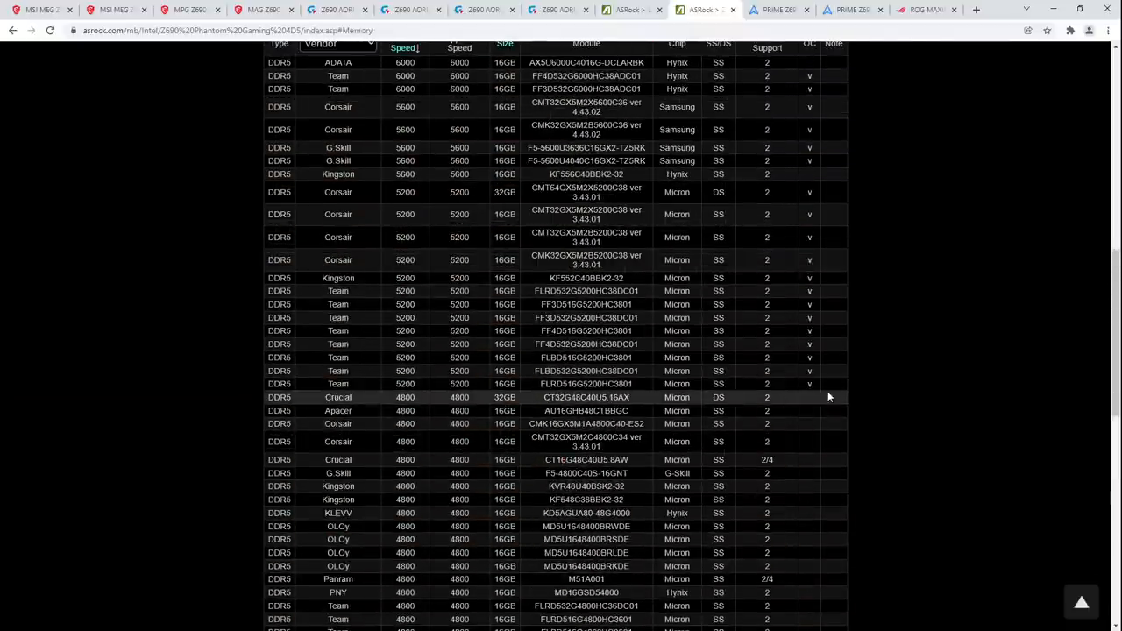
pyautogui.scroll(-3)
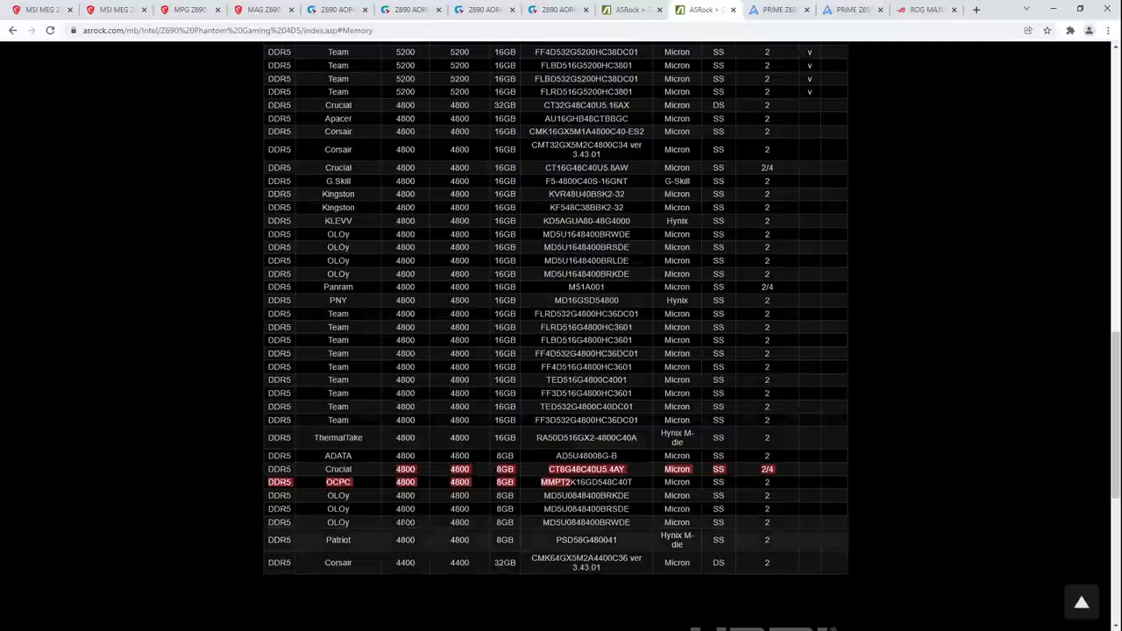
pyautogui.scroll(-3)
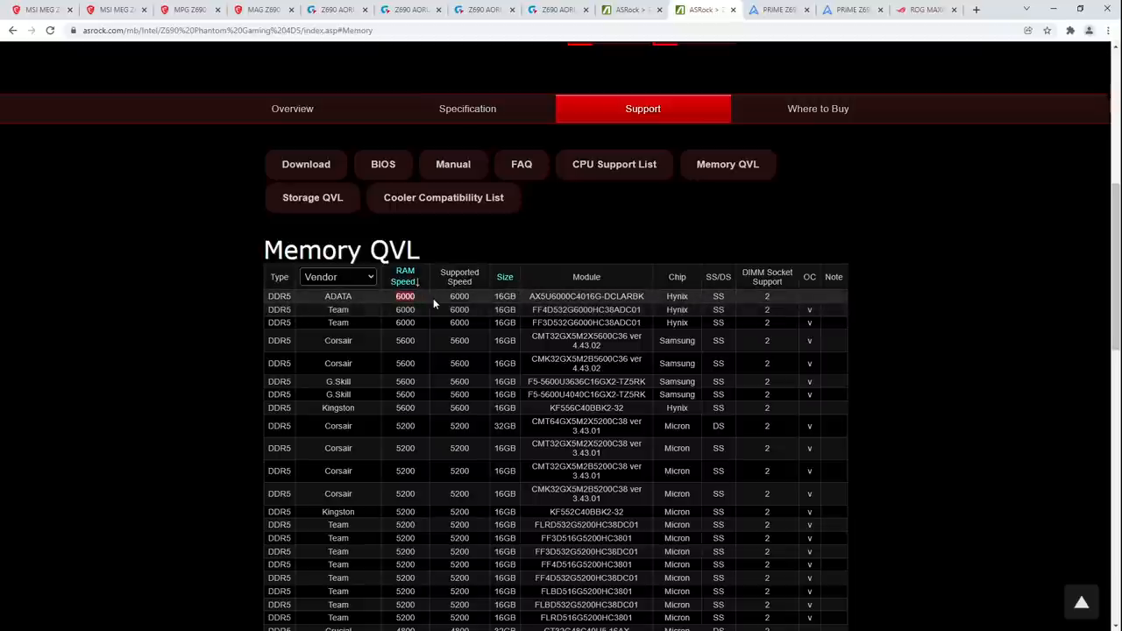
pyautogui.moveTo(377, 361)
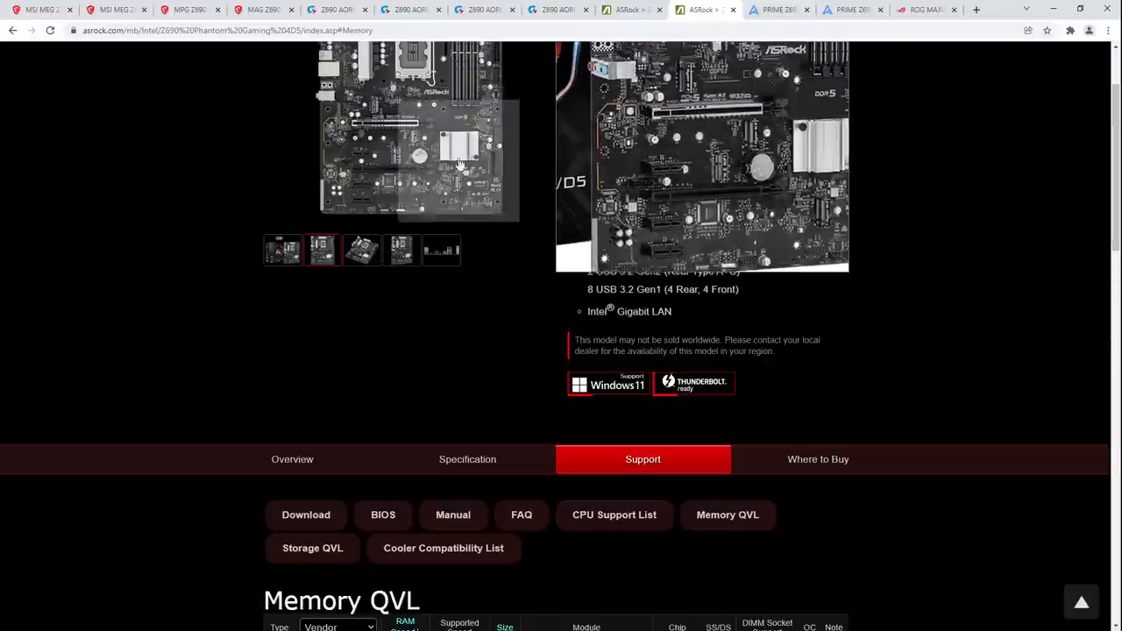
# Step: Scroll through the ASRock Z690 Phantom Gaming 4/D5 page down to its Memory QVL table
pyautogui.scroll(-3)
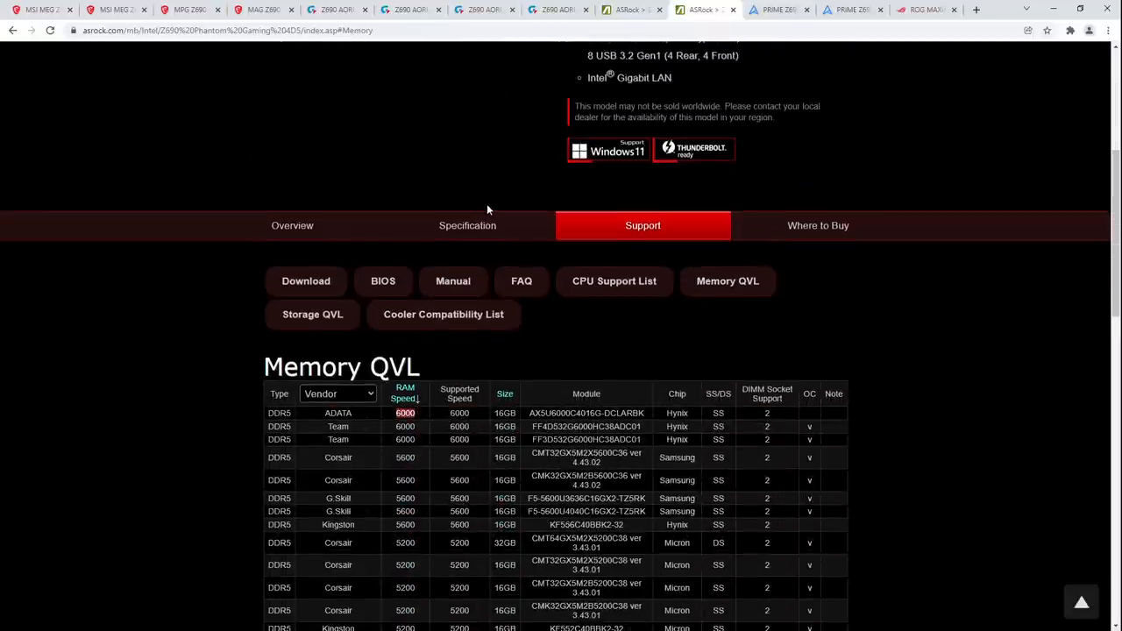
pyautogui.moveTo(575, 254)
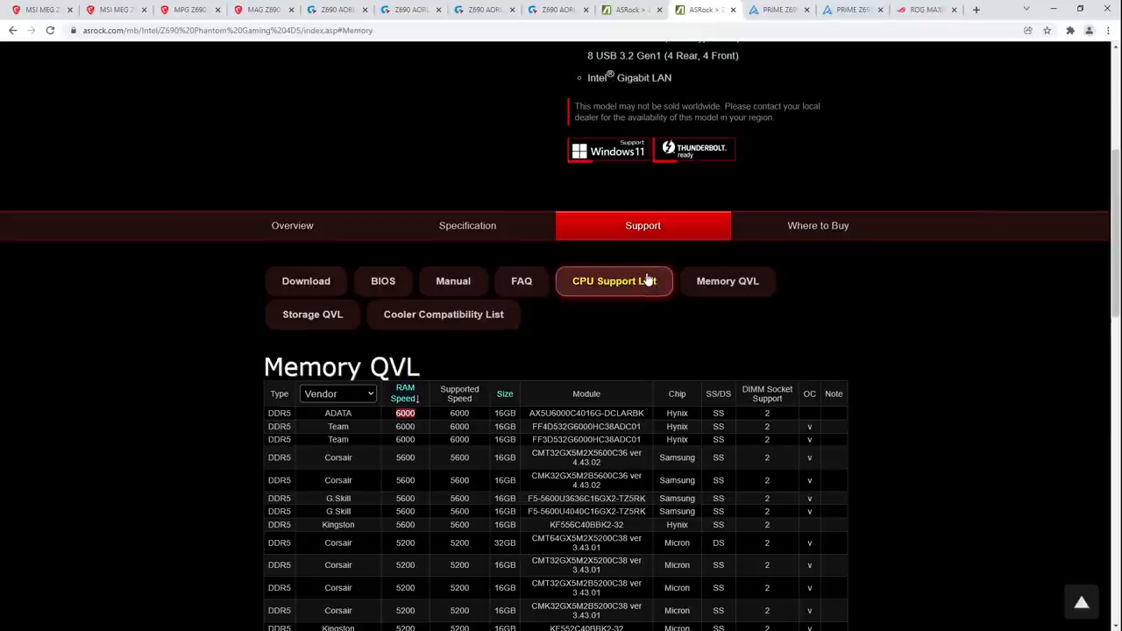
pyautogui.moveTo(710, 193)
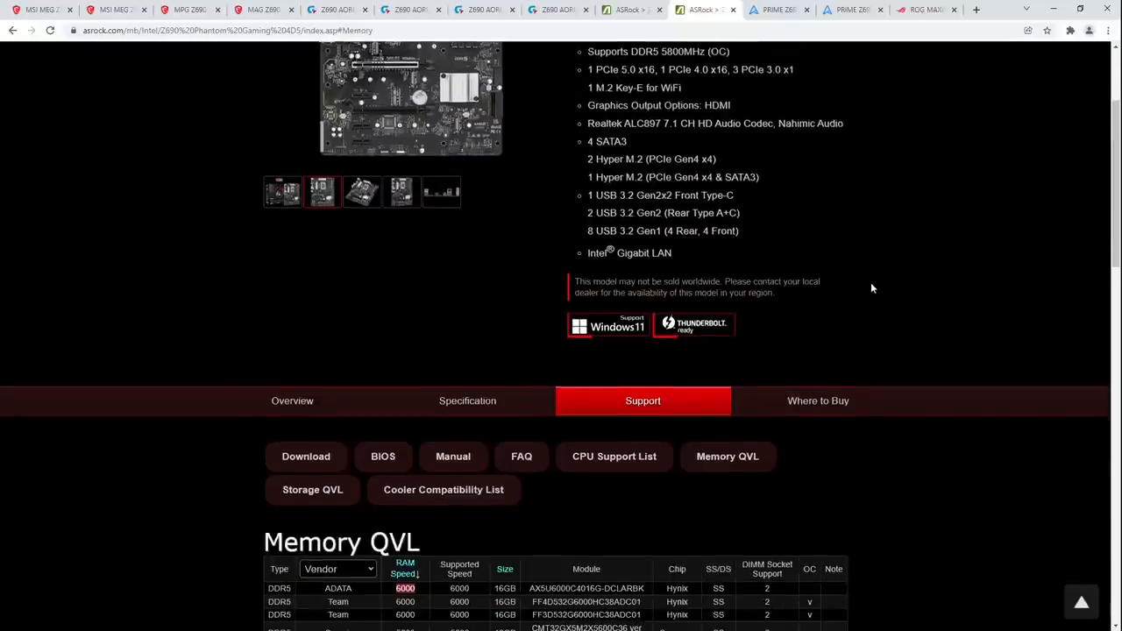
pyautogui.scroll(-3)
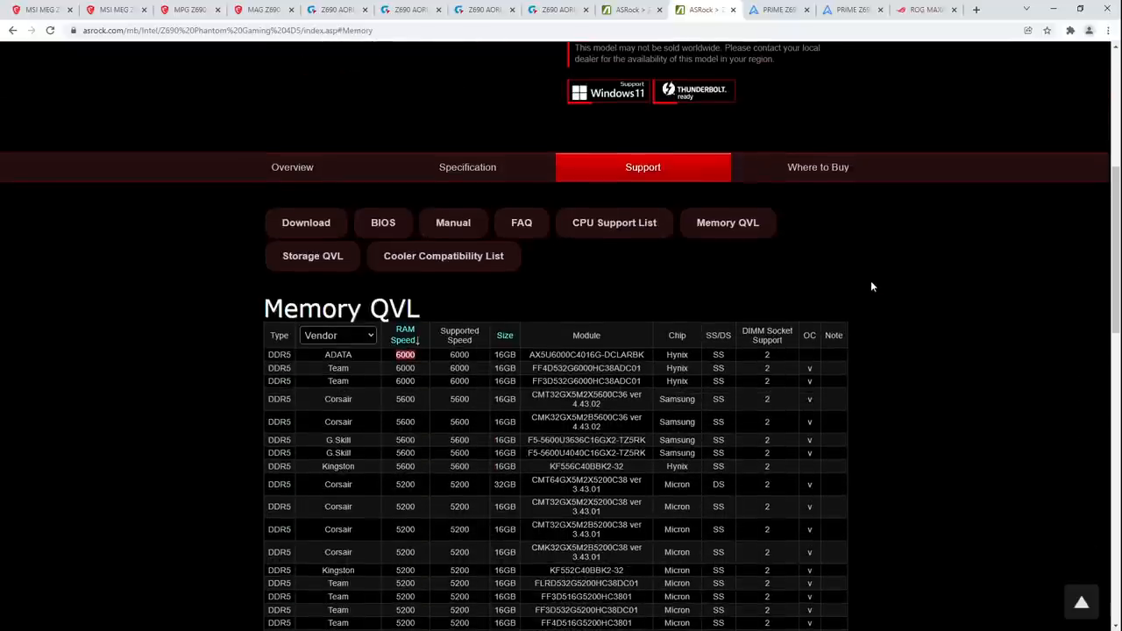
pyautogui.scroll(-3)
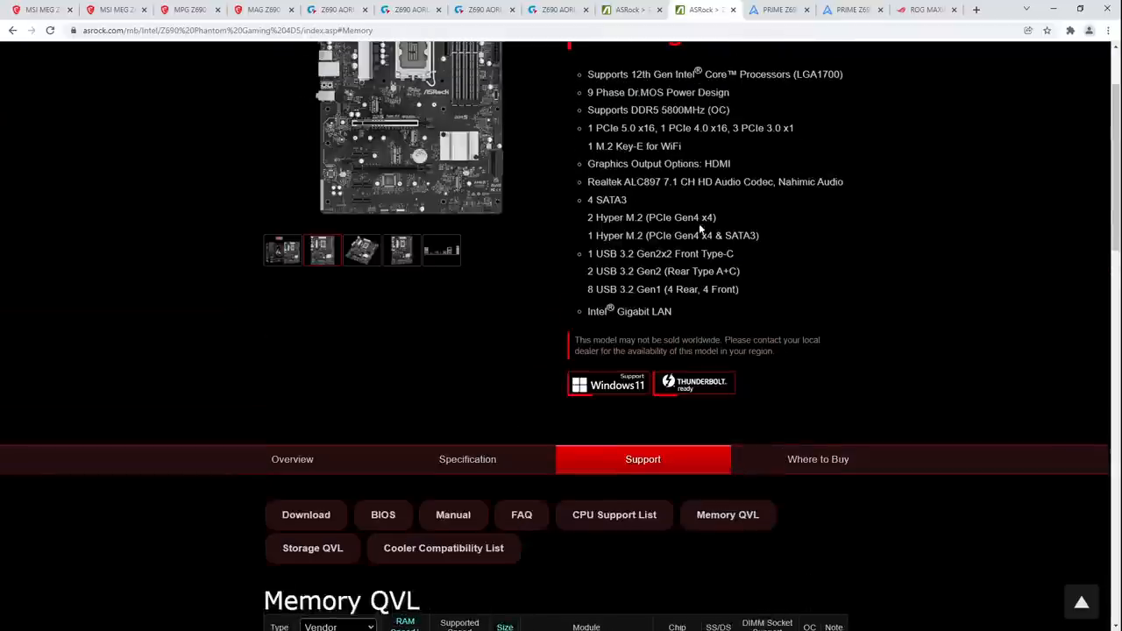
pyautogui.scroll(3)
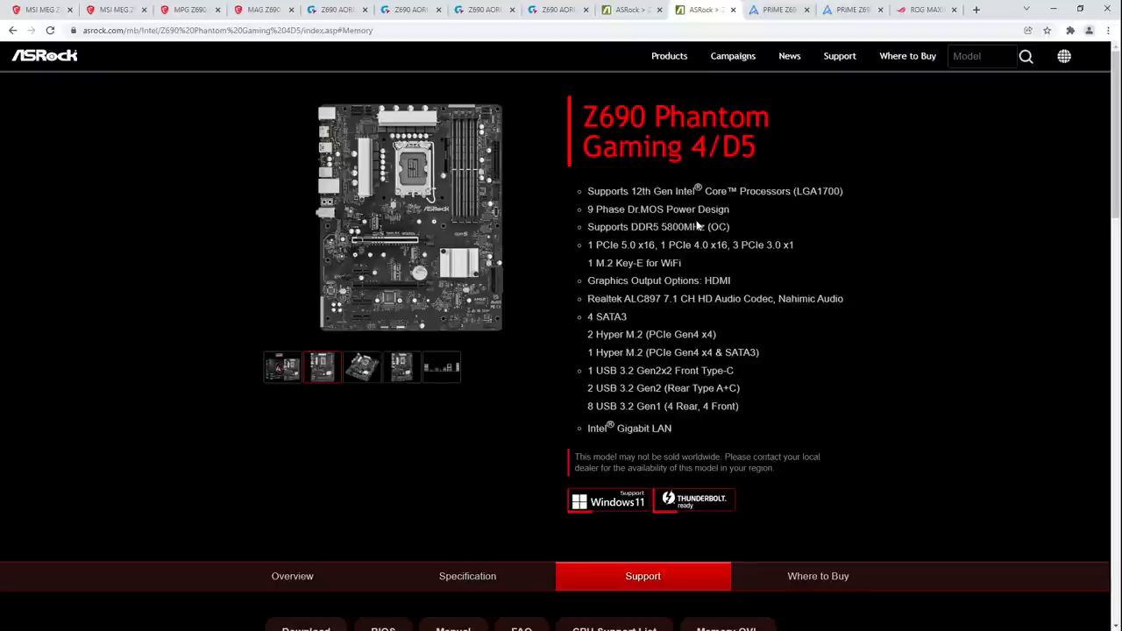
pyautogui.scroll(-3)
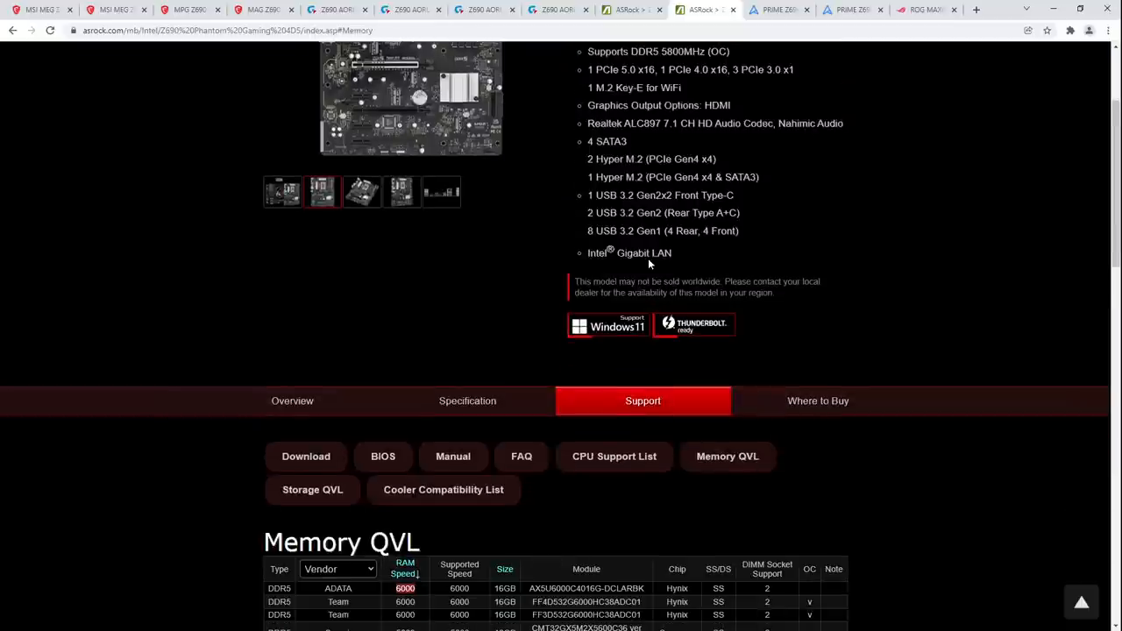
pyautogui.scroll(-3)
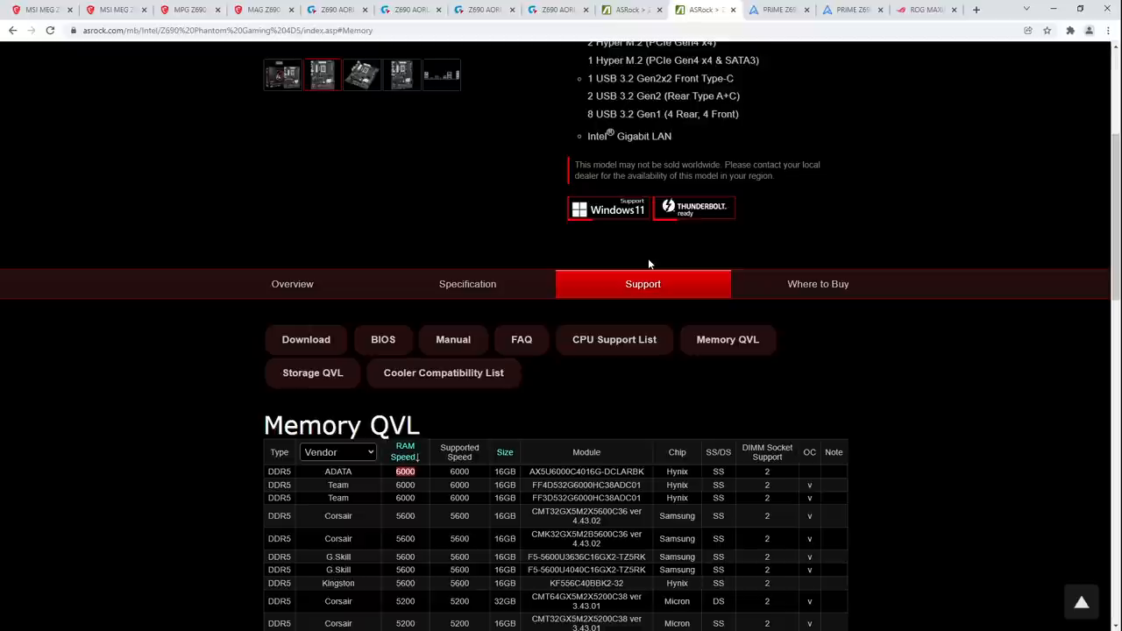
# Step: Scroll back up the QVL and select the Z690 Phantom Gaming 4/D5 model name
pyautogui.scroll(3)
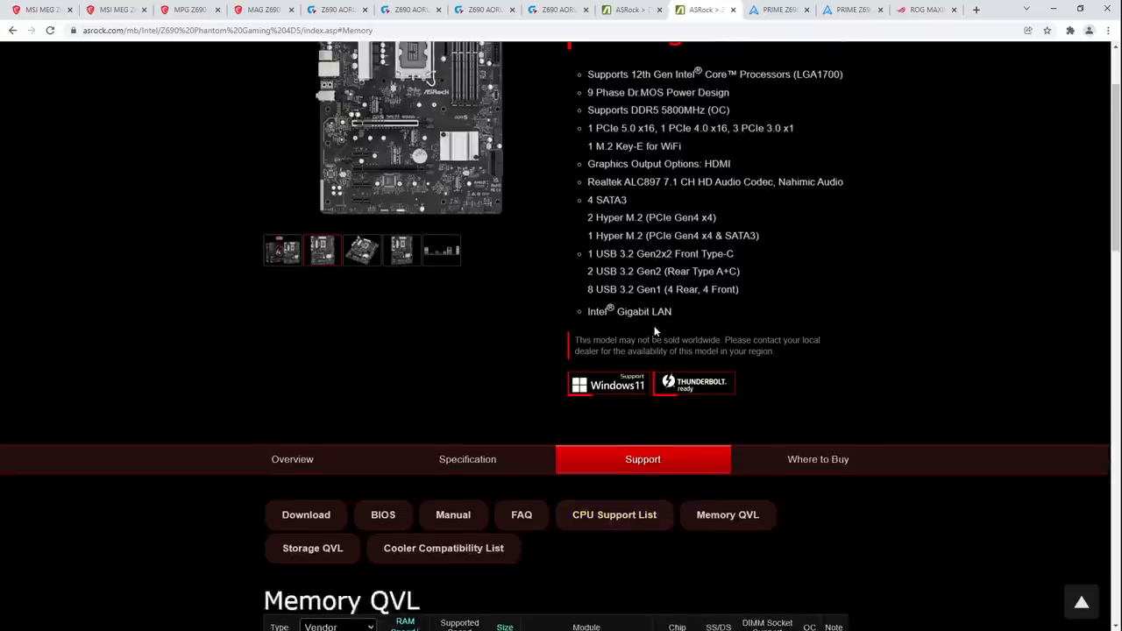
pyautogui.scroll(3)
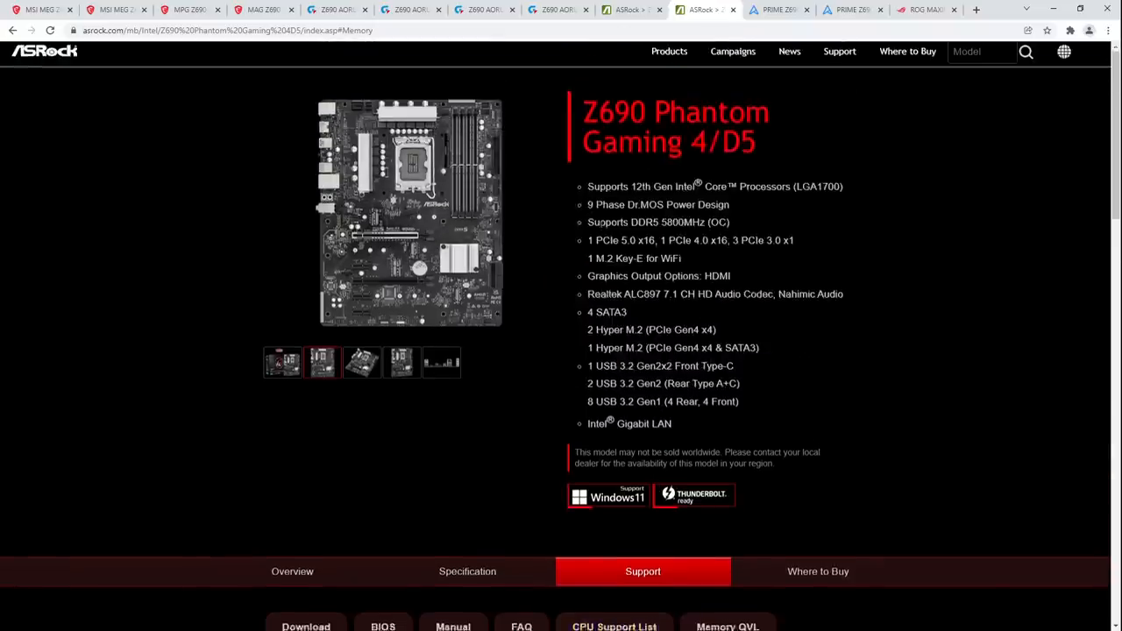
pyautogui.scroll(-3)
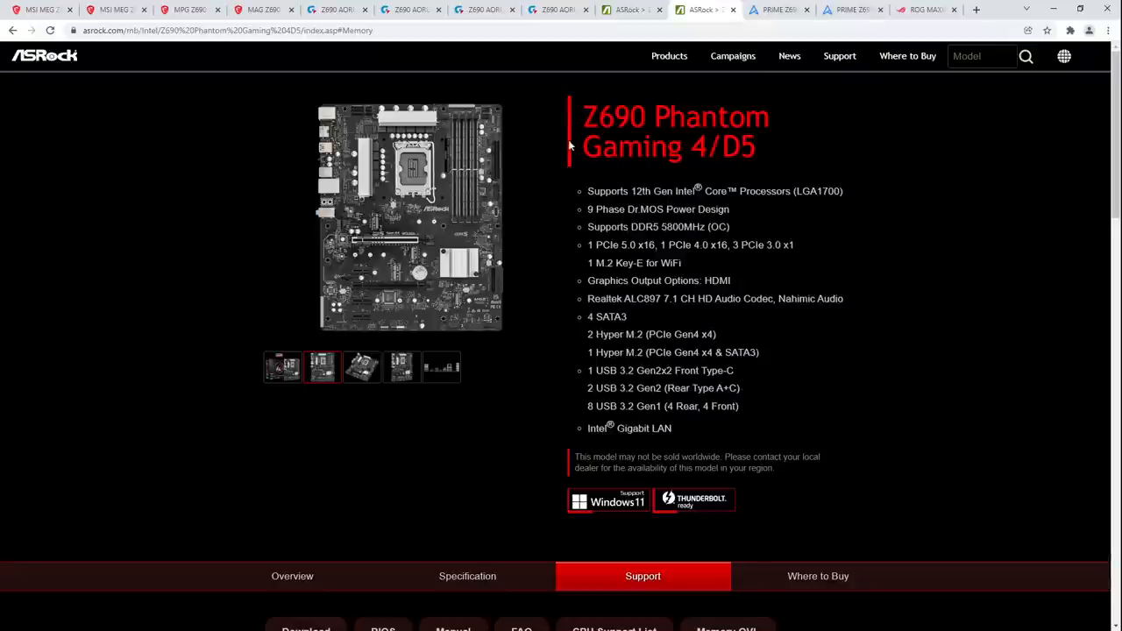
pyautogui.doubleClick(631, 147)
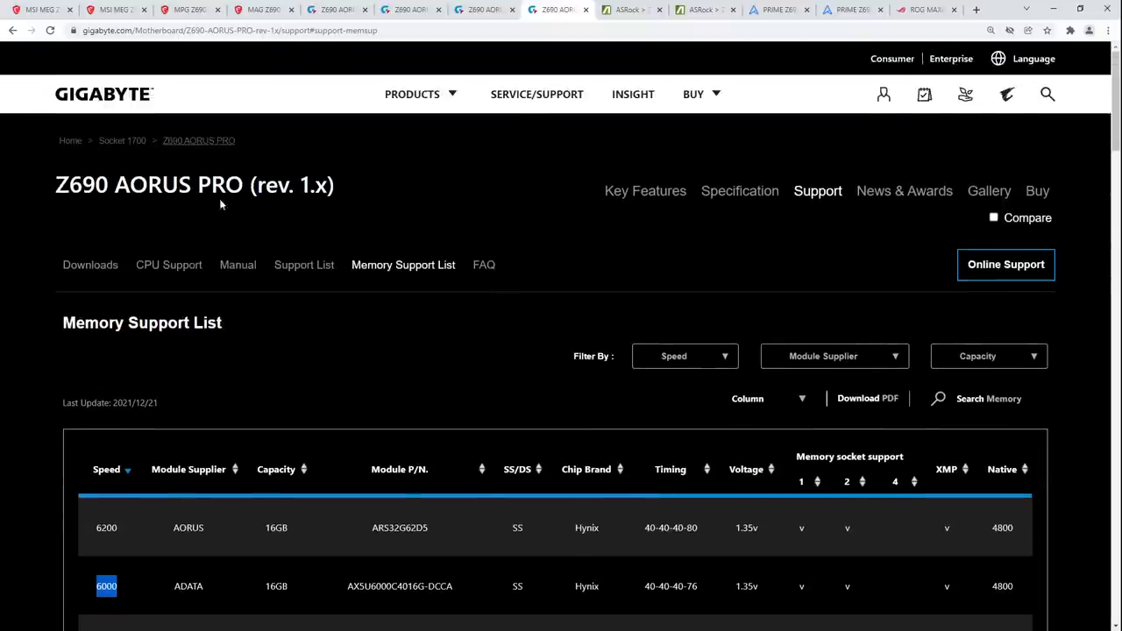
# Step: Check the MSI MPG Z690 Carbon WiFi support page, then bring up the MEG Z690 Unify-X one
pyautogui.click(185, 11)
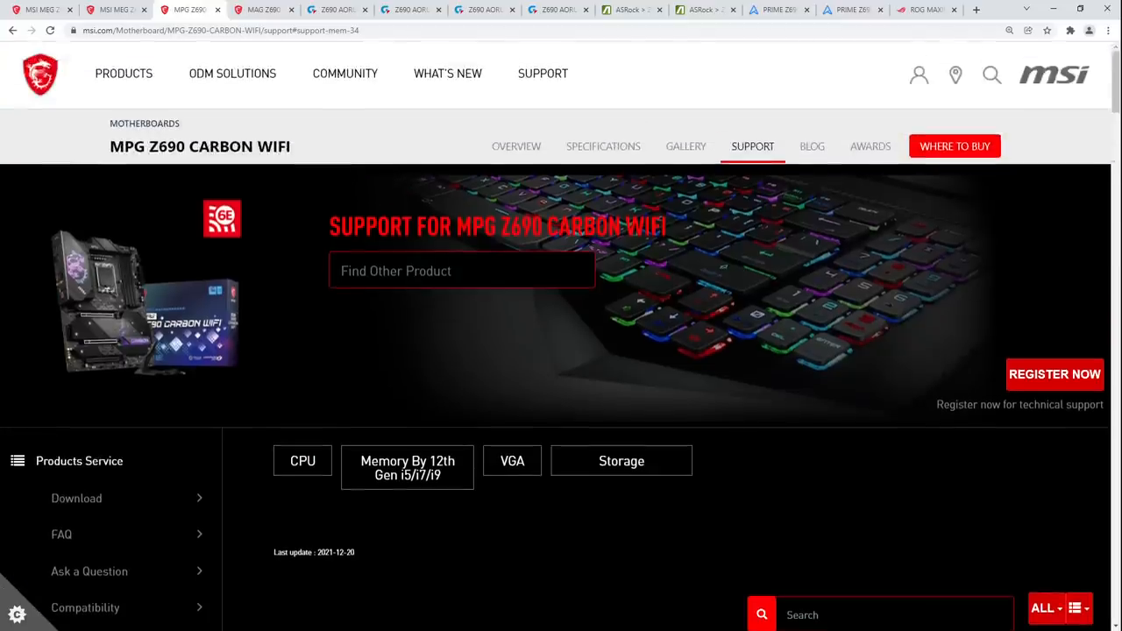
pyautogui.scroll(-3)
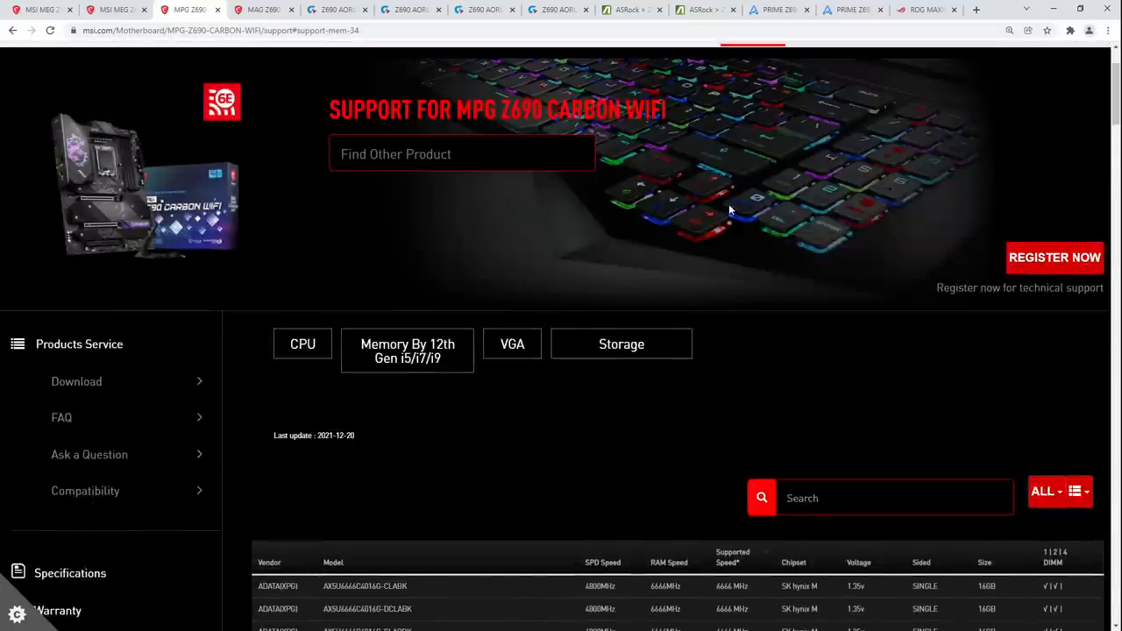
pyautogui.click(925, 10)
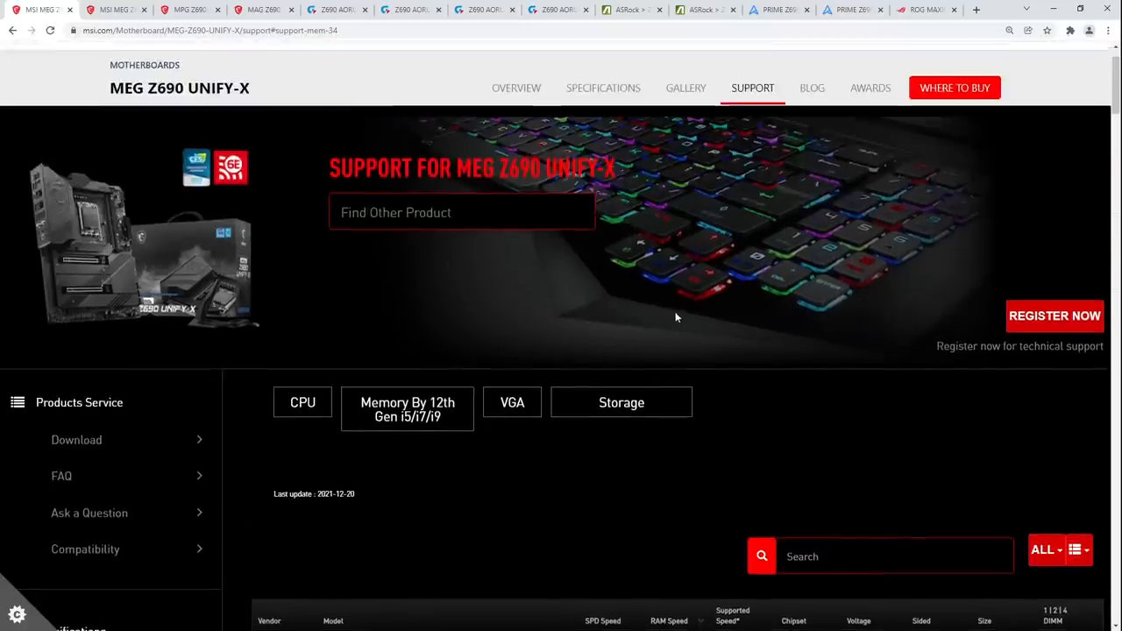
# Step: Scroll the Unify-X memory list, then show the Gigabyte Z690 AORUS XTREME memory list
pyautogui.scroll(-3)
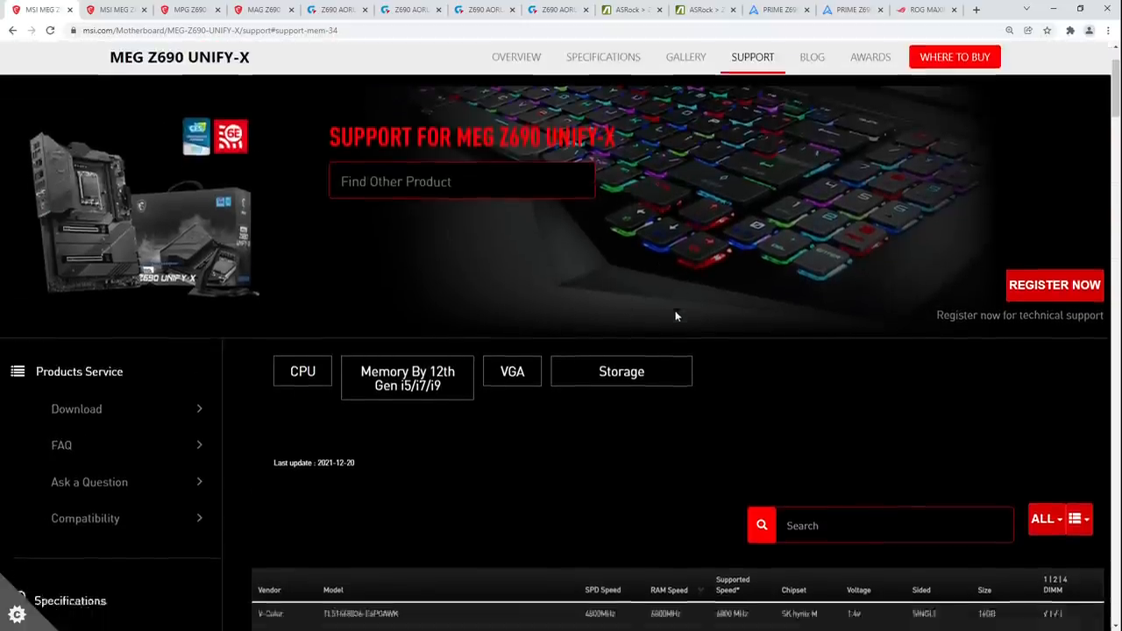
pyautogui.scroll(-3)
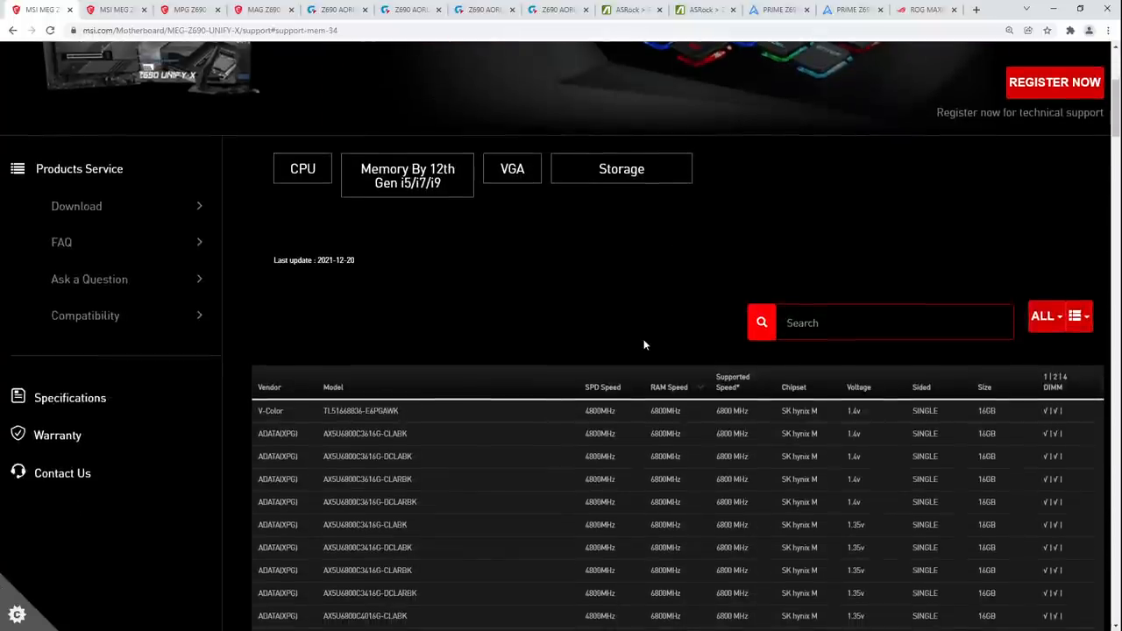
pyautogui.moveTo(459, 79)
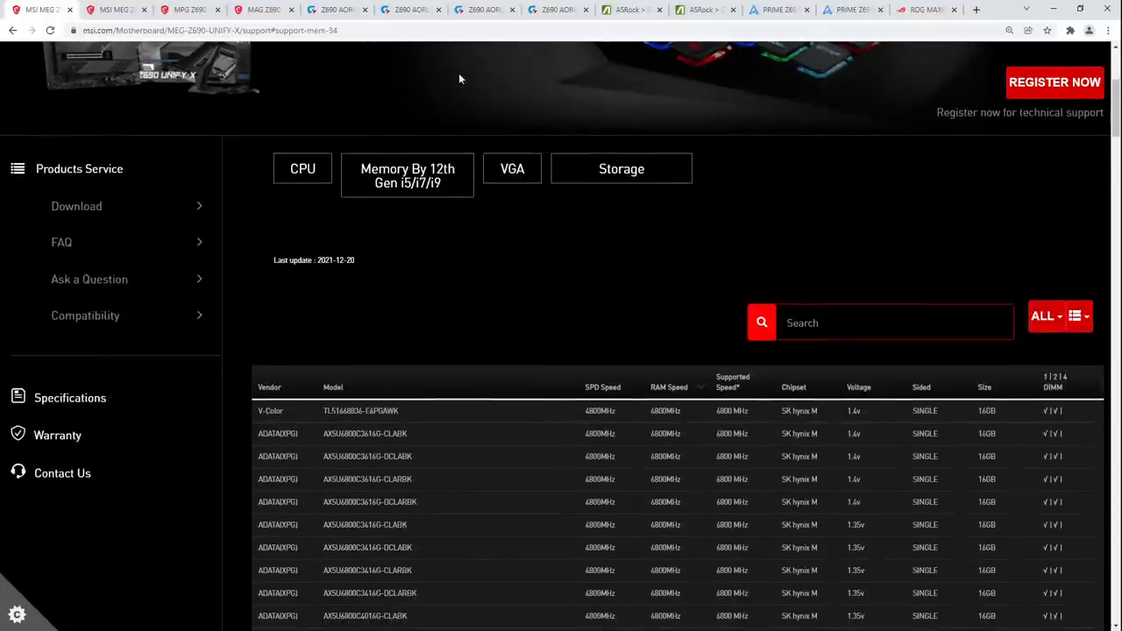
pyautogui.click(410, 10)
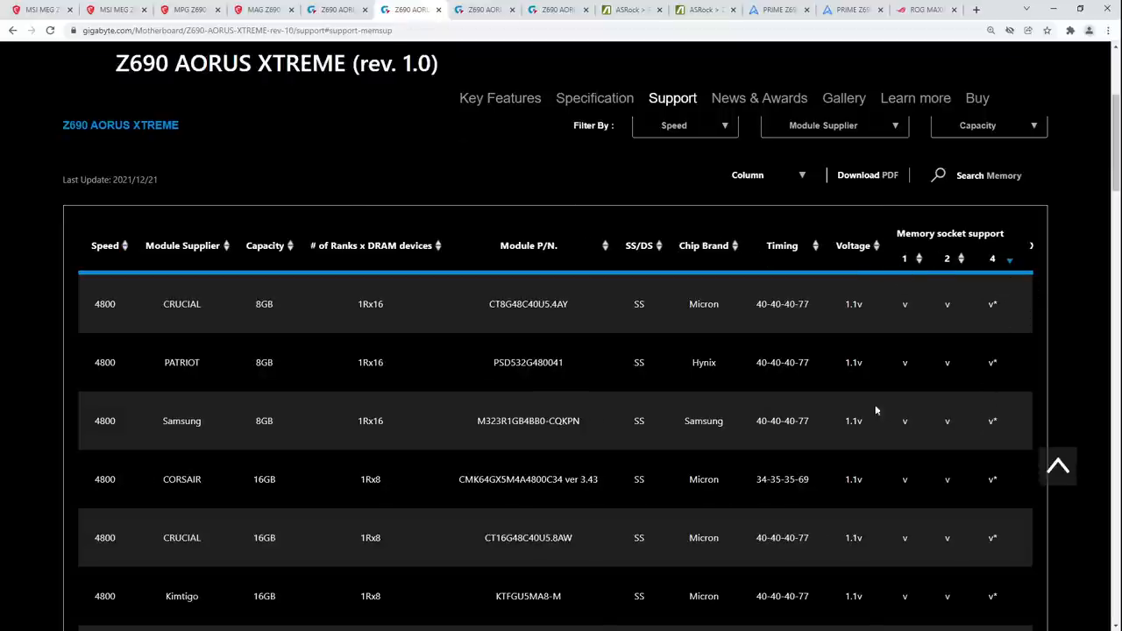
# Step: Scroll the Gigabyte memory support list and mark the CORSAIR 16GB kit's 5200 speed
pyautogui.scroll(-3)
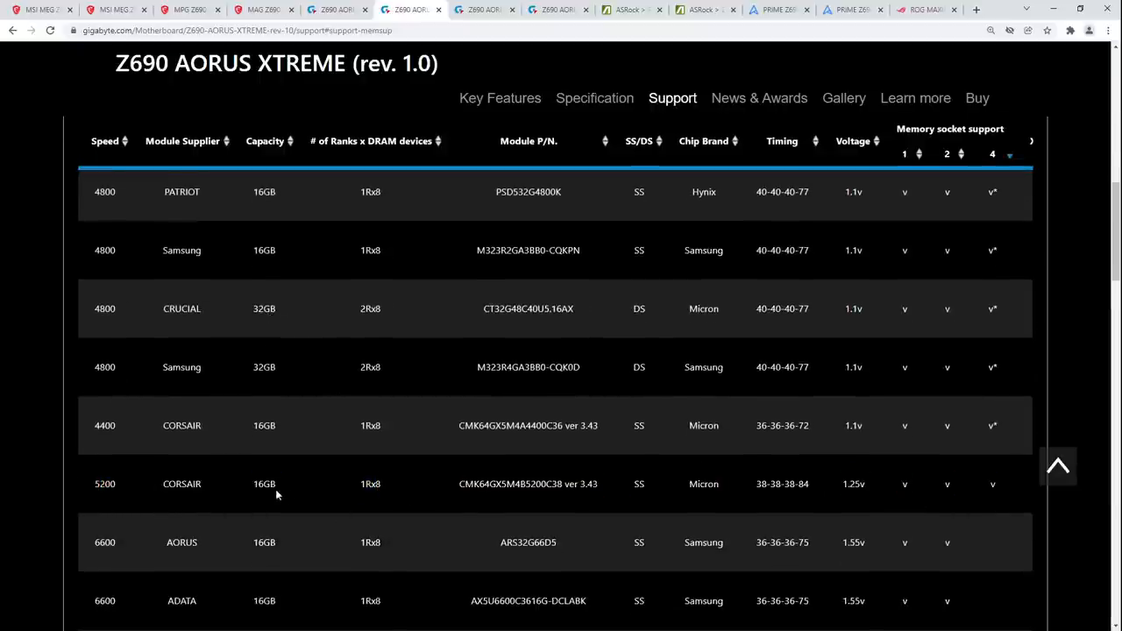
pyautogui.doubleClick(105, 484)
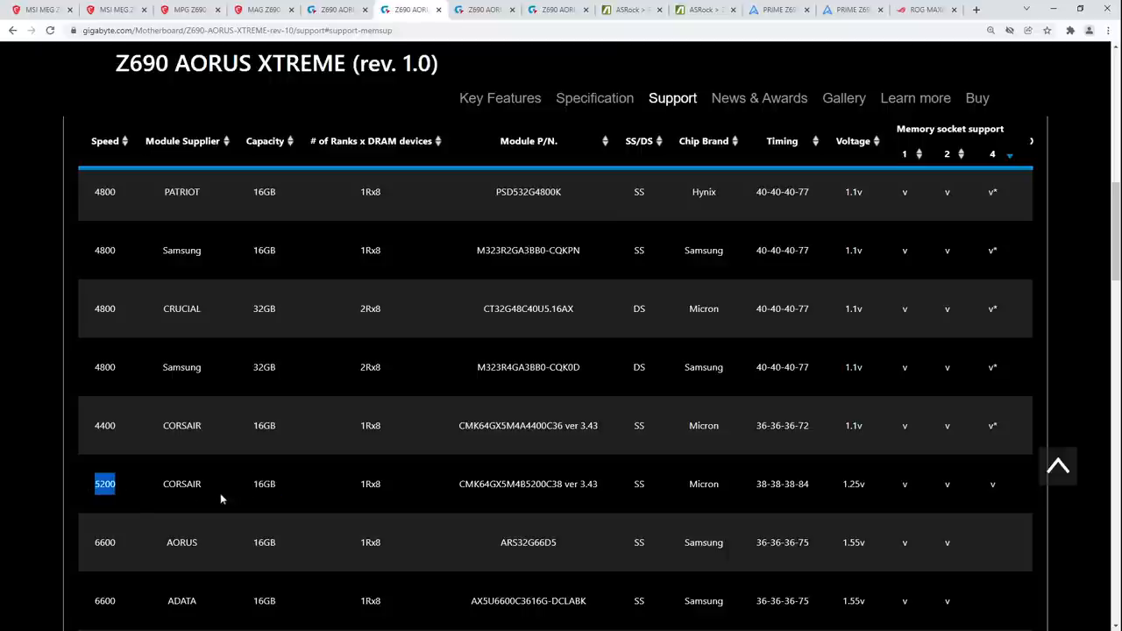
pyautogui.moveTo(431, 46)
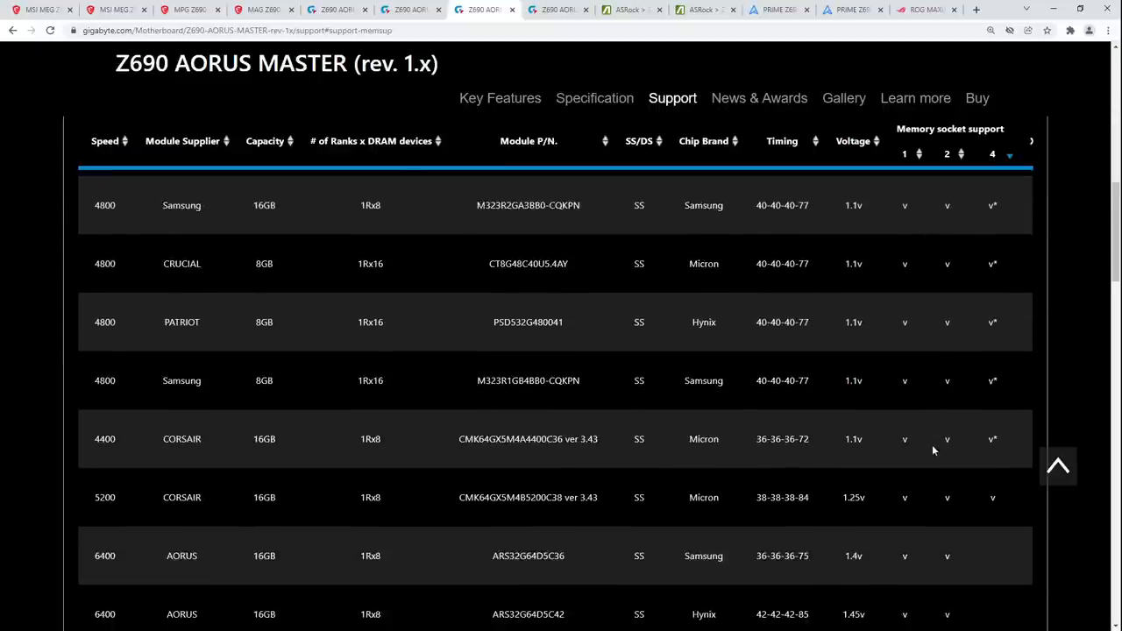
pyautogui.scroll(-3)
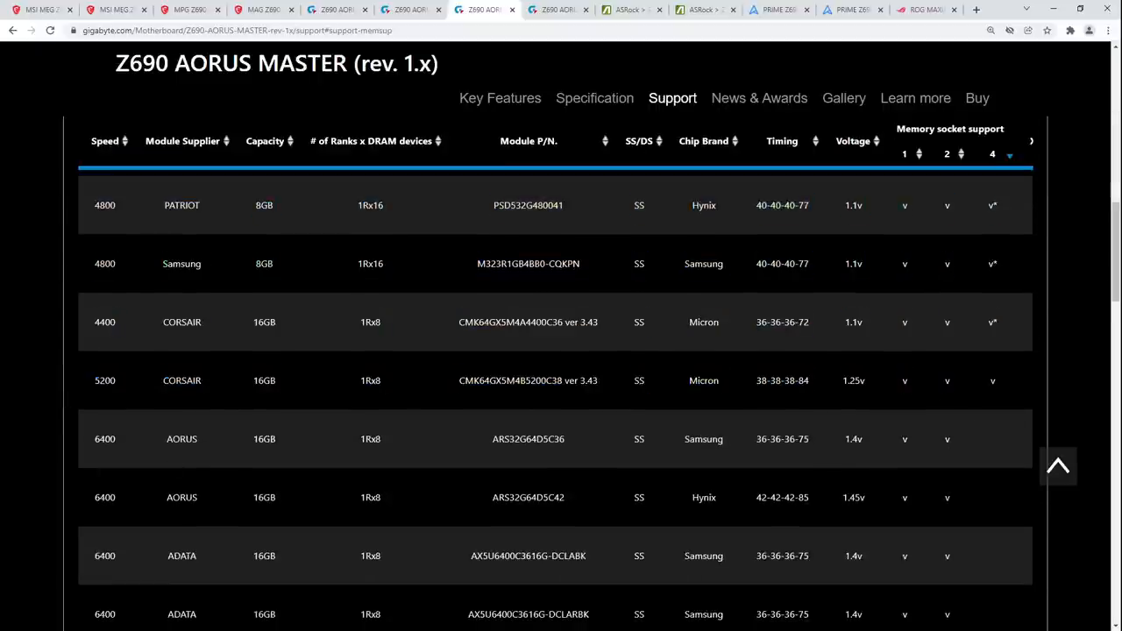
pyautogui.moveTo(512, 44)
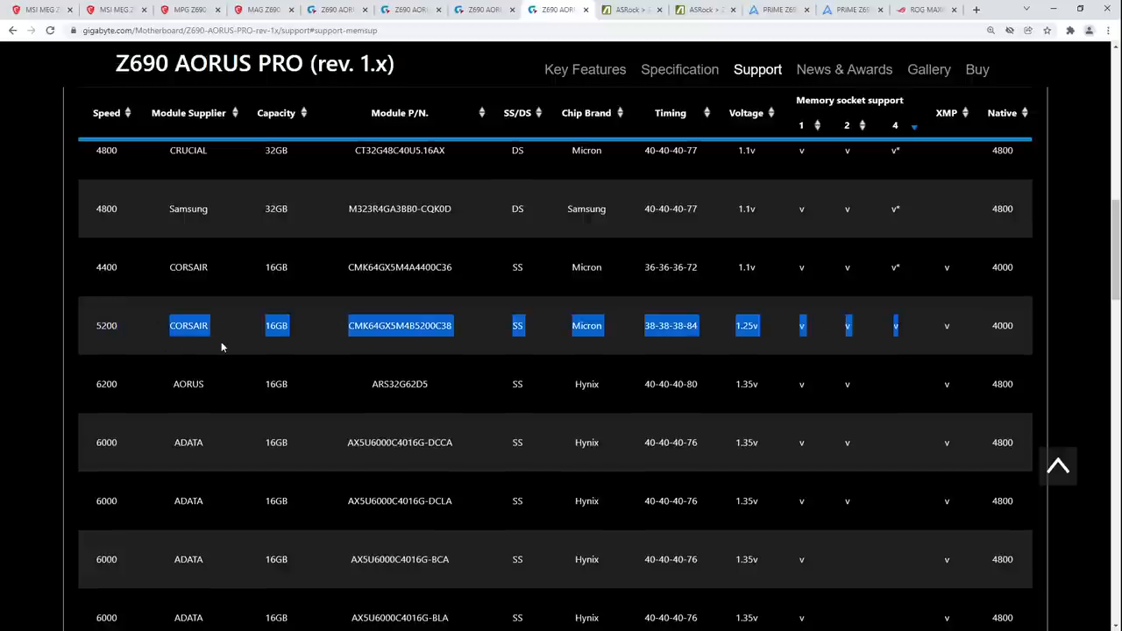
pyautogui.moveTo(523, 368)
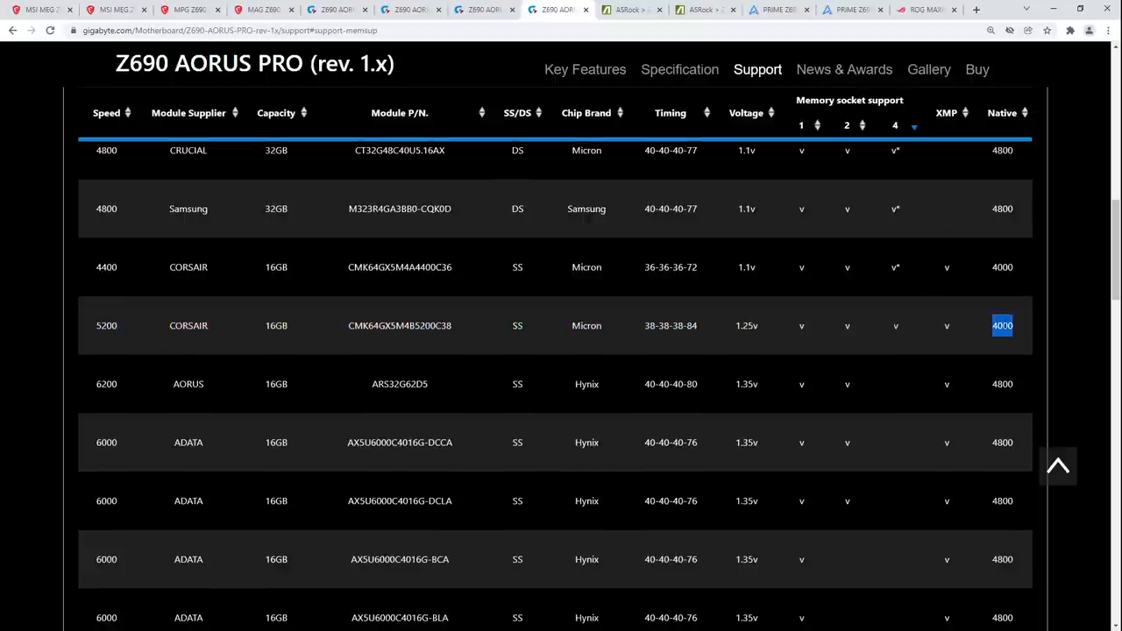
pyautogui.scroll(3)
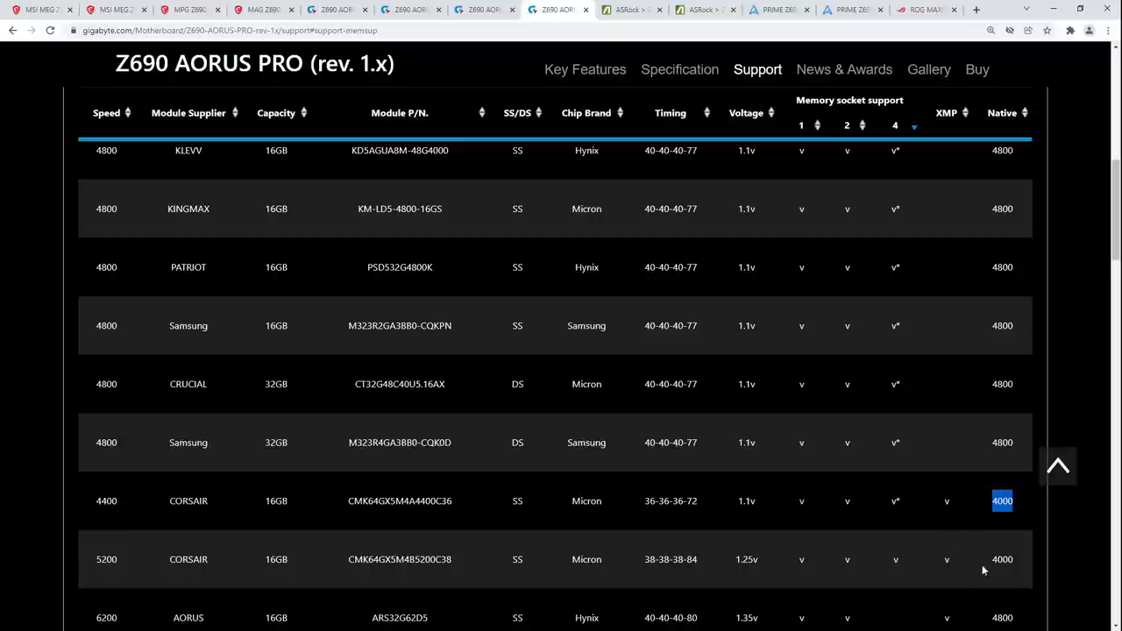
pyautogui.moveTo(990, 558)
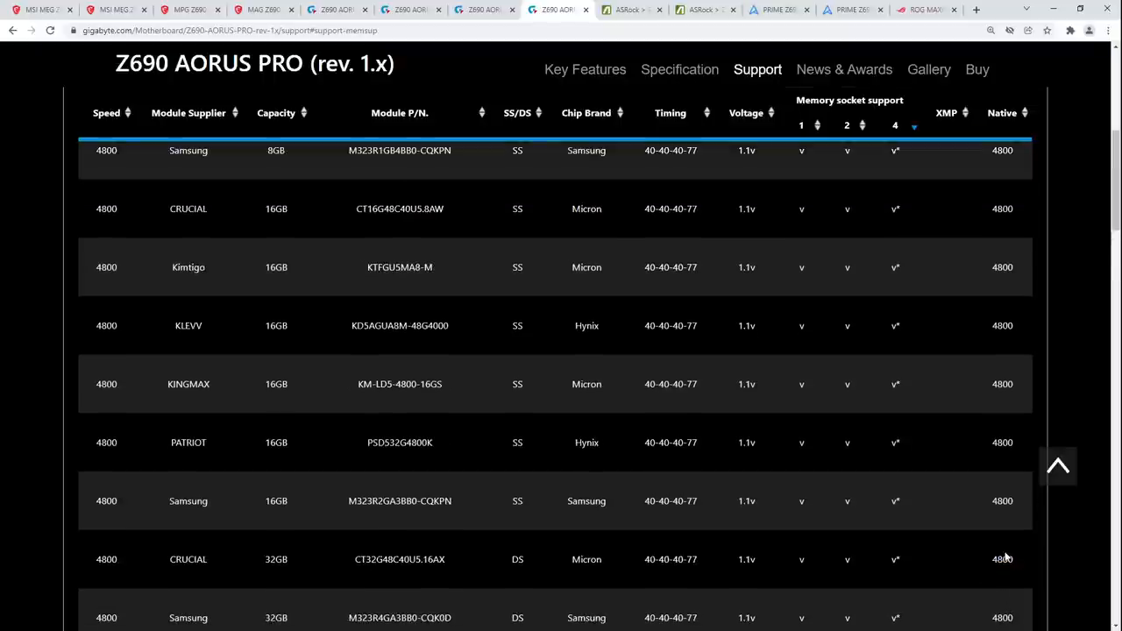
pyautogui.scroll(-3)
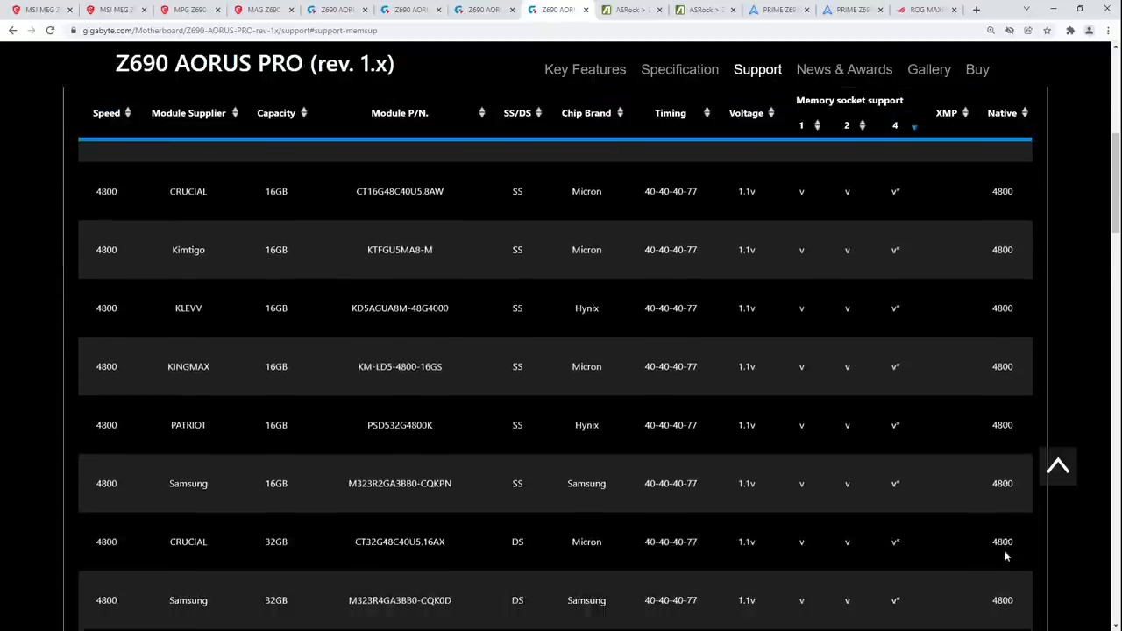
# Step: Step through the AORUS XTREME and AORUS MASTER lists to the Z690 AORUS TACHYON memory list
pyautogui.click(412, 11)
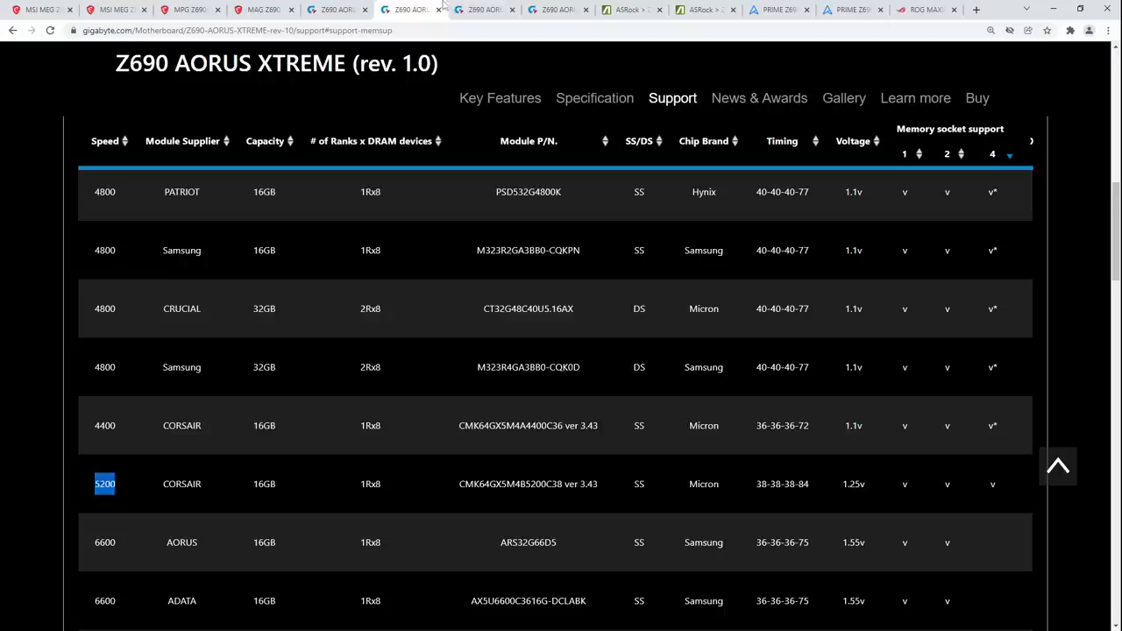
pyautogui.click(484, 11)
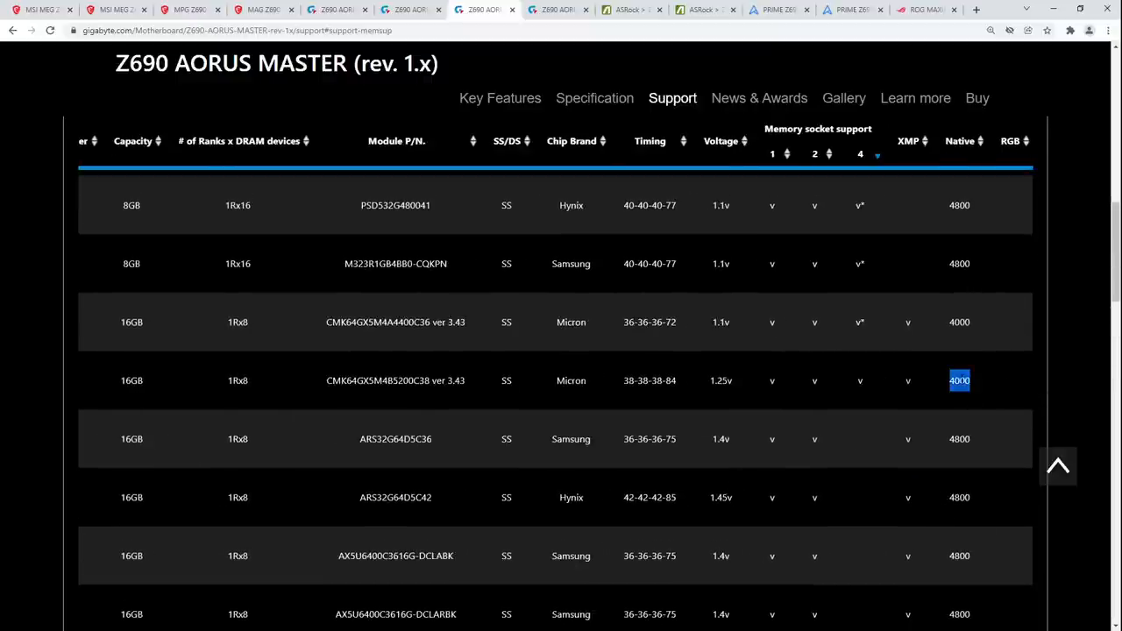
pyautogui.moveTo(994, 368)
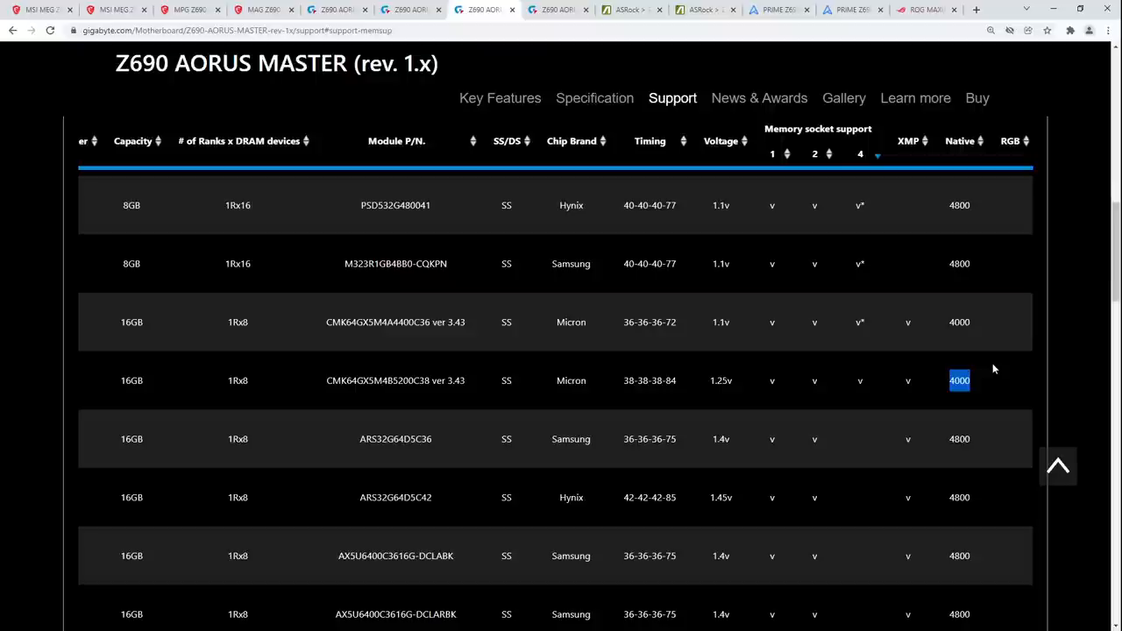
pyautogui.moveTo(907, 379)
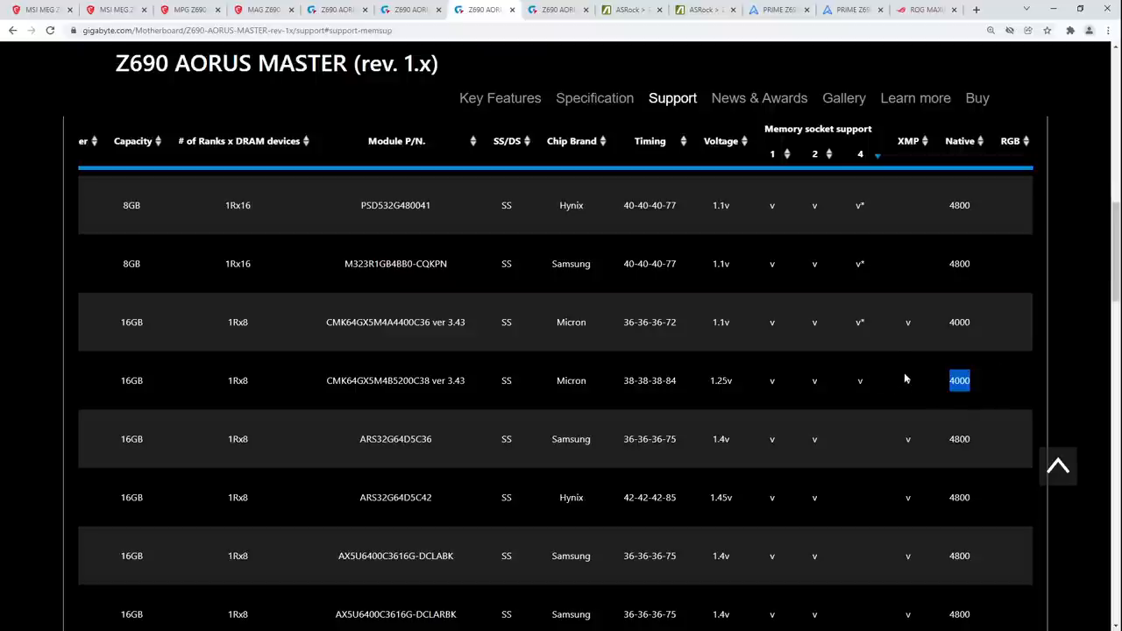
pyautogui.moveTo(933, 412)
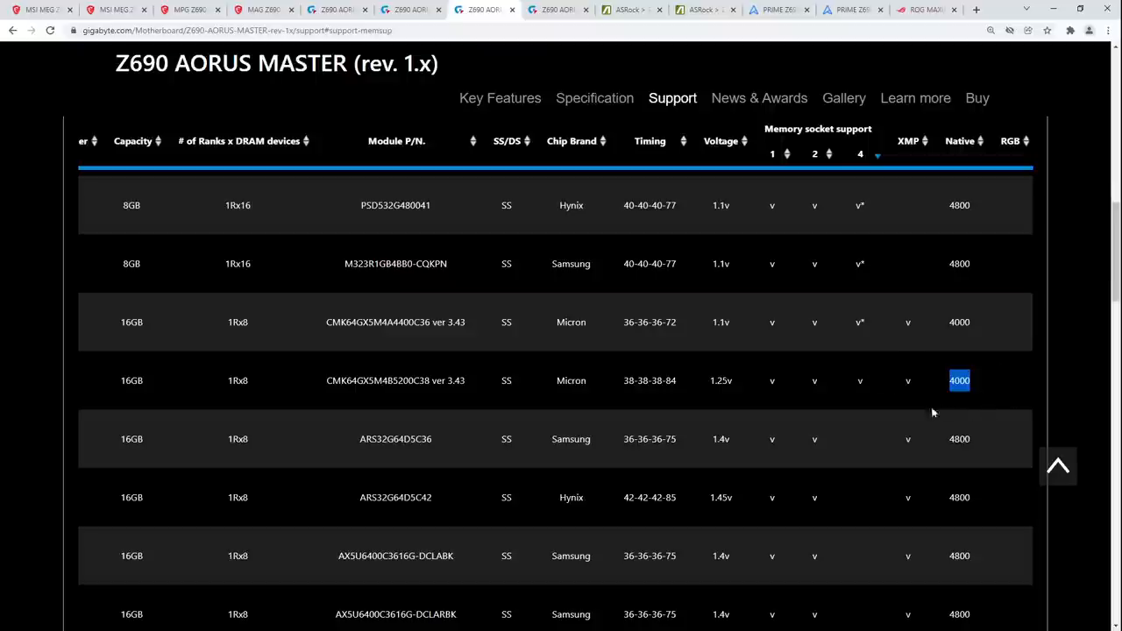
pyautogui.moveTo(968, 401)
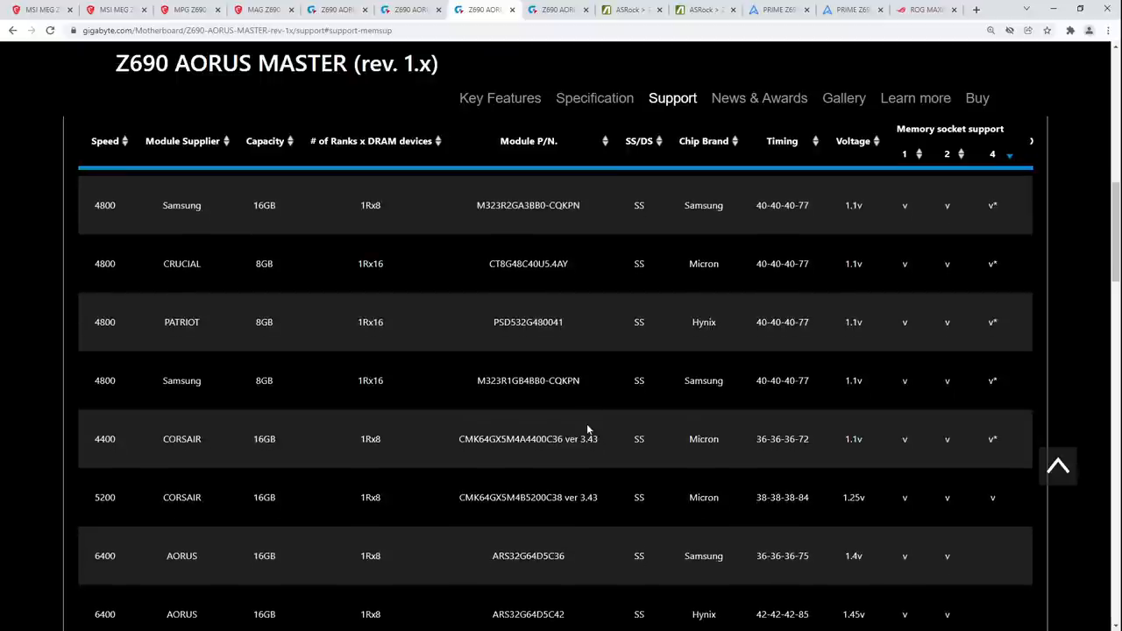
pyautogui.moveTo(533, 228)
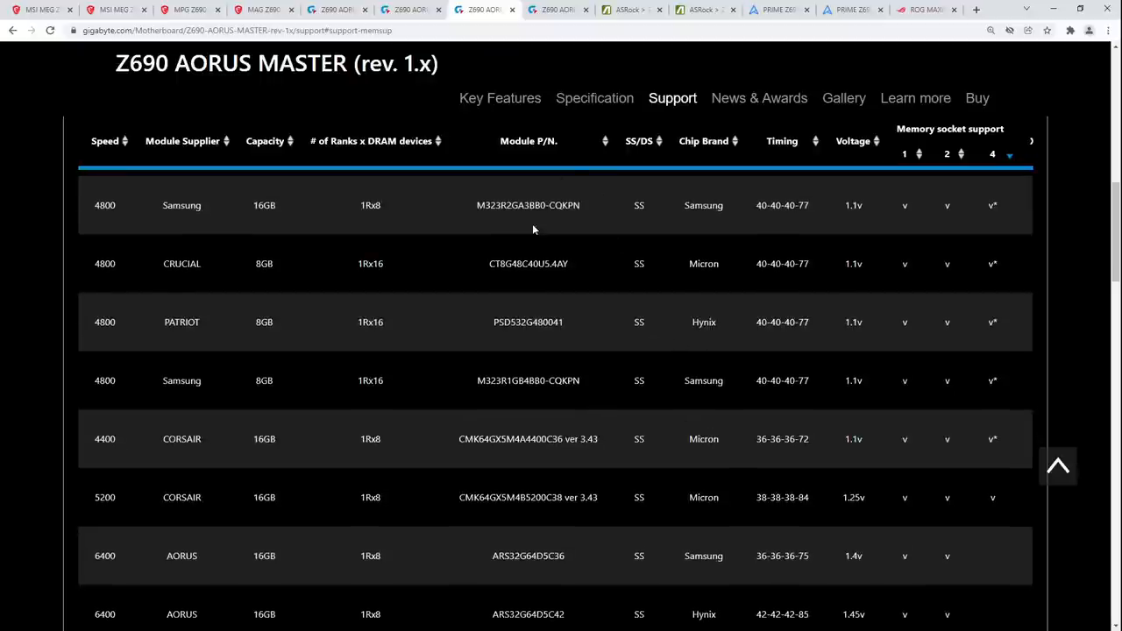
pyautogui.click(480, 11)
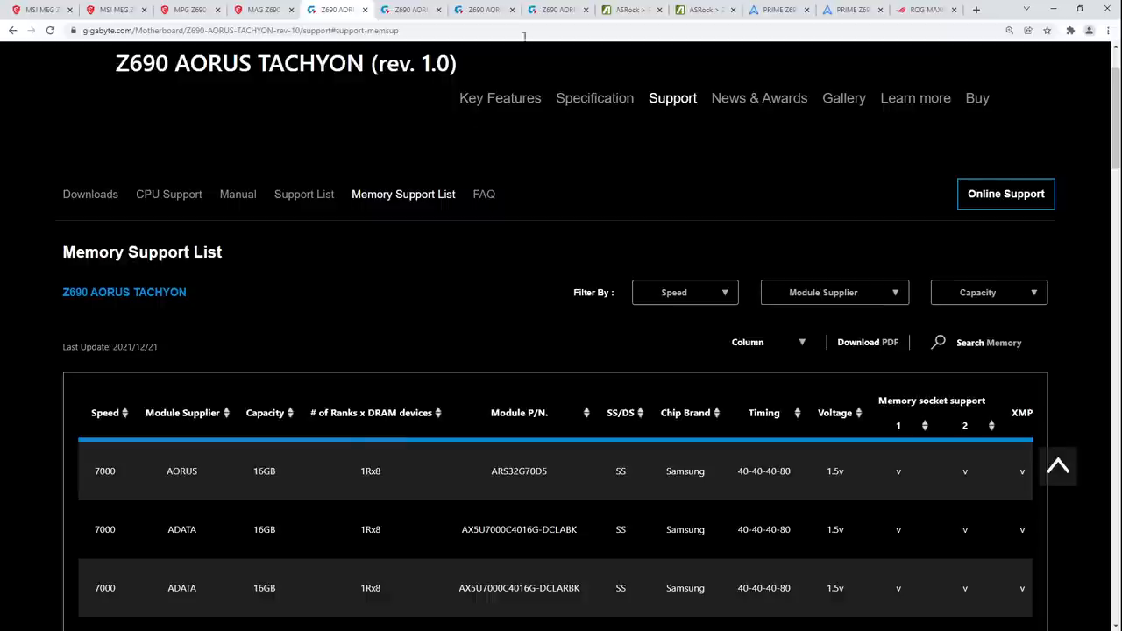
pyautogui.click(254, 11)
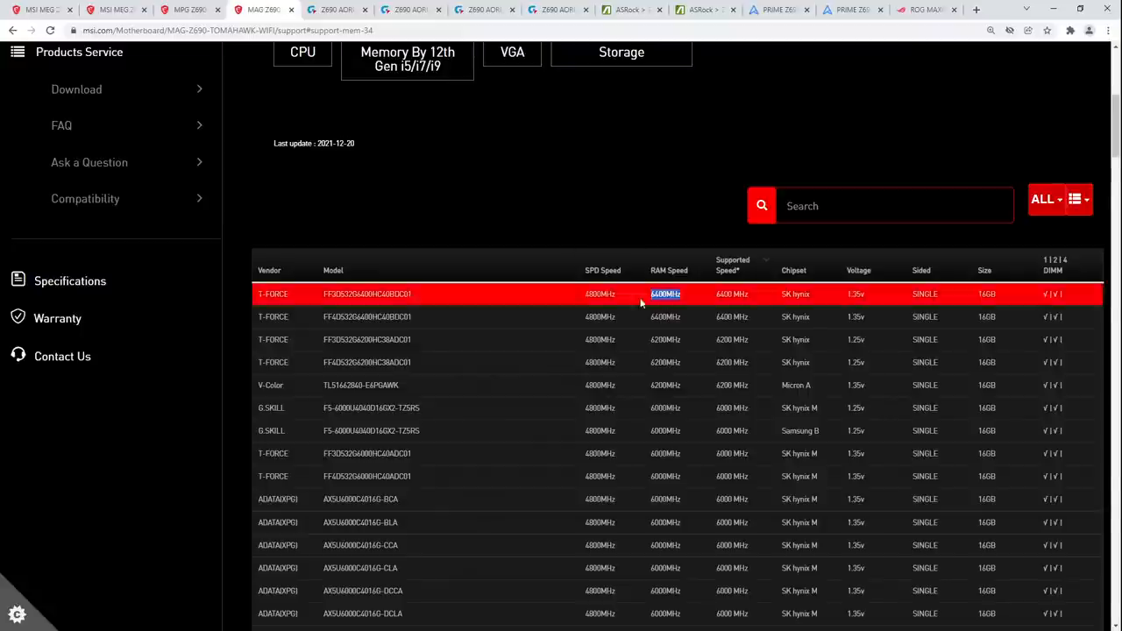
pyautogui.scroll(3)
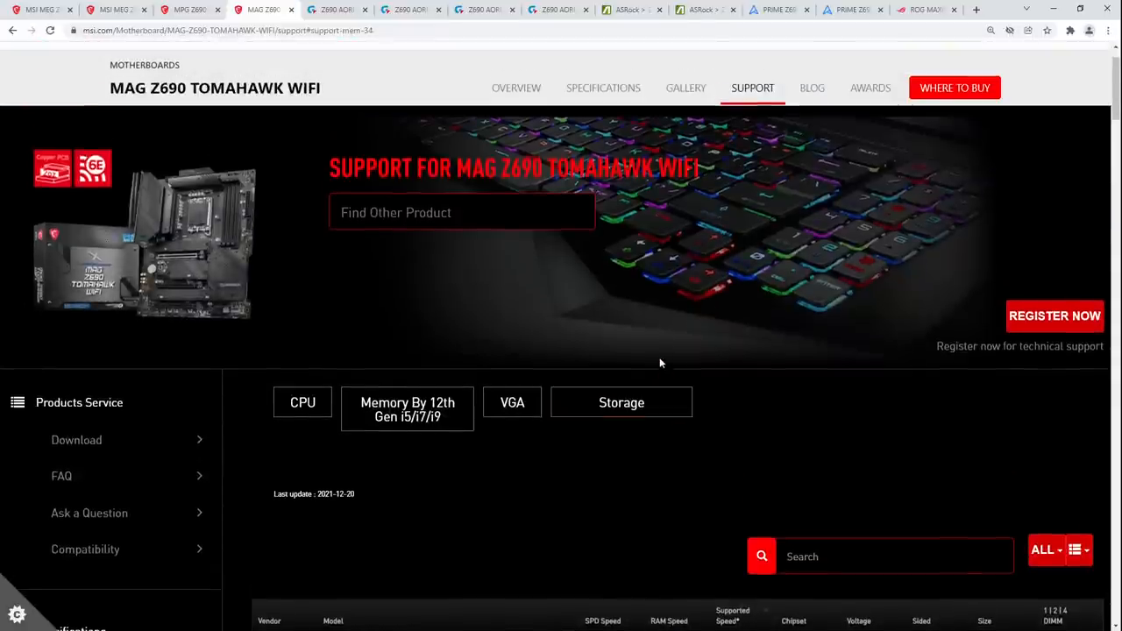
pyautogui.moveTo(308, 296)
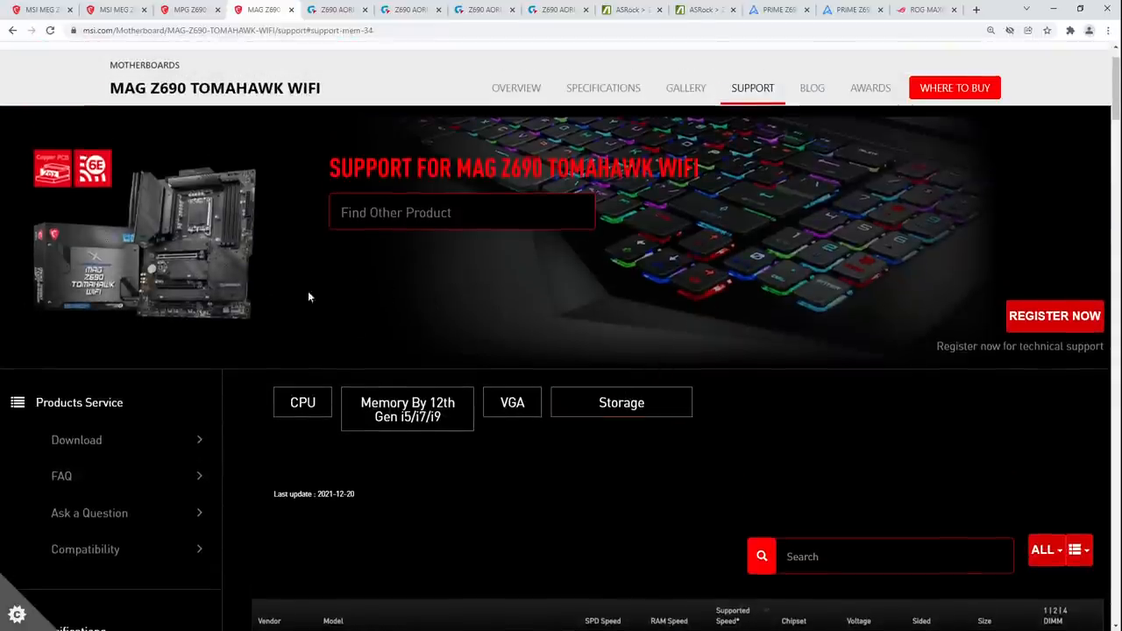
pyautogui.moveTo(210, 337)
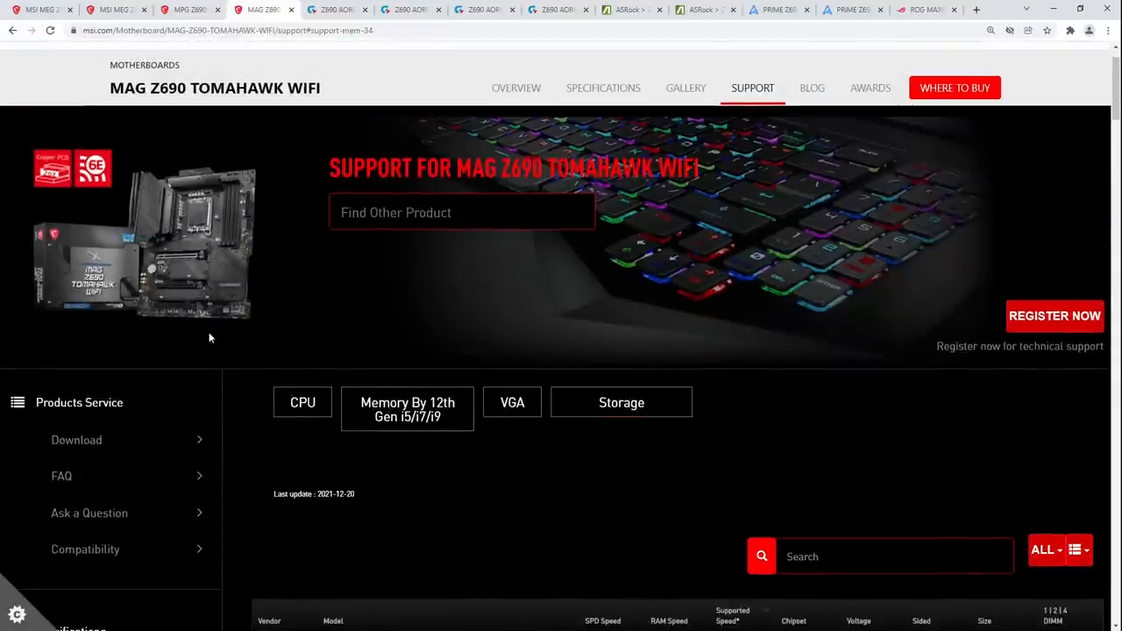
pyautogui.moveTo(259, 351)
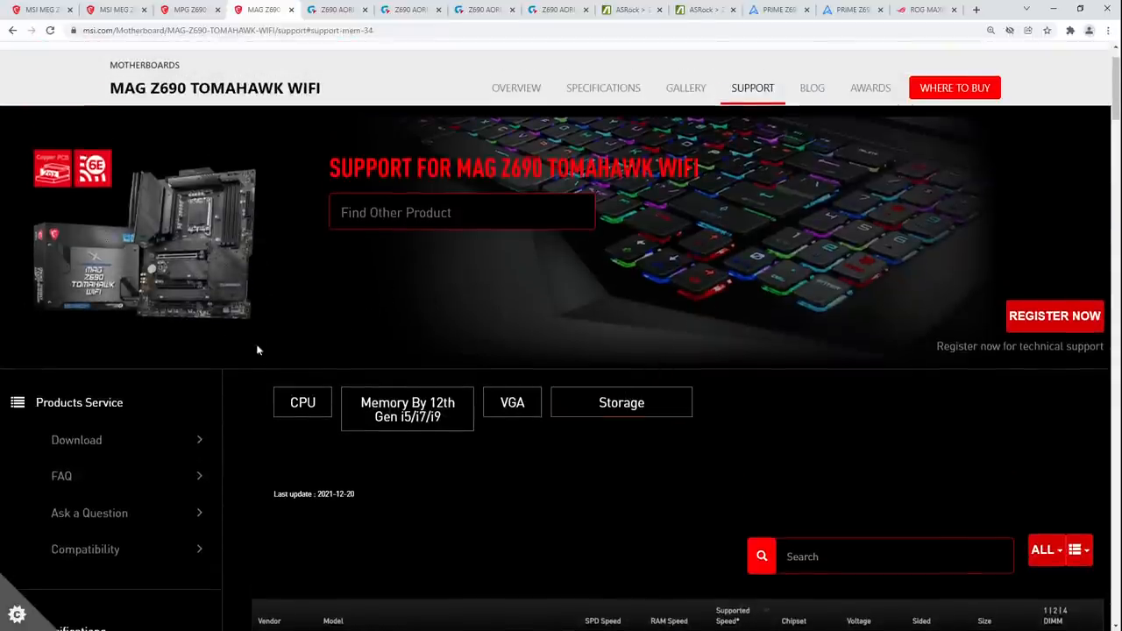
pyautogui.moveTo(226, 226)
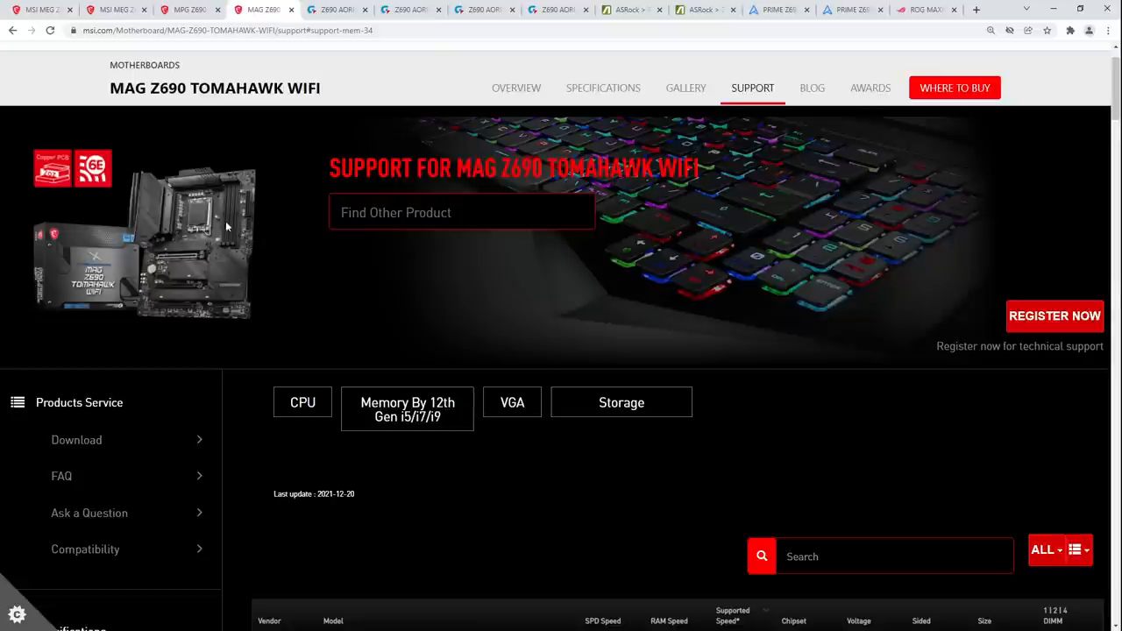
pyautogui.moveTo(284, 227)
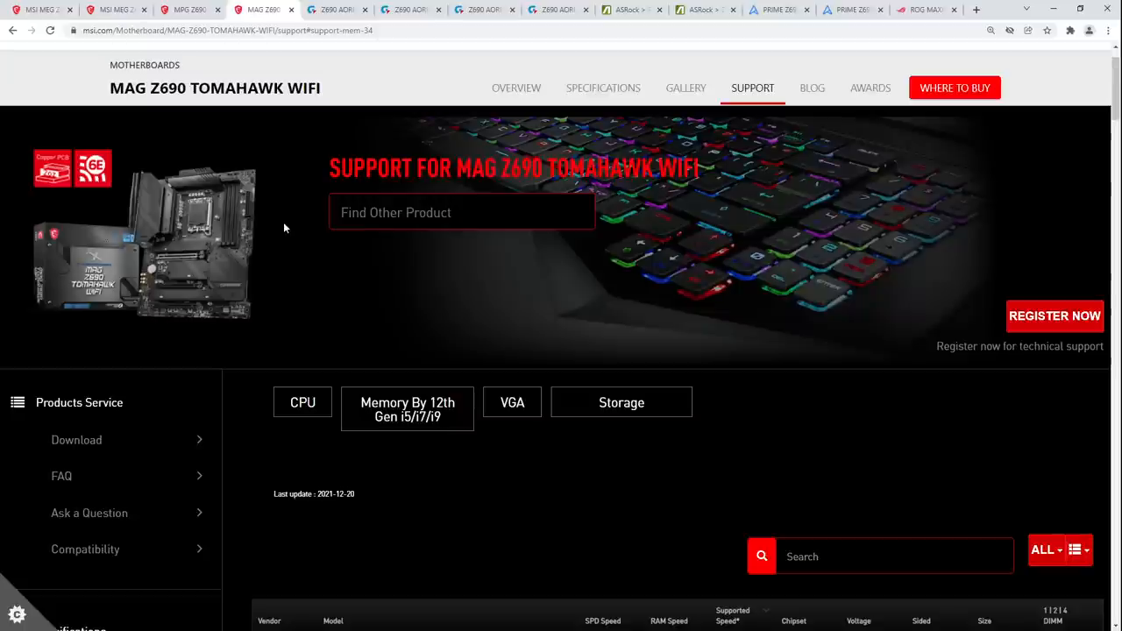
pyautogui.scroll(-3)
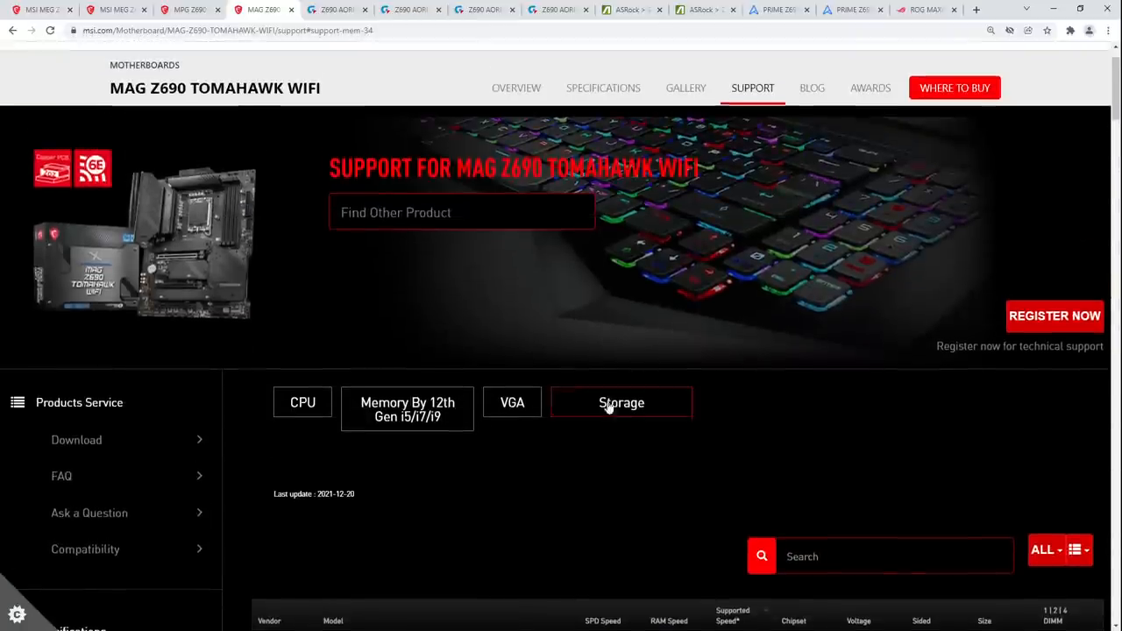
pyautogui.moveTo(291, 228)
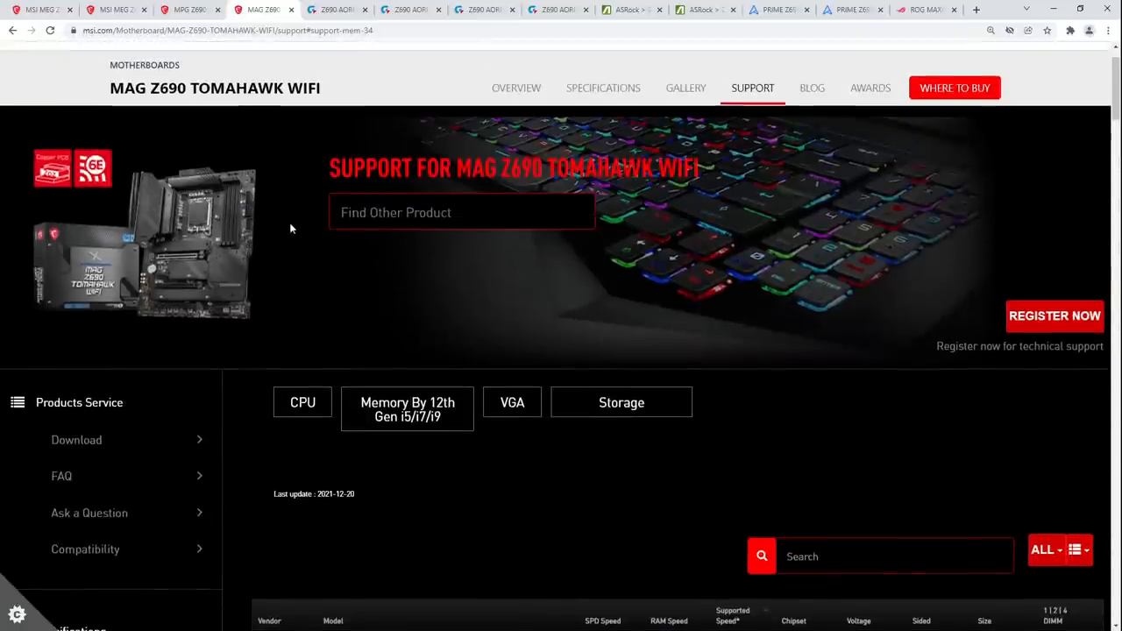
pyautogui.moveTo(410, 241)
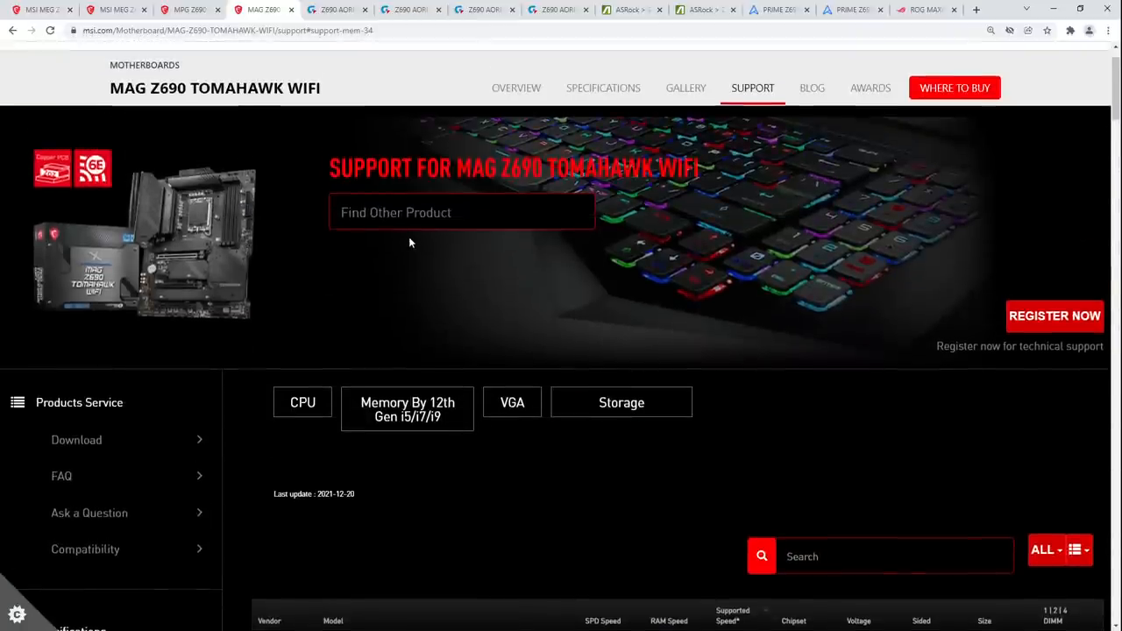
pyautogui.moveTo(515, 259)
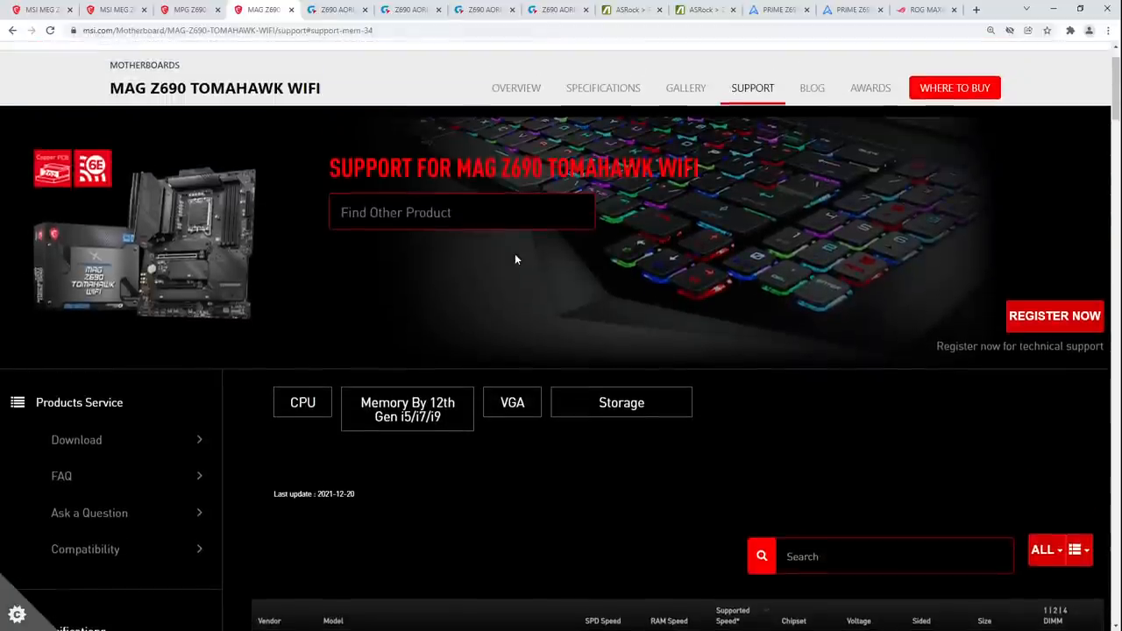
pyautogui.scroll(-3)
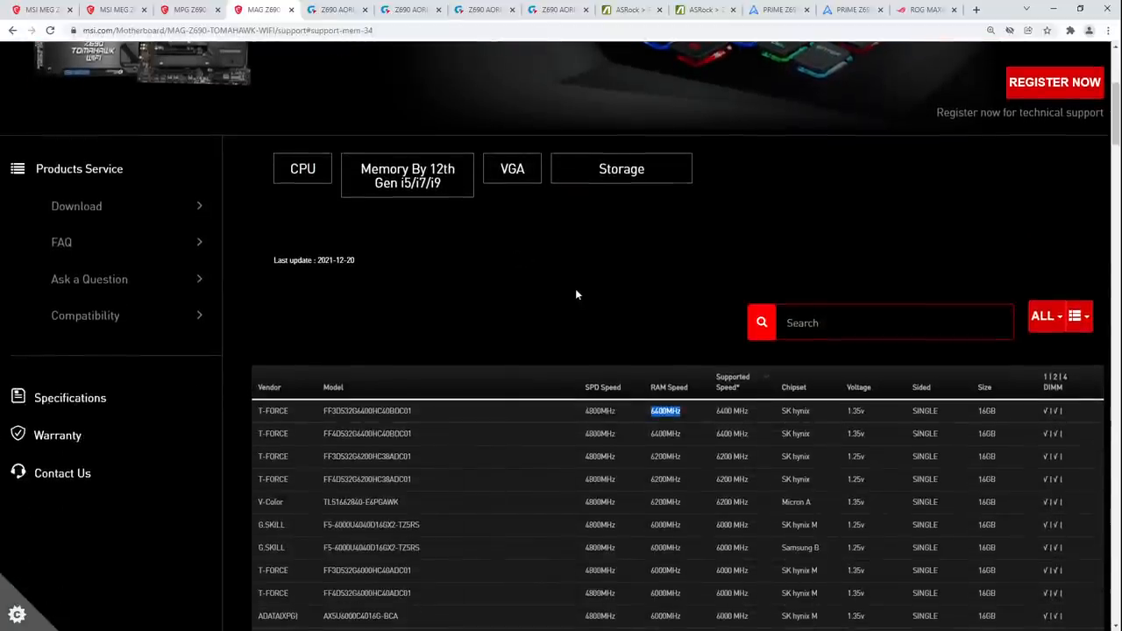
pyautogui.moveTo(540, 252)
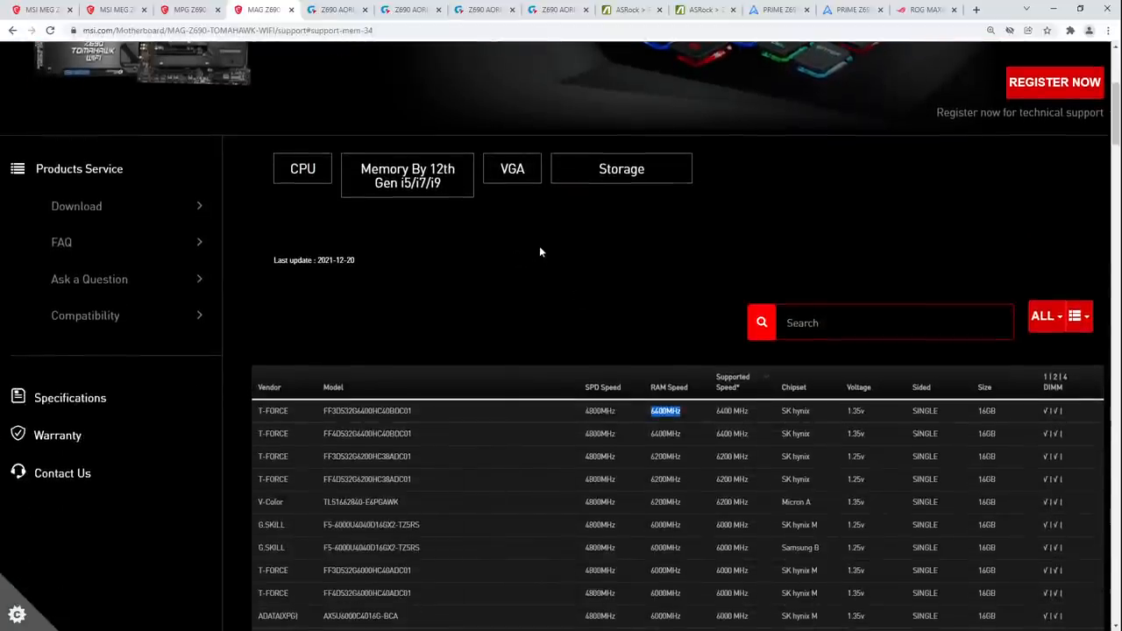
pyautogui.scroll(-3)
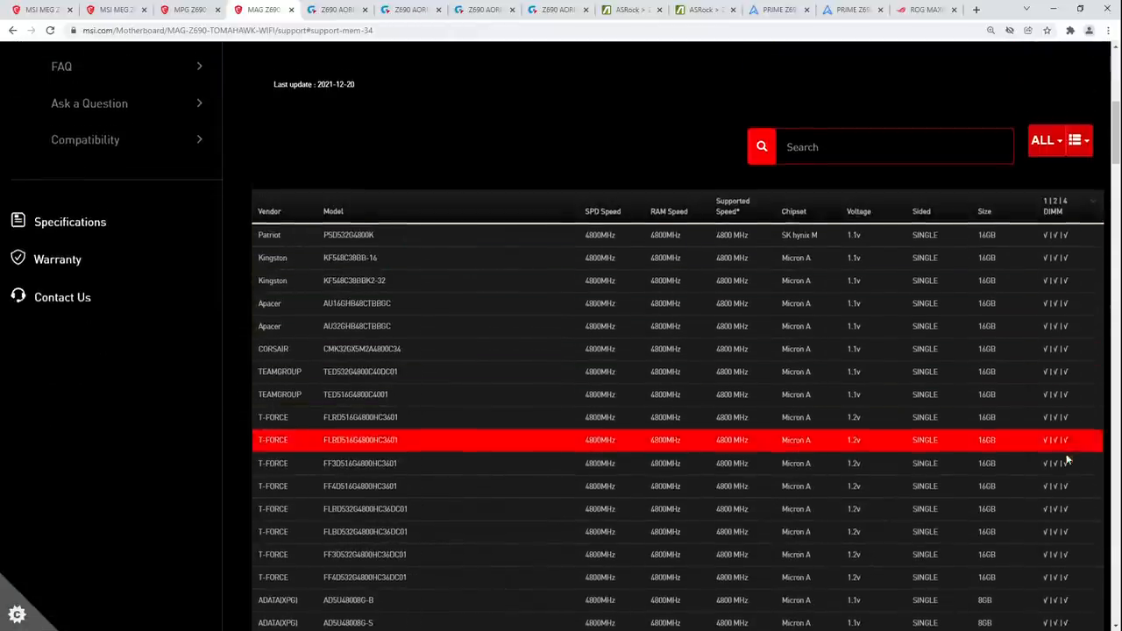
pyautogui.scroll(-3)
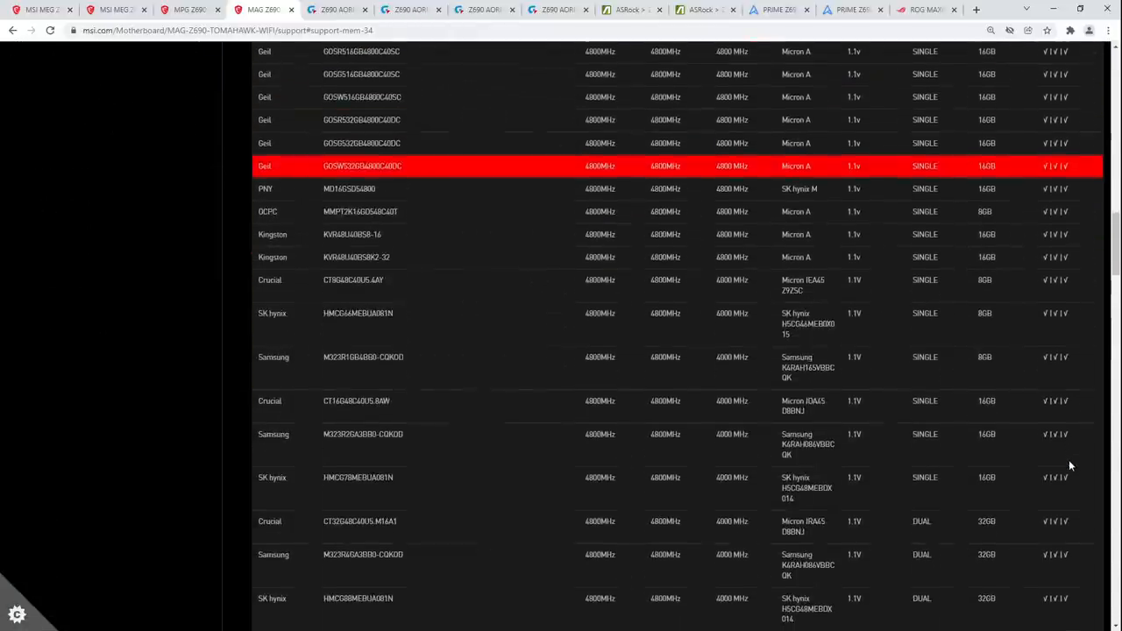
pyautogui.scroll(-3)
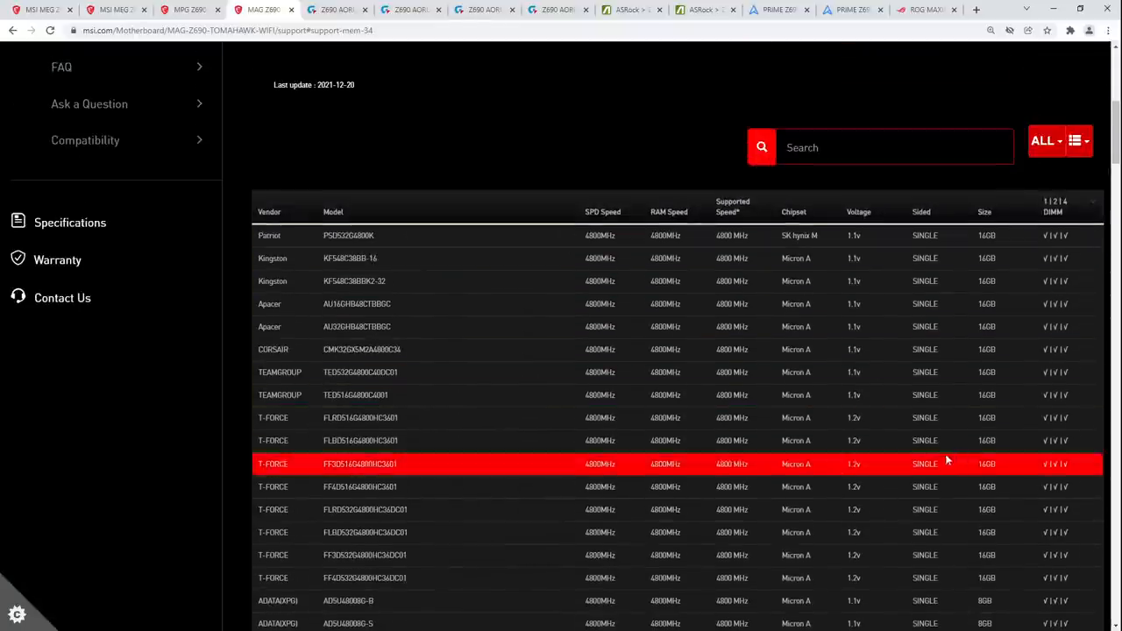
pyautogui.scroll(-3)
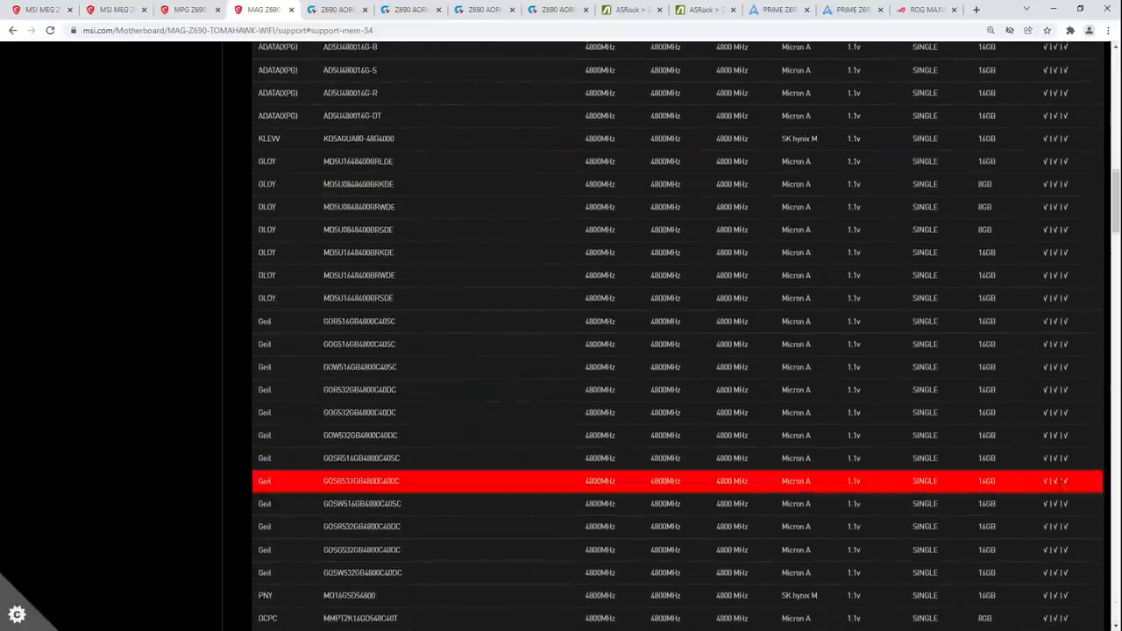
pyautogui.scroll(-3)
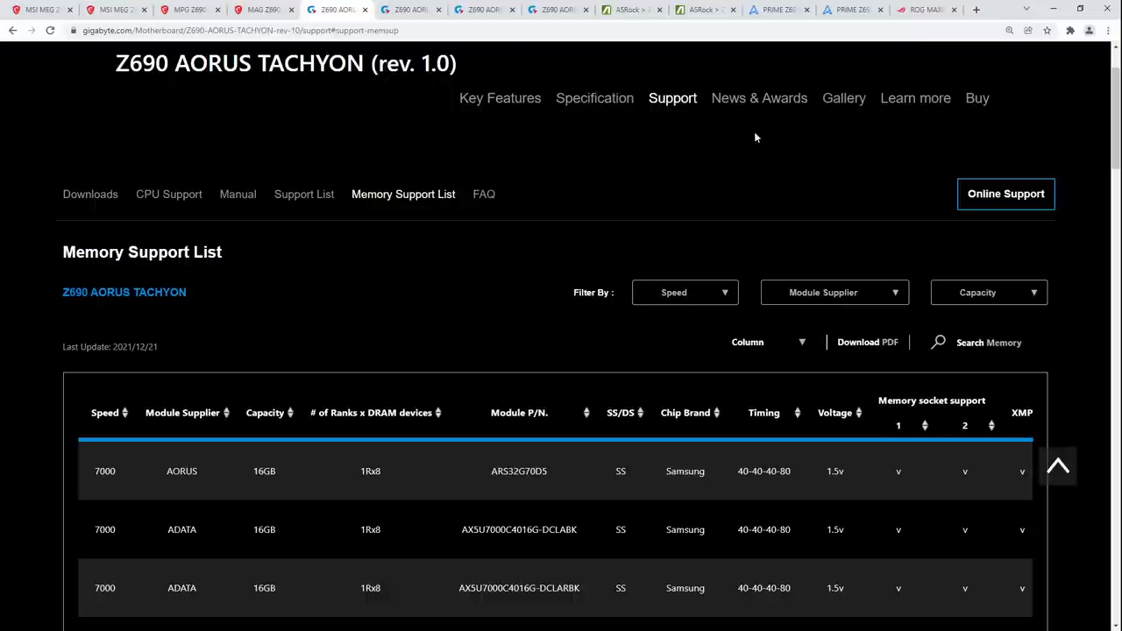
# Step: Filter the ASUS PRIME Z690-P memory list by Size to show only 4x 16GB kits
pyautogui.click(778, 10)
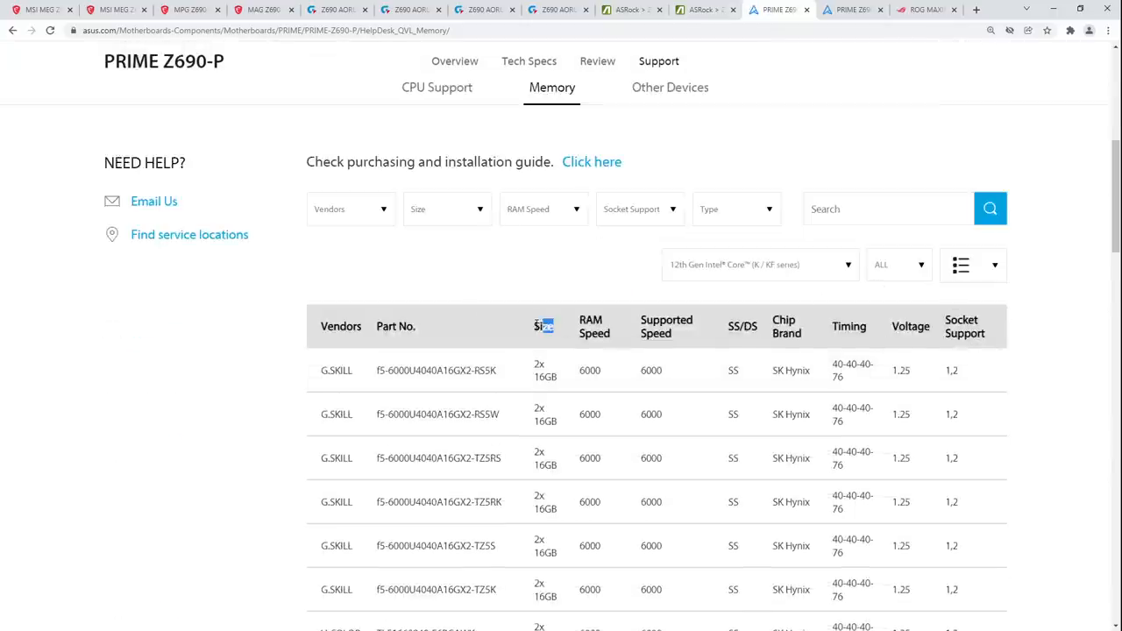
pyautogui.click(445, 209)
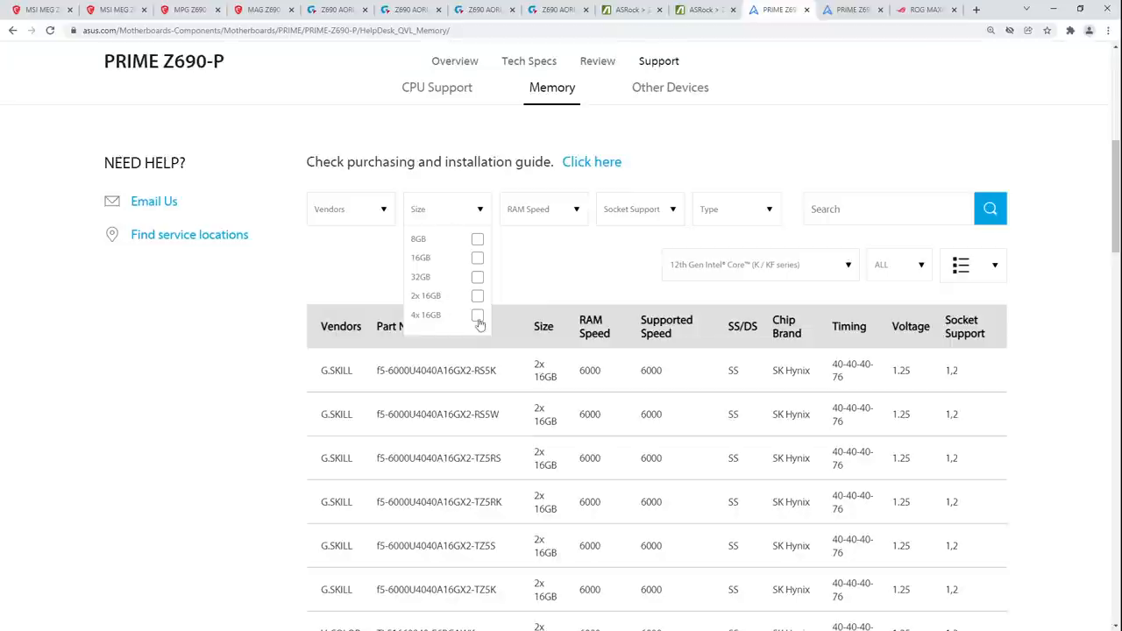
pyautogui.click(477, 316)
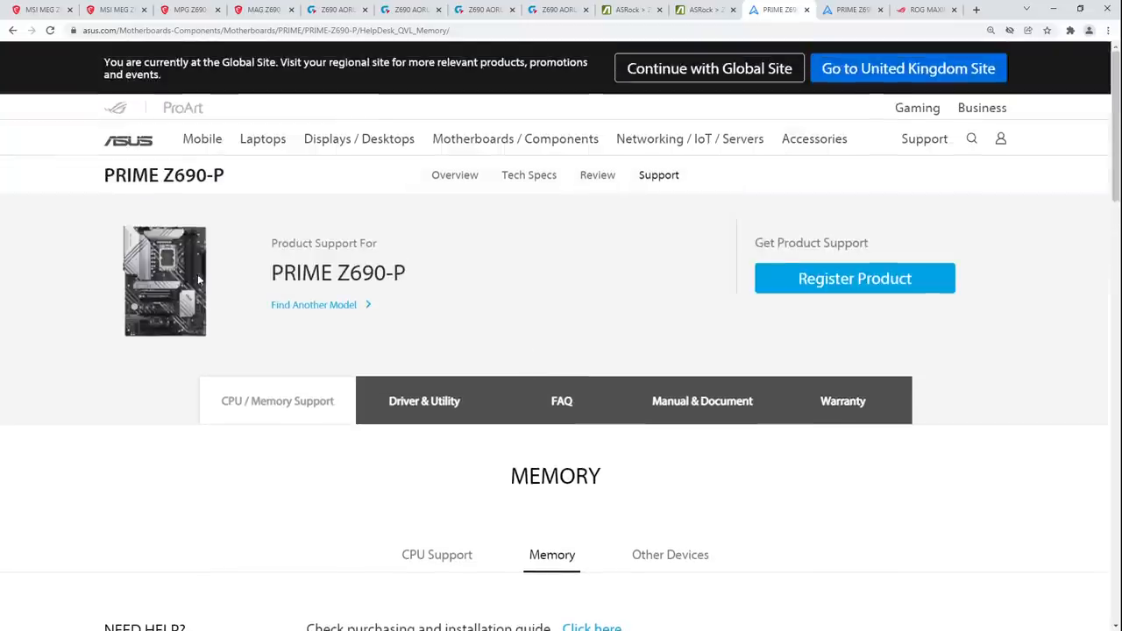
pyautogui.scroll(-3)
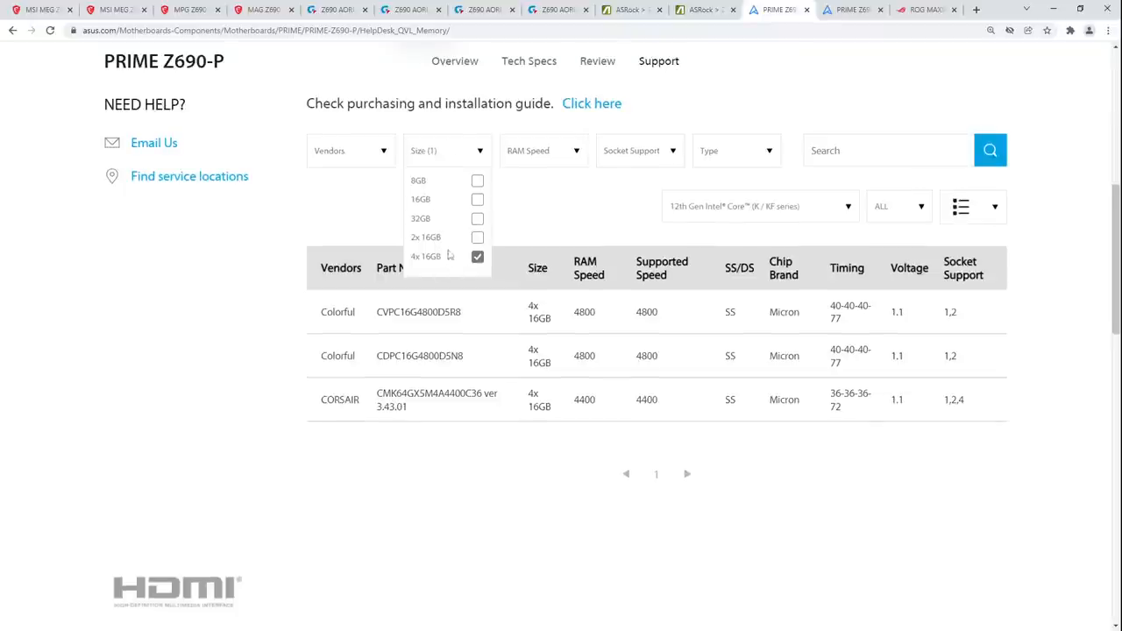
pyautogui.click(447, 151)
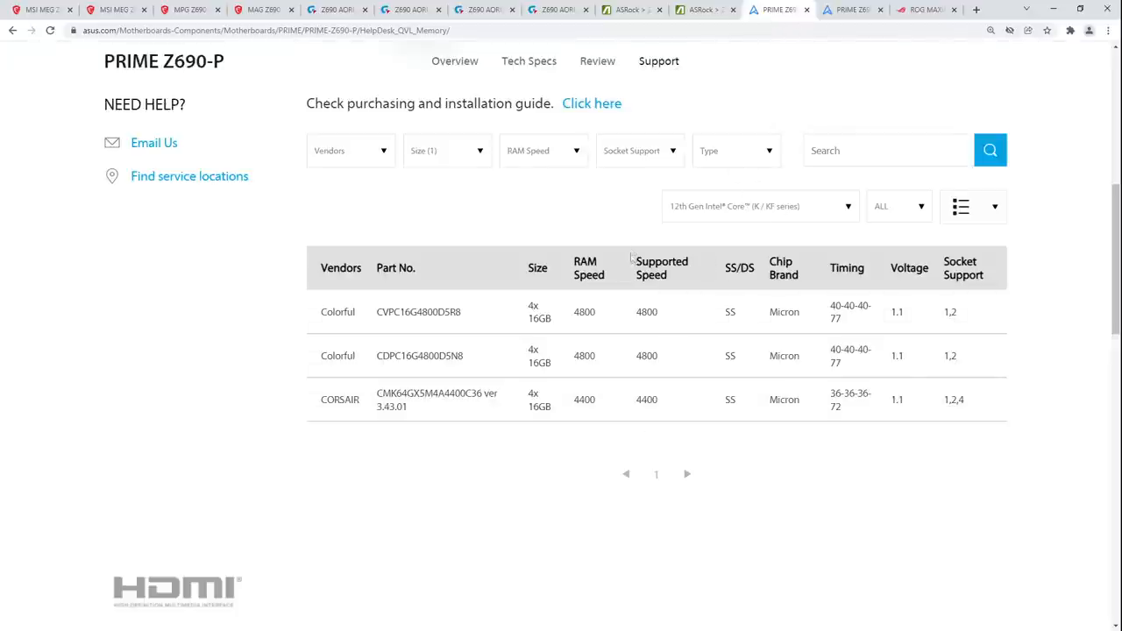
pyautogui.moveTo(835, 82)
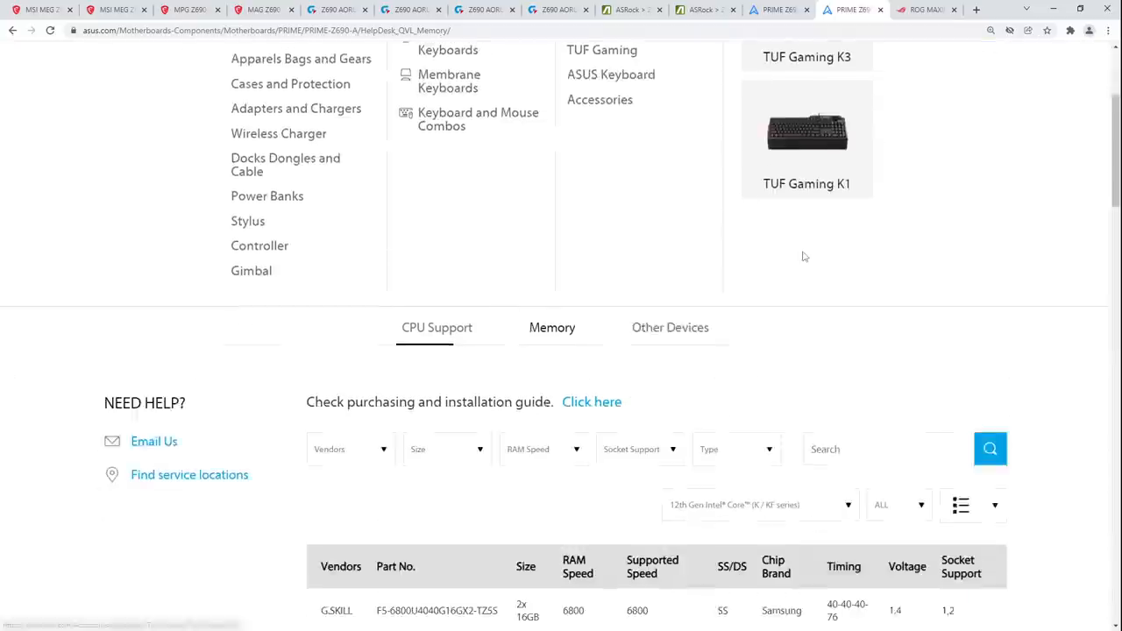
# Step: Filter the PRIME Z690-A memory list by Size to 4x 16GB kits, selecting the option twice
pyautogui.click(447, 266)
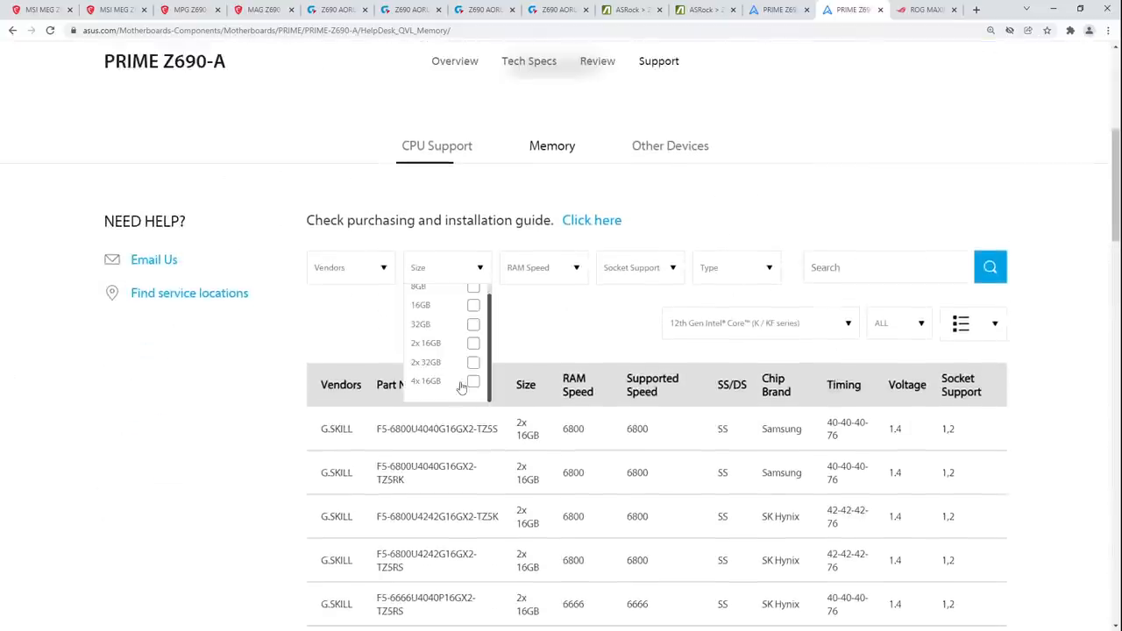
pyautogui.click(474, 380)
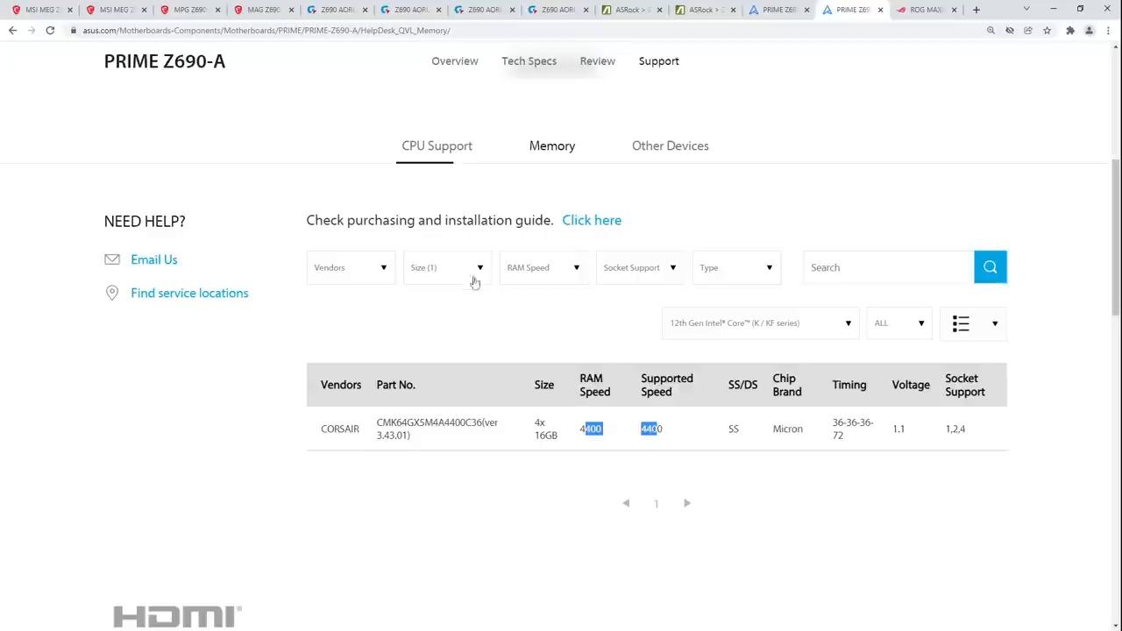
pyautogui.click(445, 267)
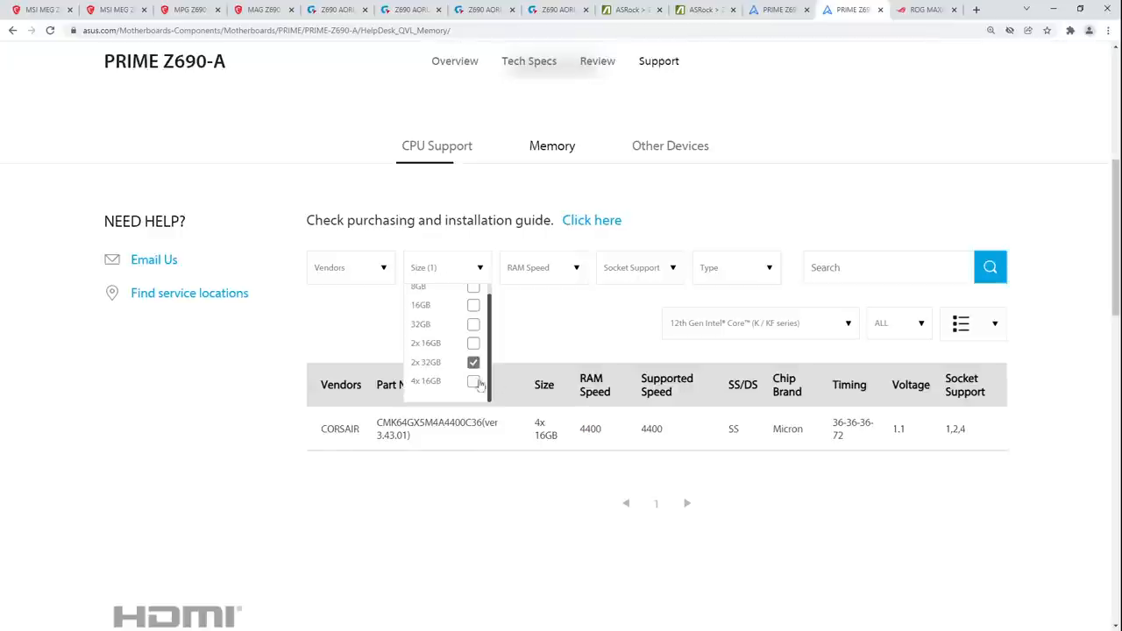
pyautogui.click(473, 361)
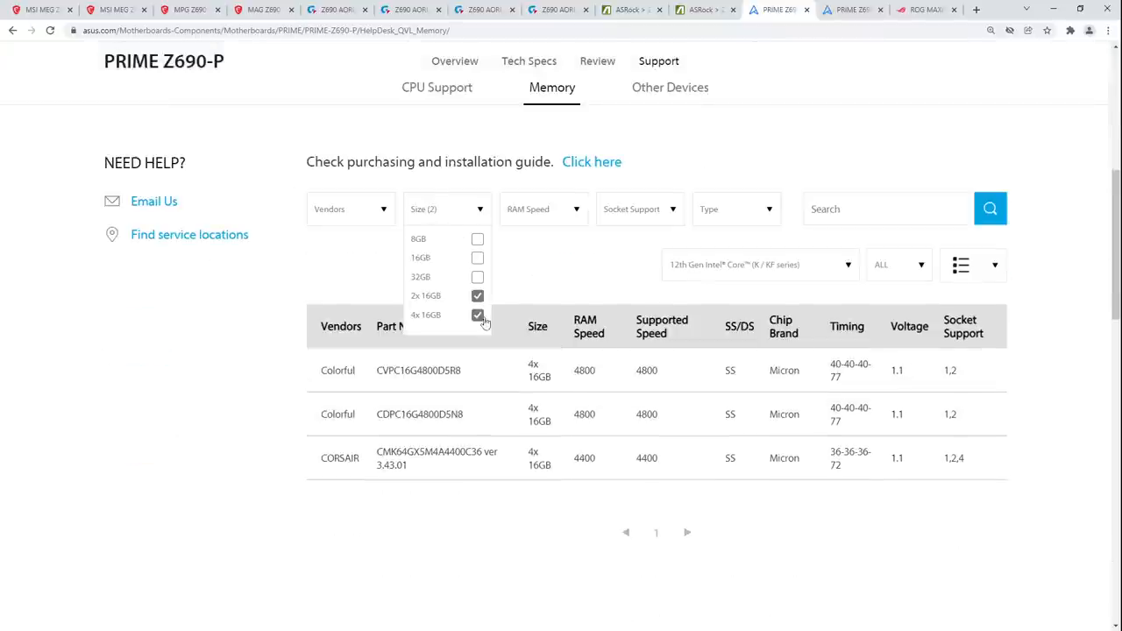
# Step: Clear the 4x 16GB and 2x 16GB size filters and show only single 32GB modules
pyautogui.click(476, 316)
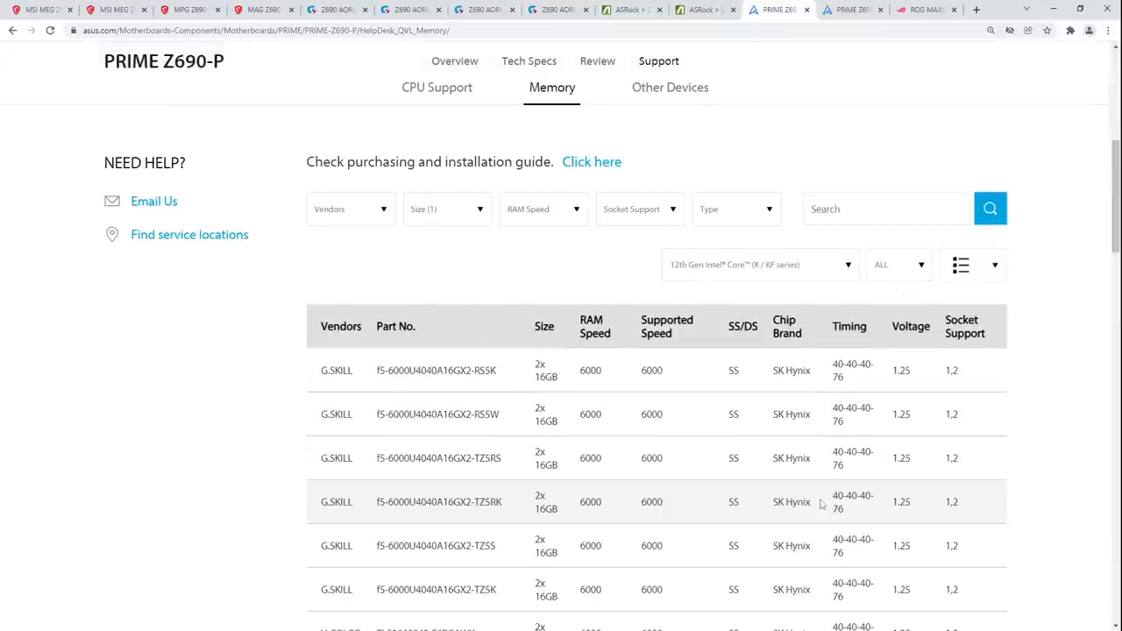
pyautogui.click(442, 208)
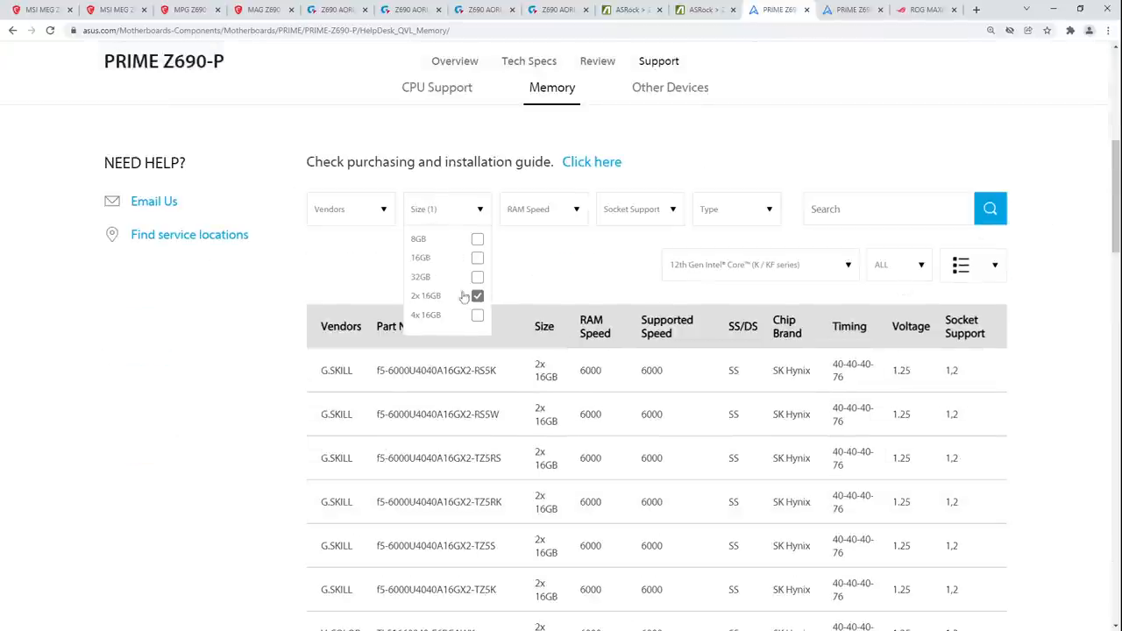
pyautogui.click(477, 294)
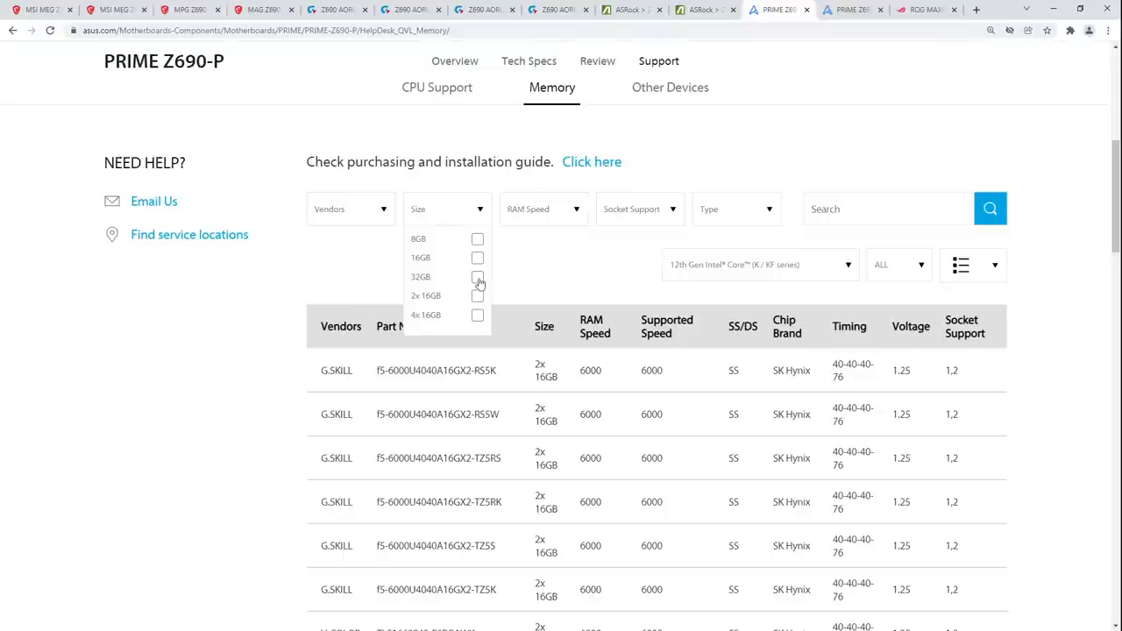
pyautogui.click(477, 277)
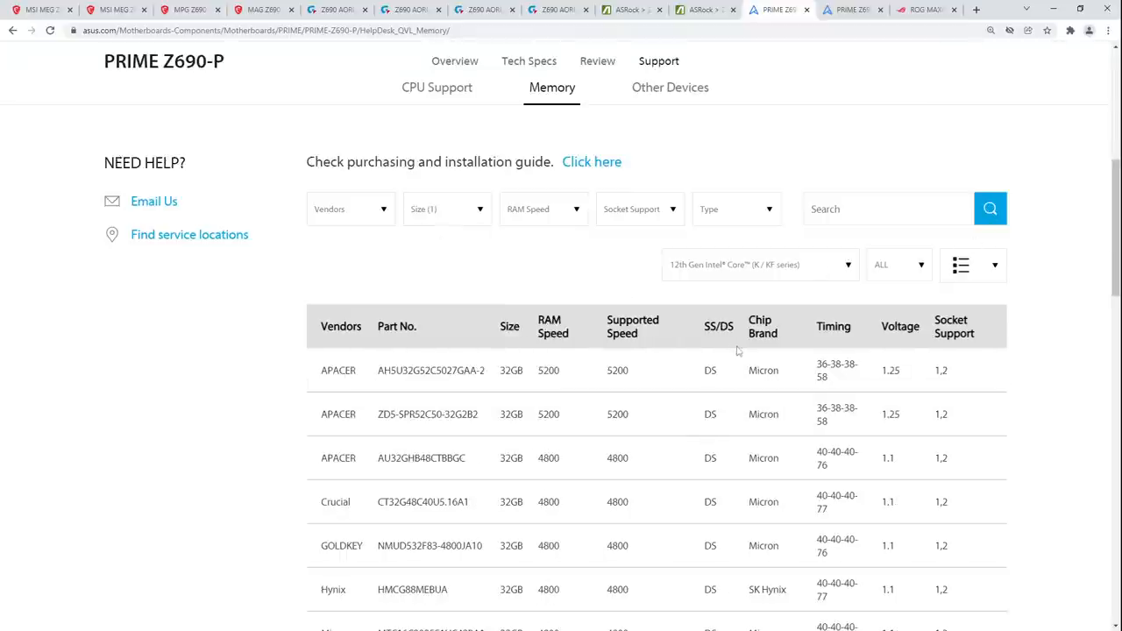
# Step: Reopen the Size filter and narrow the PRIME Z690-P results to 2x 16GB kits
pyautogui.scroll(-3)
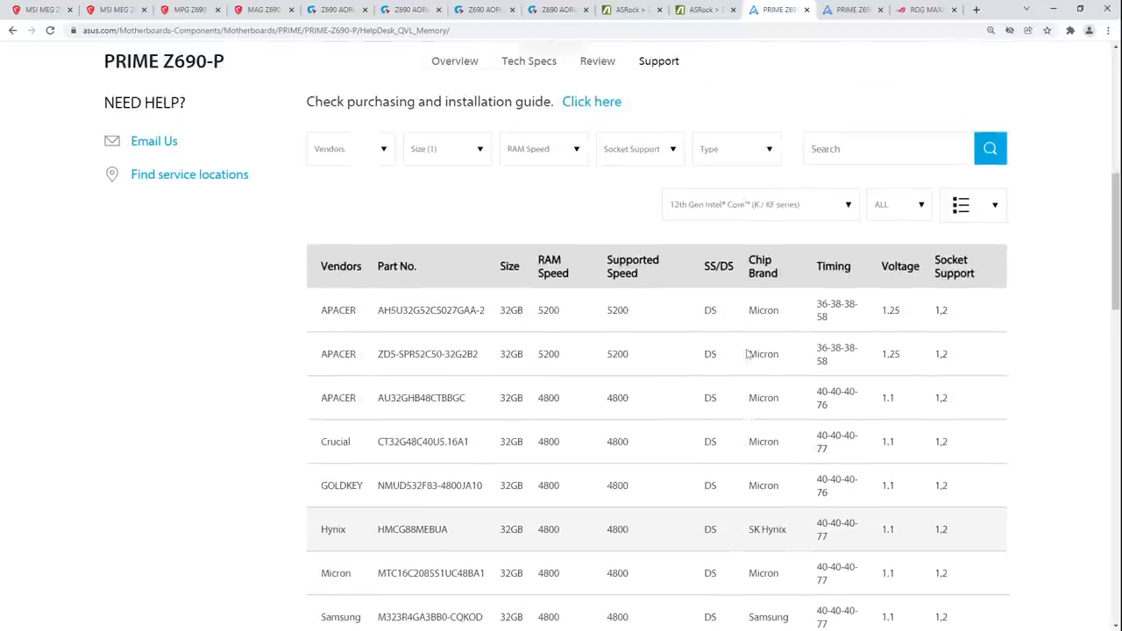
pyautogui.click(447, 147)
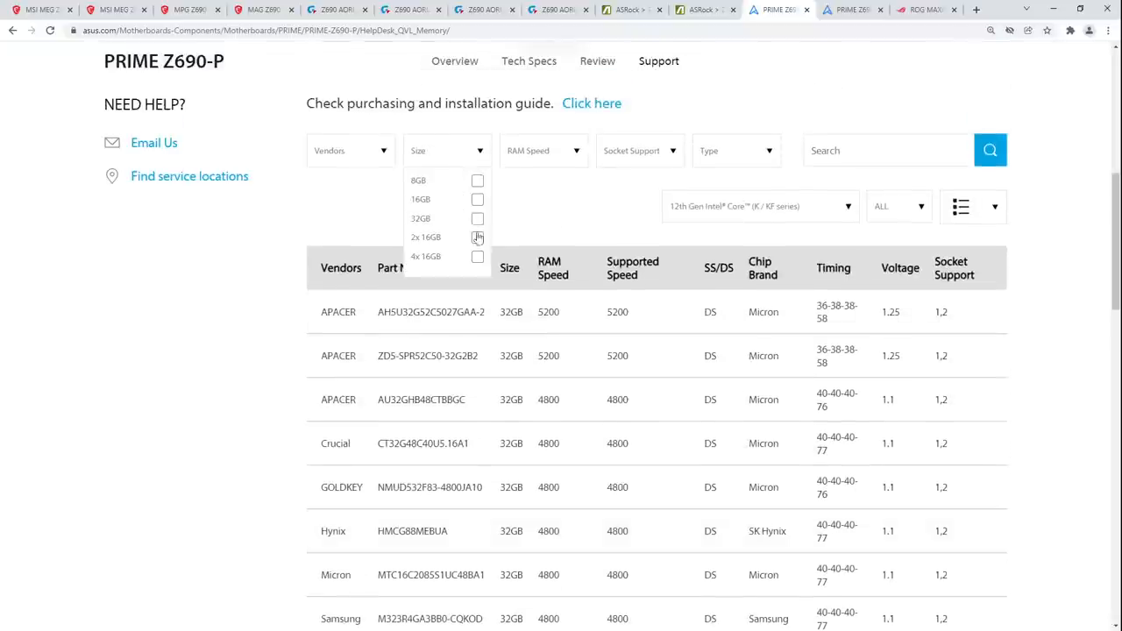
pyautogui.click(920, 10)
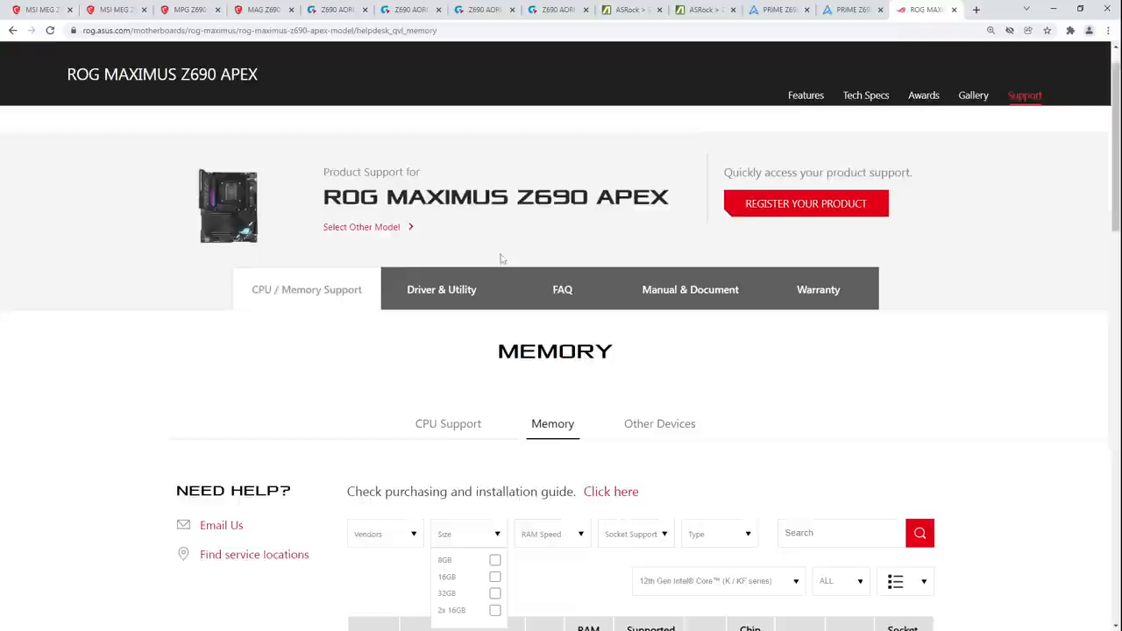
# Step: Scroll the ROG MAXIMUS Z690 APEX page down to its Memory QVL filtered to 2x 16GB kits
pyautogui.scroll(-3)
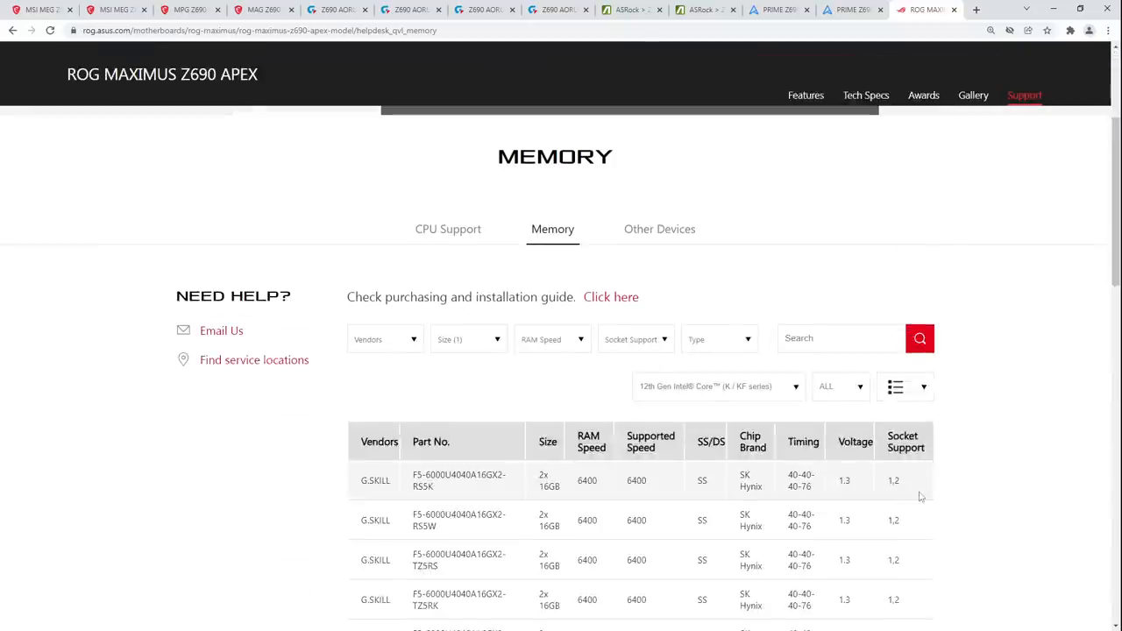
pyautogui.scroll(-3)
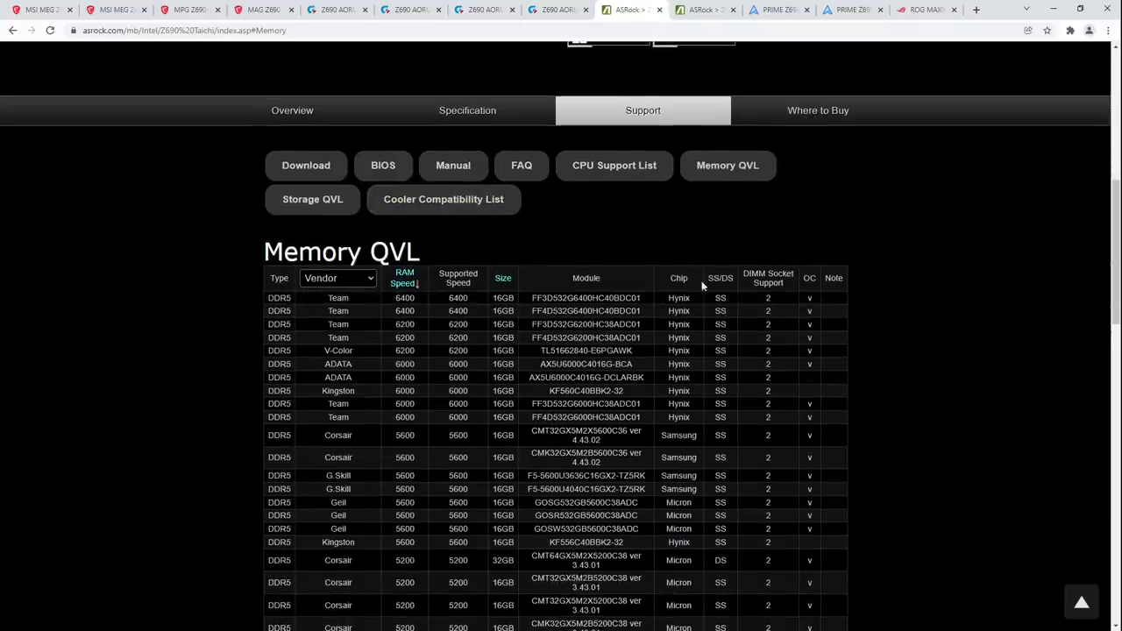
# Step: Scroll through the ASRock Z690 Taichi Memory QVL checking DIMM Socket Support down to the DDR5-4800 kits
pyautogui.scroll(-3)
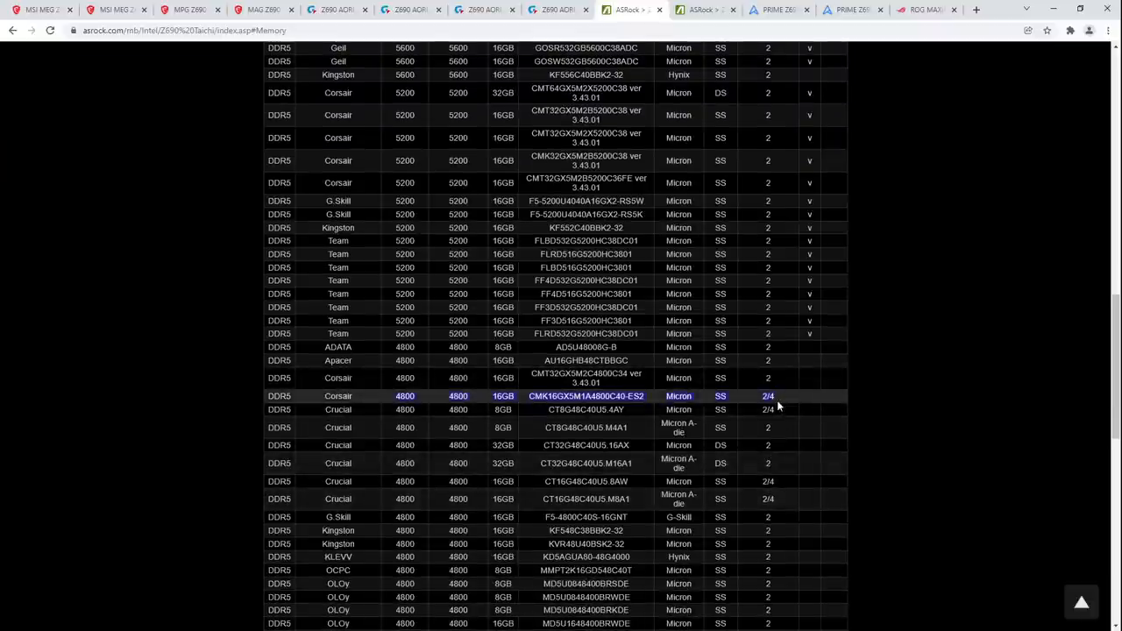
pyautogui.scroll(-3)
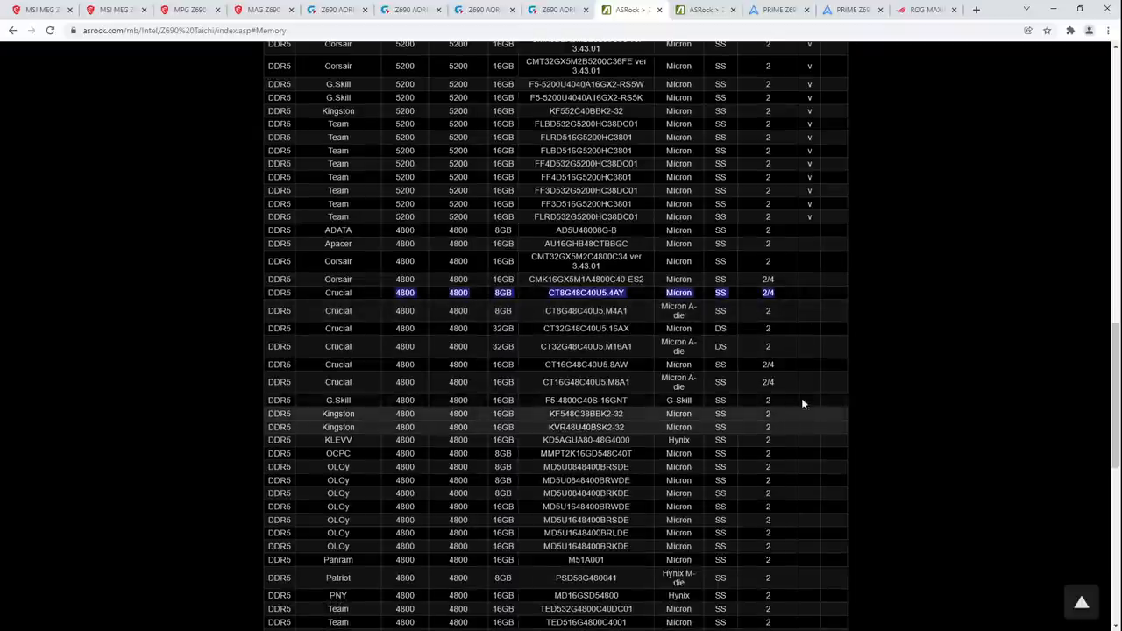
pyautogui.scroll(-3)
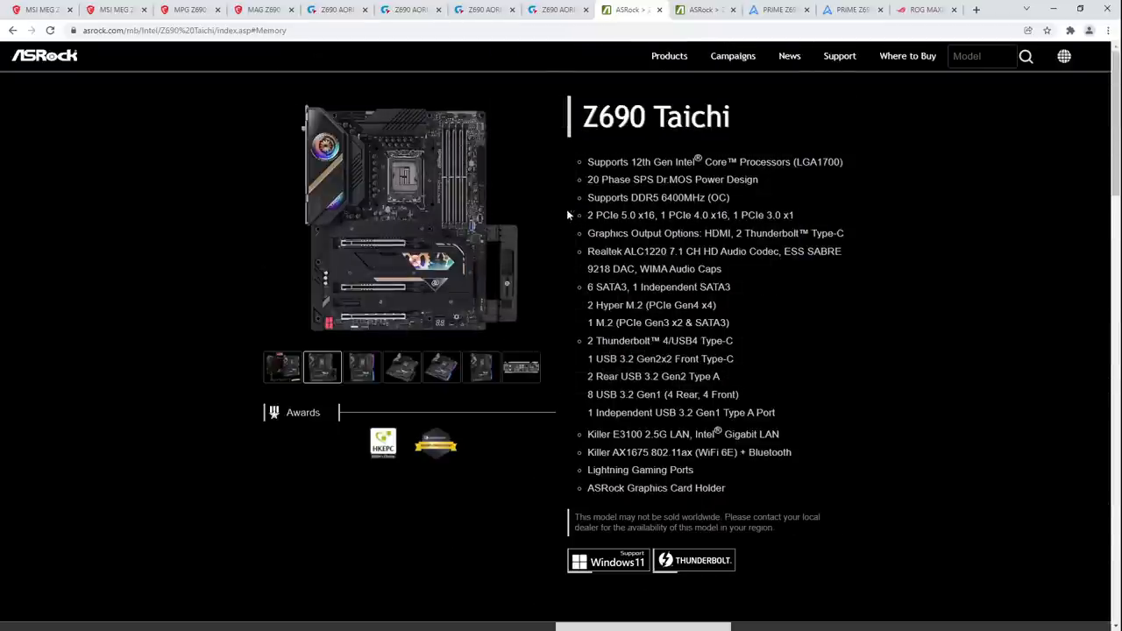
pyautogui.scroll(-3)
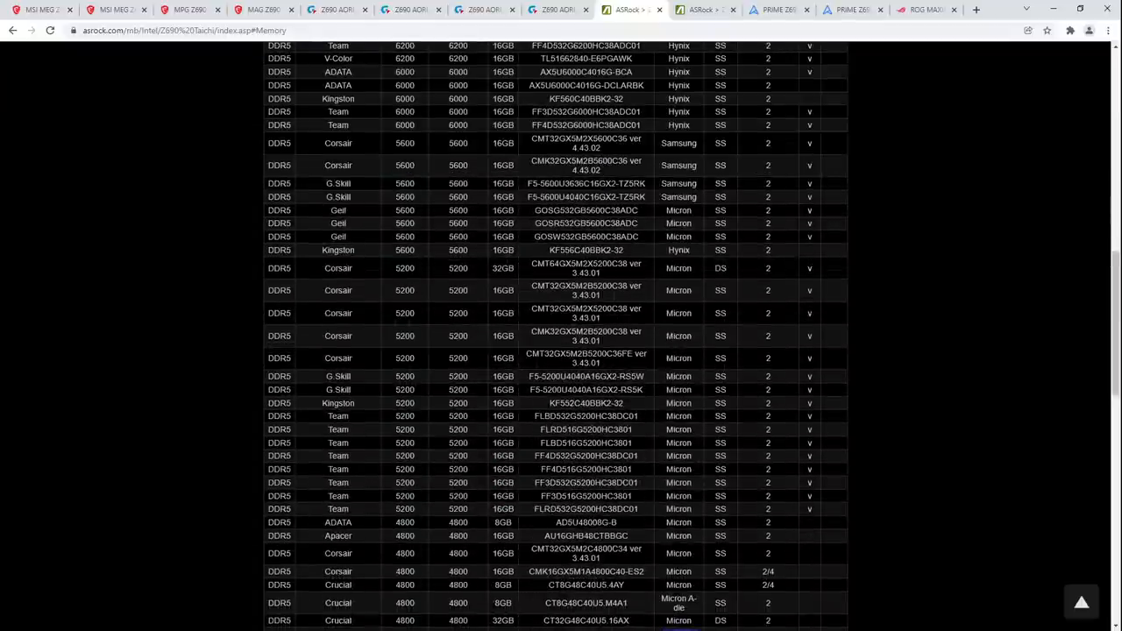
pyautogui.scroll(3)
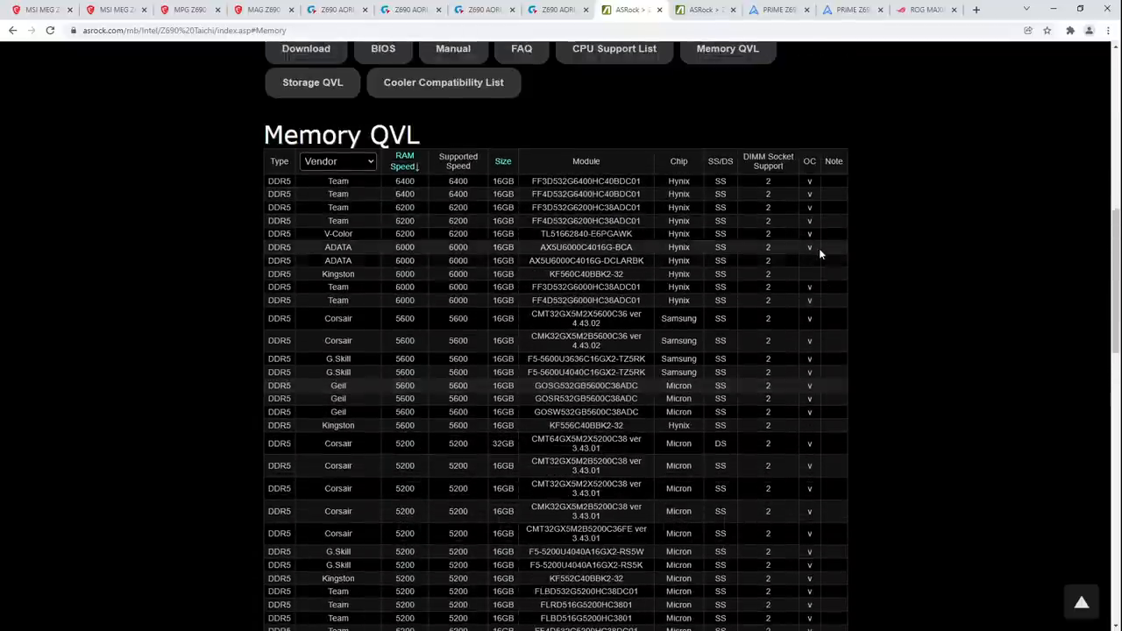
pyautogui.scroll(-3)
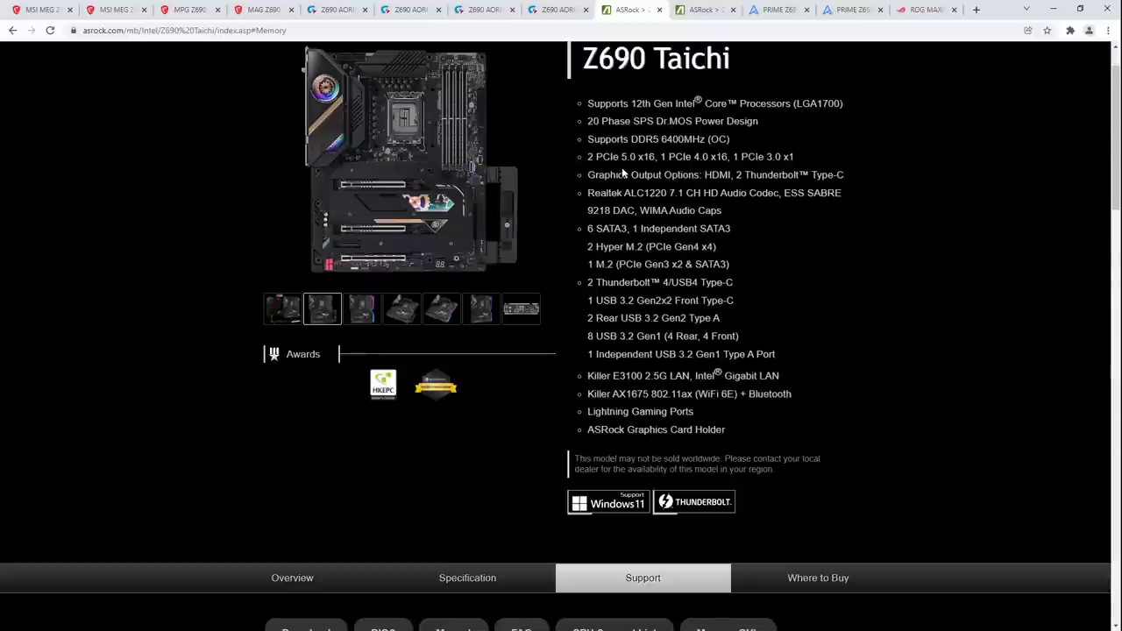
pyautogui.scroll(3)
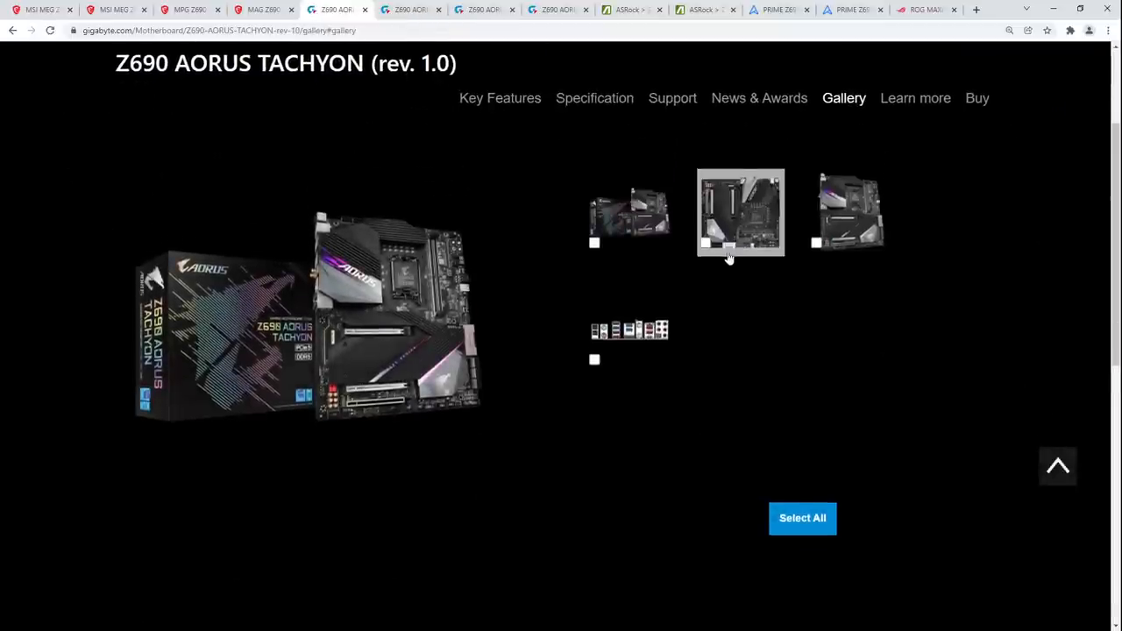
# Step: Show the top-down Z690 AORUS TACHYON gallery photo and scroll down the page
pyautogui.click(739, 213)
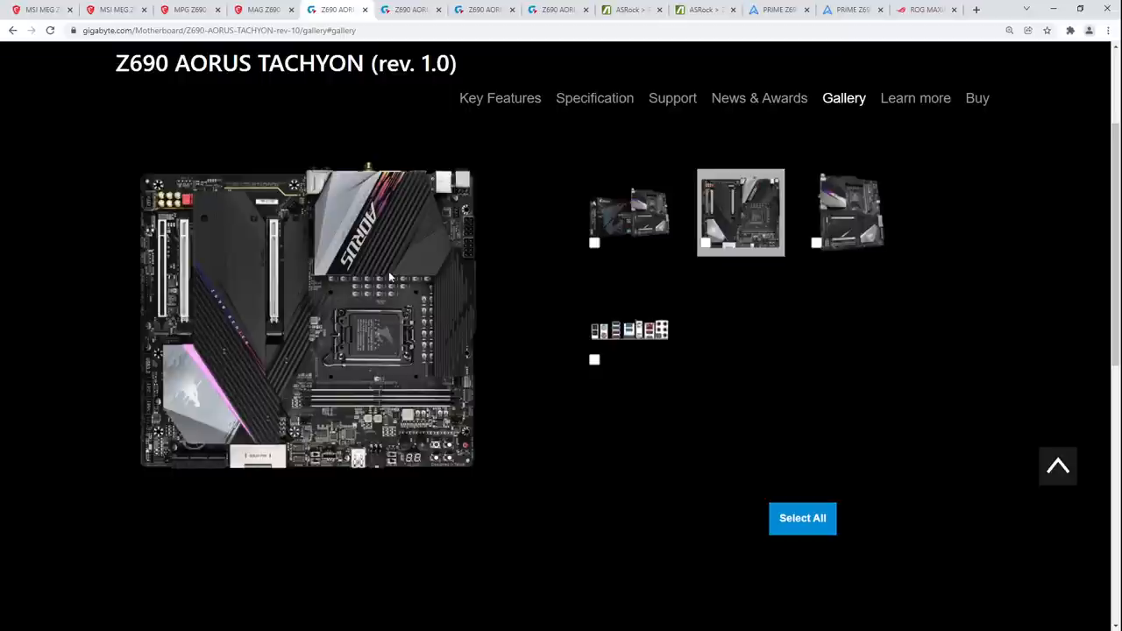
pyautogui.moveTo(392, 284)
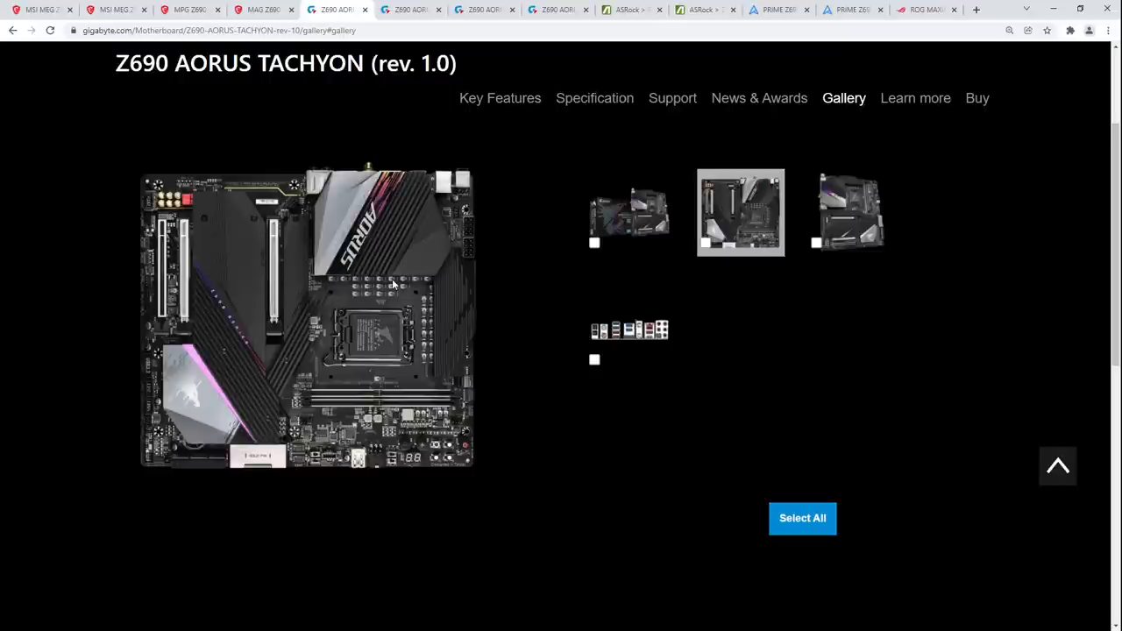
pyautogui.moveTo(249, 231)
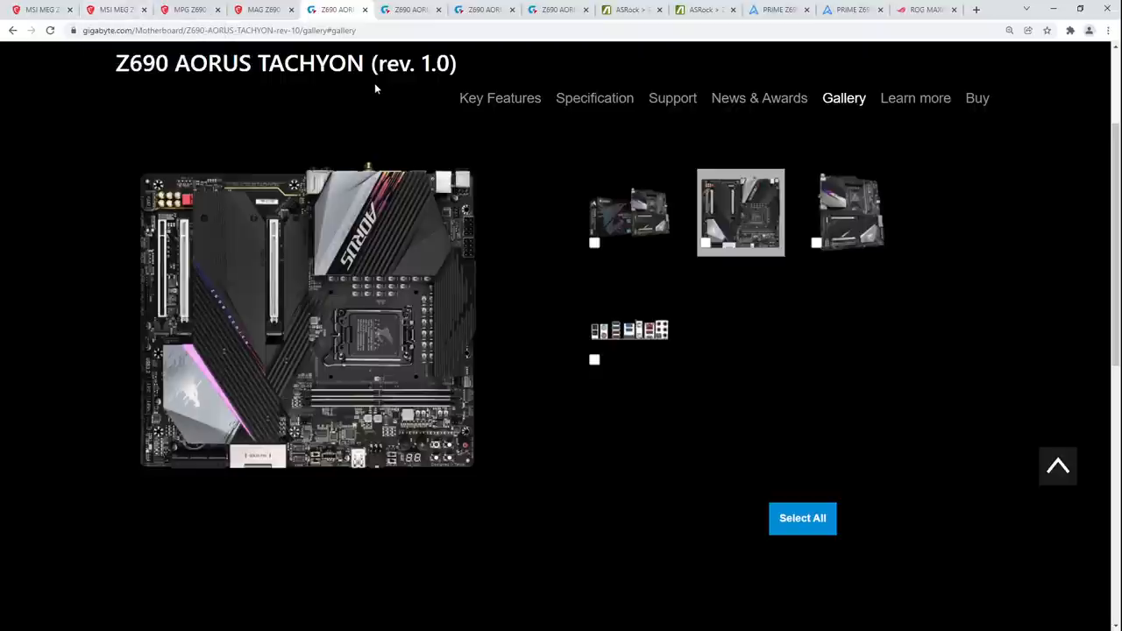
pyautogui.scroll(-3)
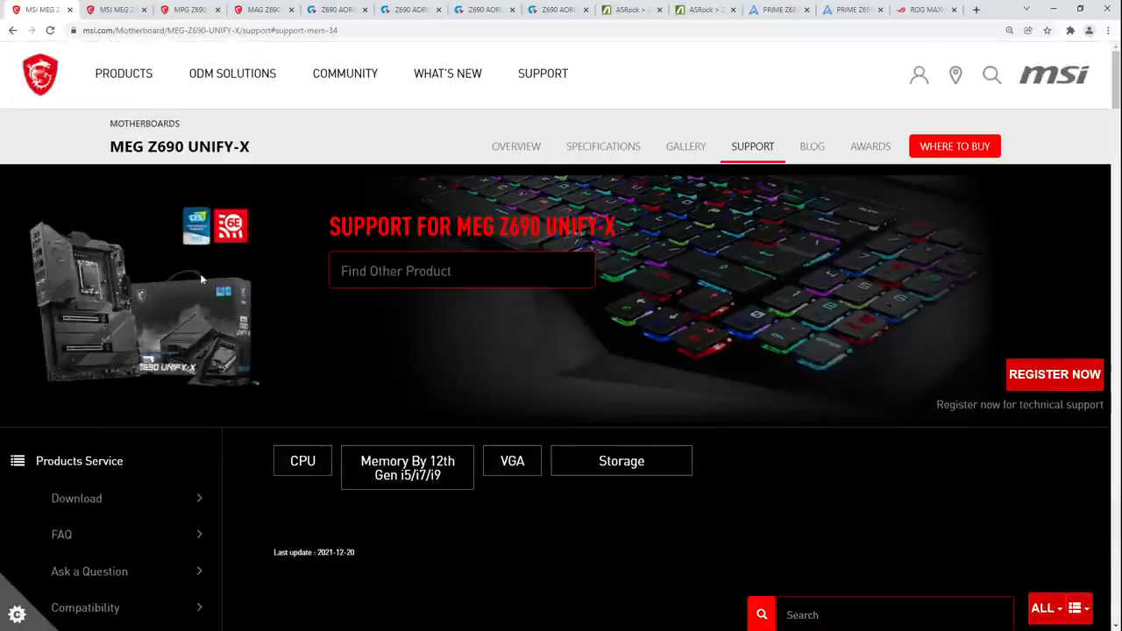
# Step: View the MEG Z690 UNIFY-X board photo, then move through the Gigabyte and ASUS tabs to the ASRock Z690 Phantom Gaming 4/D5 page
pyautogui.click(685, 147)
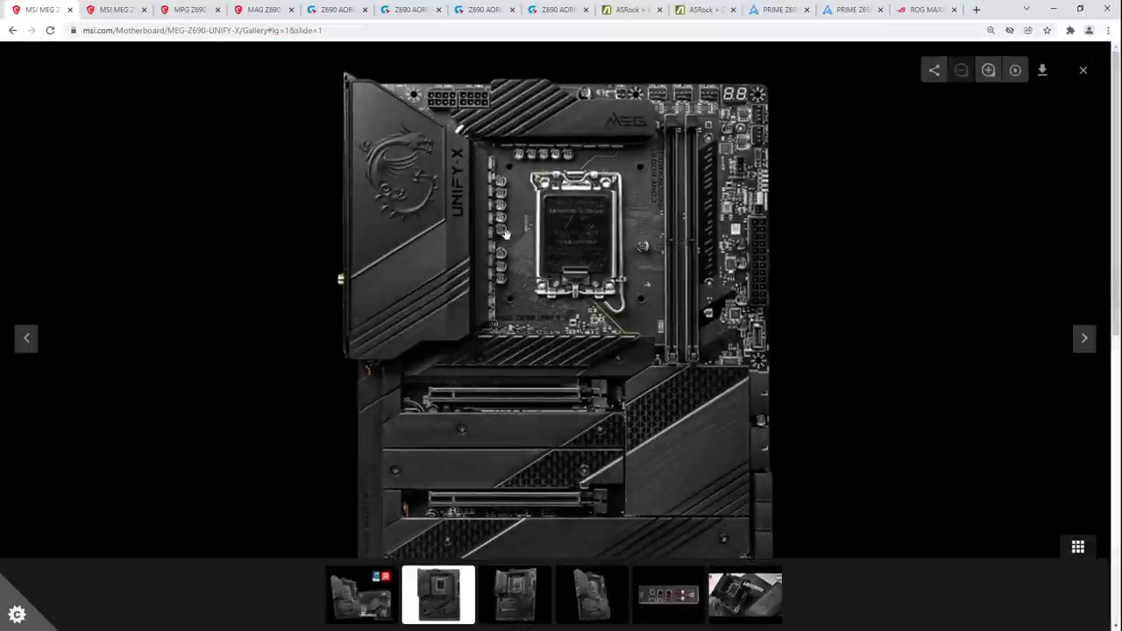
pyautogui.moveTo(536, 314)
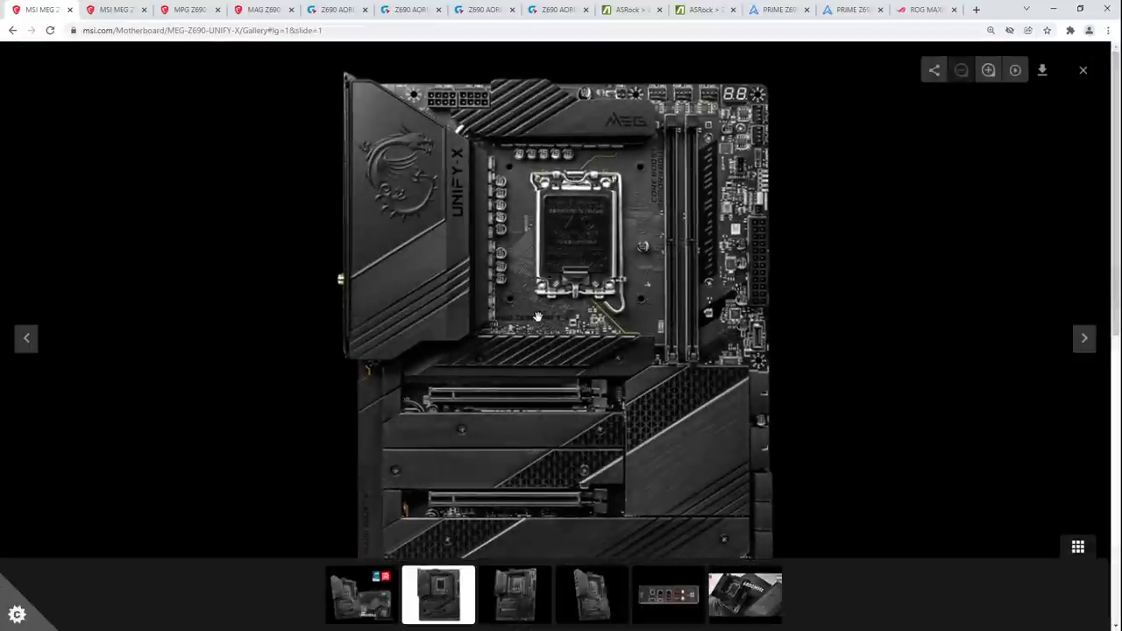
pyautogui.moveTo(551, 155)
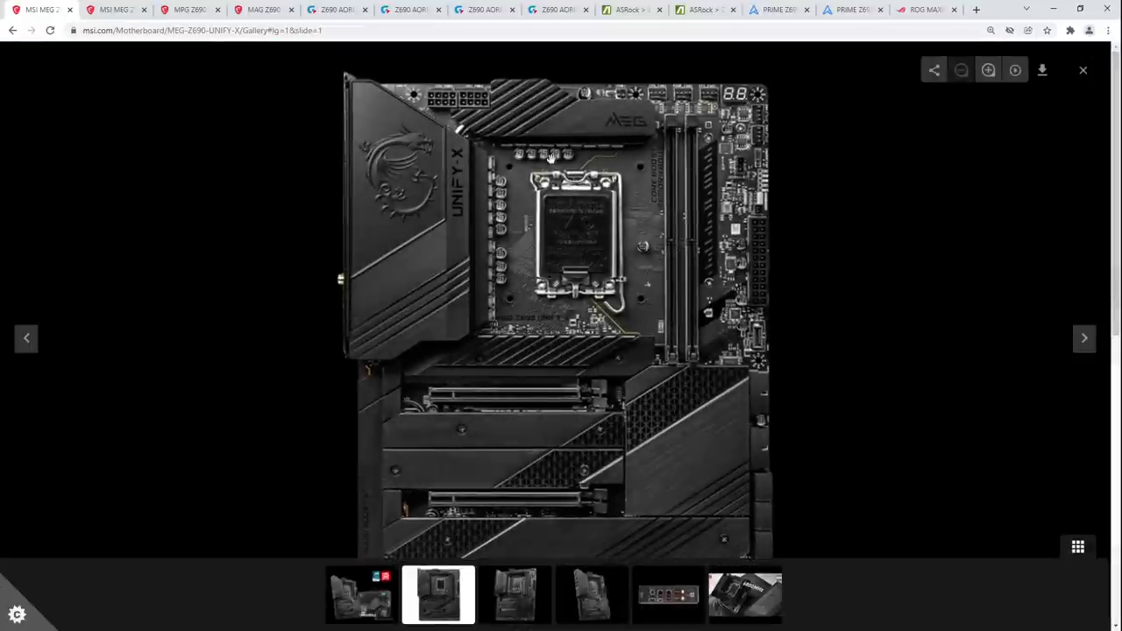
pyautogui.click(778, 11)
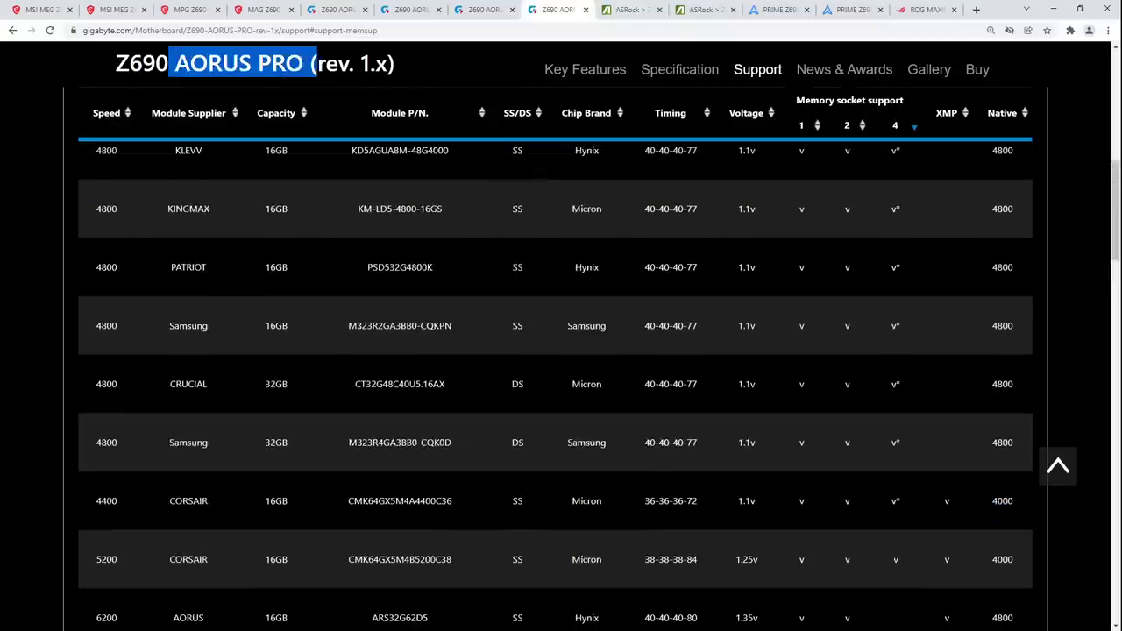
pyautogui.click(778, 10)
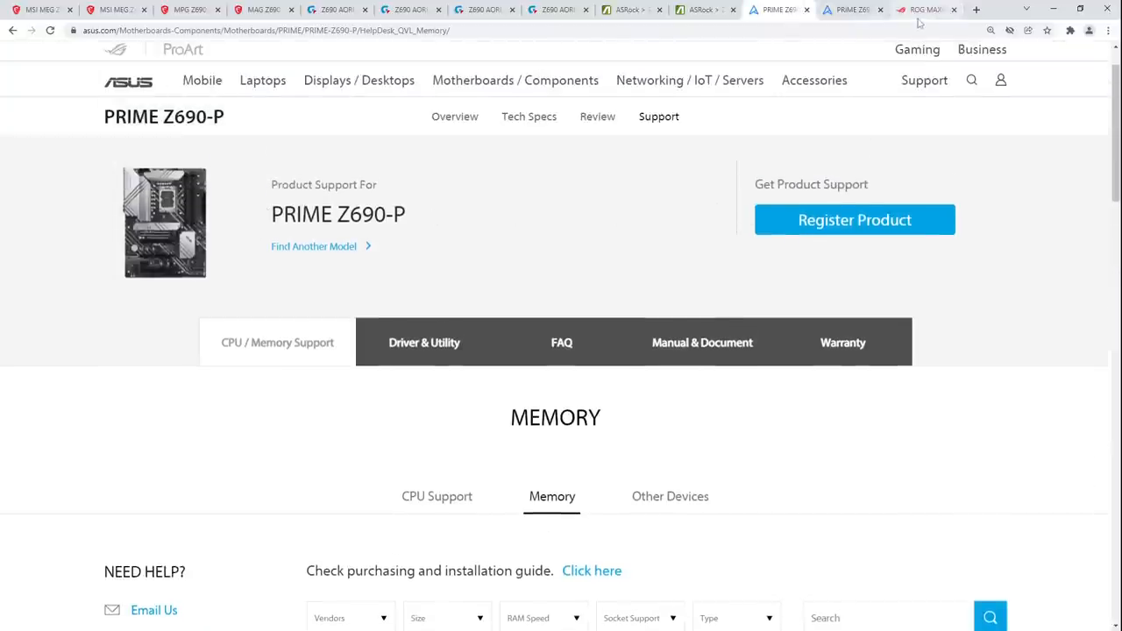
pyautogui.click(705, 10)
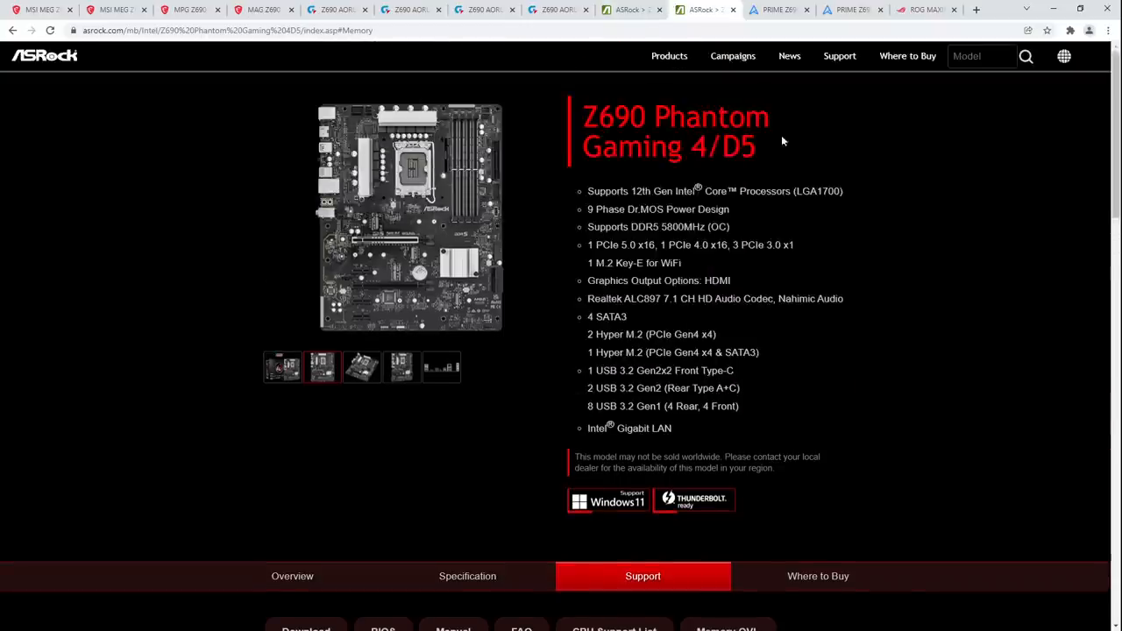
# Step: Review the ASRock QVL down to its DDR5-4800 kits, then return to the ASUS PRIME Z690-P list
pyautogui.scroll(-3)
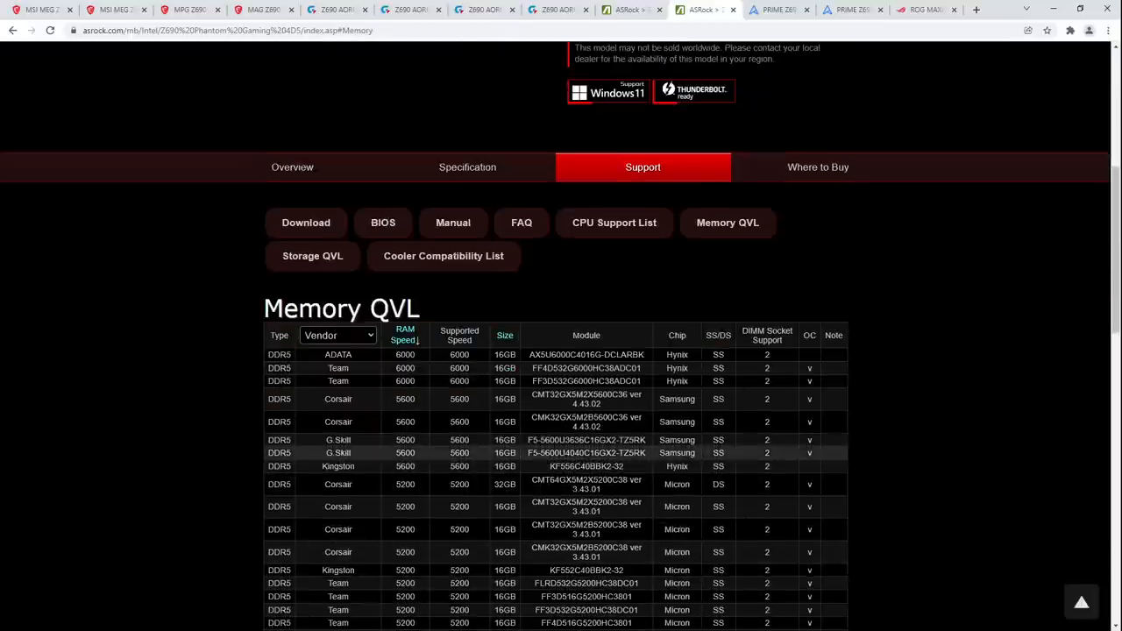
pyautogui.moveTo(855, 335)
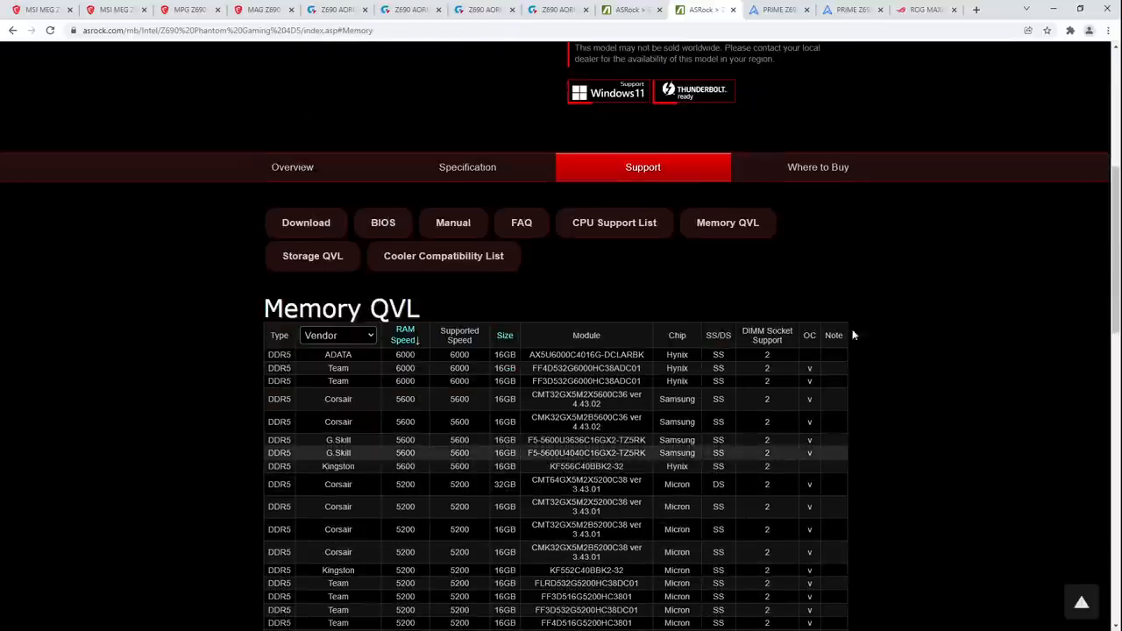
pyautogui.scroll(-3)
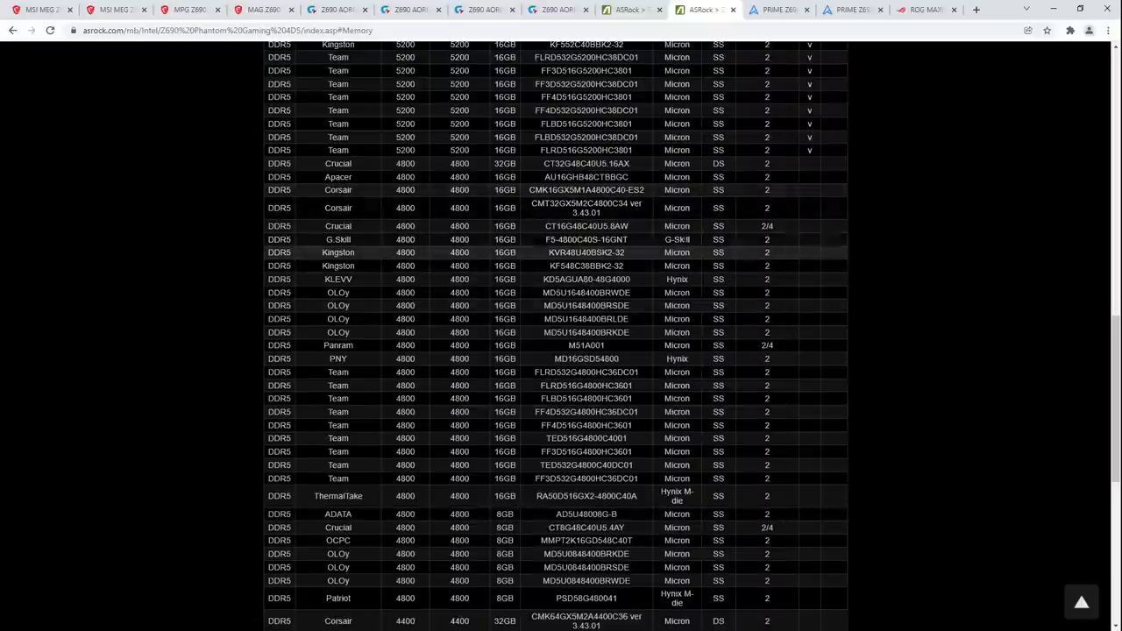
pyautogui.scroll(-3)
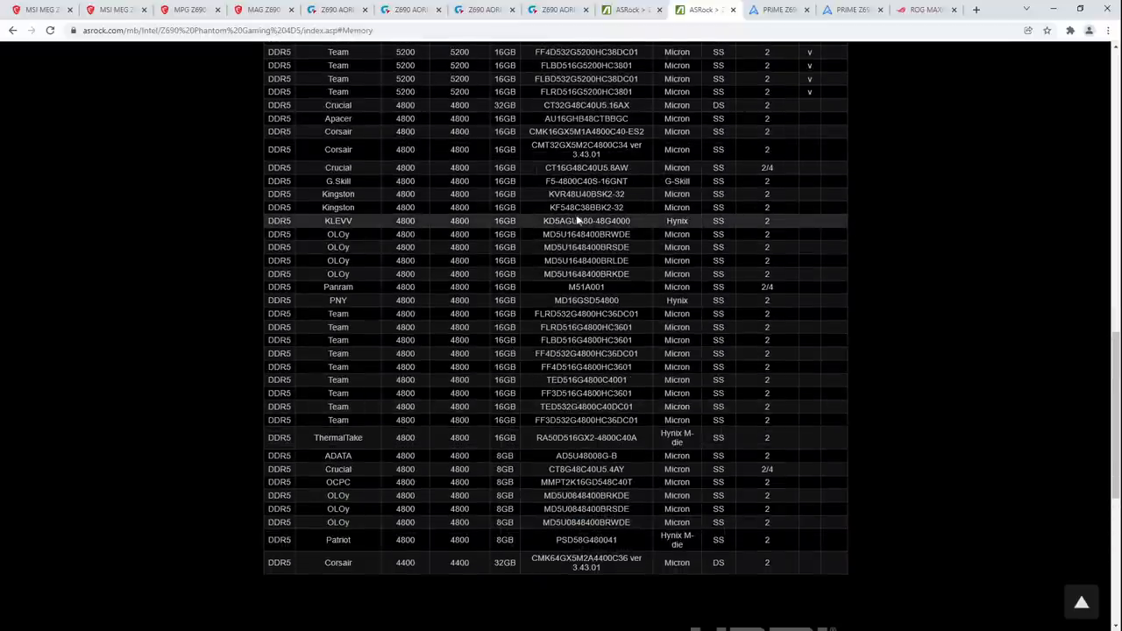
pyautogui.moveTo(762, 91)
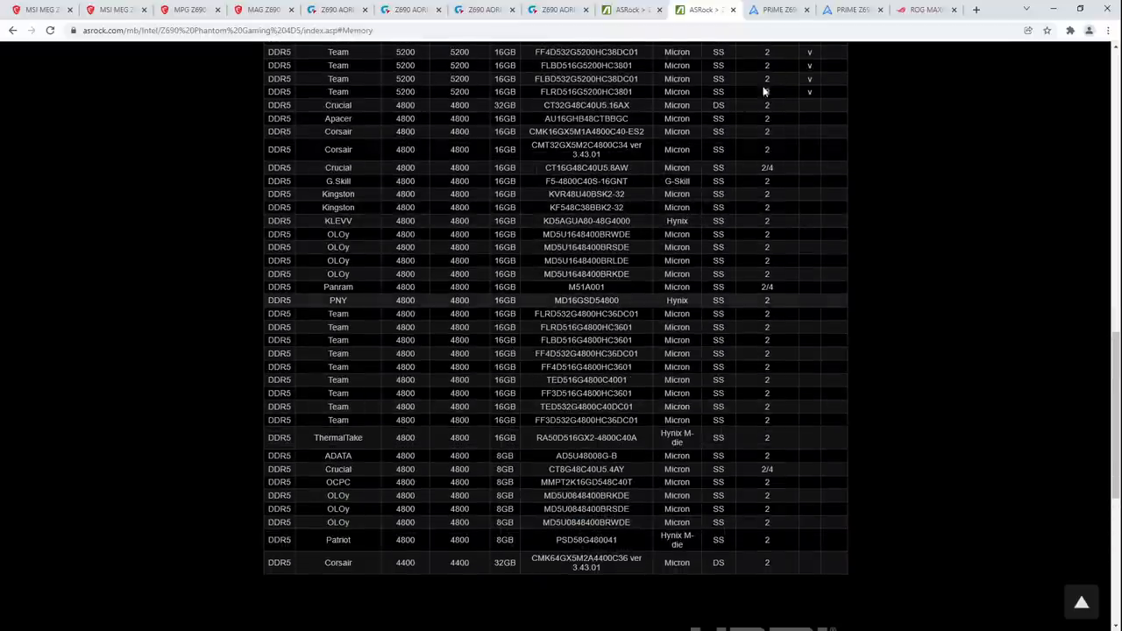
pyautogui.click(778, 11)
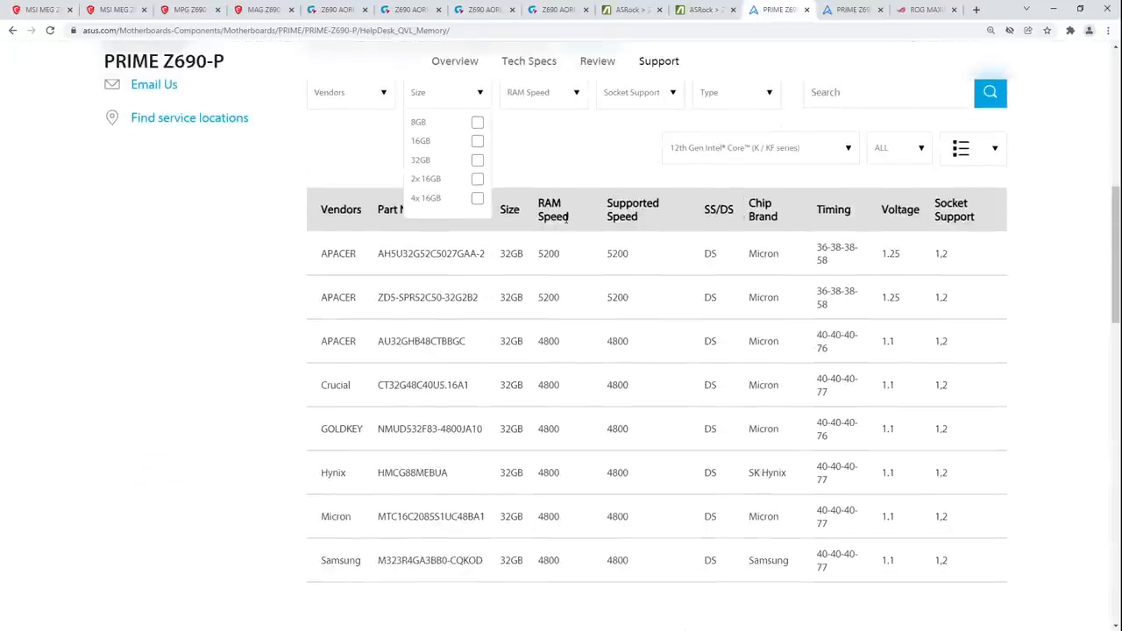
# Step: Revisit the Gigabyte Z690 AORUS PRO memory list, then switch to the MSI MEG Z690 UNIFY-X gallery
pyautogui.click(557, 10)
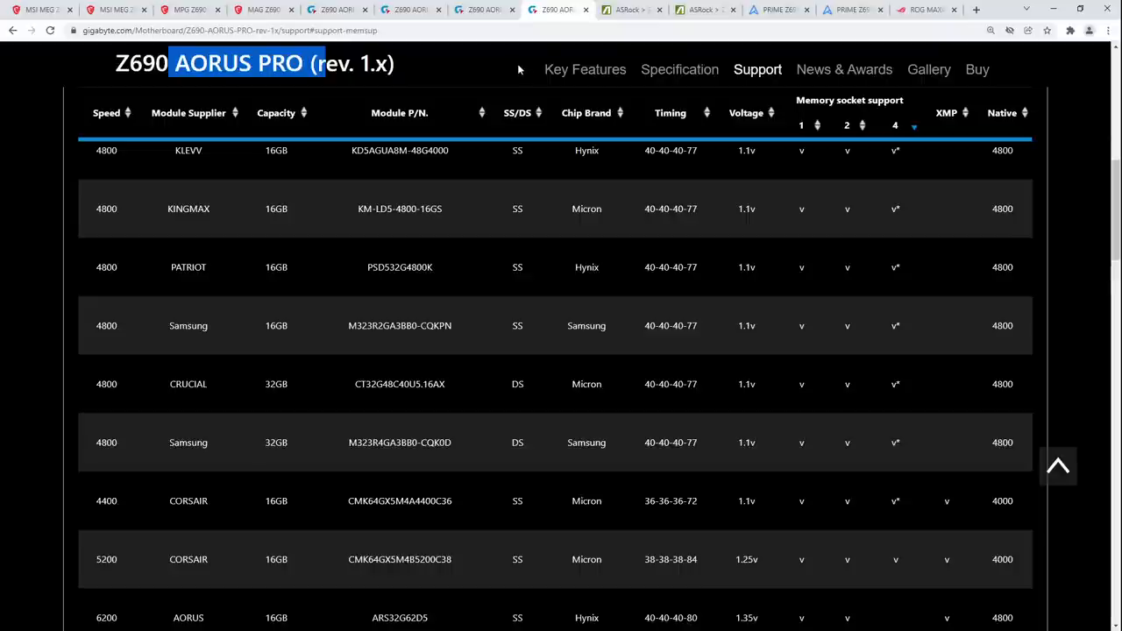
pyautogui.click(39, 10)
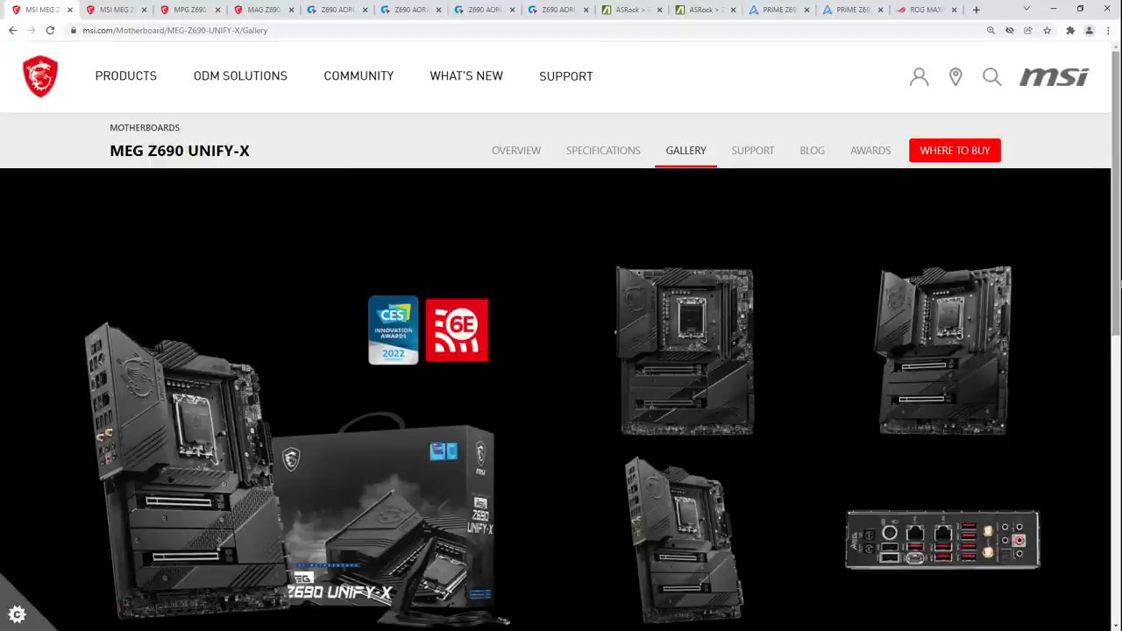
pyautogui.moveTo(710, 326)
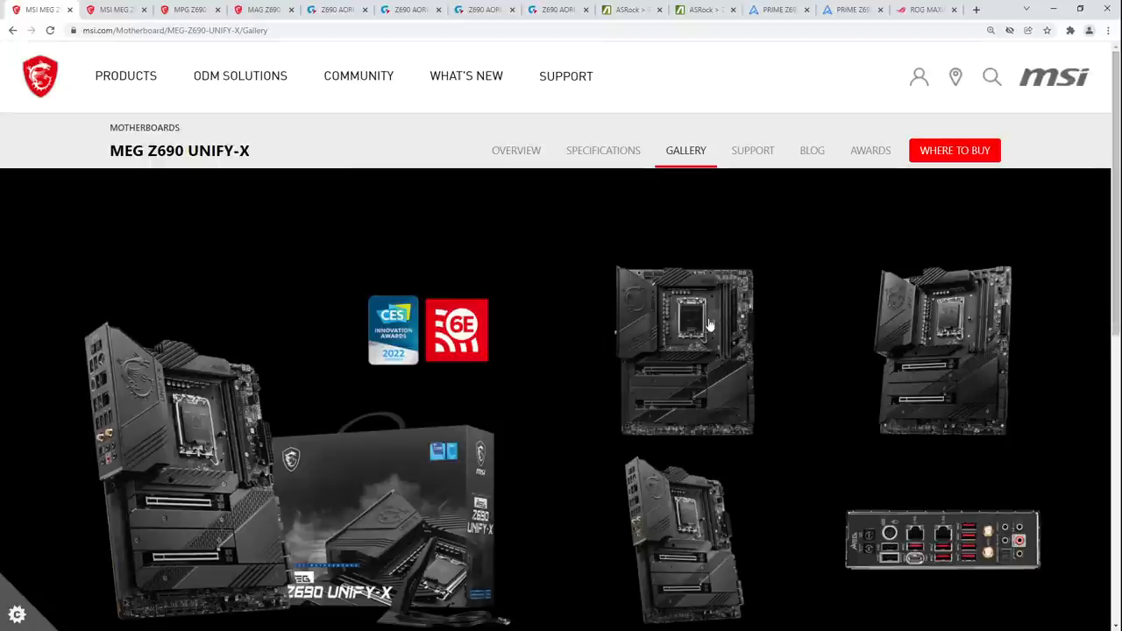
# Step: Enlarge the MEG Z690 UNIFY-X board photo, then bring up the Gigabyte Z690 AORUS TACHYON gallery
pyautogui.click(687, 350)
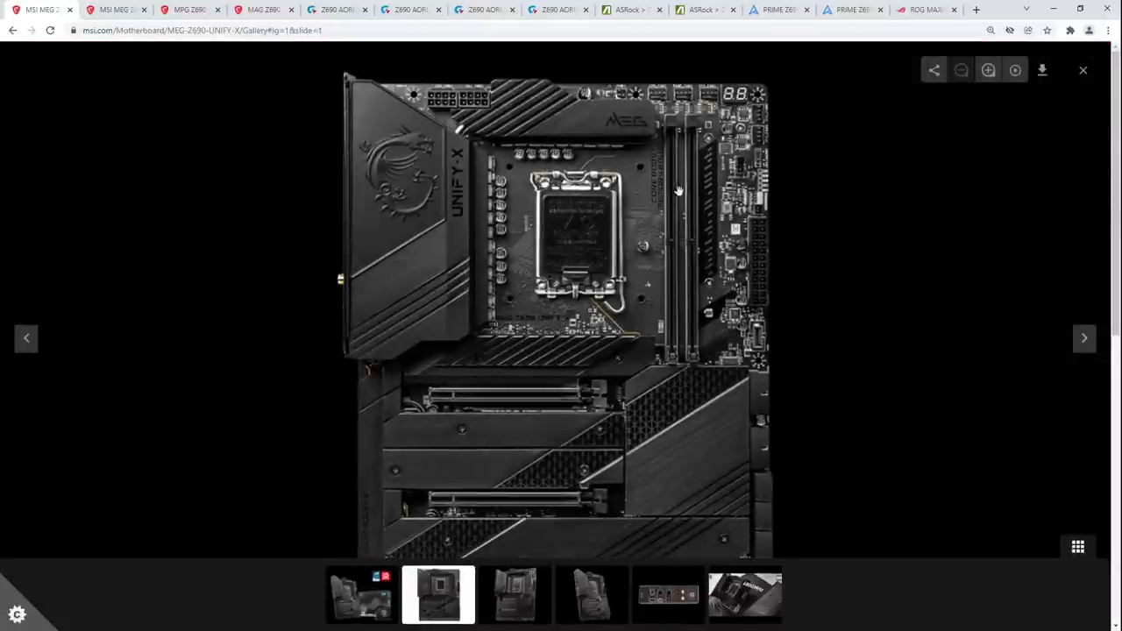
pyautogui.moveTo(683, 184)
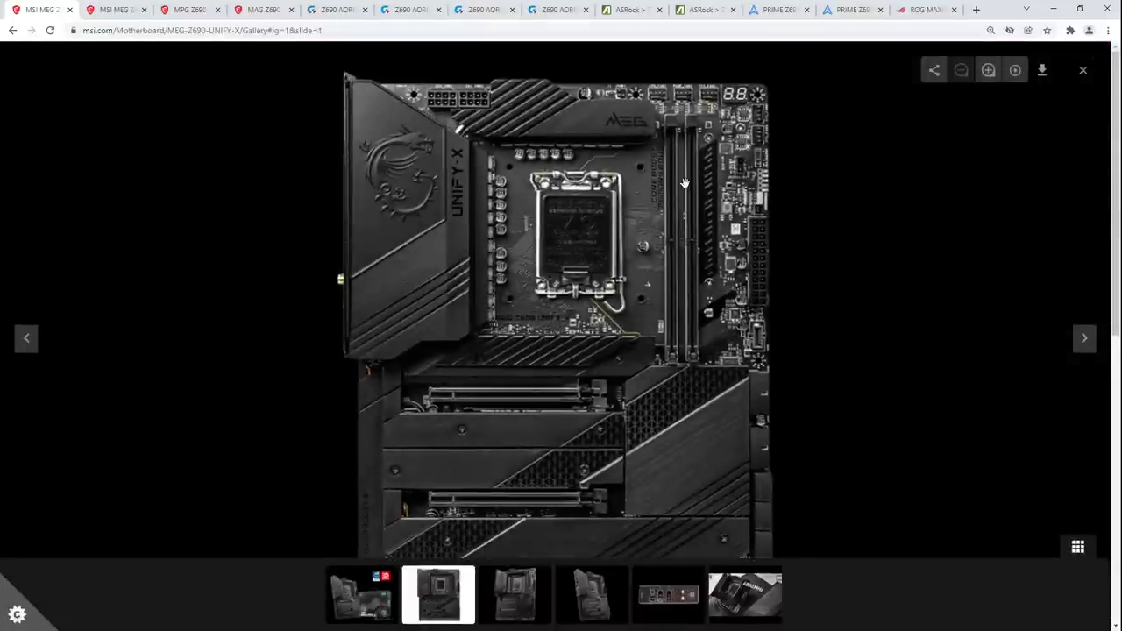
pyautogui.moveTo(705, 196)
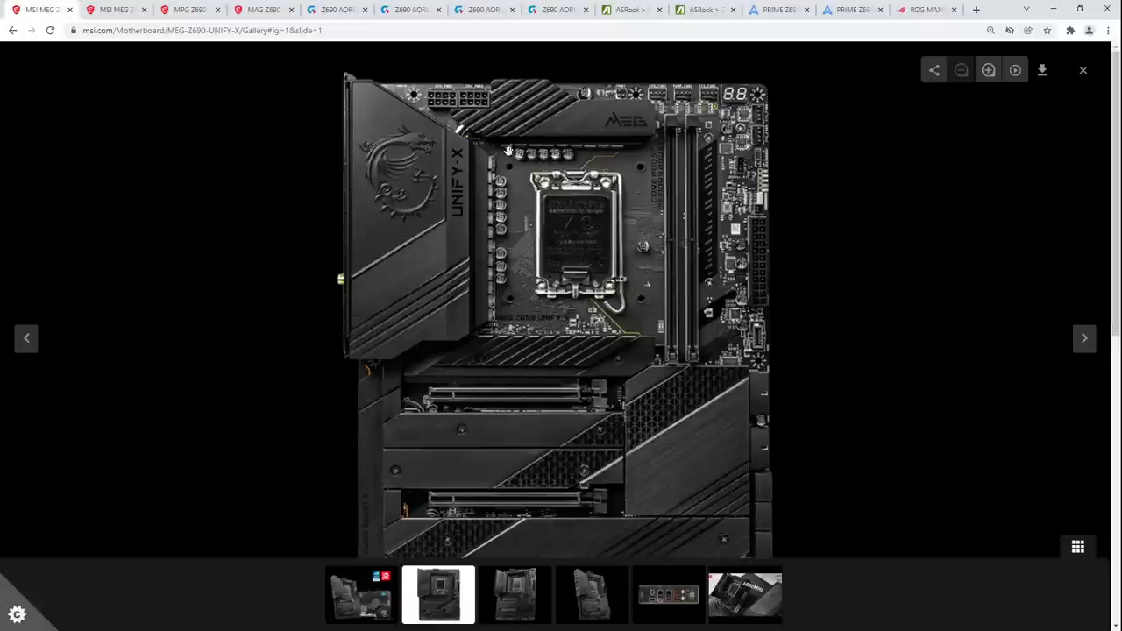
pyautogui.click(336, 11)
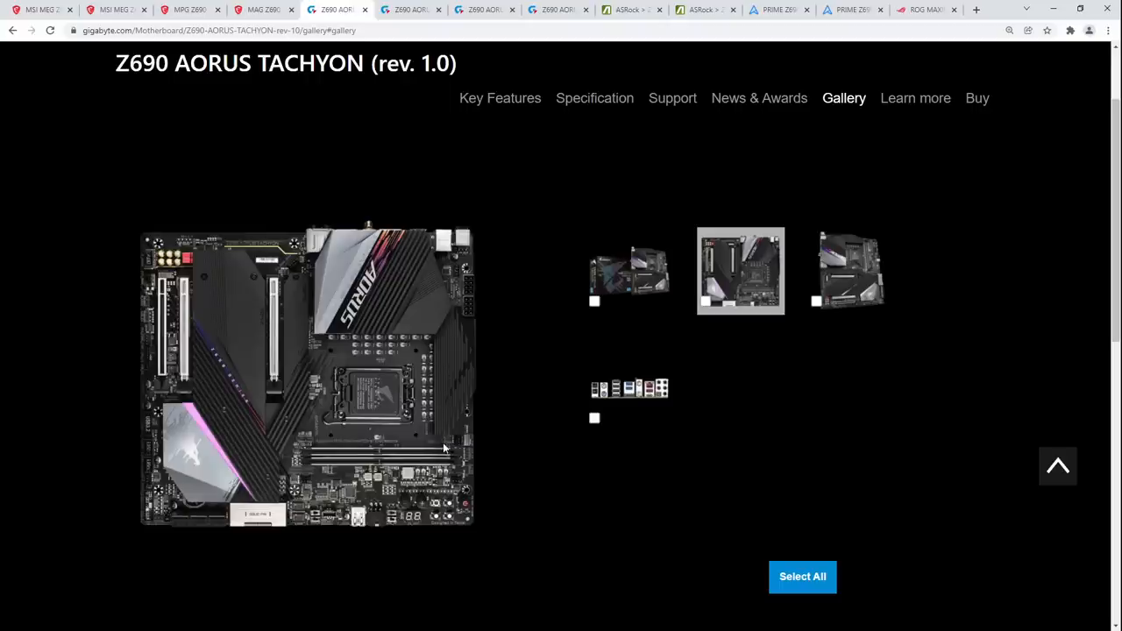
pyautogui.click(850, 270)
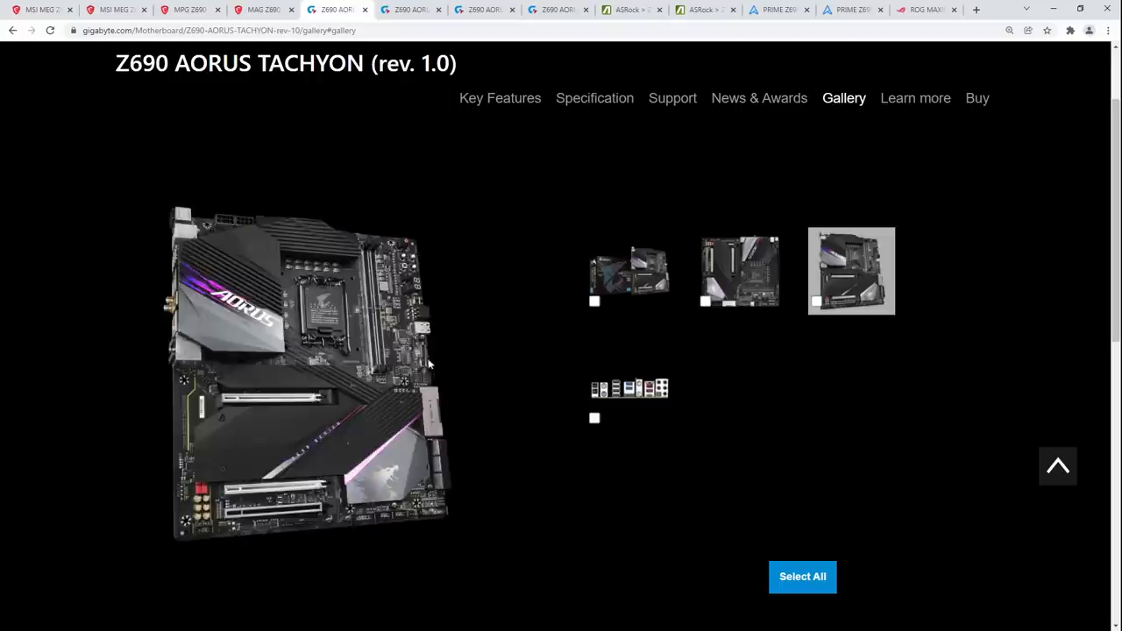
pyautogui.click(739, 270)
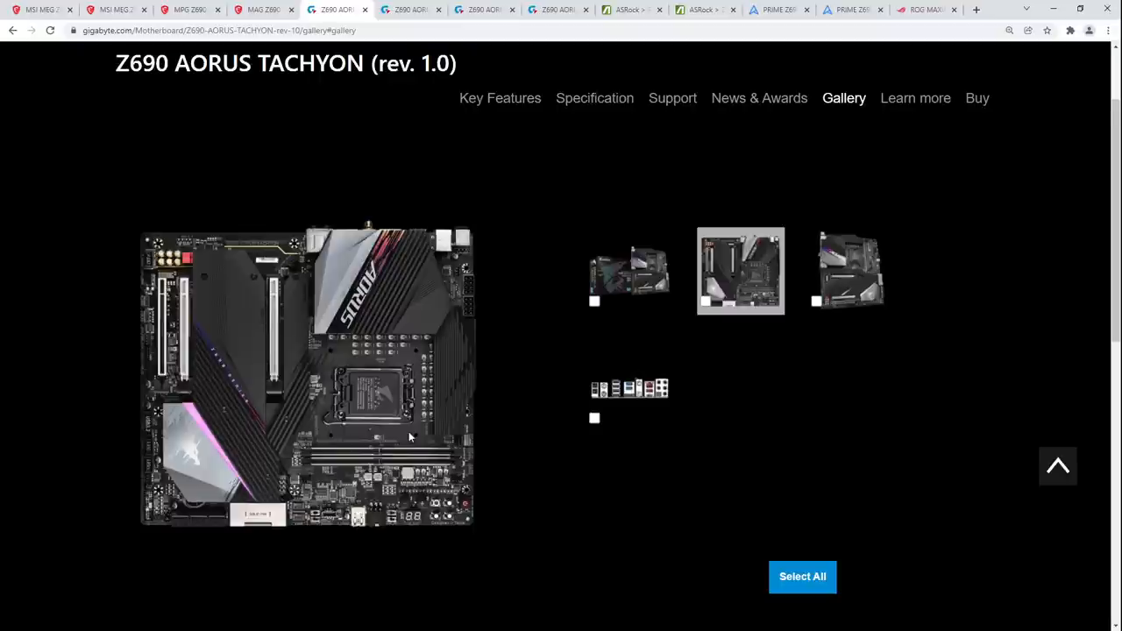
pyautogui.moveTo(491, 328)
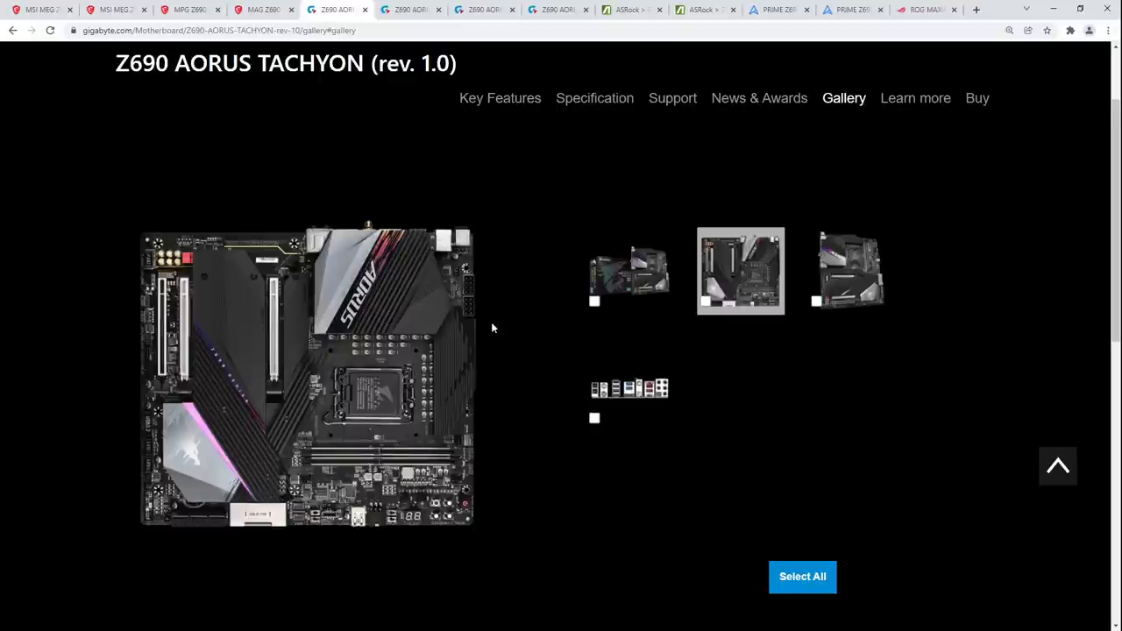
pyautogui.moveTo(480, 315)
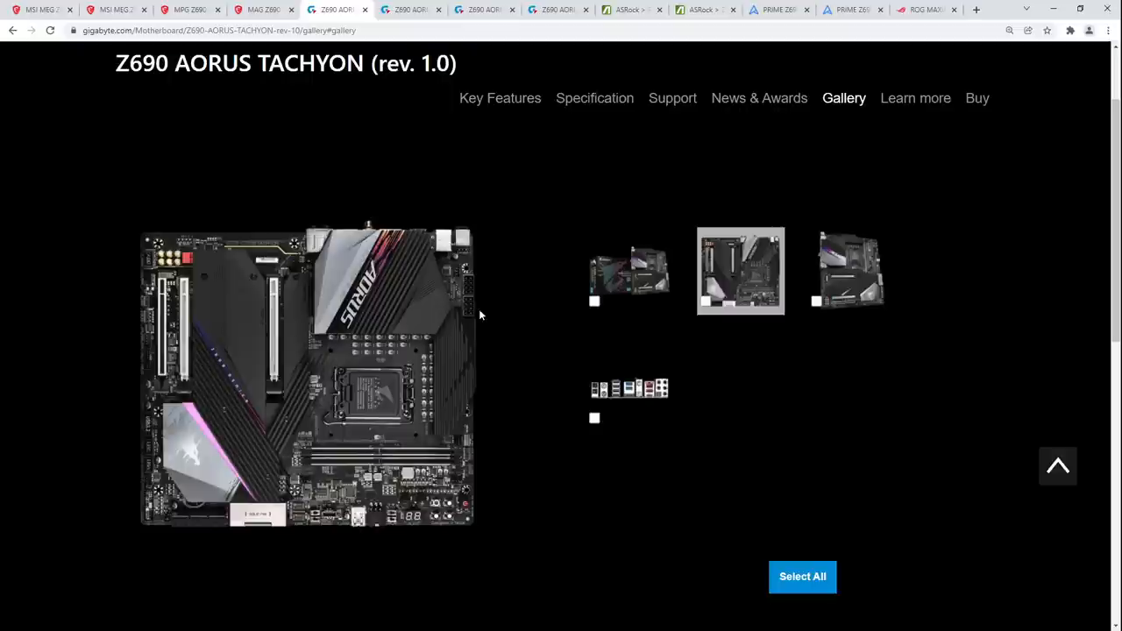
pyautogui.moveTo(474, 289)
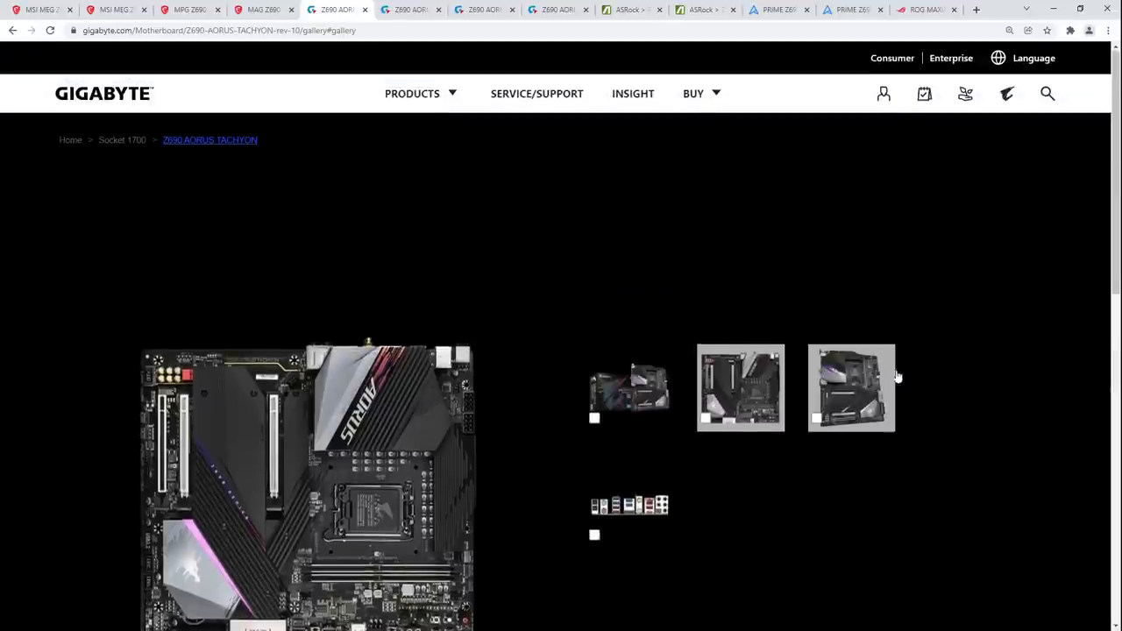
pyautogui.scroll(-3)
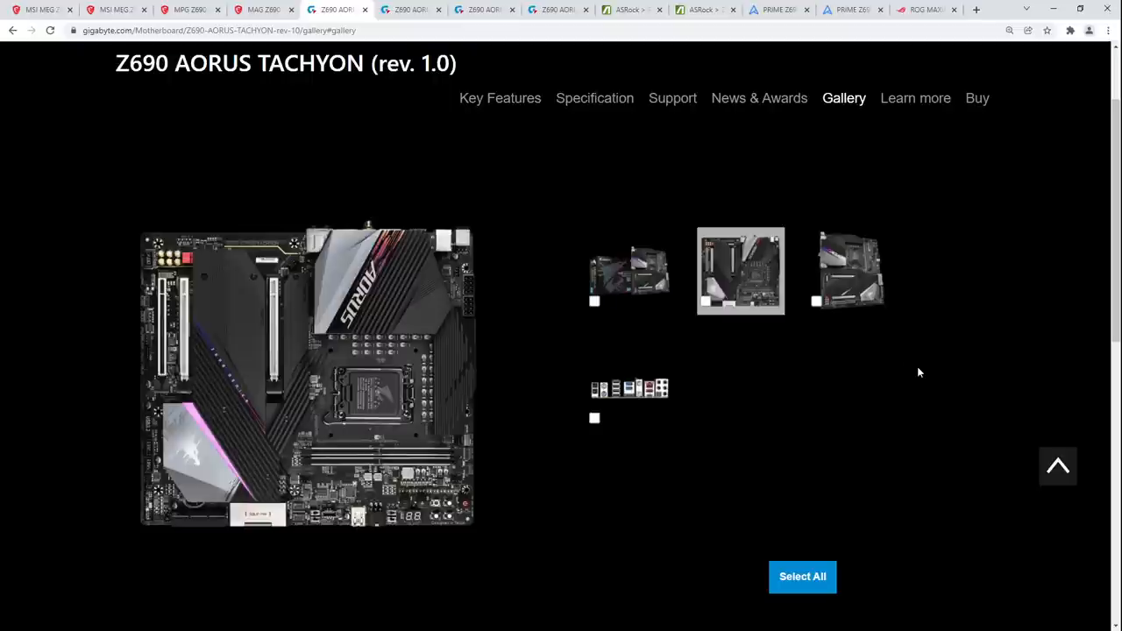
pyautogui.moveTo(845, 319)
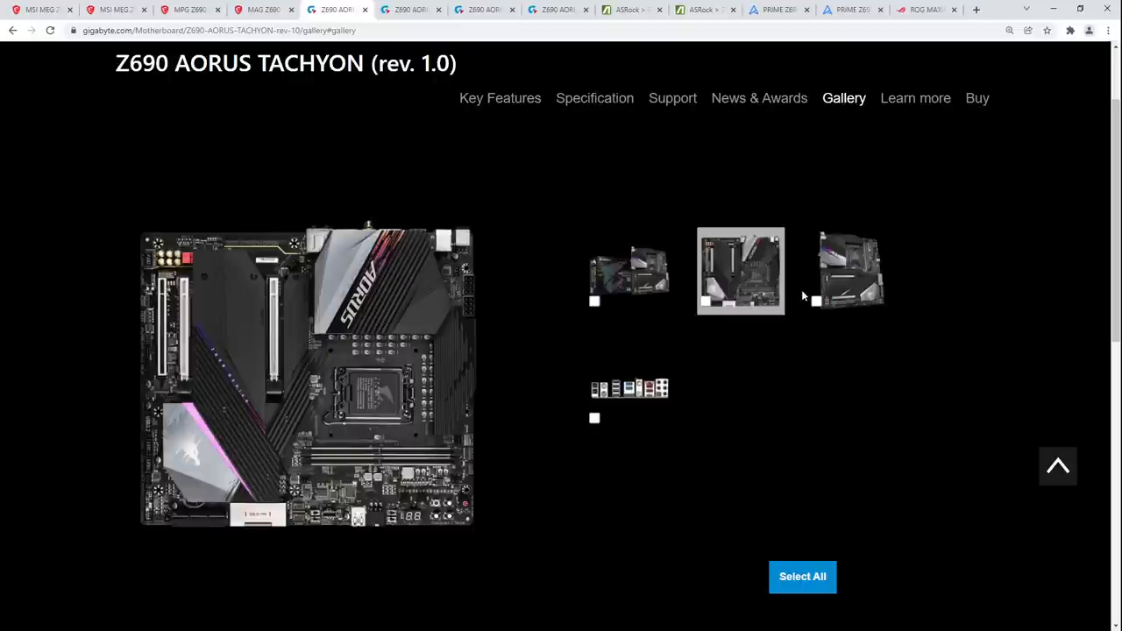
pyautogui.moveTo(785, 298)
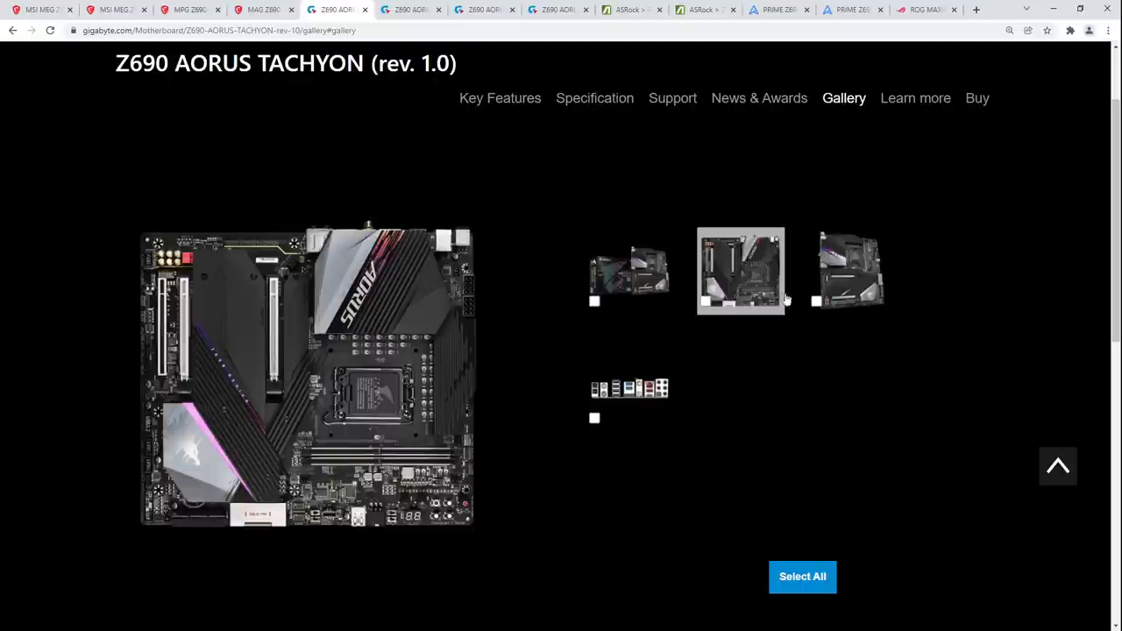
pyautogui.moveTo(967, 446)
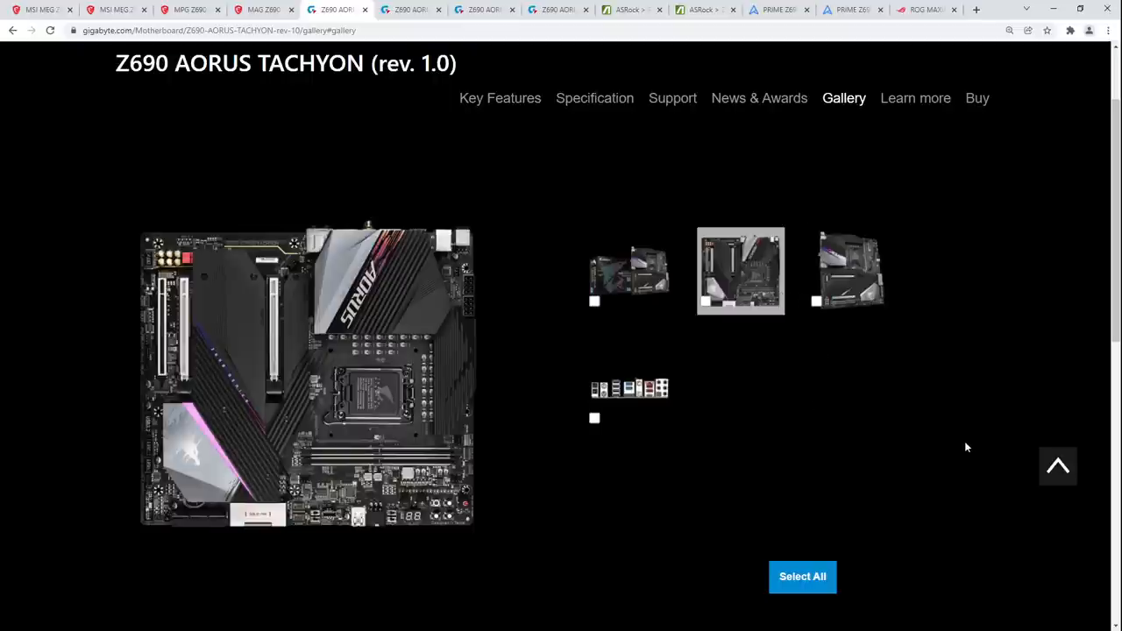